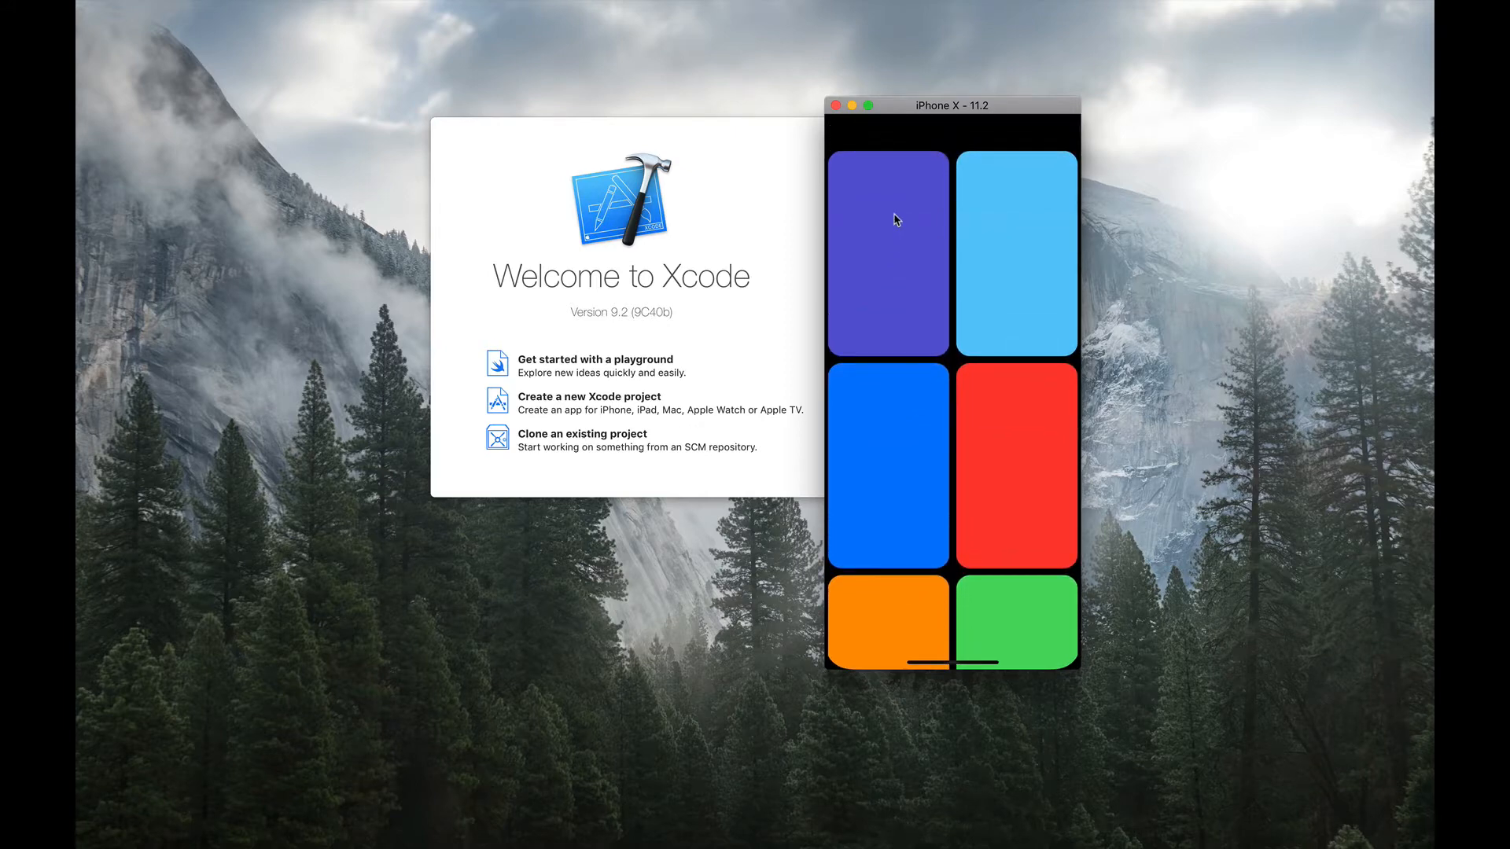
Step: Start an init declaration on line 13 of ColorCollectionViewController.swift using autocomplete
left_click(887, 220)
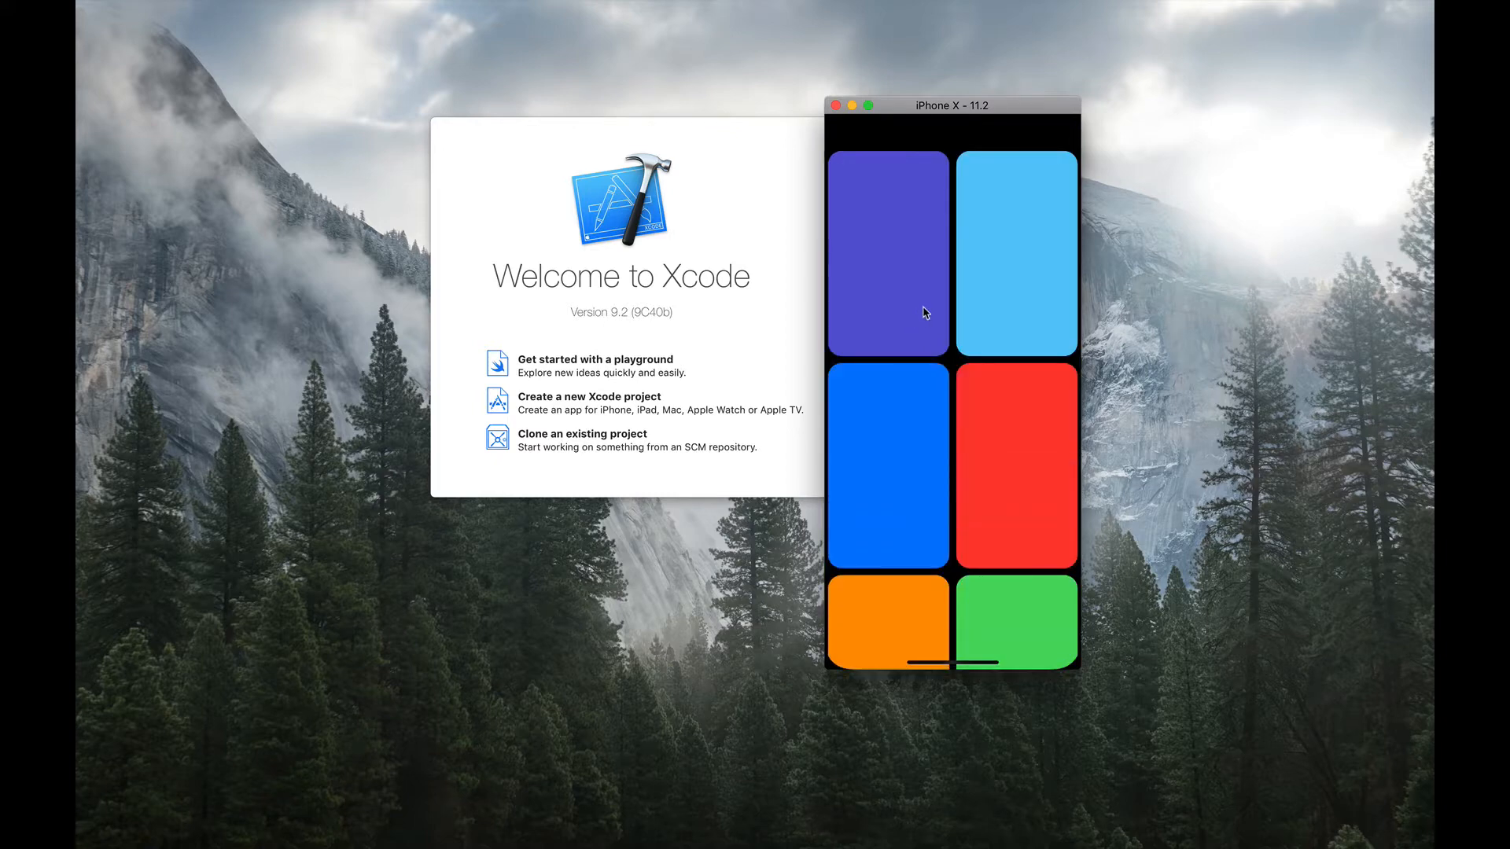
mouse_move(874, 234)
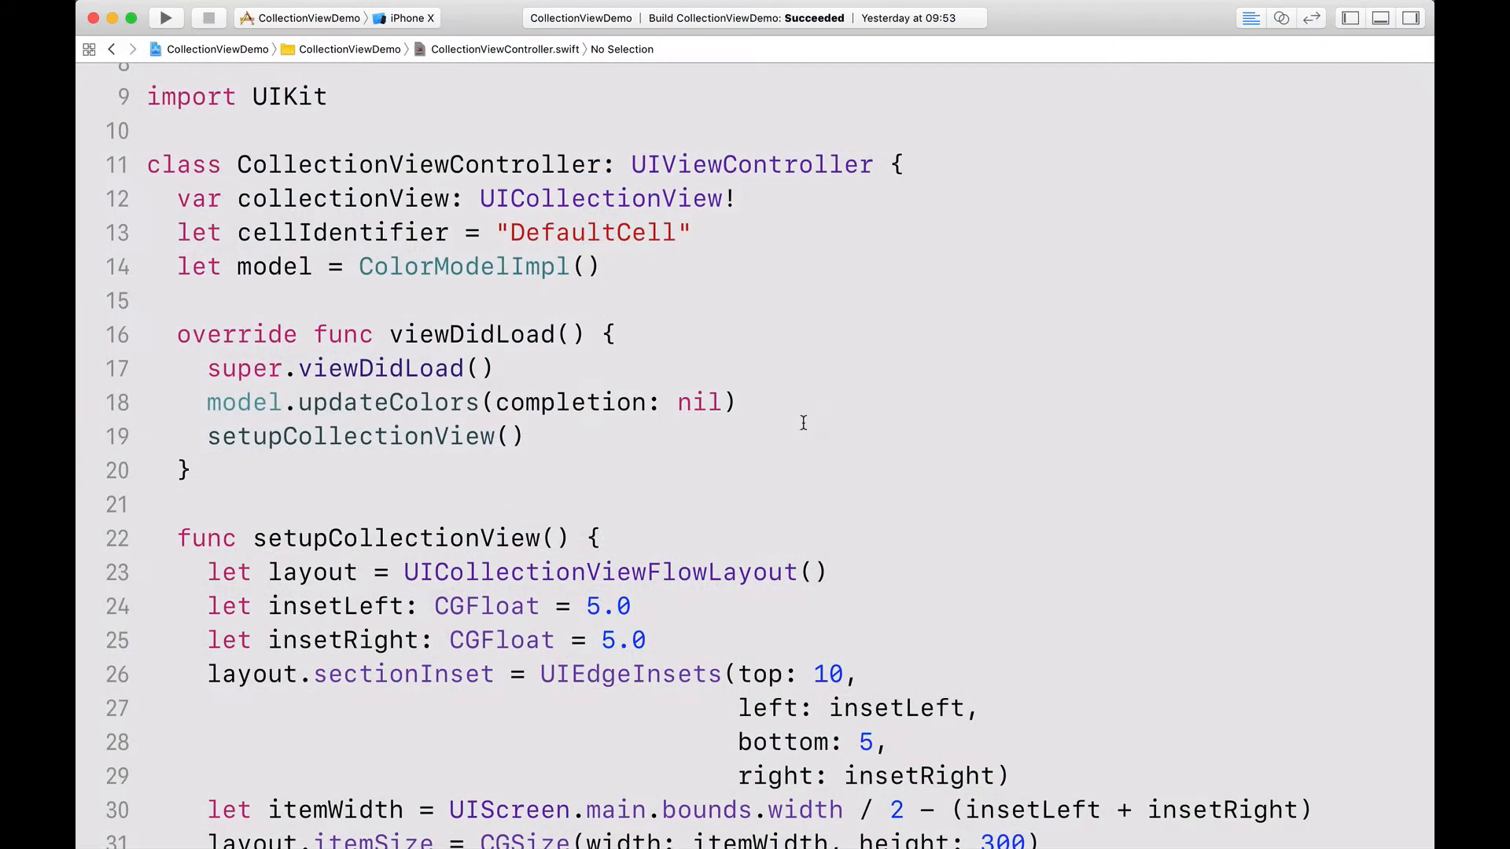
mouse_move(614, 338)
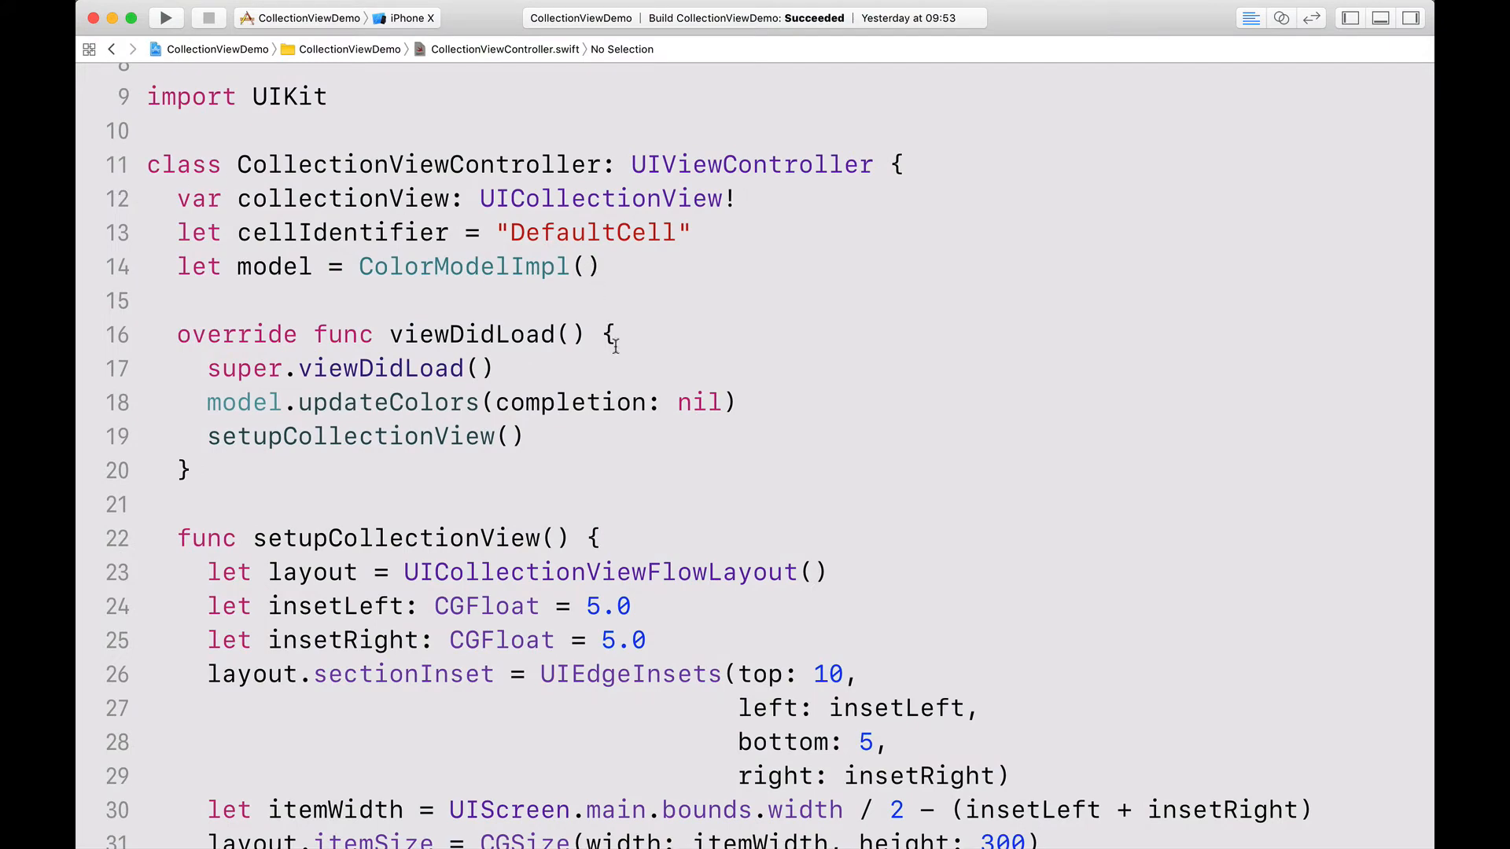
scroll("down", 3)
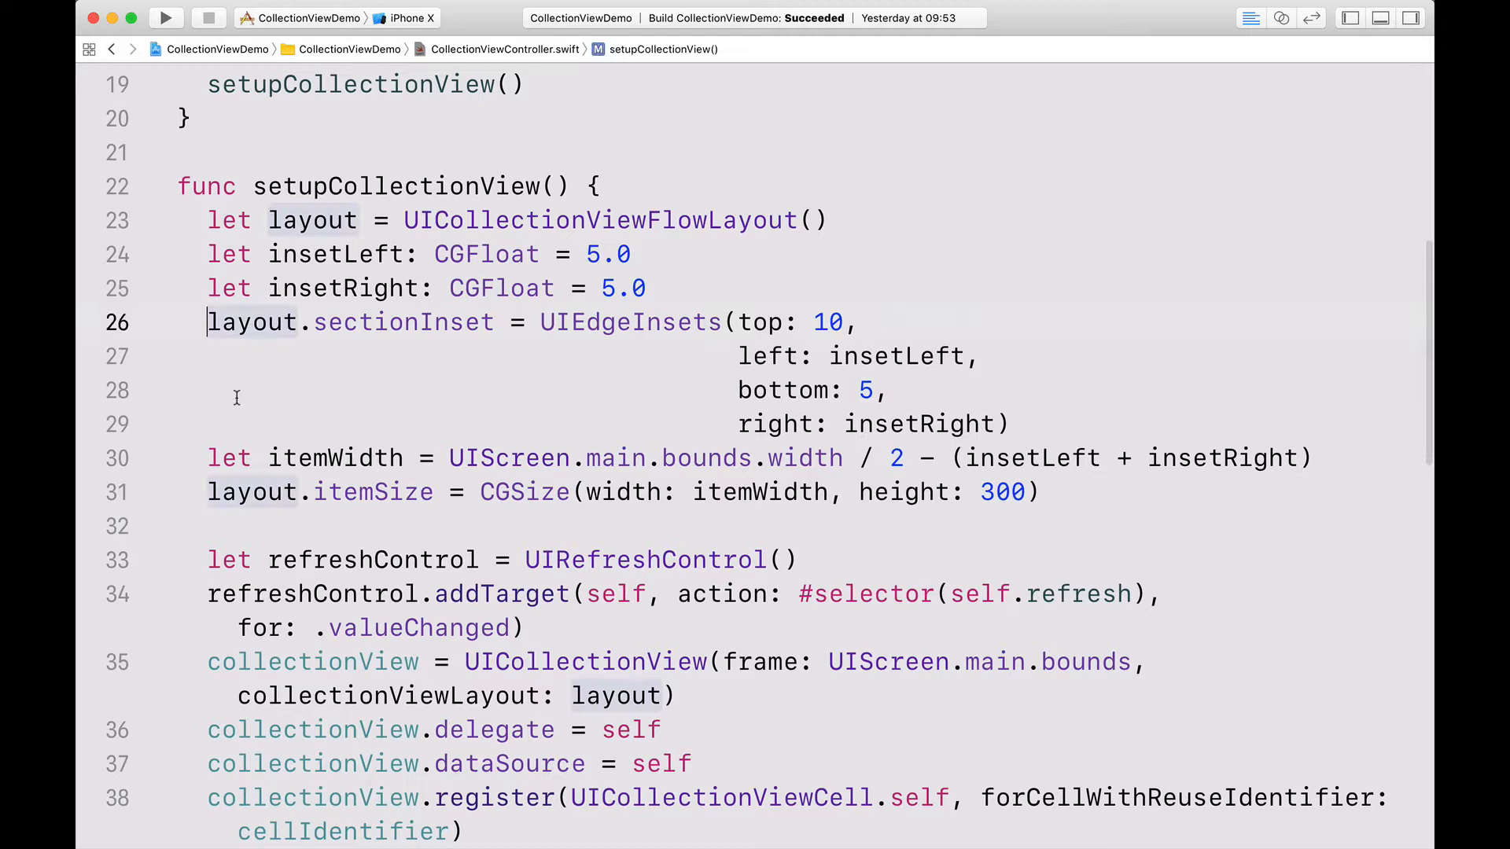
scroll("down", 3)
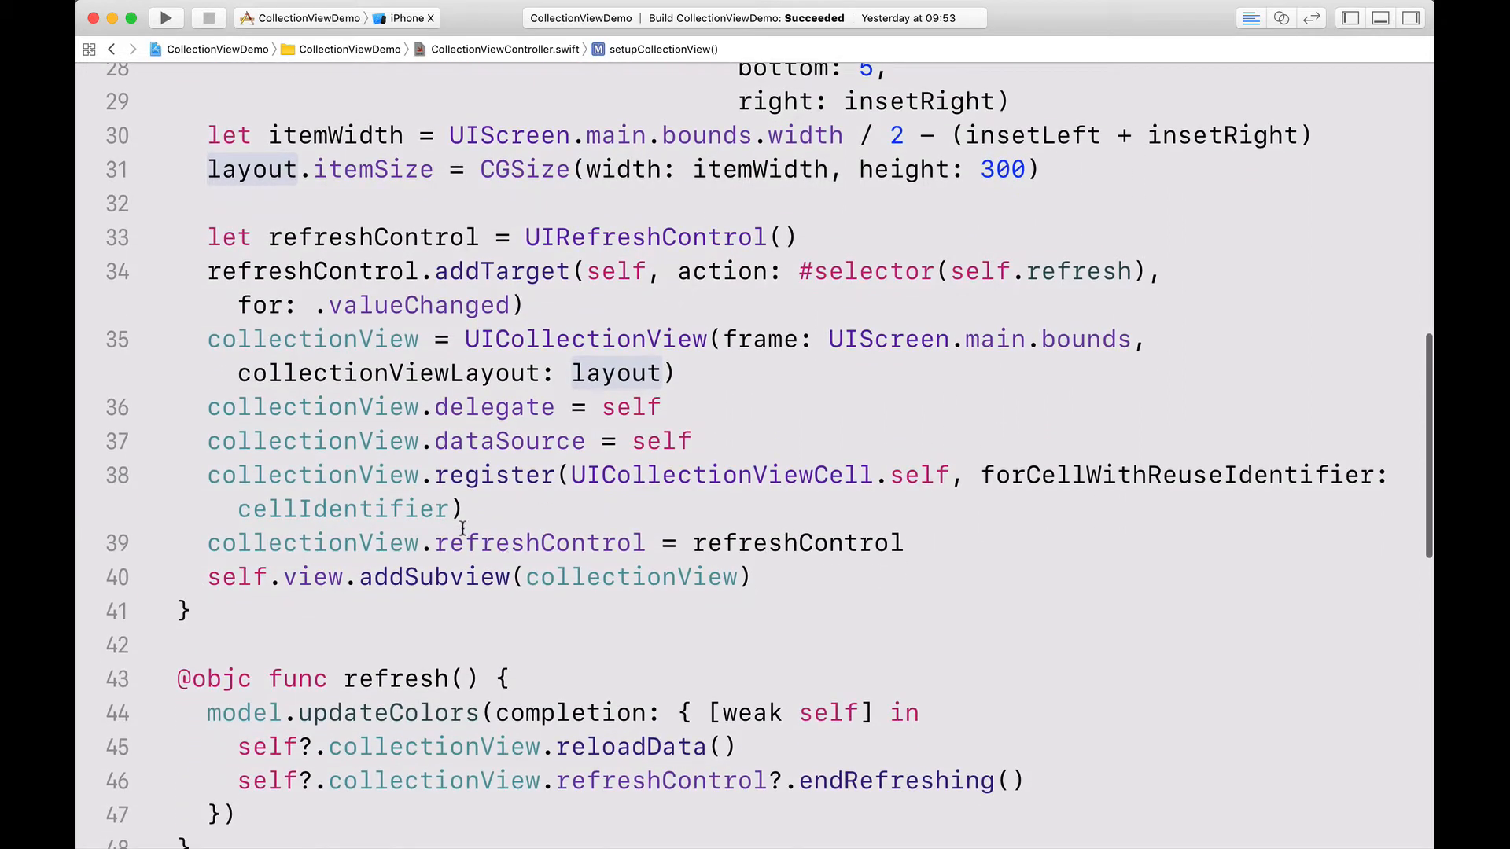
scroll("down", 3)
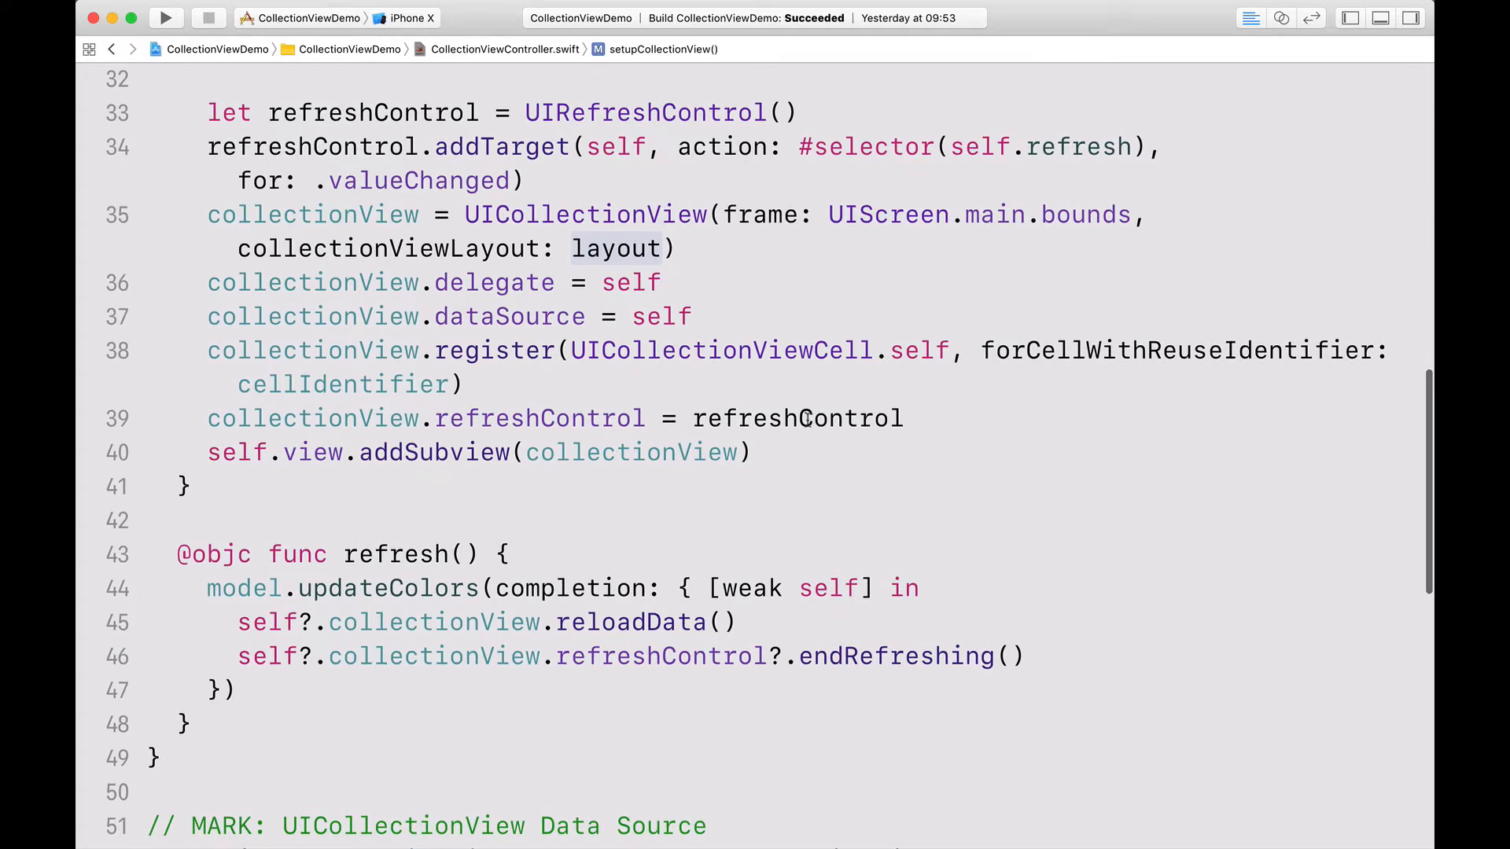
scroll("down", 3)
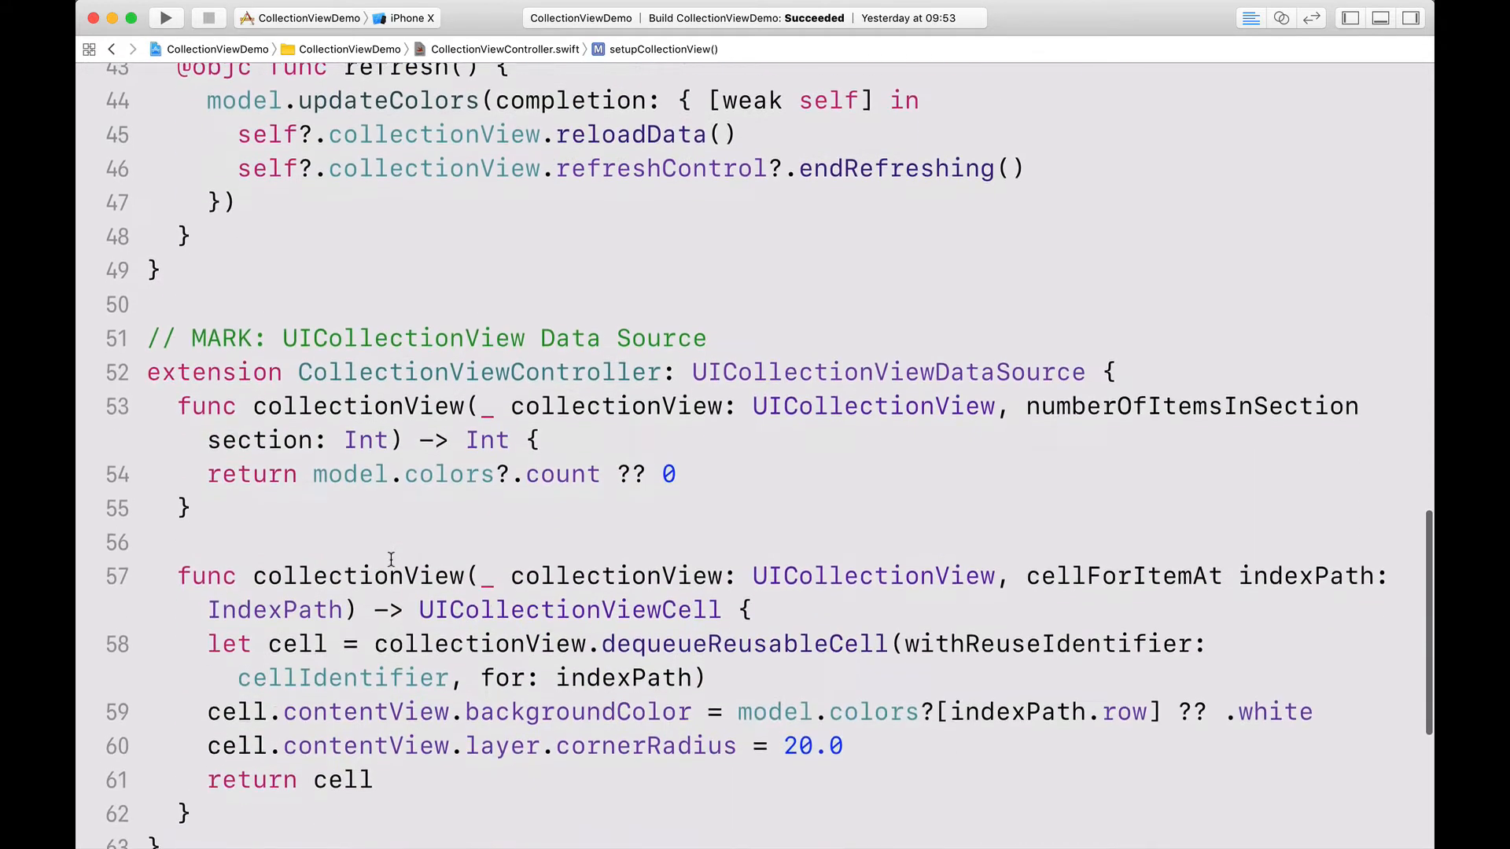
mouse_move(1036, 373)
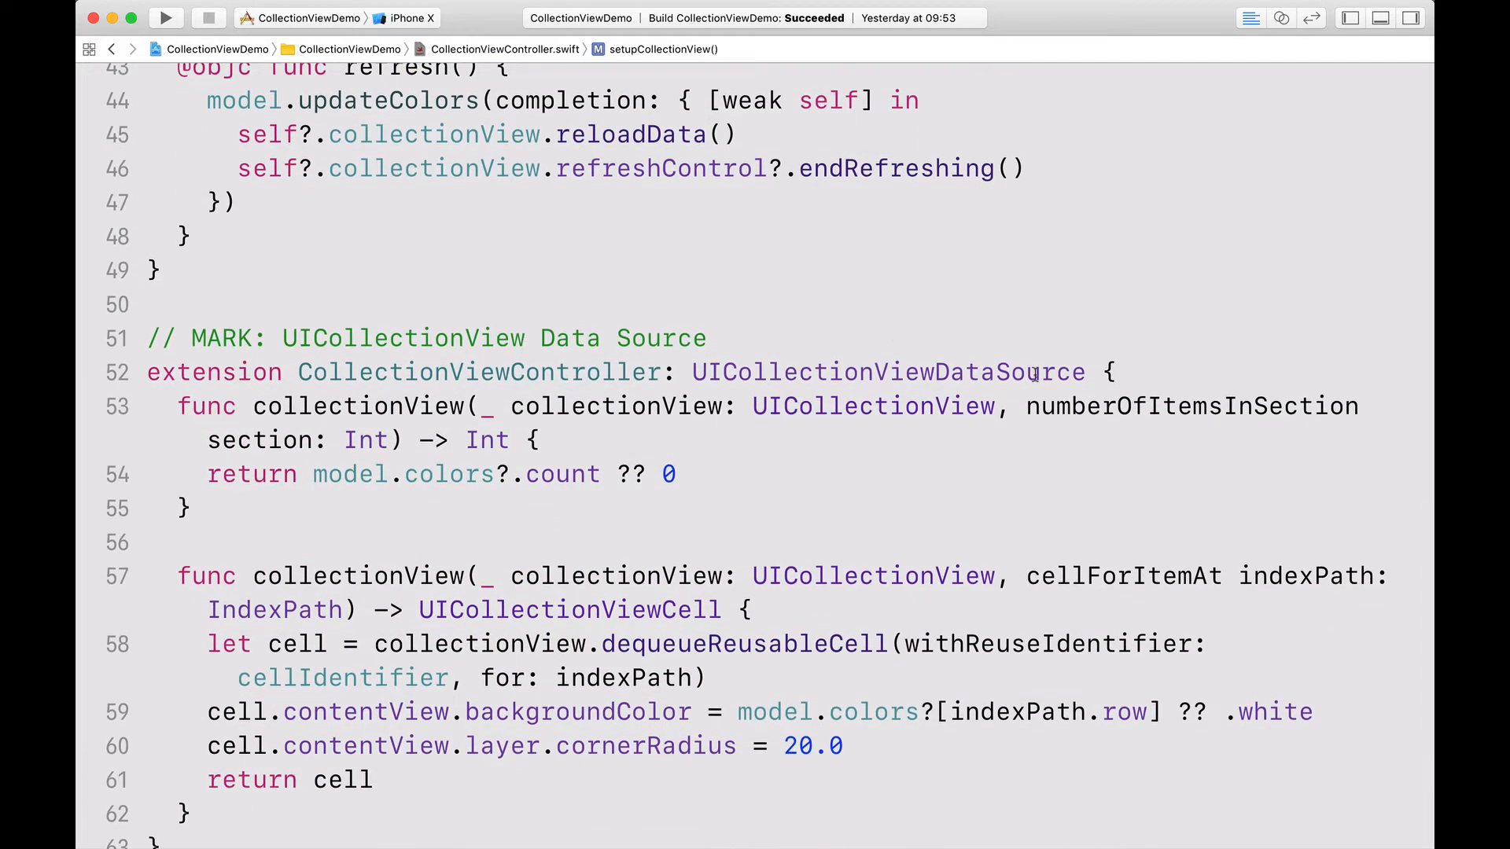
scroll("down", 3)
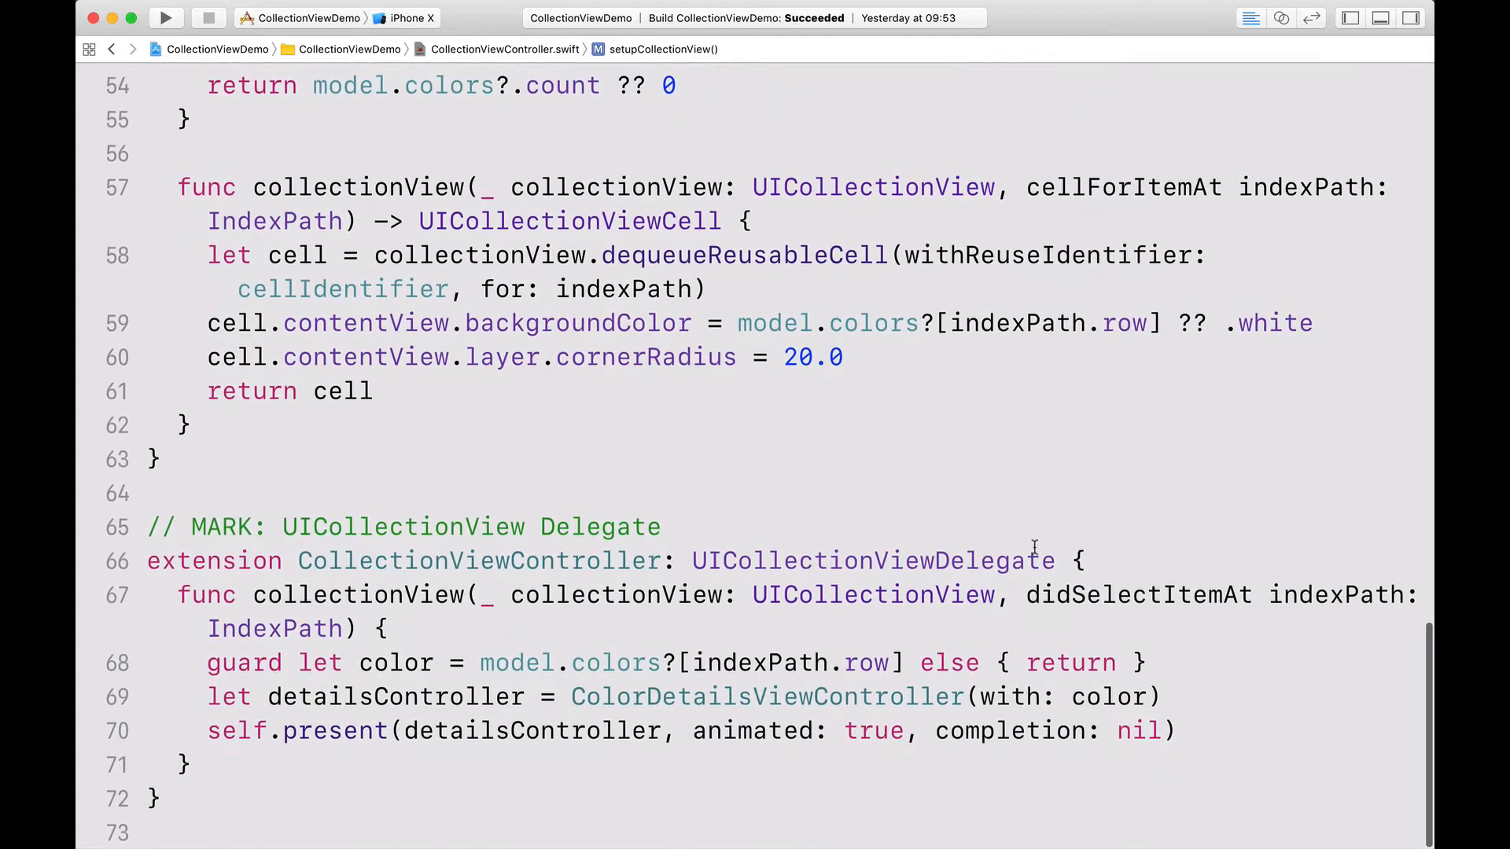
mouse_move(685, 563)
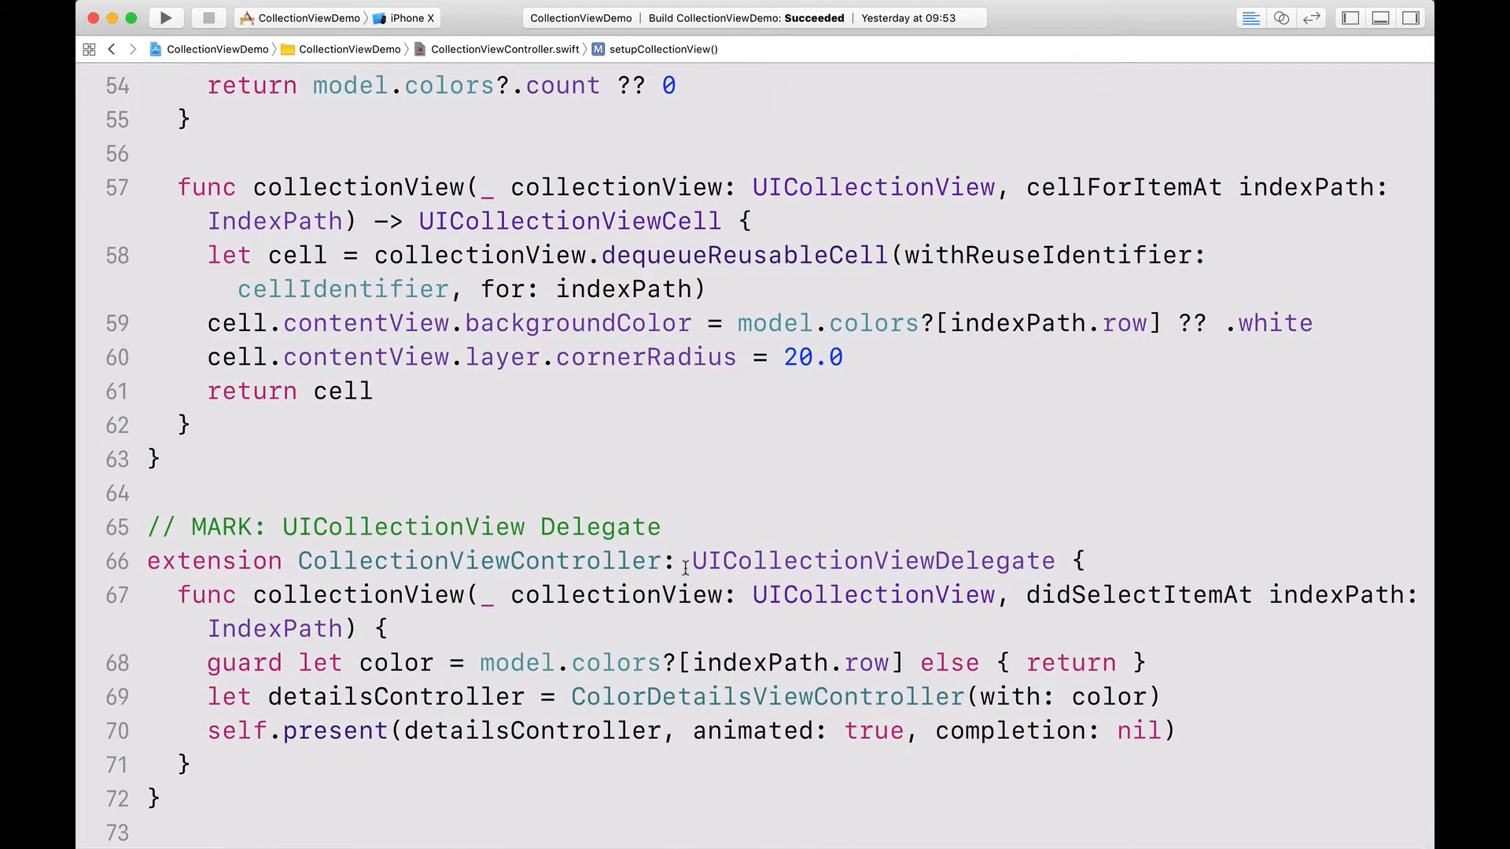
double_click(871, 561)
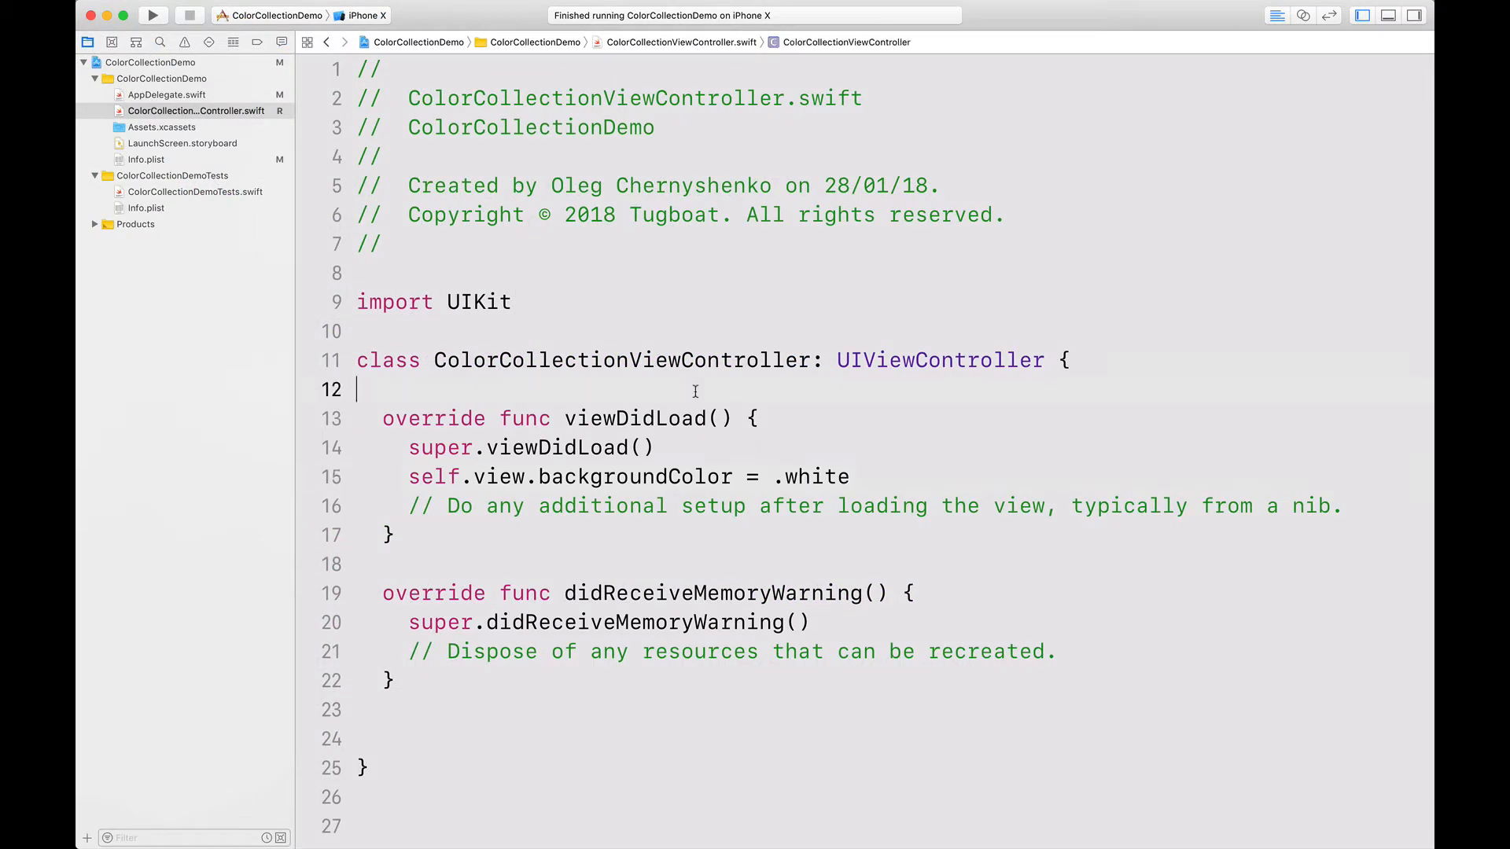
type("ini")
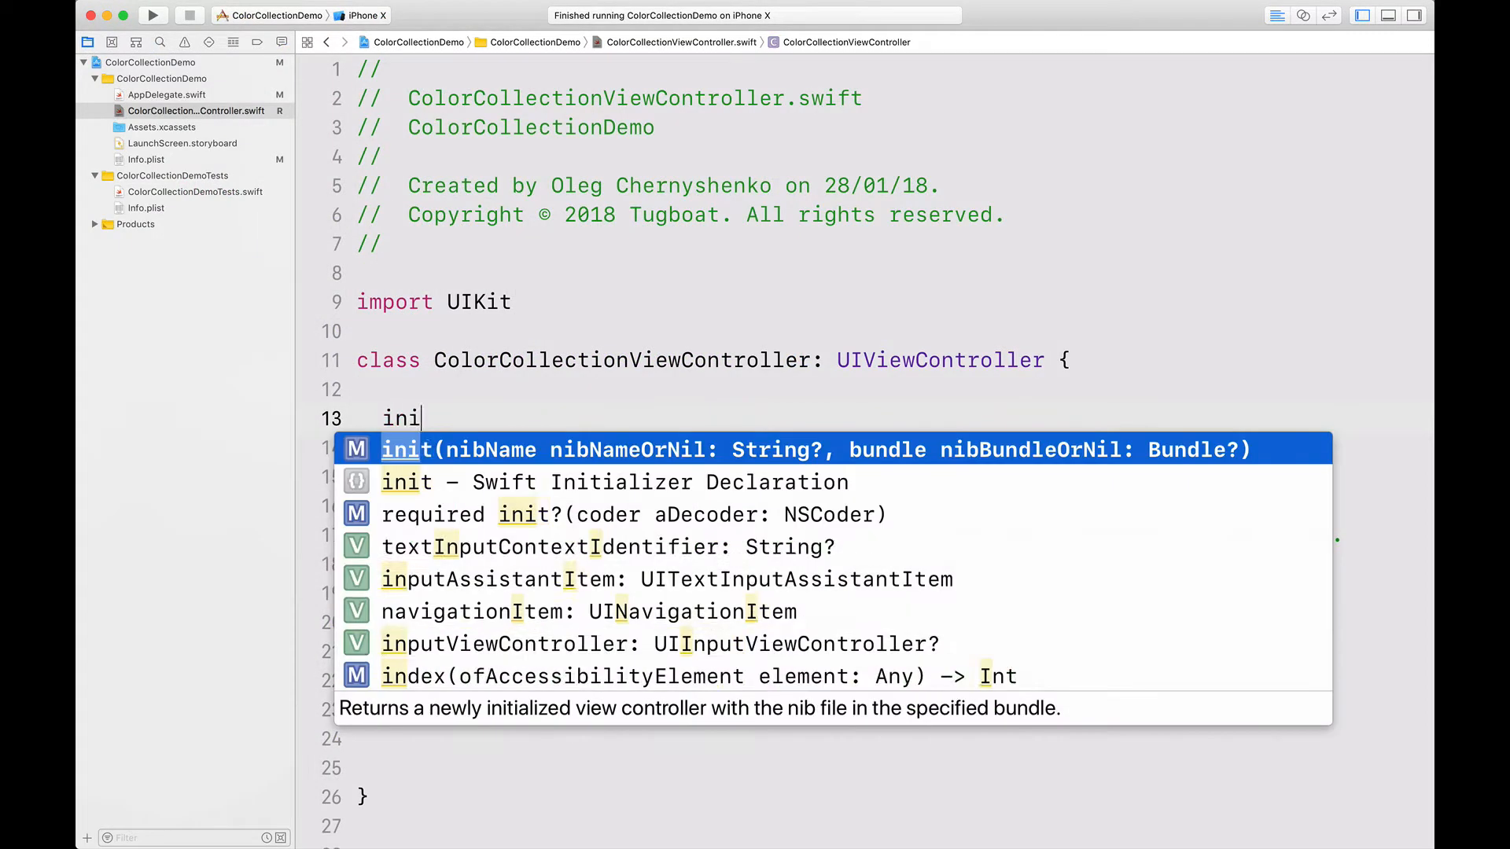
key("Return")
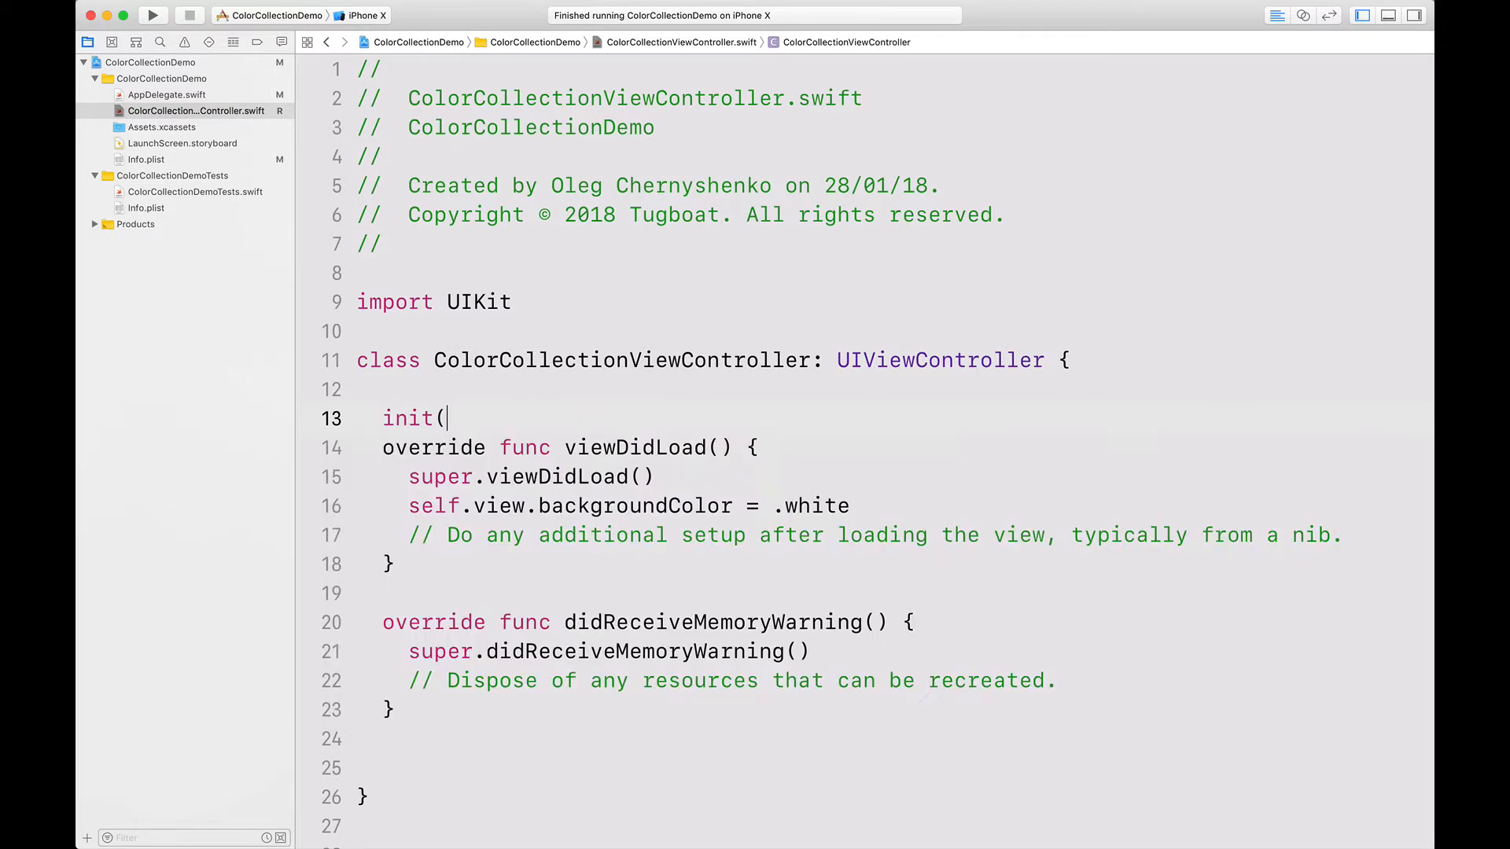
Step: Give the initializer a 'with presenter: ColorCollectionPresenter' parameter
type("with p)")
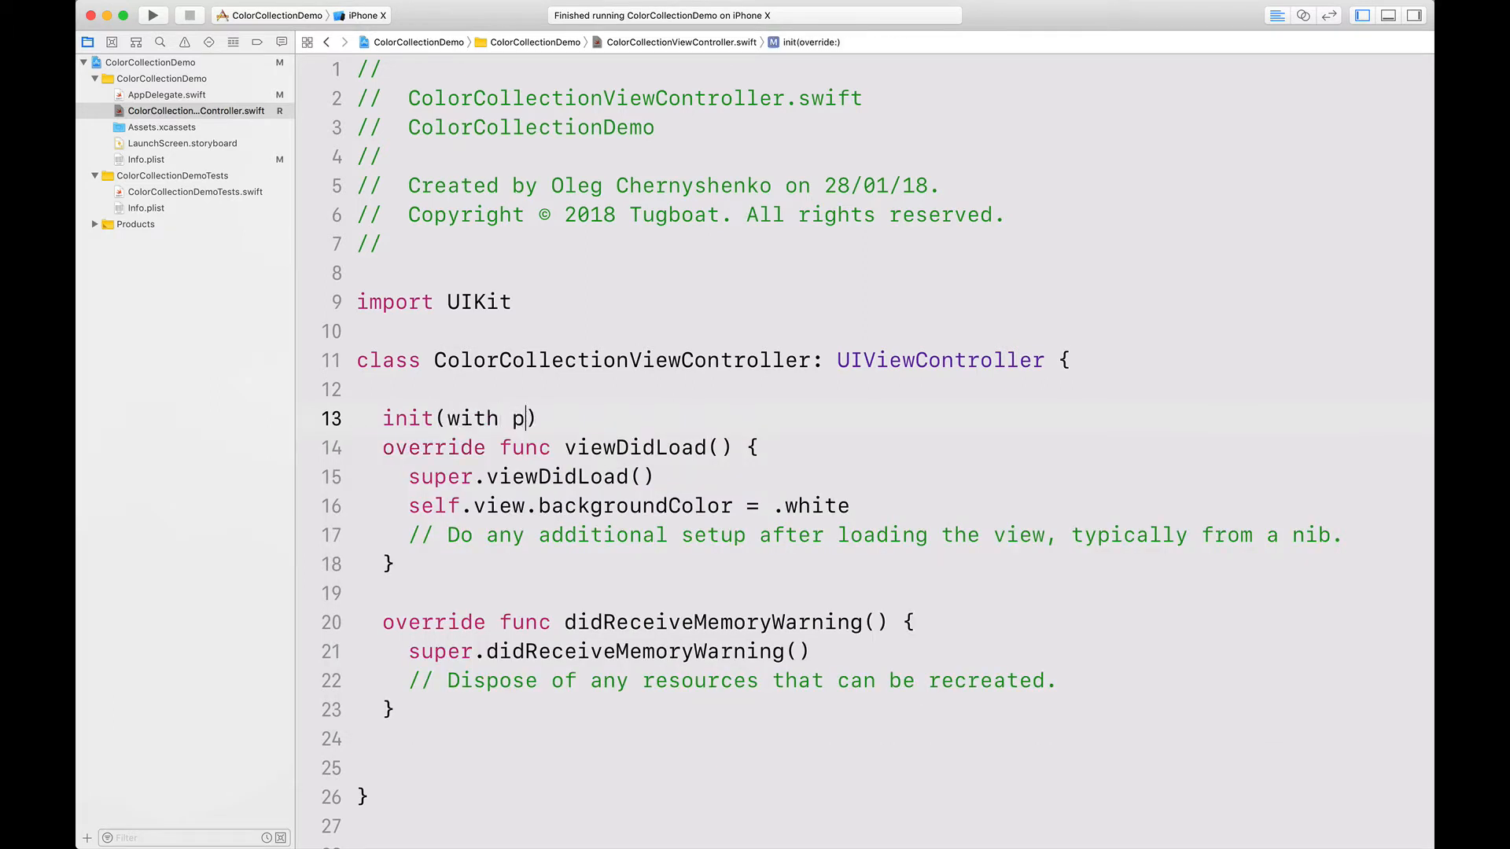
type("resenter:")
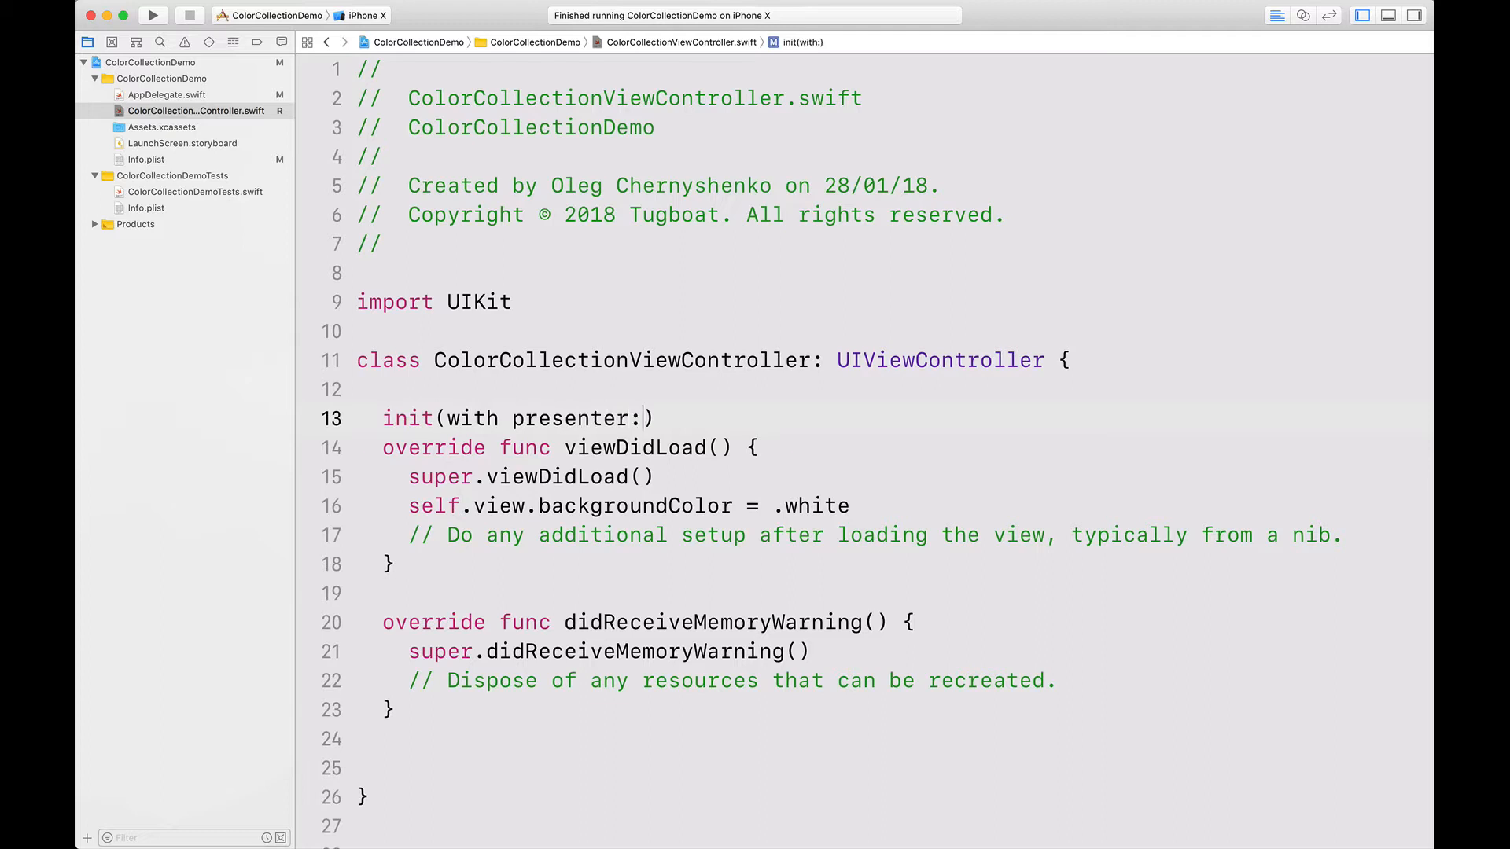
type("\" \"")
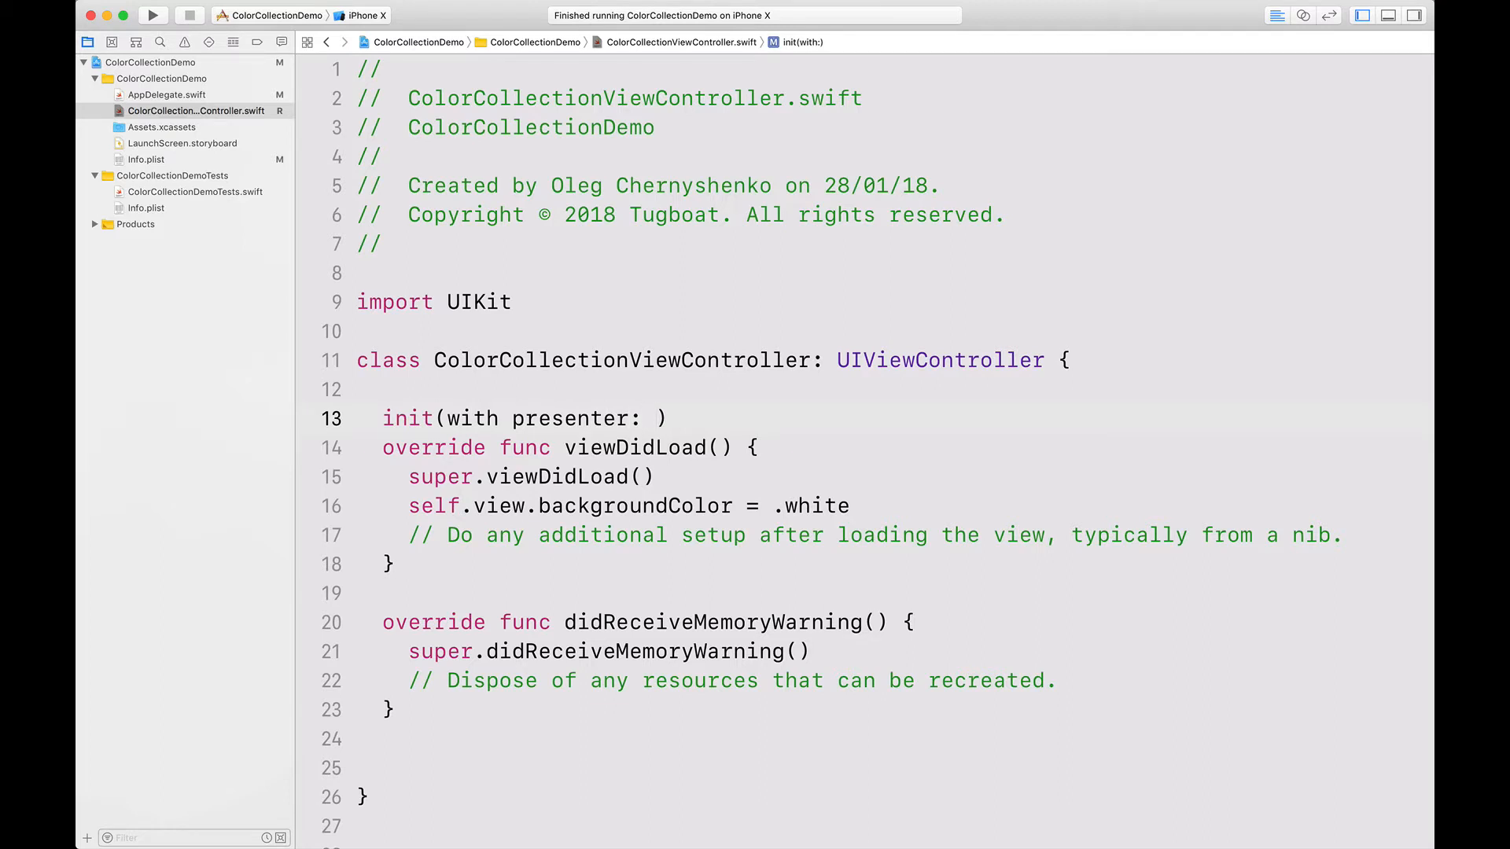
type("Color")
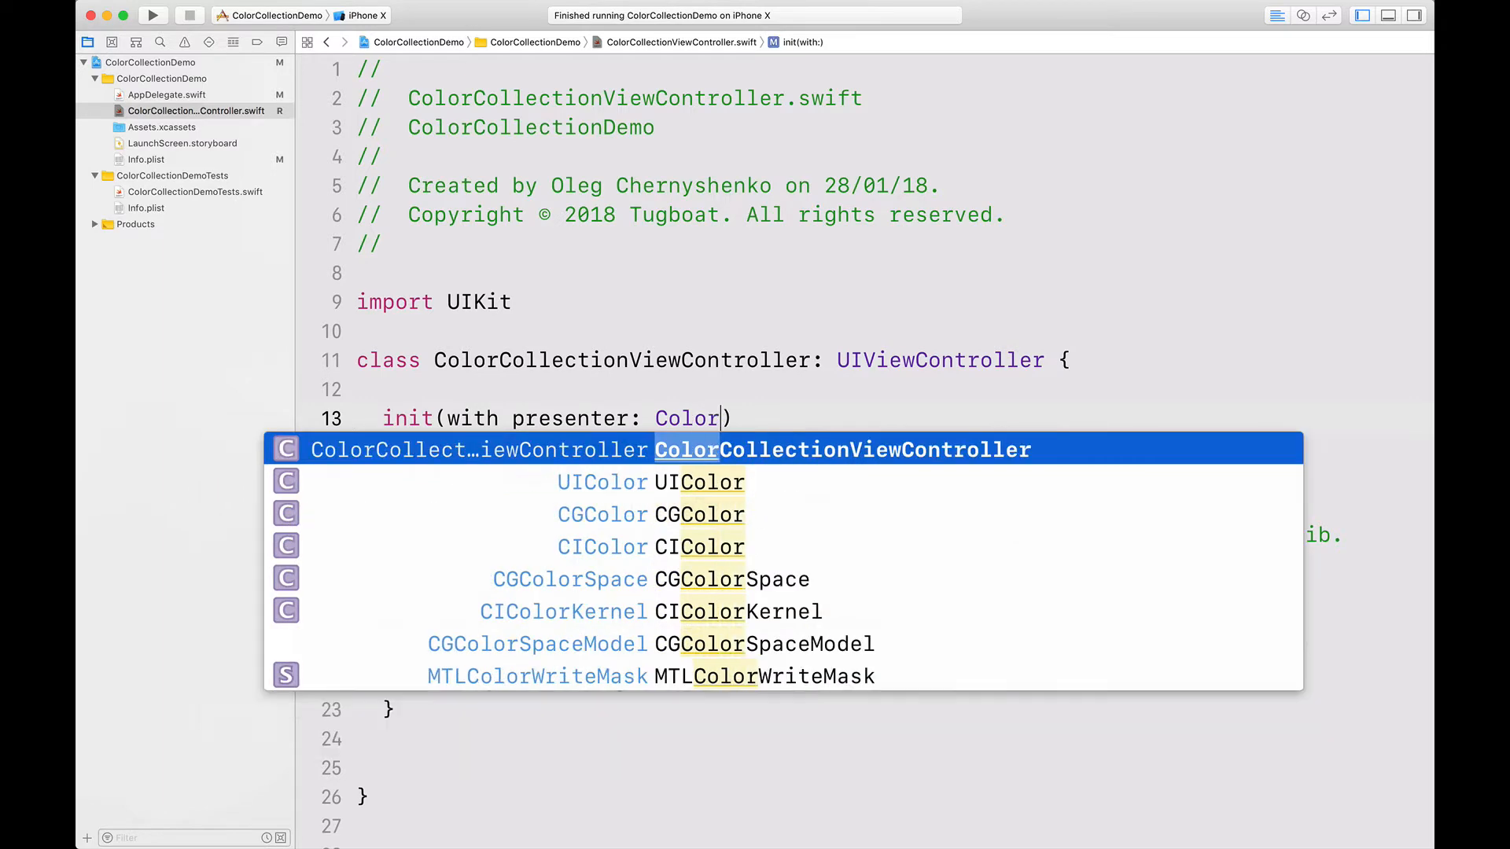
type("CollectionPresenter")
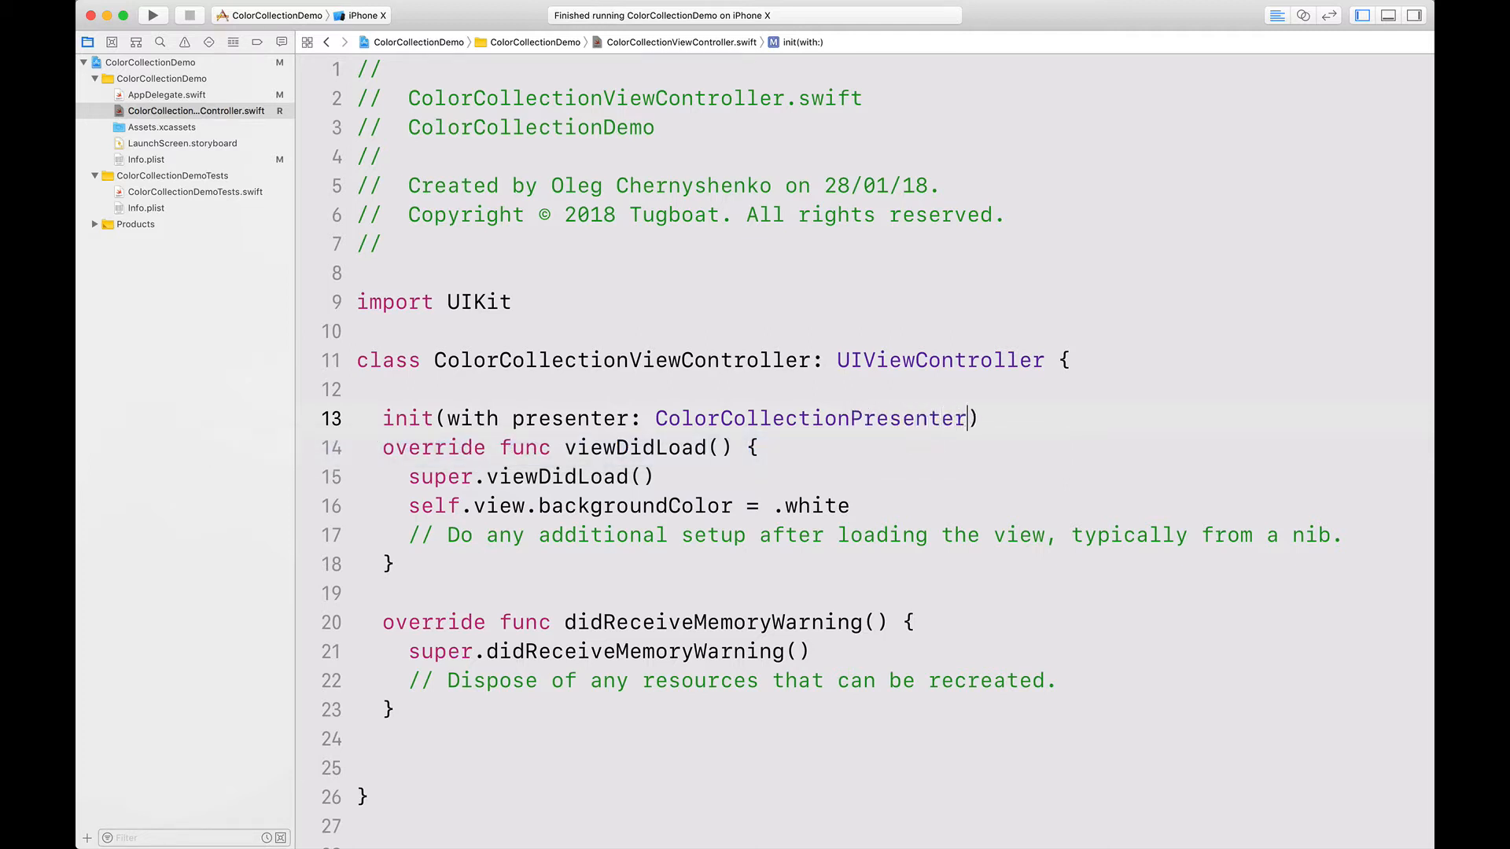
double_click(808, 418)
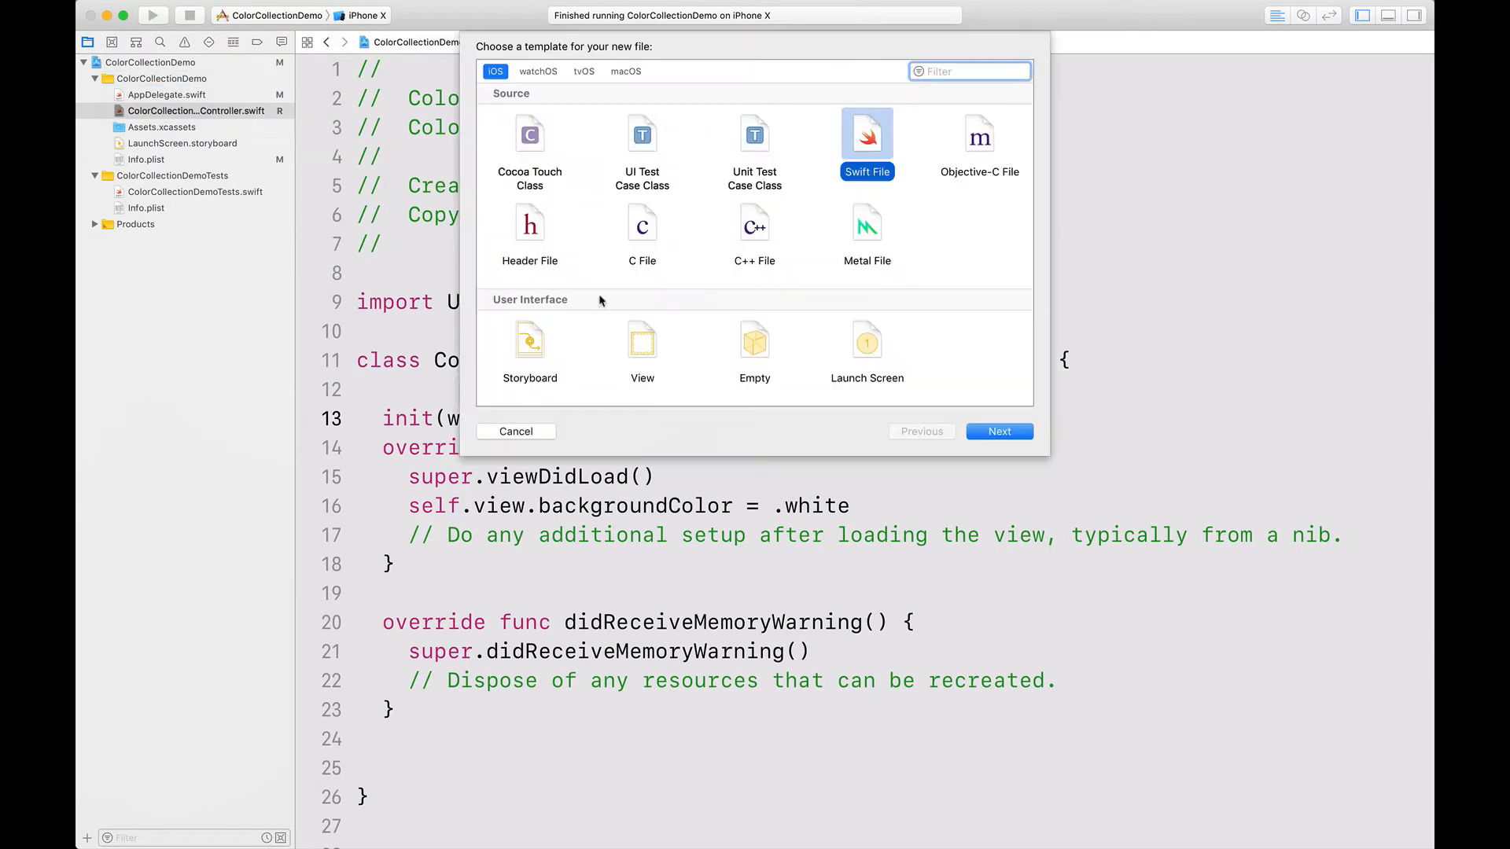
Step: Create a new Swift file declaring class ColorCollectionPresenter
left_click(999, 431)
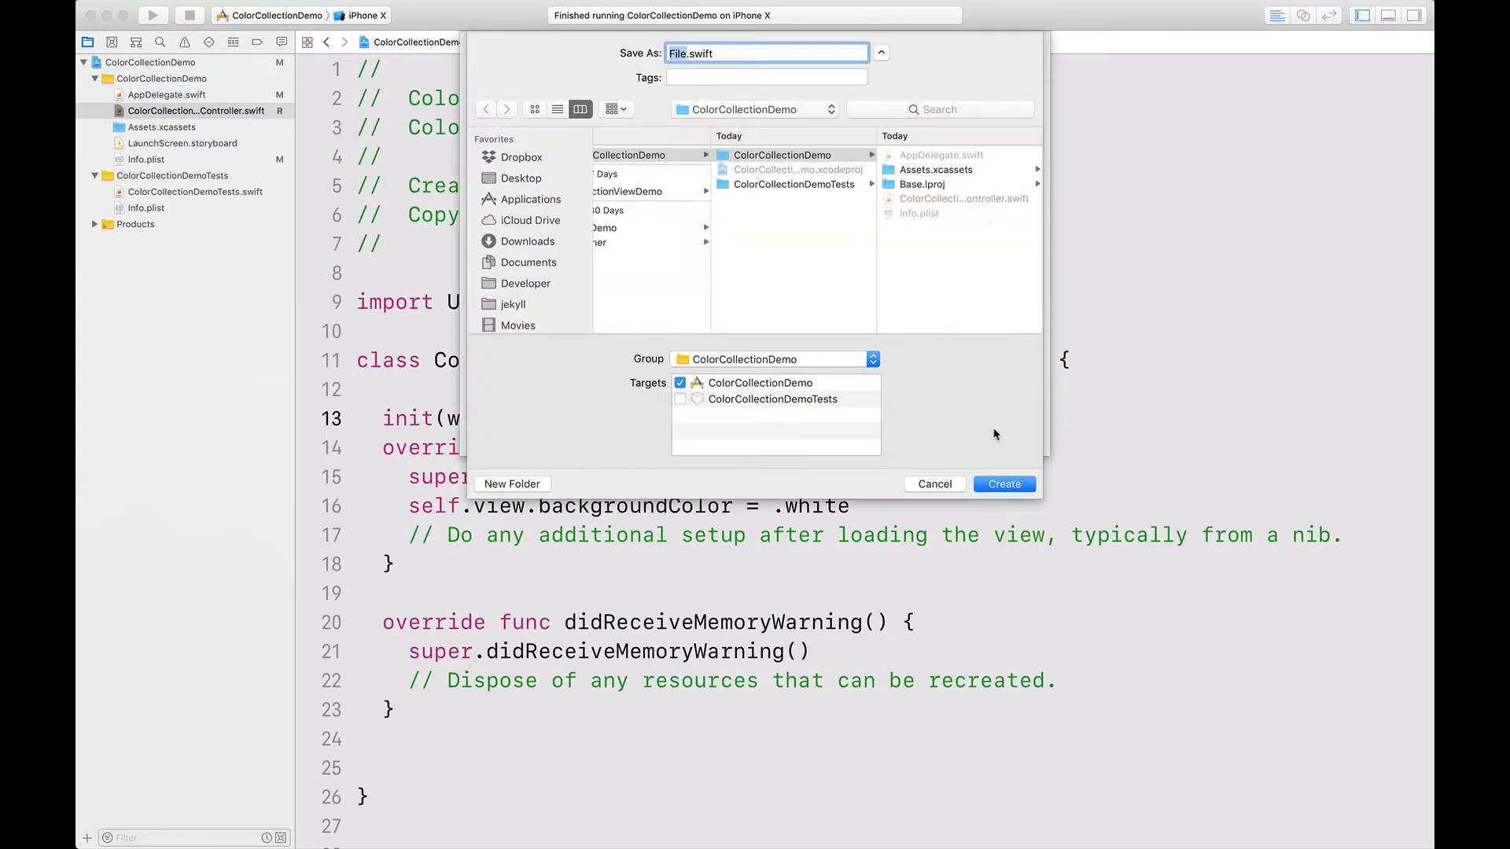
left_click(935, 484)
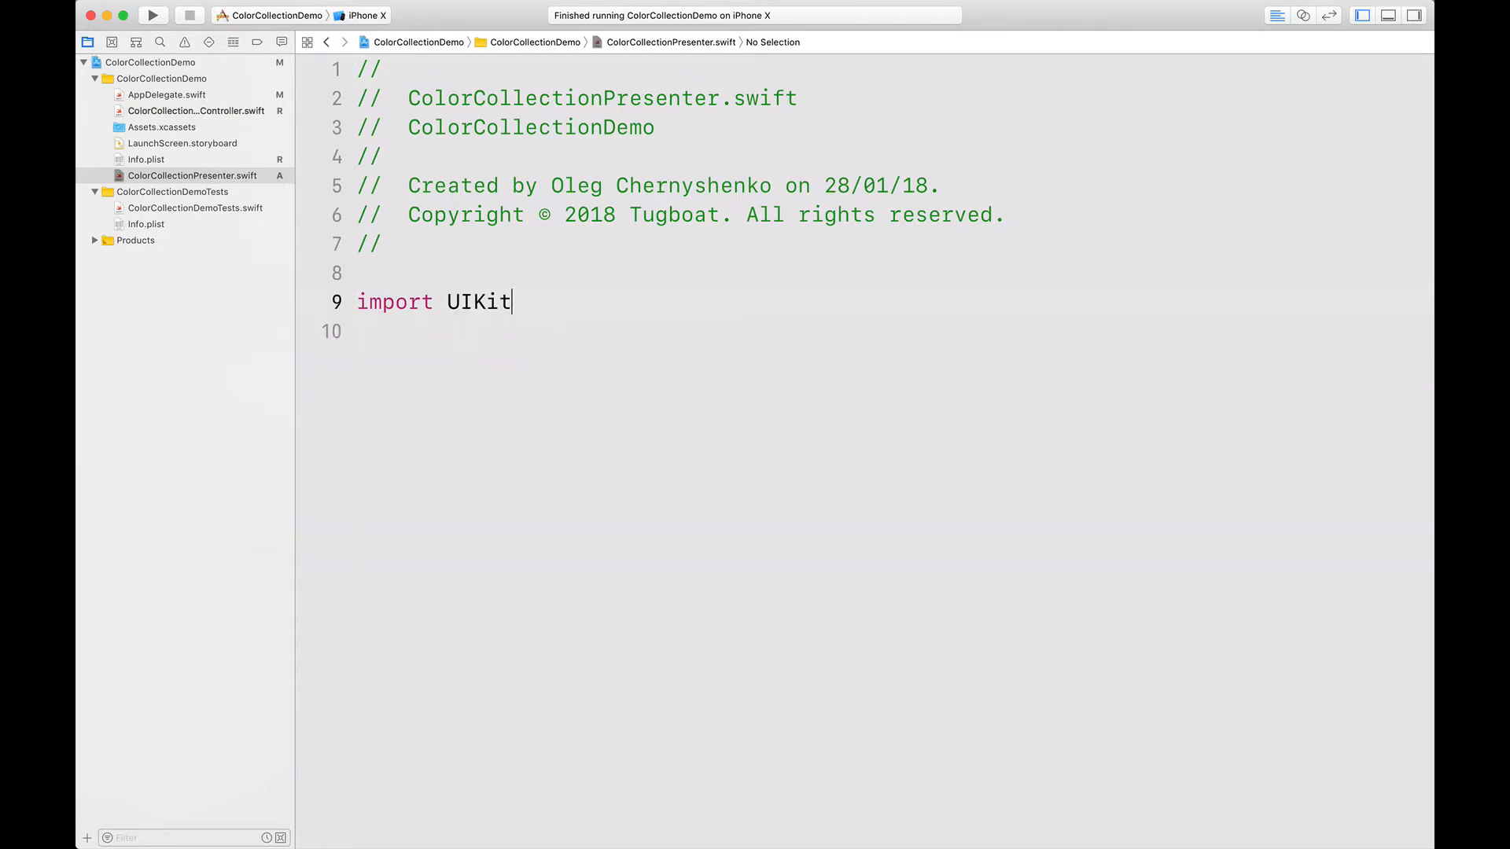
type("class")
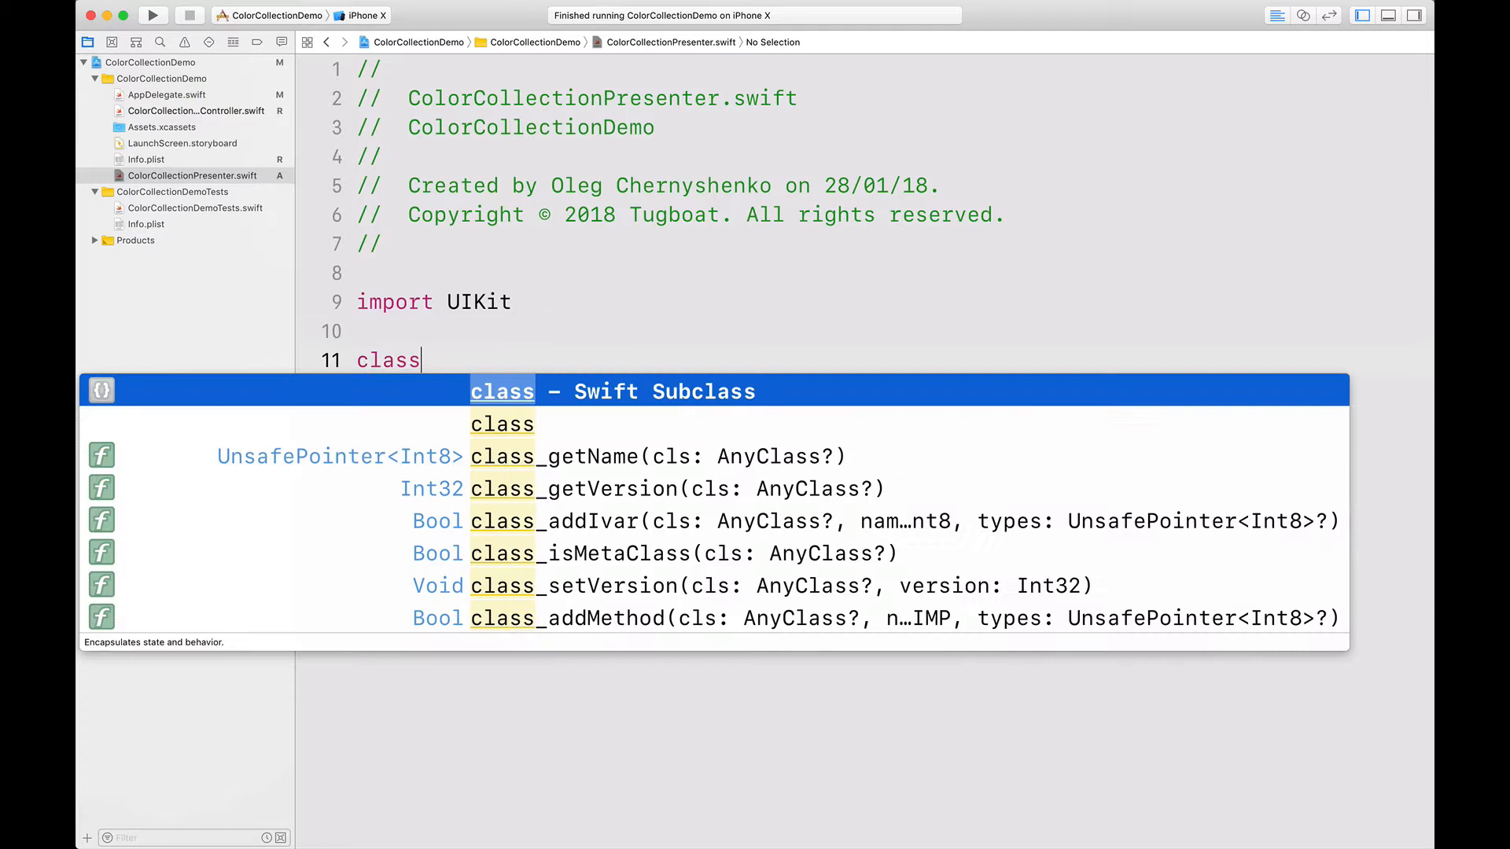
type("ColorCollectionPresenter {")
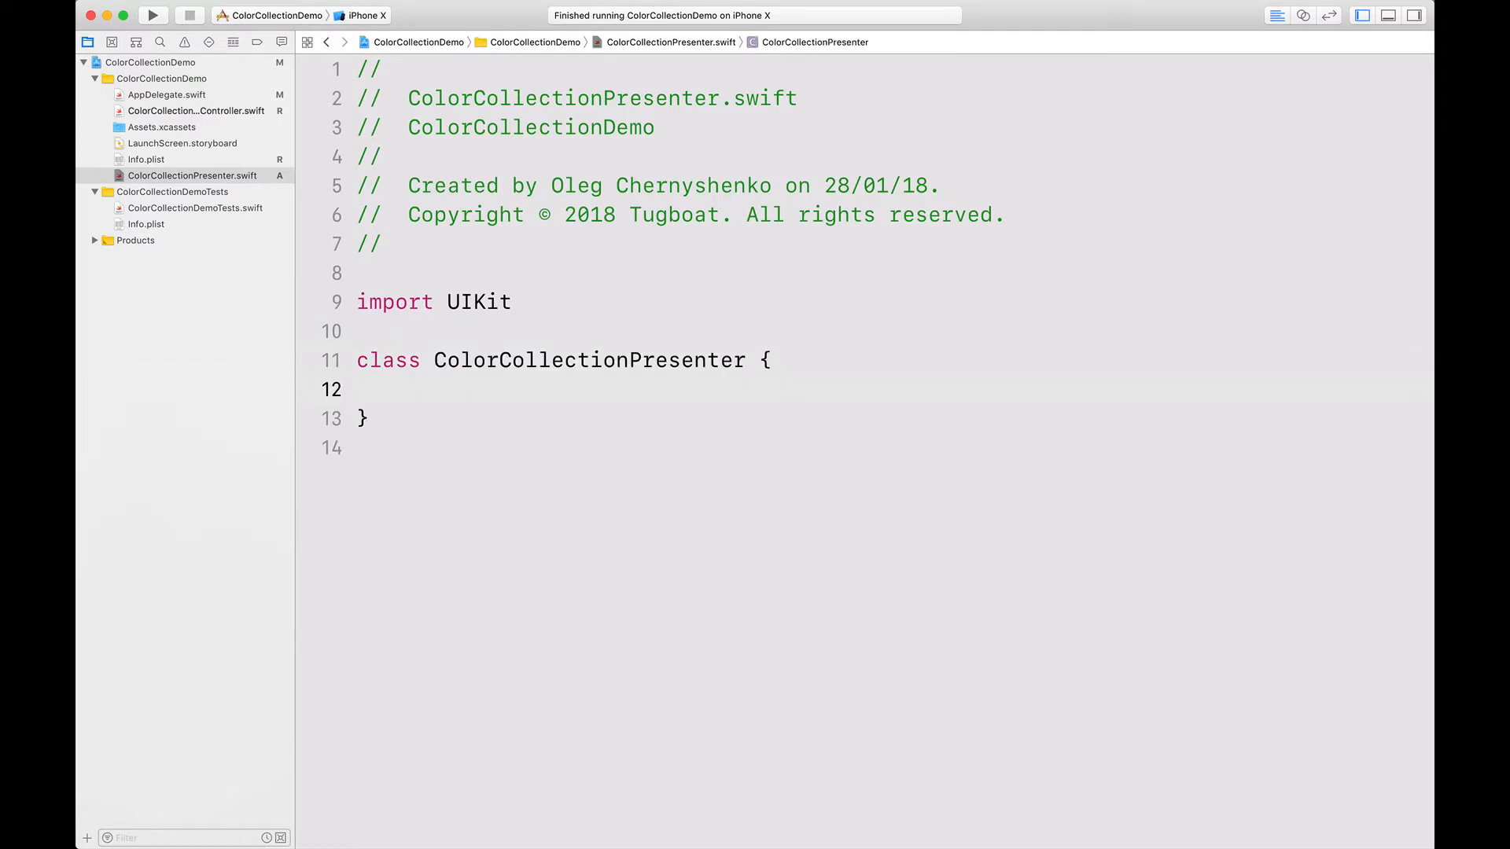
Step: Add 'let backgroundColor: UIColor = .white' inside the class, then return to the view controller
left_click(384, 390)
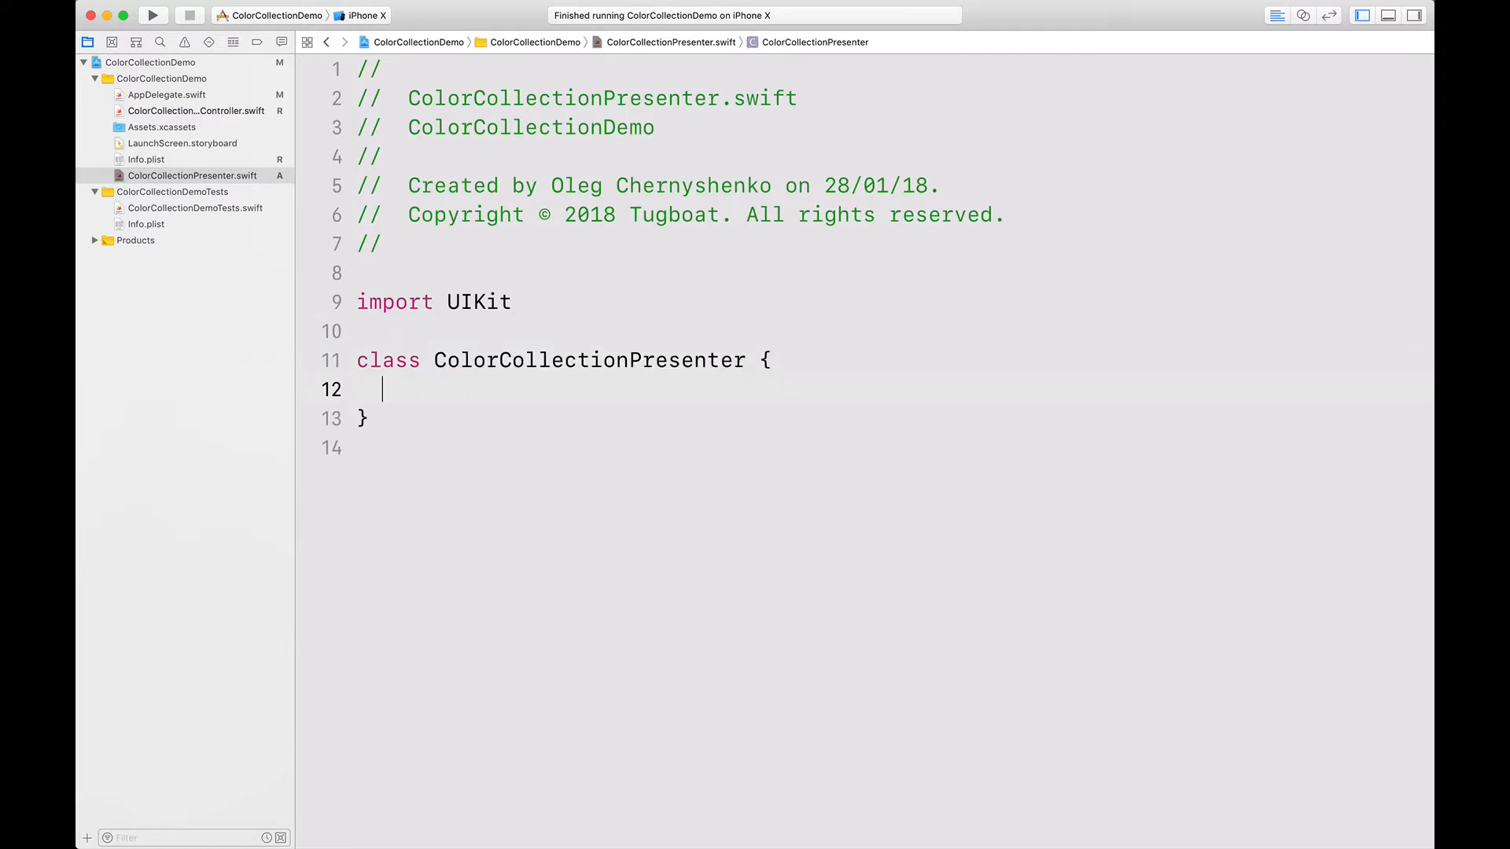
type("let backgrou")
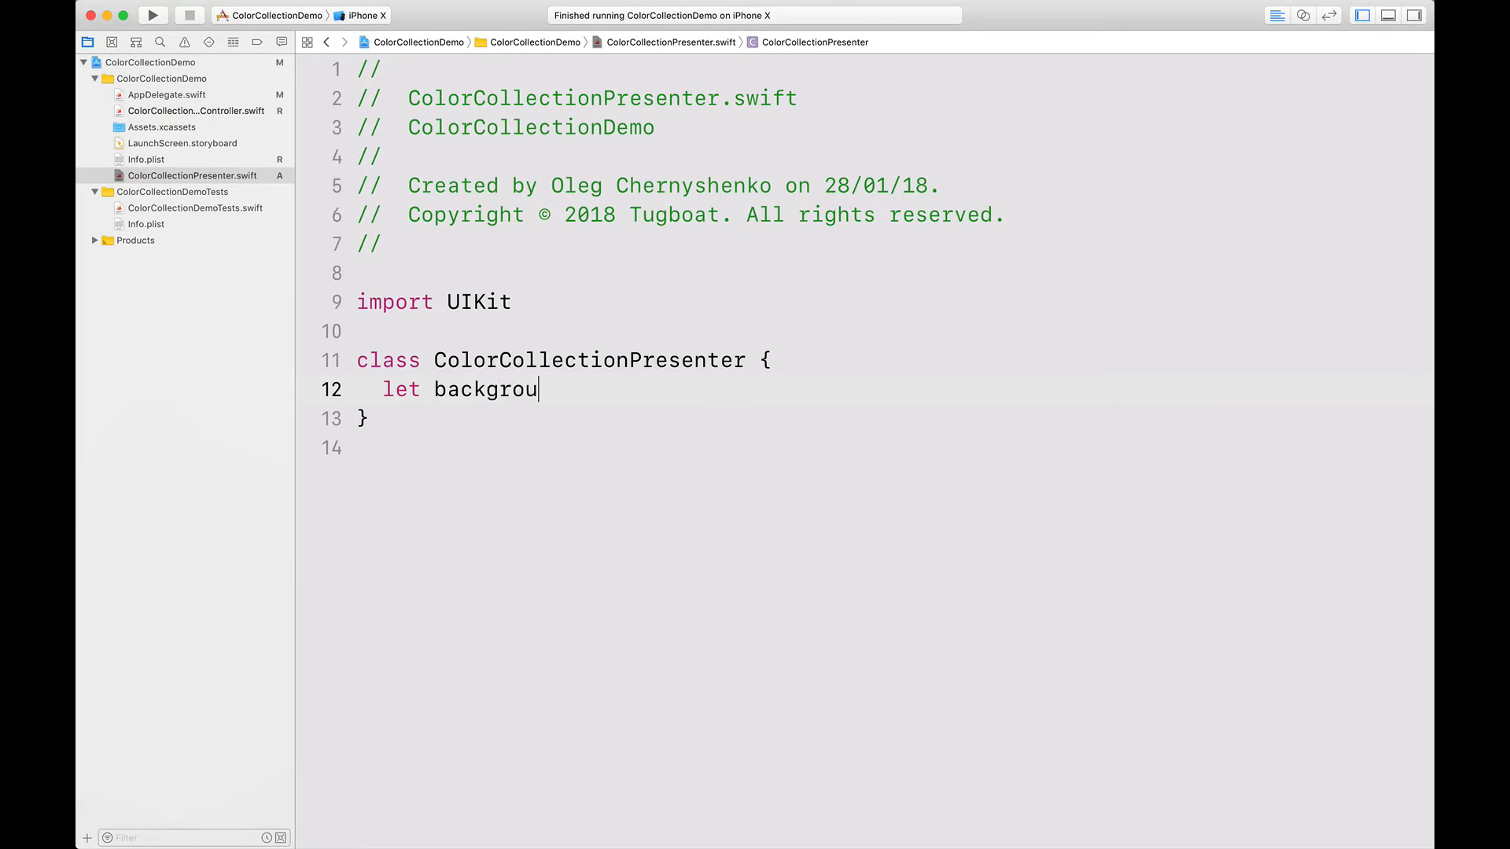
type("ndColor: UI")
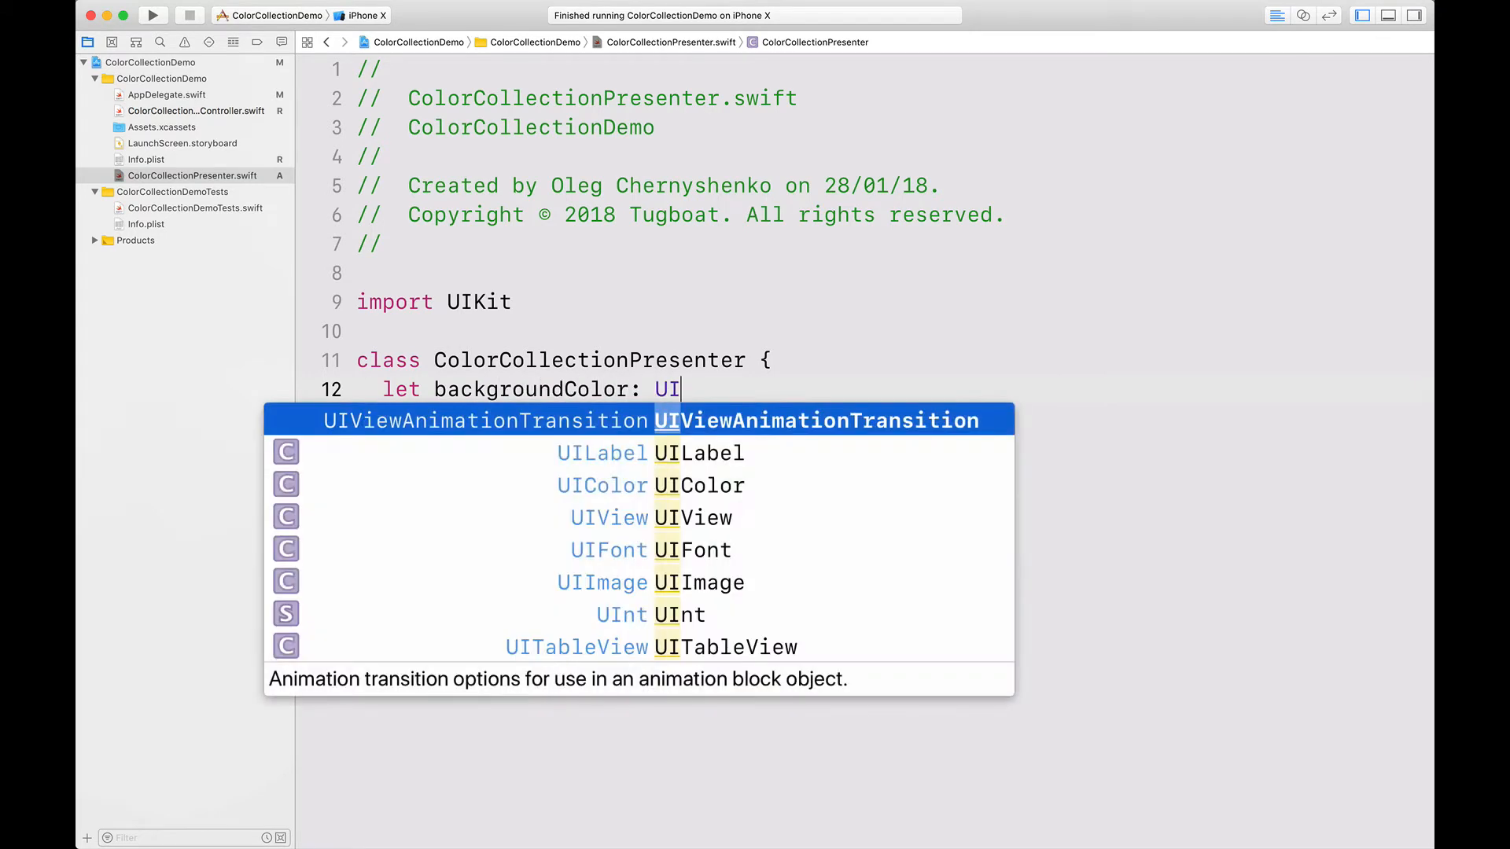
type("Color = .white")
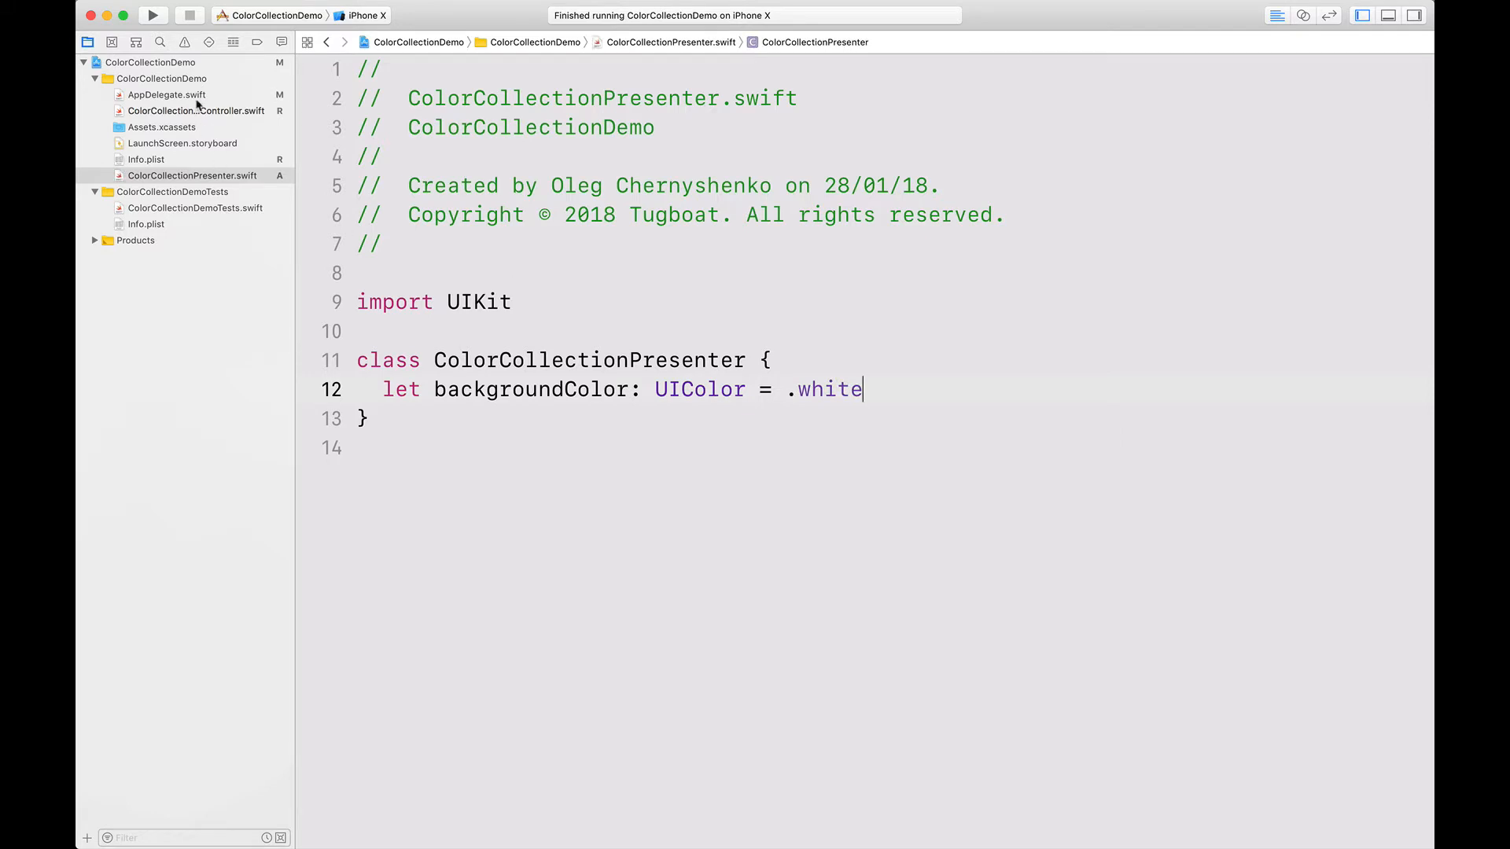
left_click(195, 111)
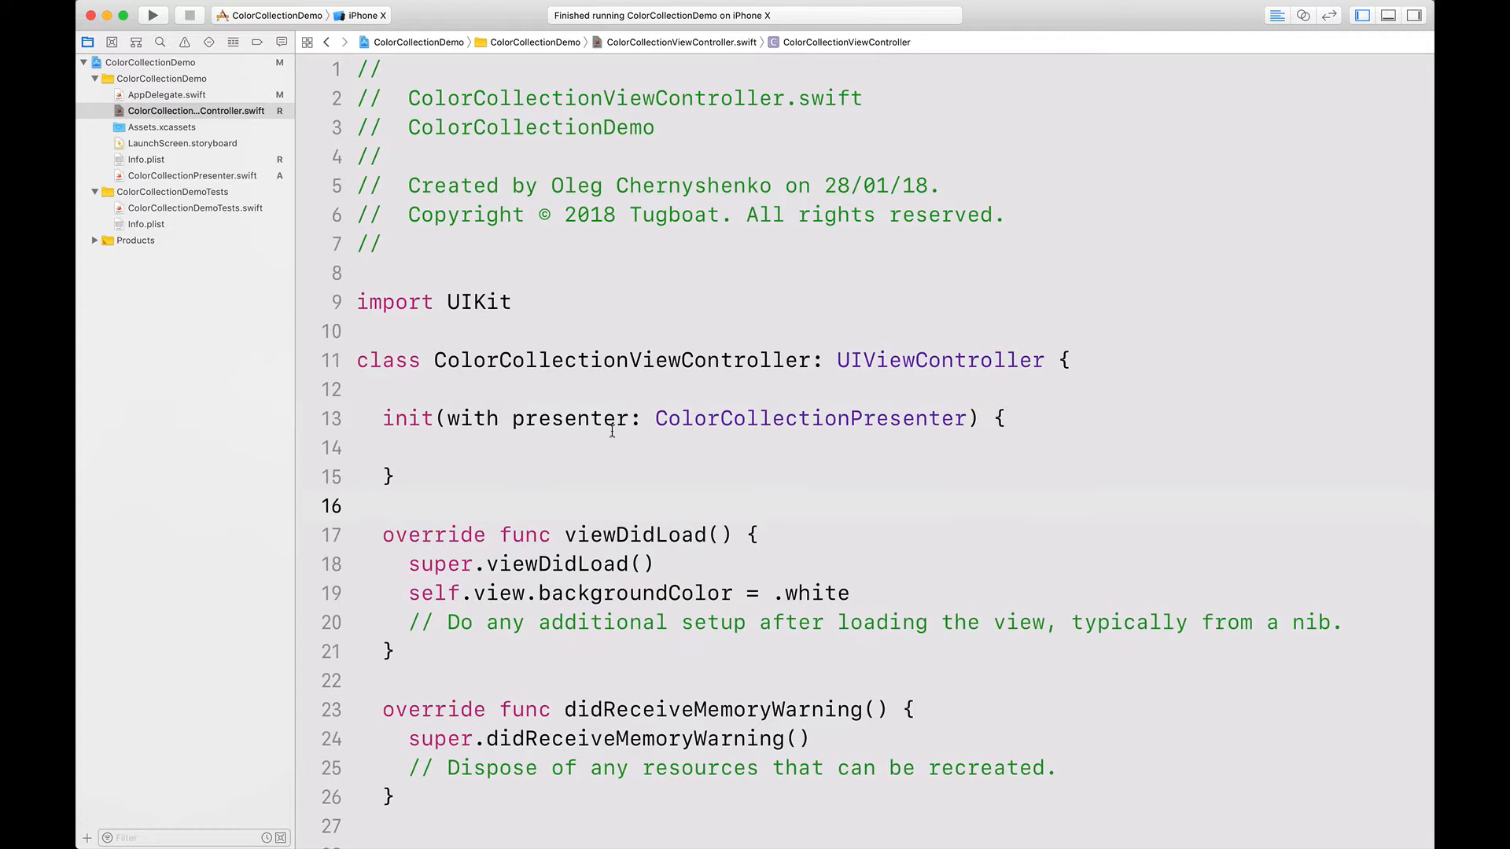
Step: Add 'let presenter: ColorCollectionPresenter!', assign self.presenter and call super.init in the initializer
type("let pres")
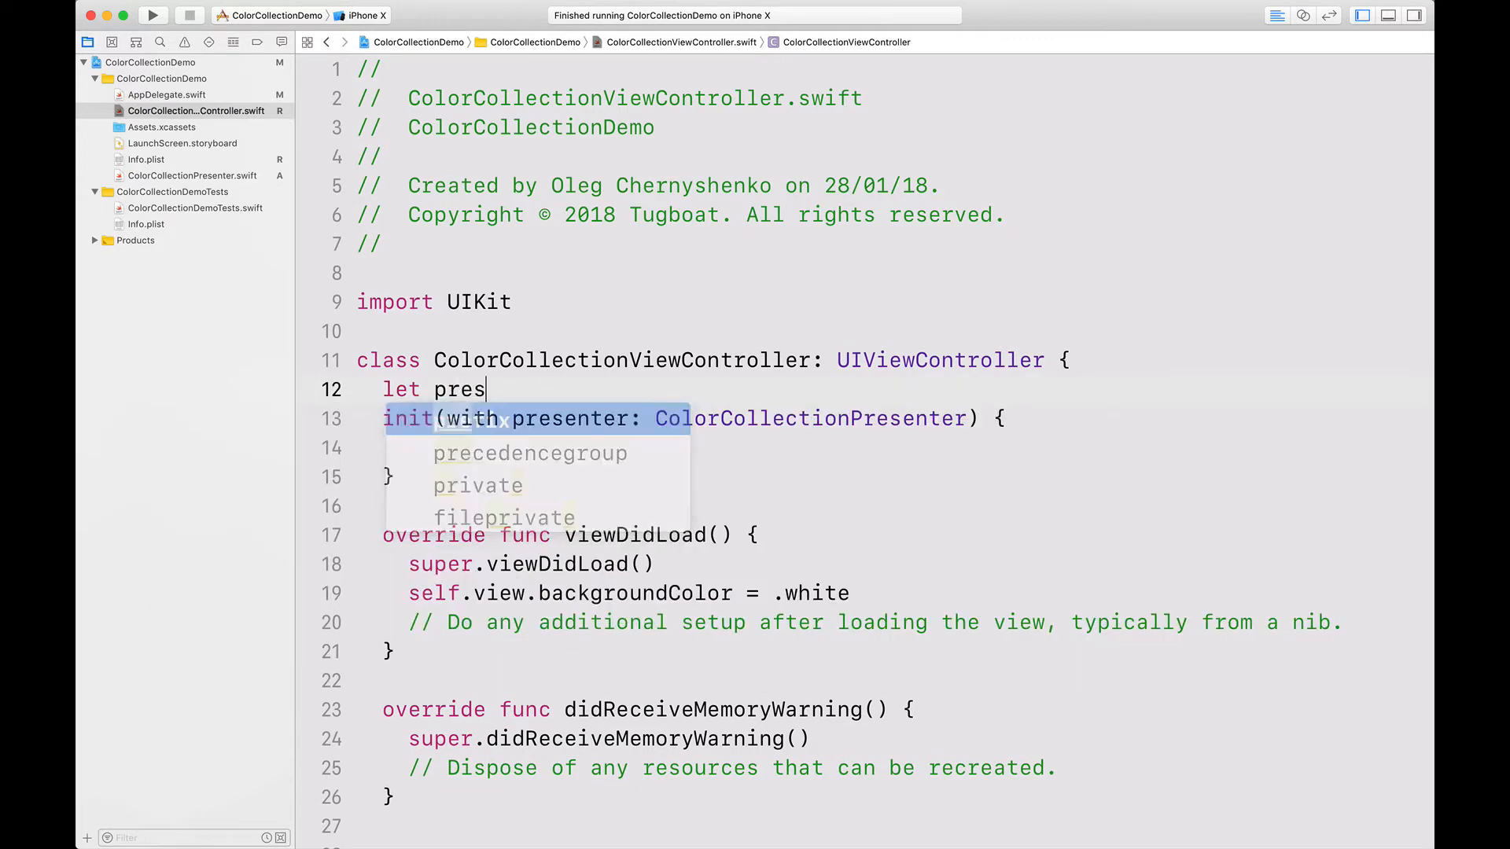
type("enter: ColorCollectionPresenter!")
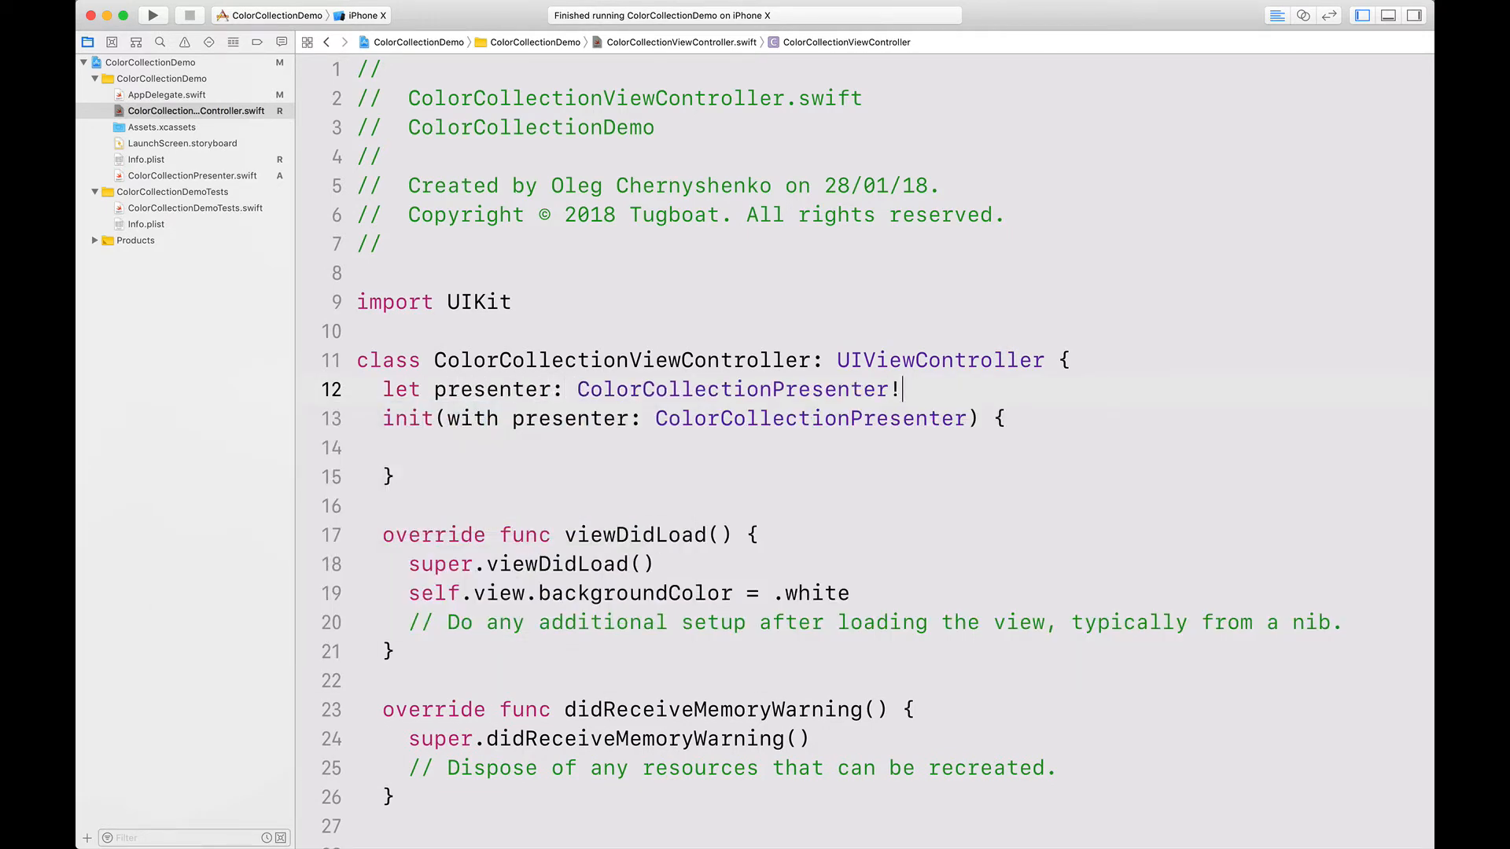
type("self.presenter = presenter")
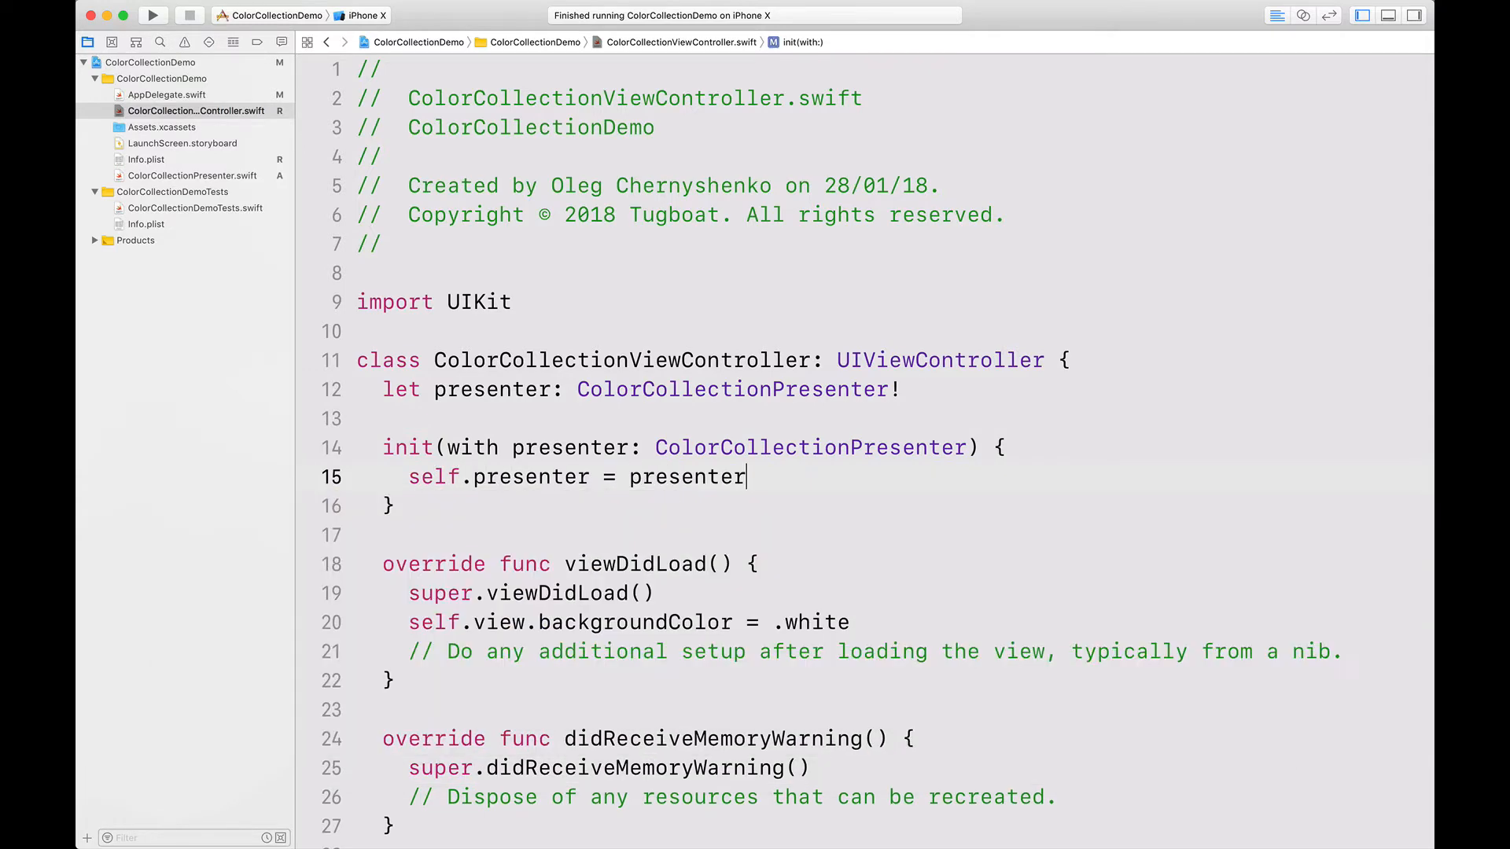
type("super.init(nibName: nil, bundle: nil")
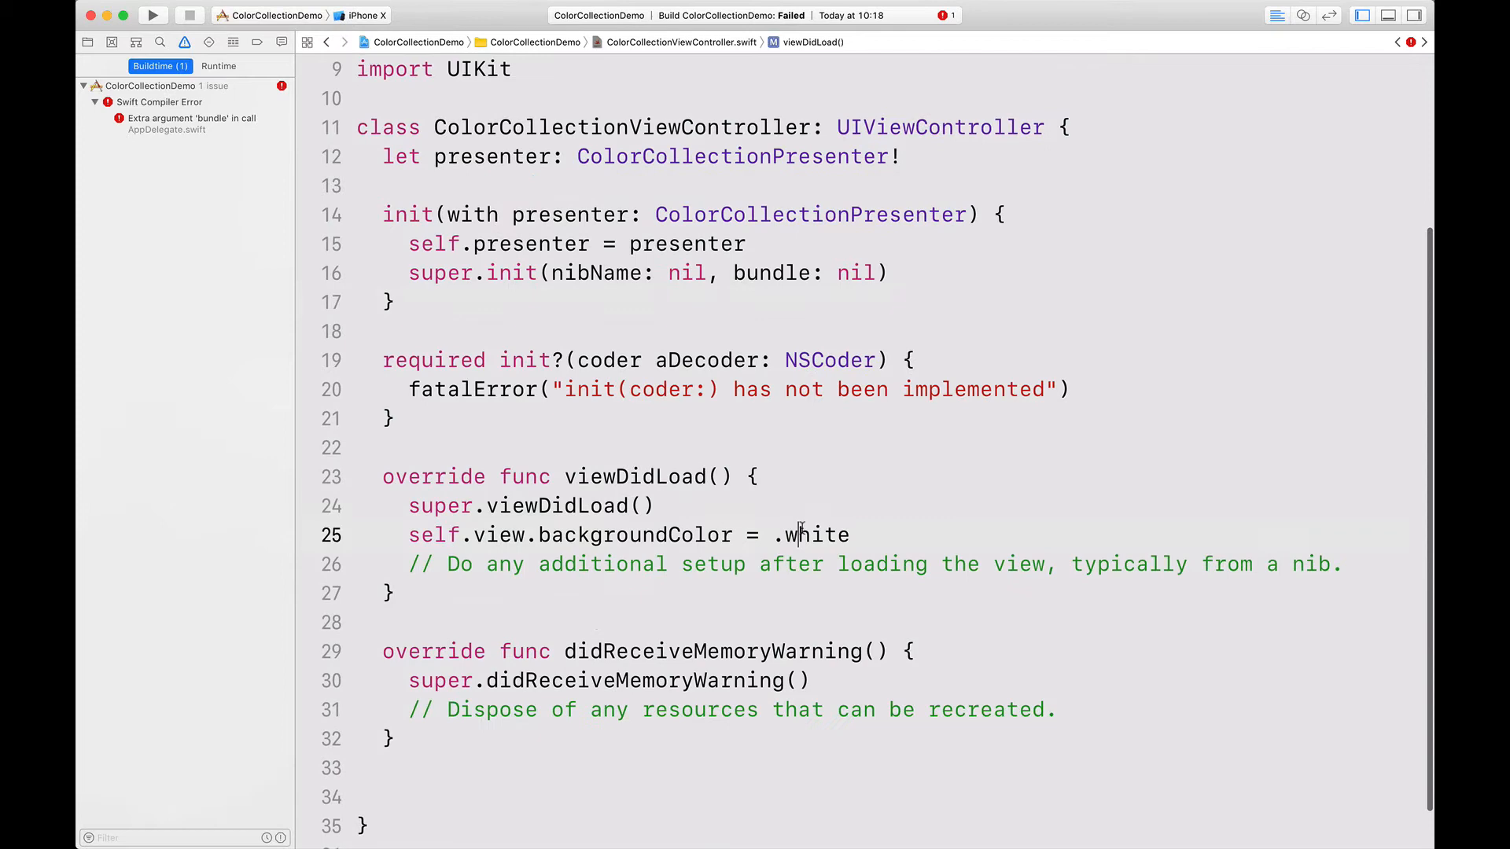
Step: In AppDelegate, pass a new ColorCollectionPresenter to ColorCollectionViewController(with:), then run and stop
type("presenter.")
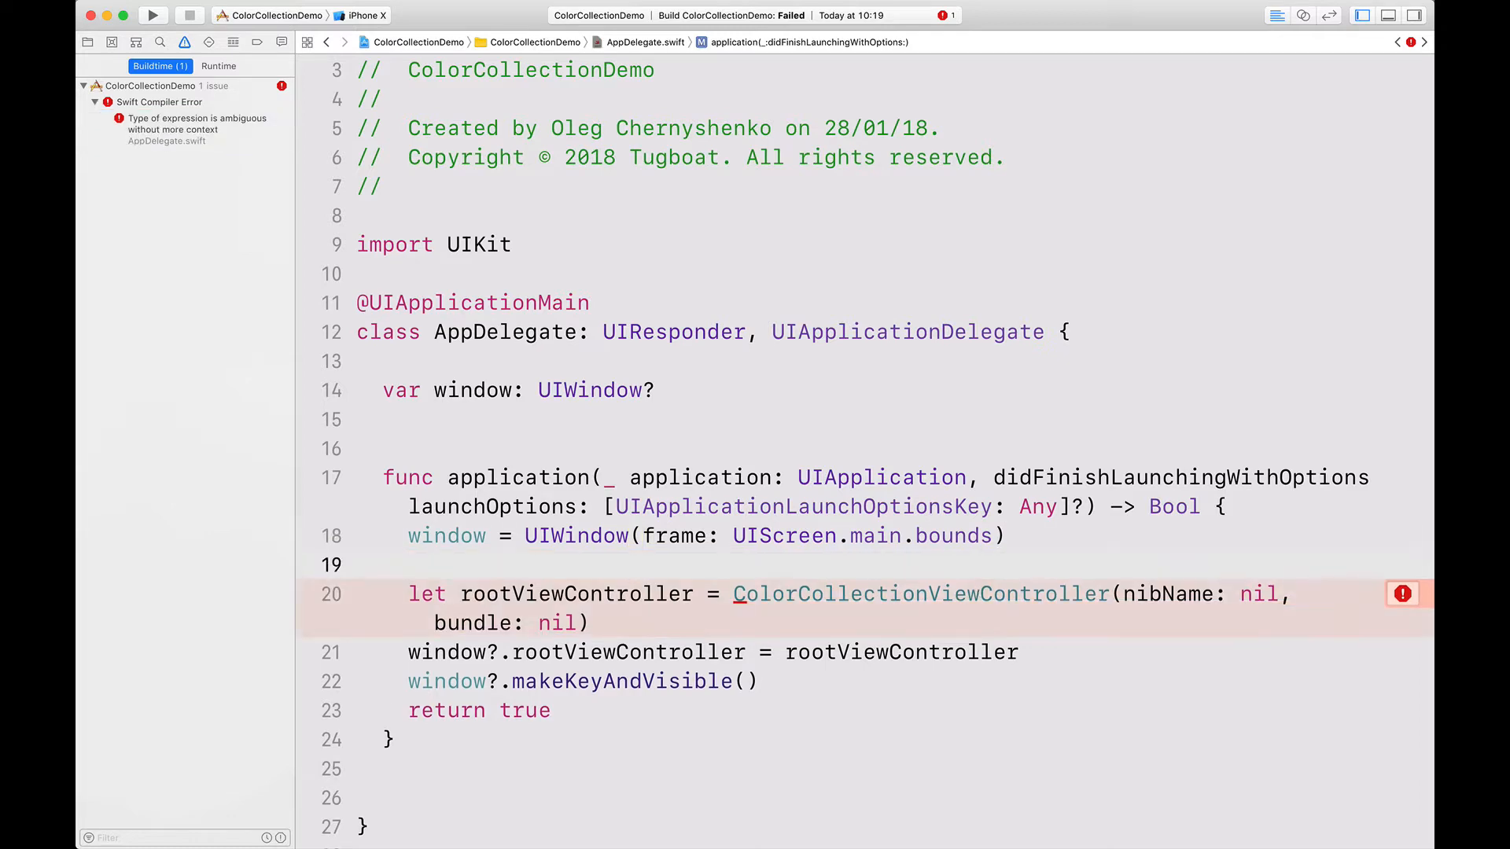
type("let presenter = ColorCollectionPresenter")
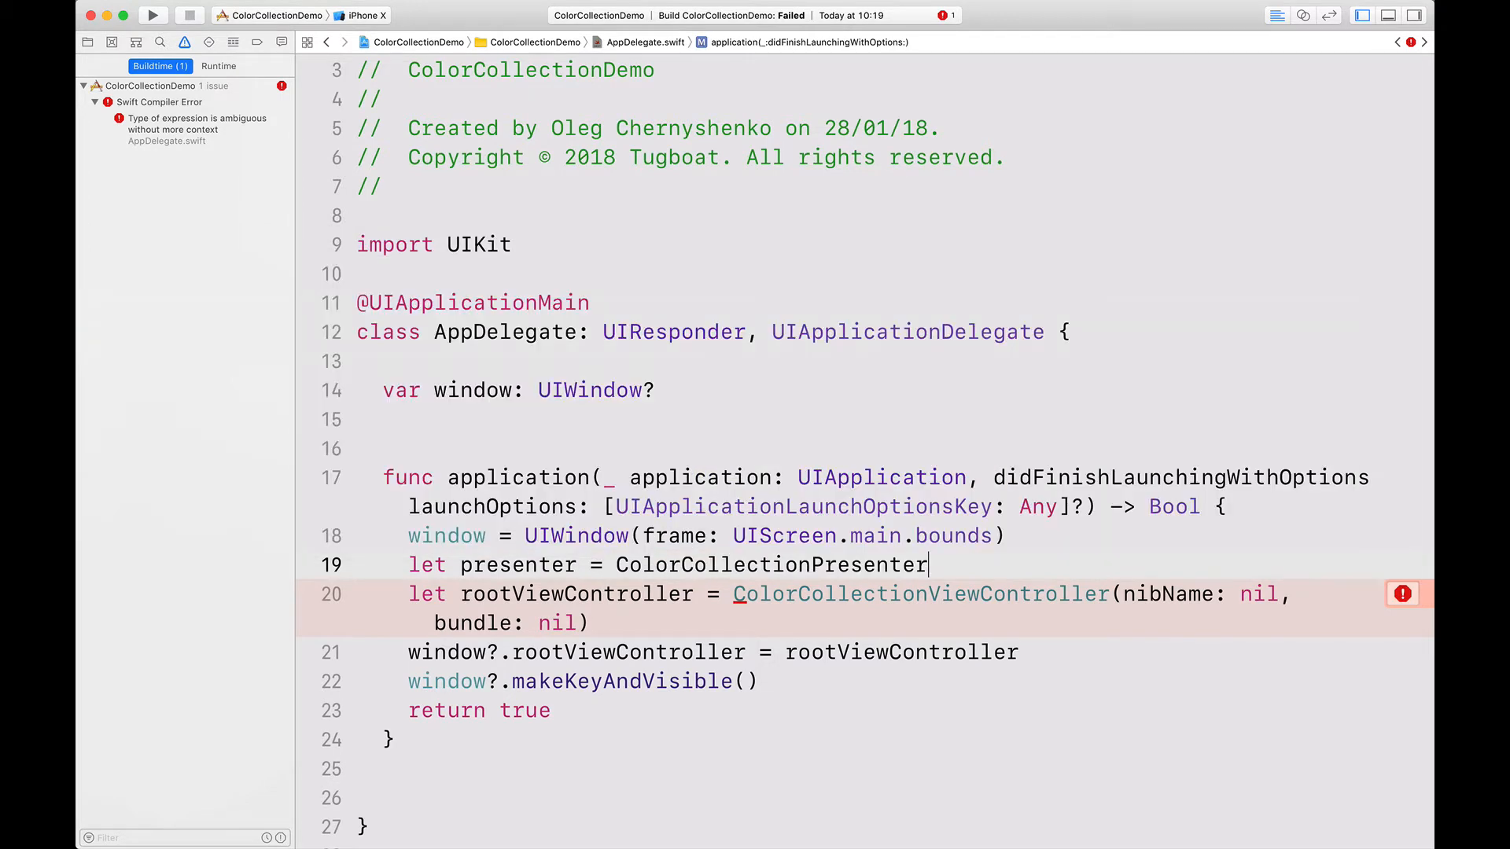
type("()")
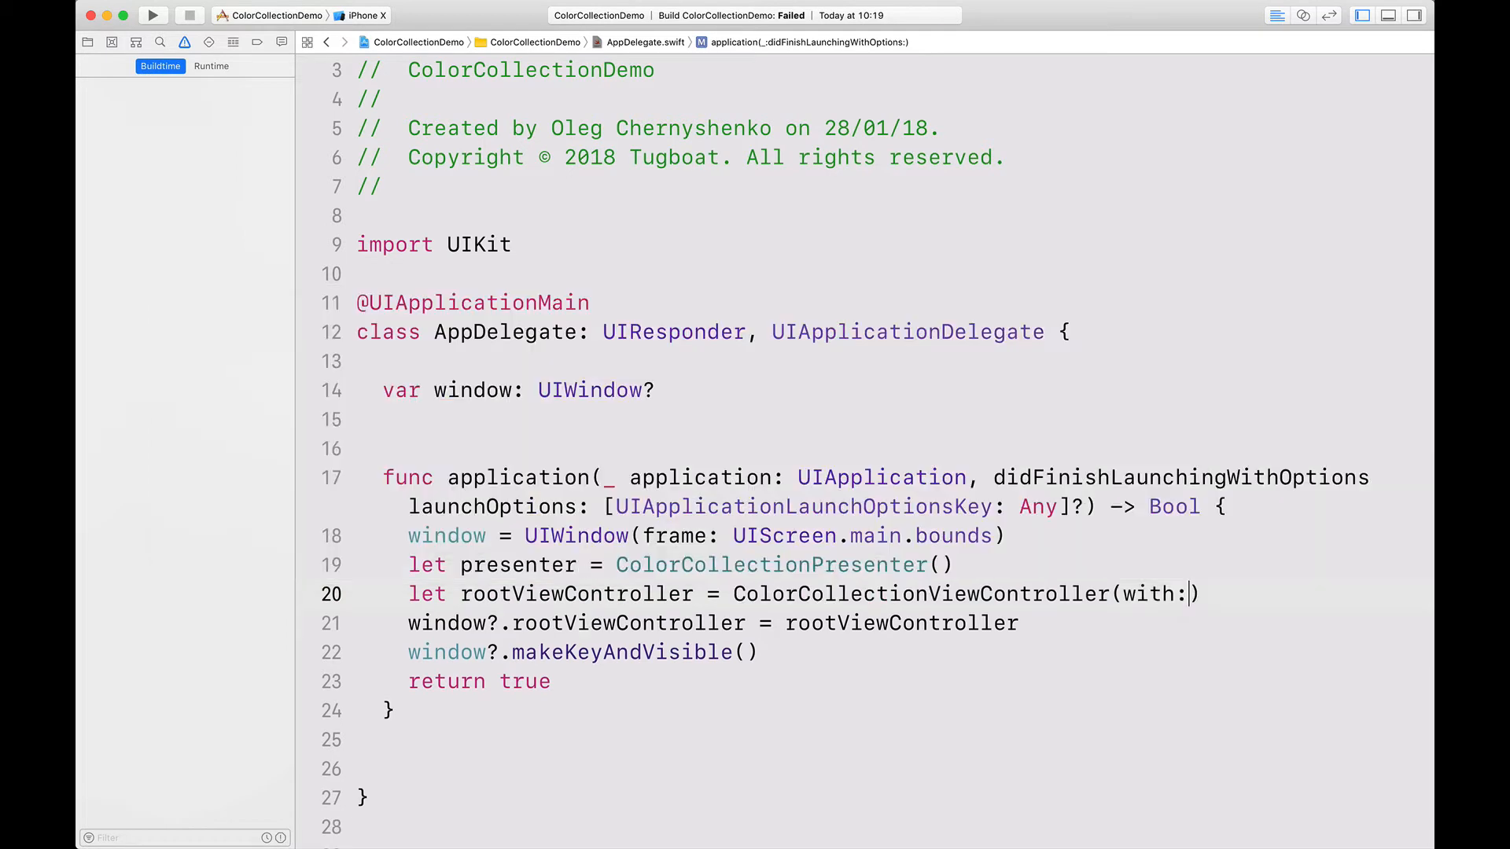
type("presenter)")
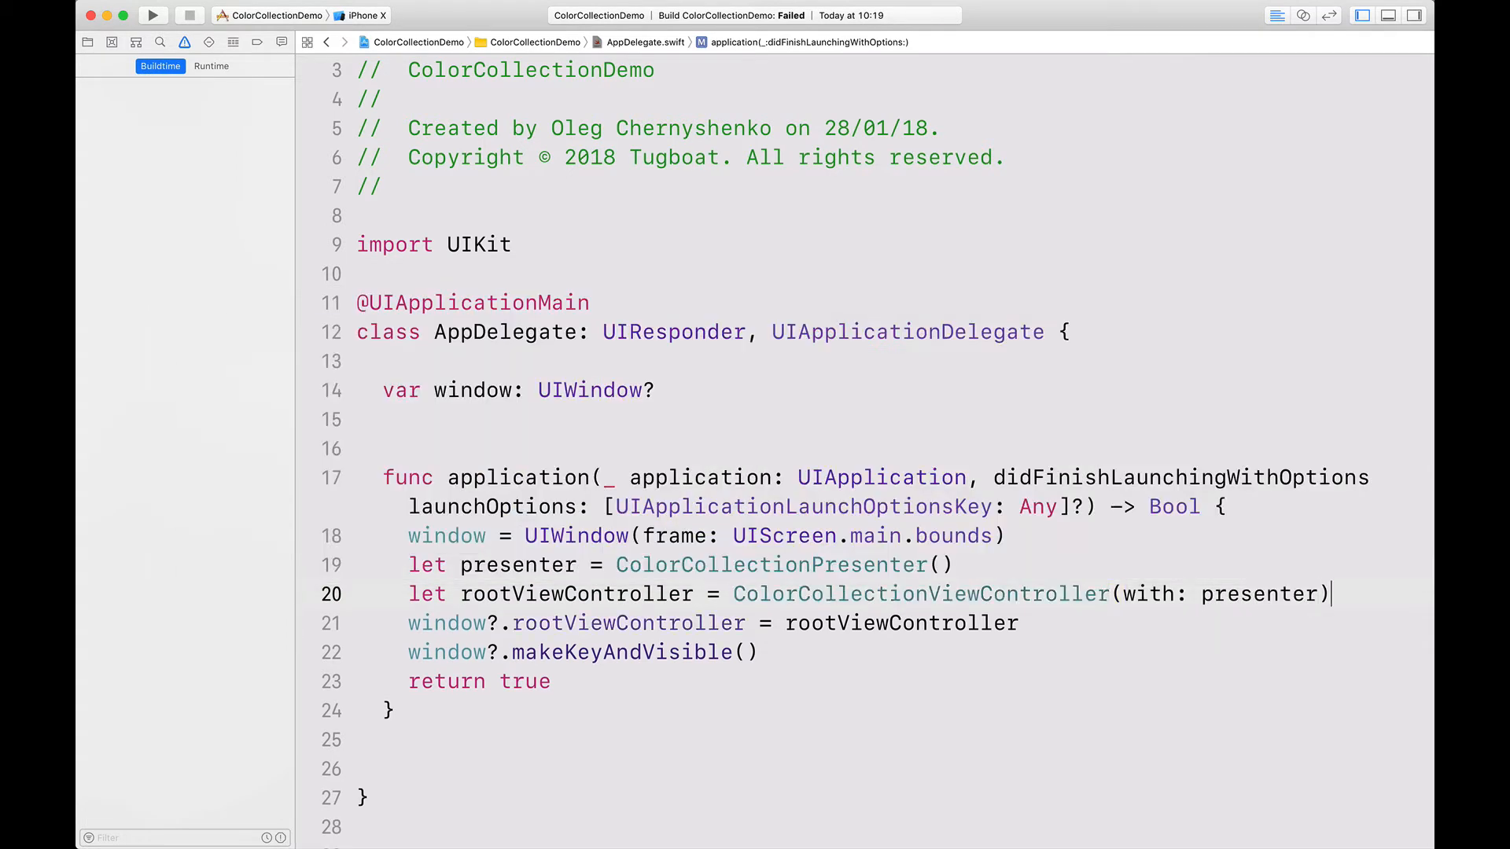
left_click(153, 15)
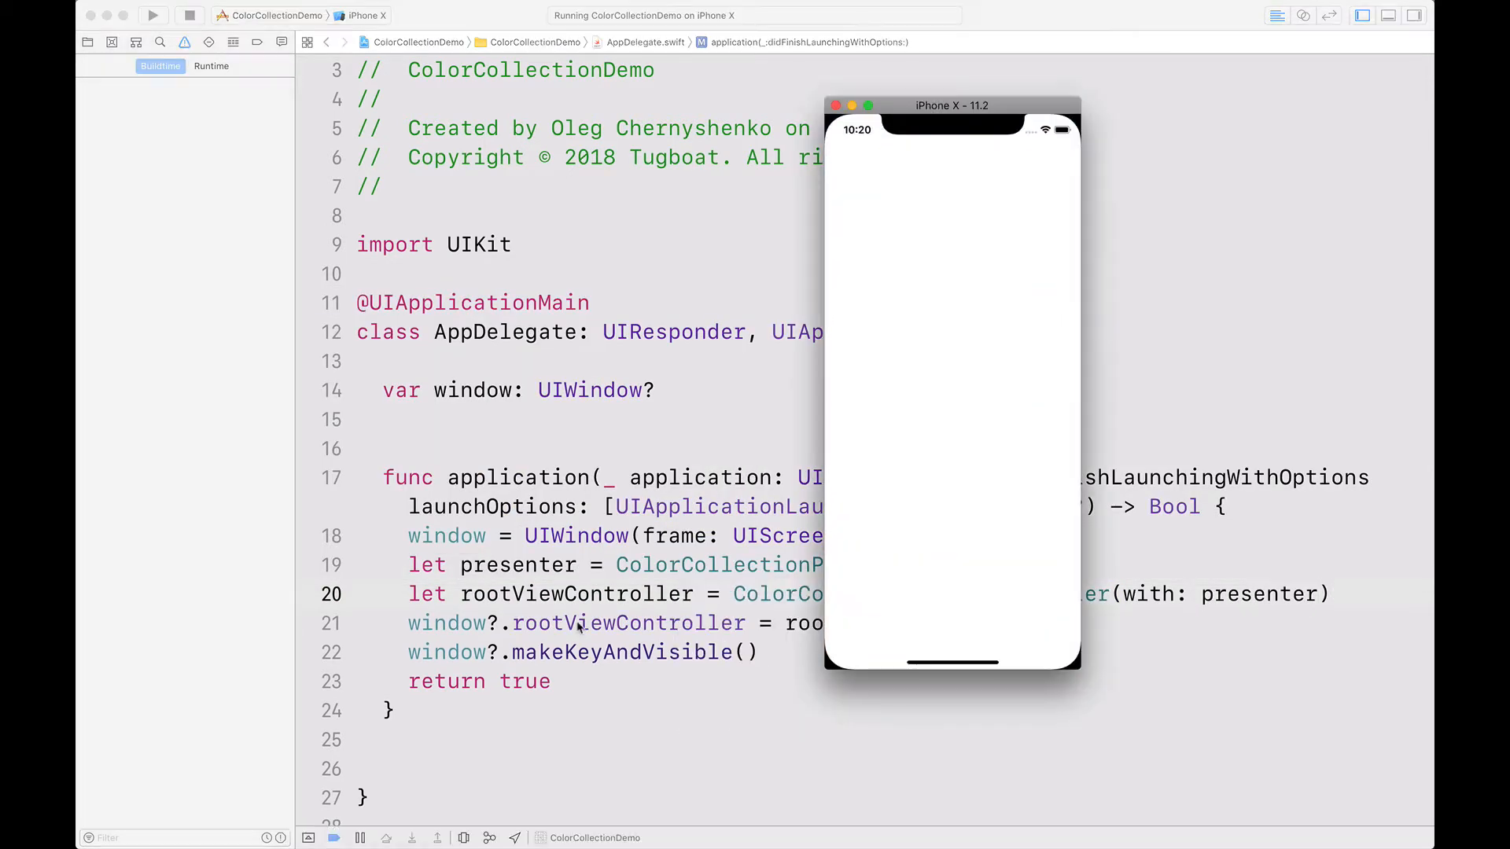
left_click(194, 15)
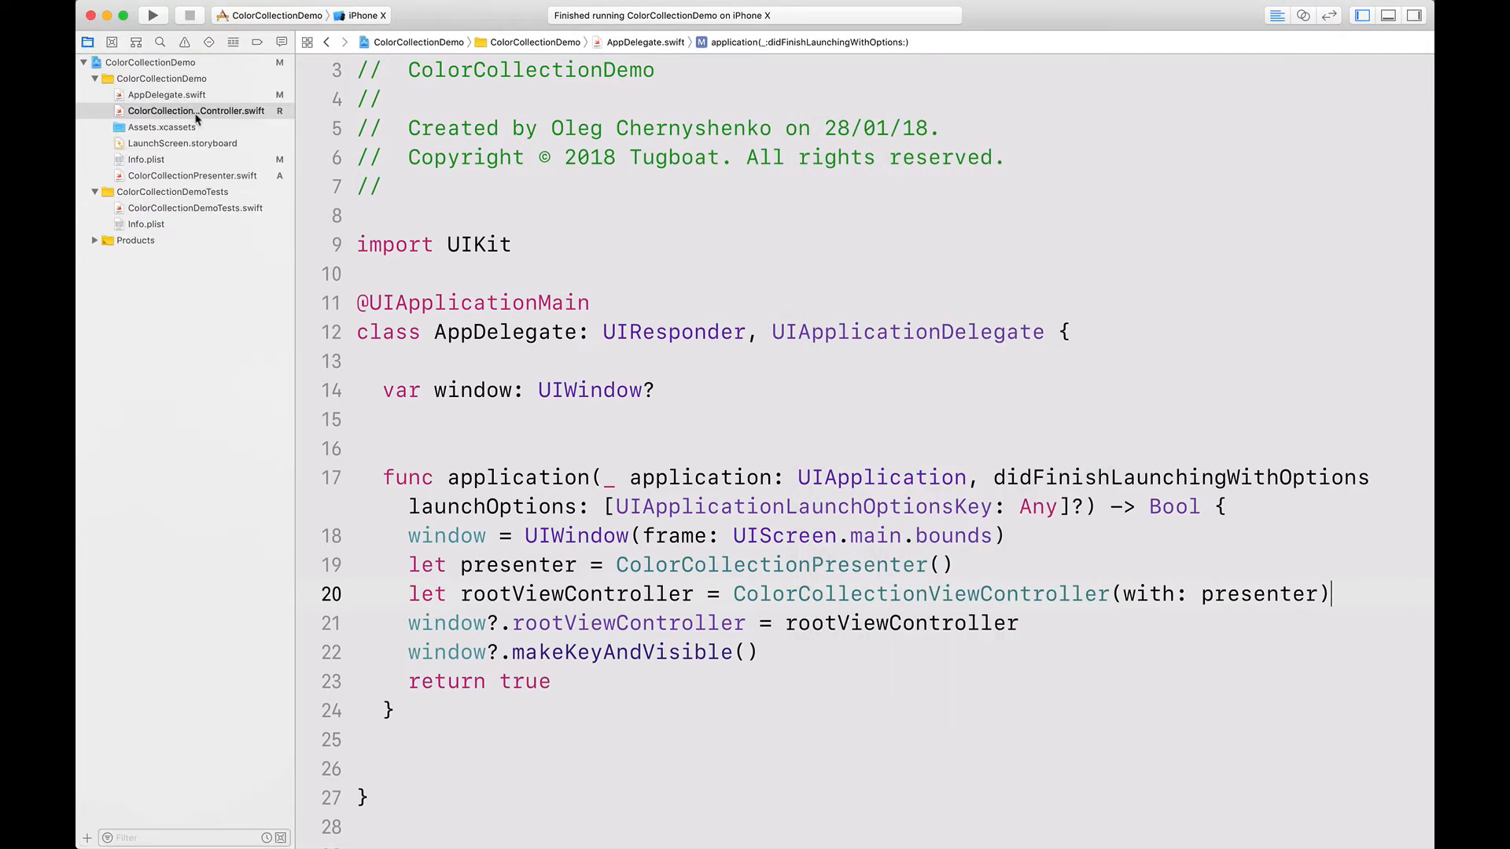
Step: Add a collectionView property, call setupCollectionView() in viewDidLoad, and create a UICollectionViewFlowLayout
left_click(199, 111)
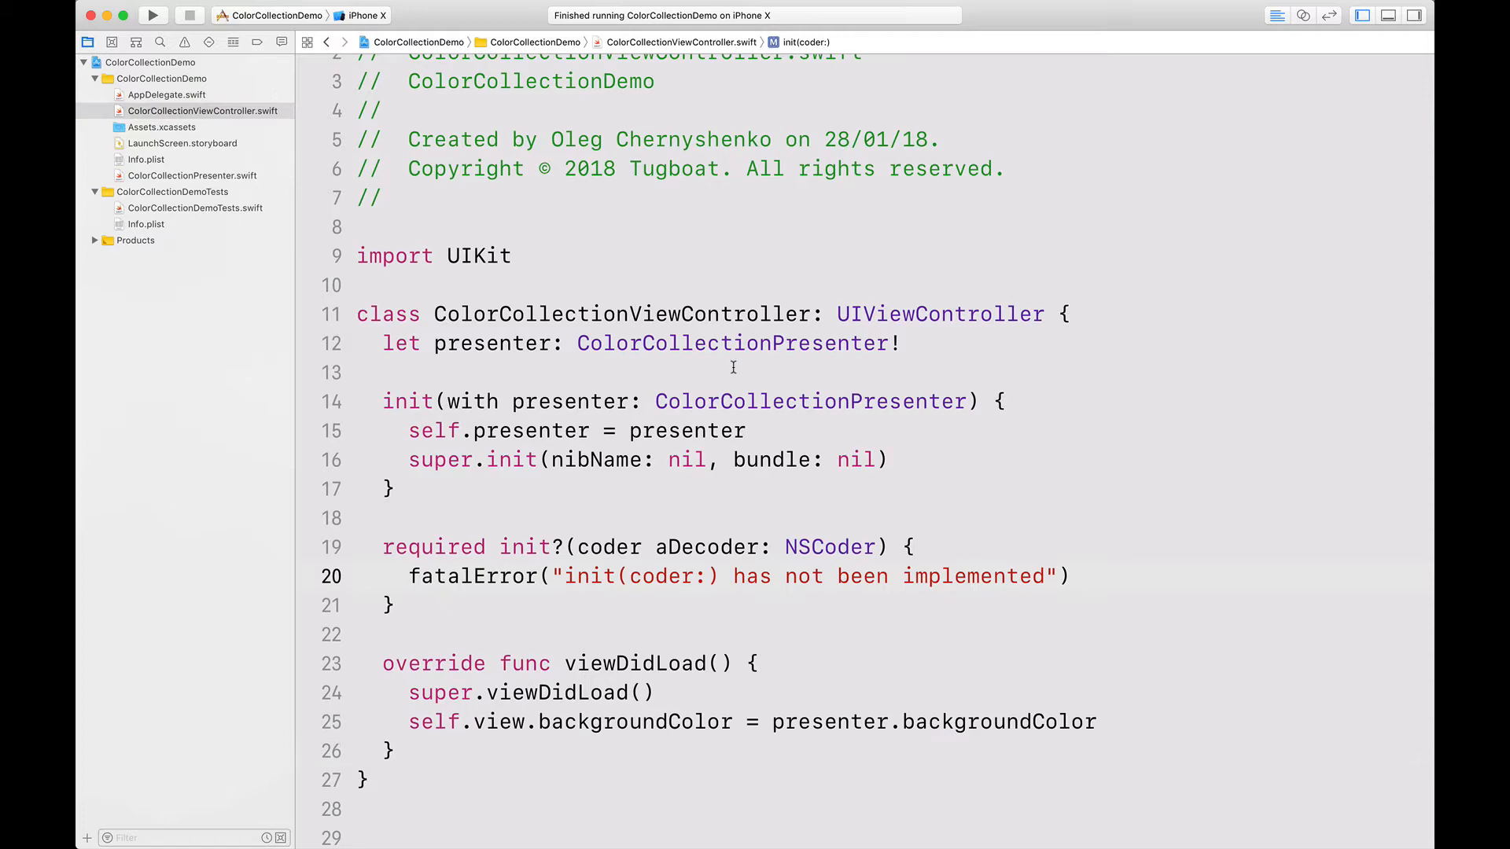
type("var collectionView: UICollectionView!")
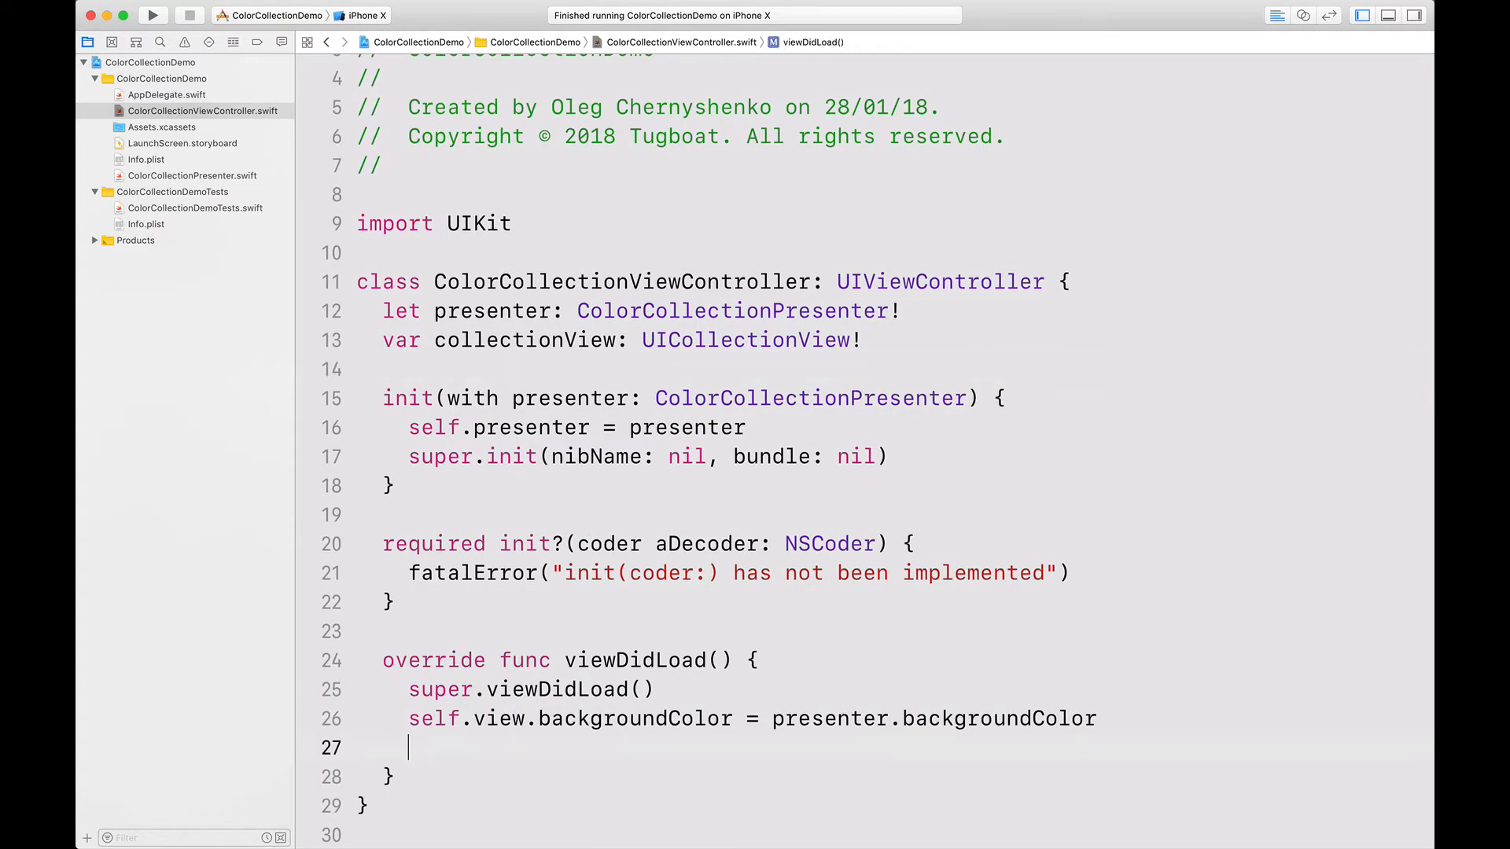
type("setupCollectionView()")
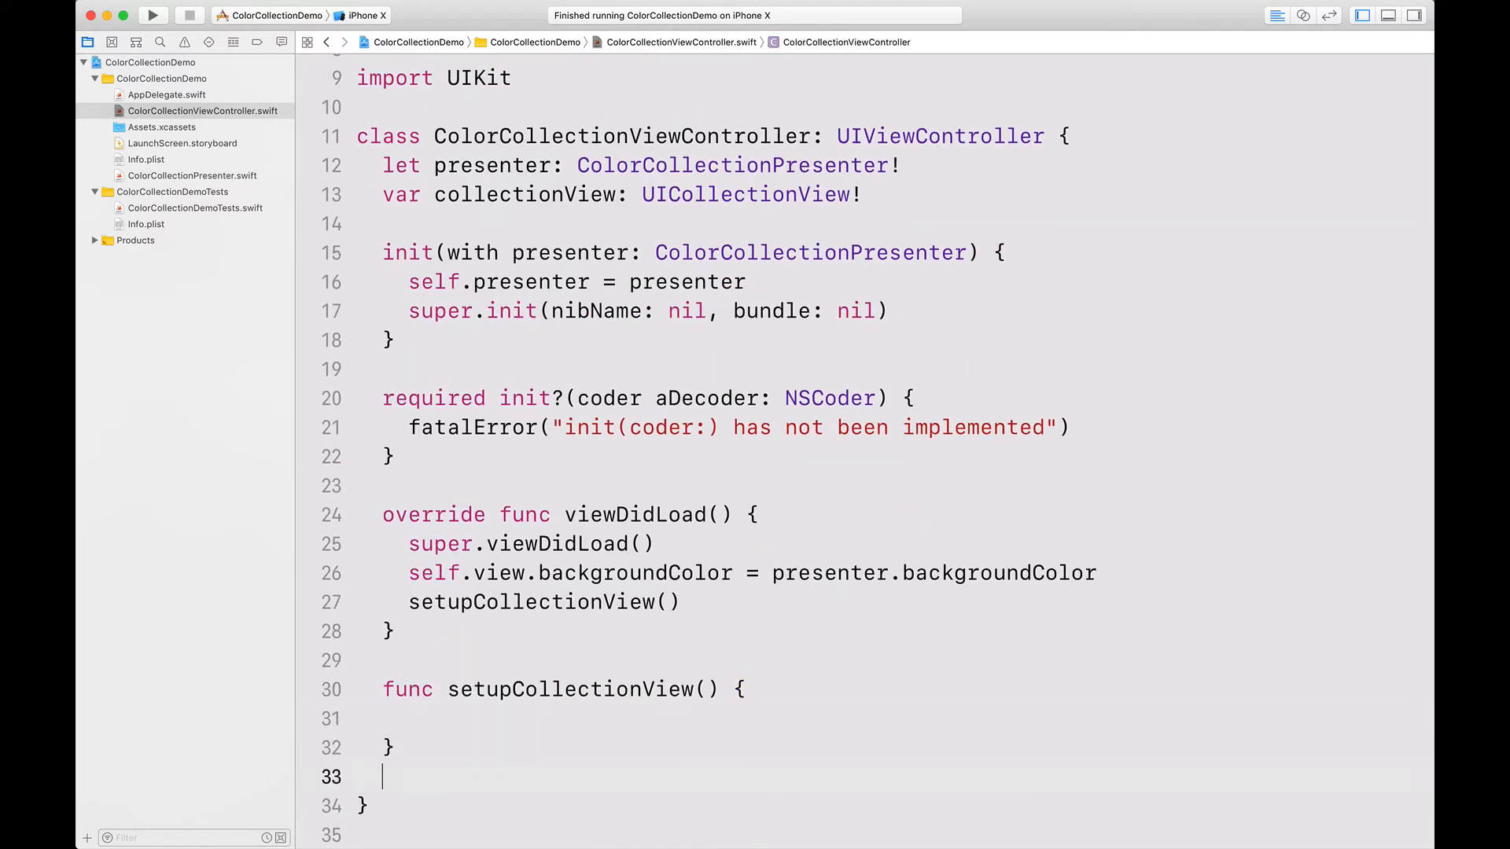
type("collectionView = CollectionView(frame: self.view.frame, collectionViewLayout: UICollectionViewLayout")
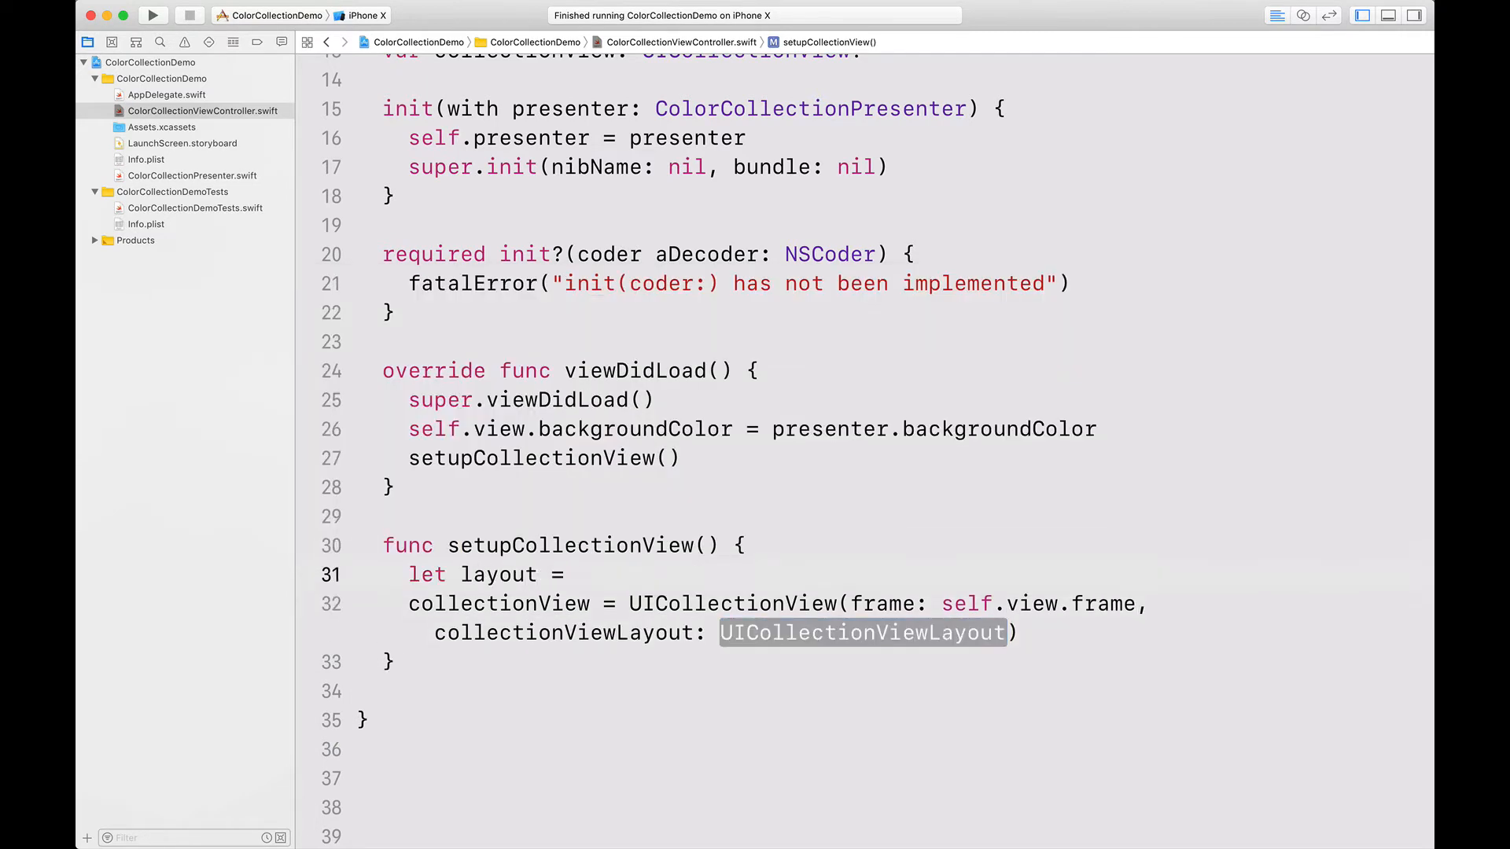
type("UICollectionViewFlowLayout()")
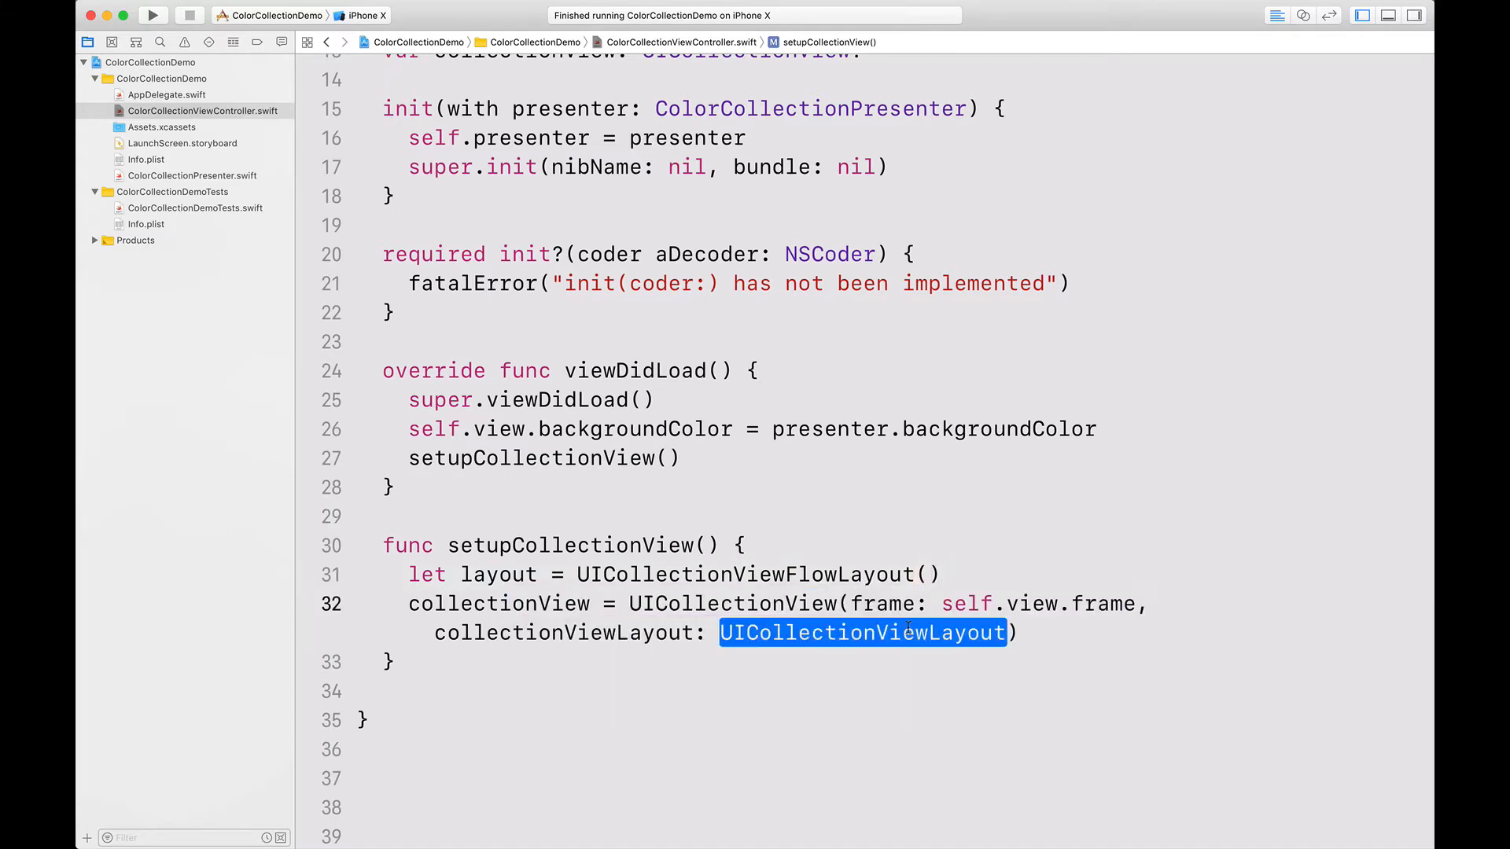
type("layout")
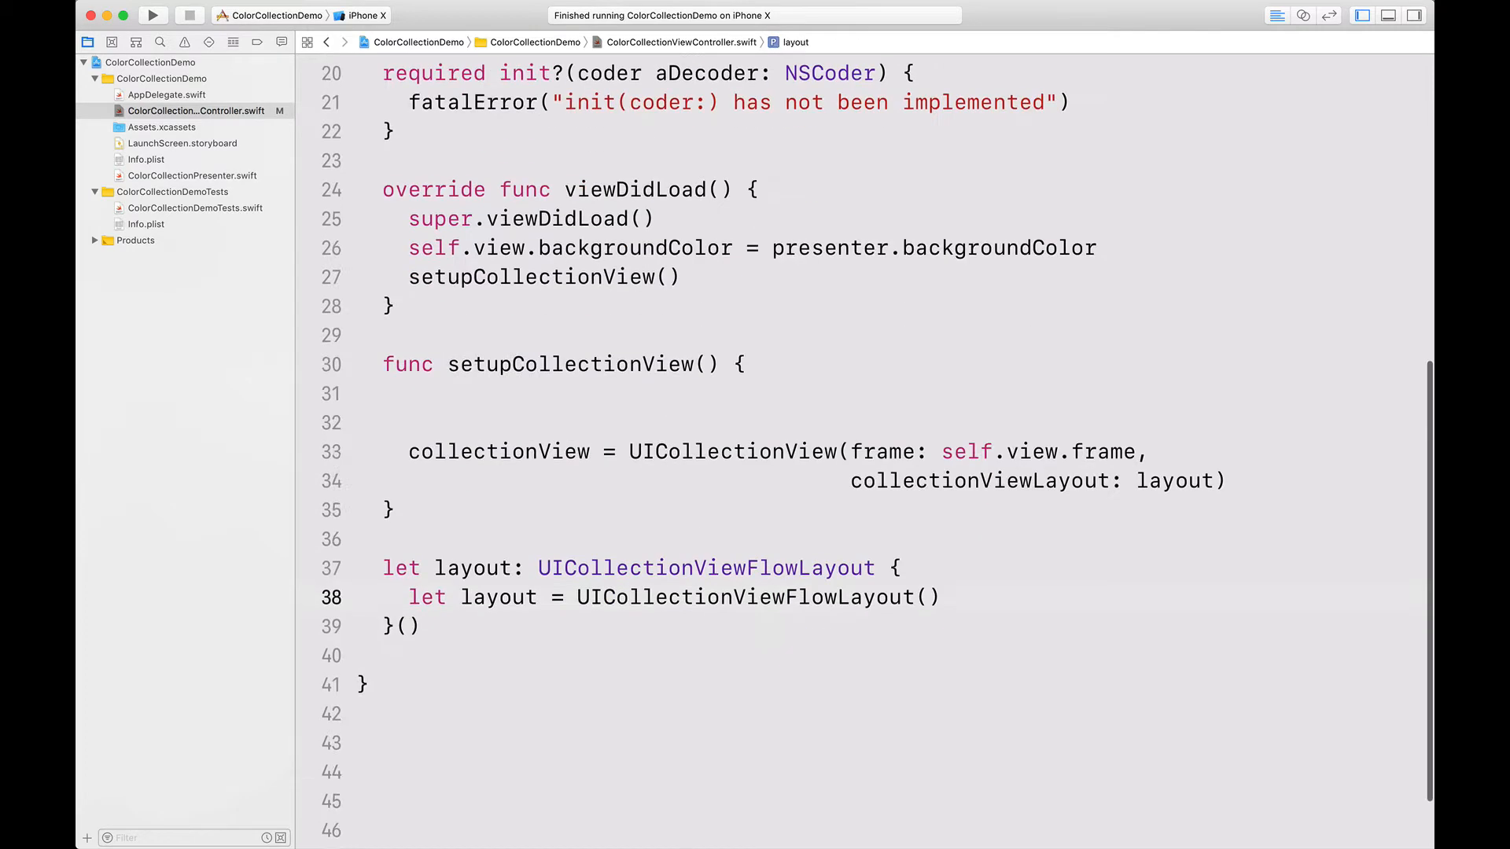
Step: Give the layout 5.0 section insets and a half-screen item width minus the insets
type("let insetLeft: CGF")
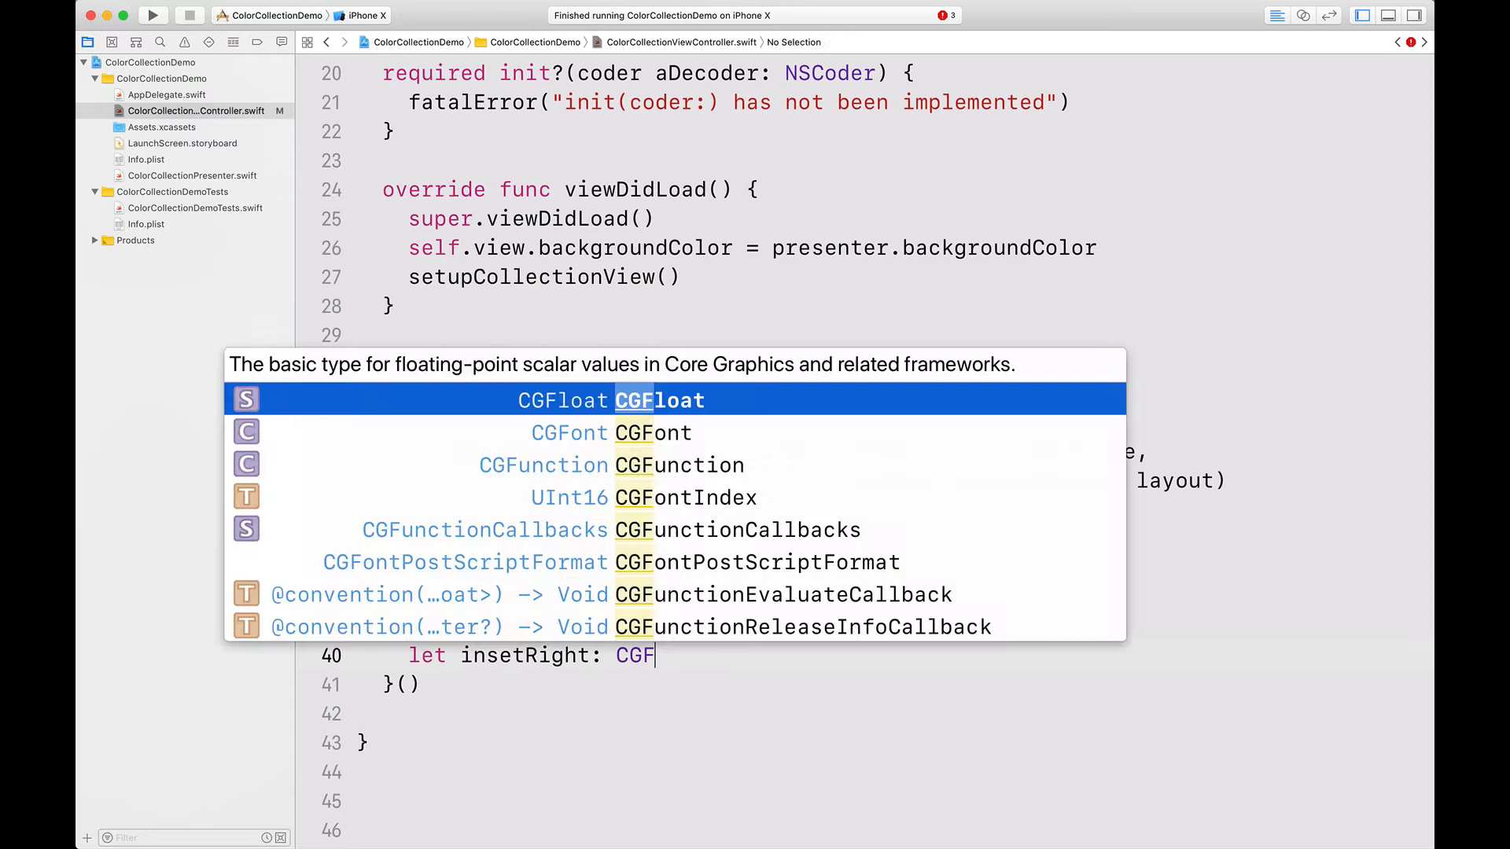
type("layout.sectionInset = UIEdgeInsets(top: 10,")
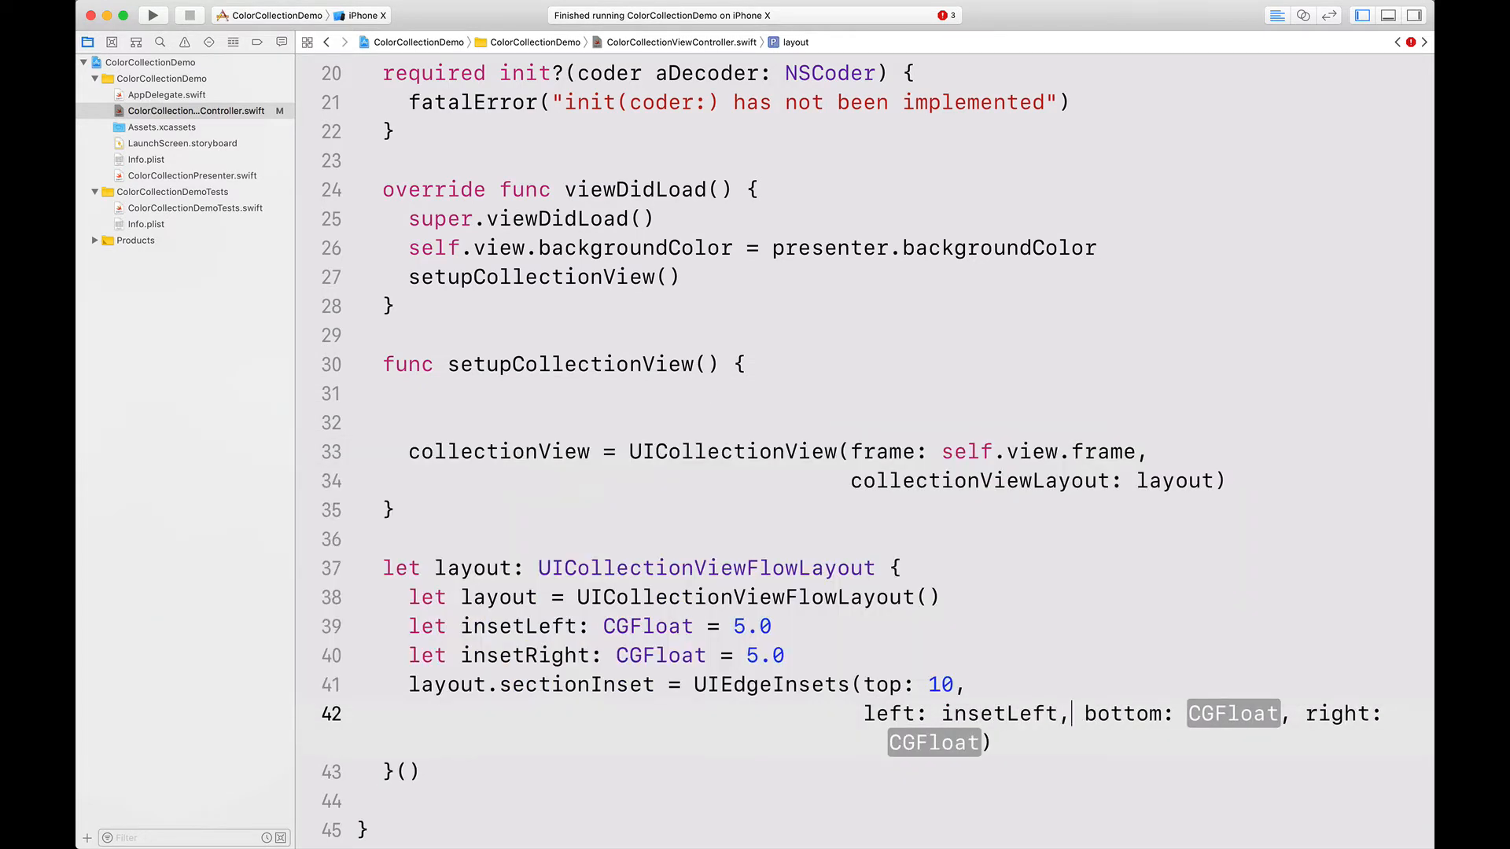
type("5.0,")
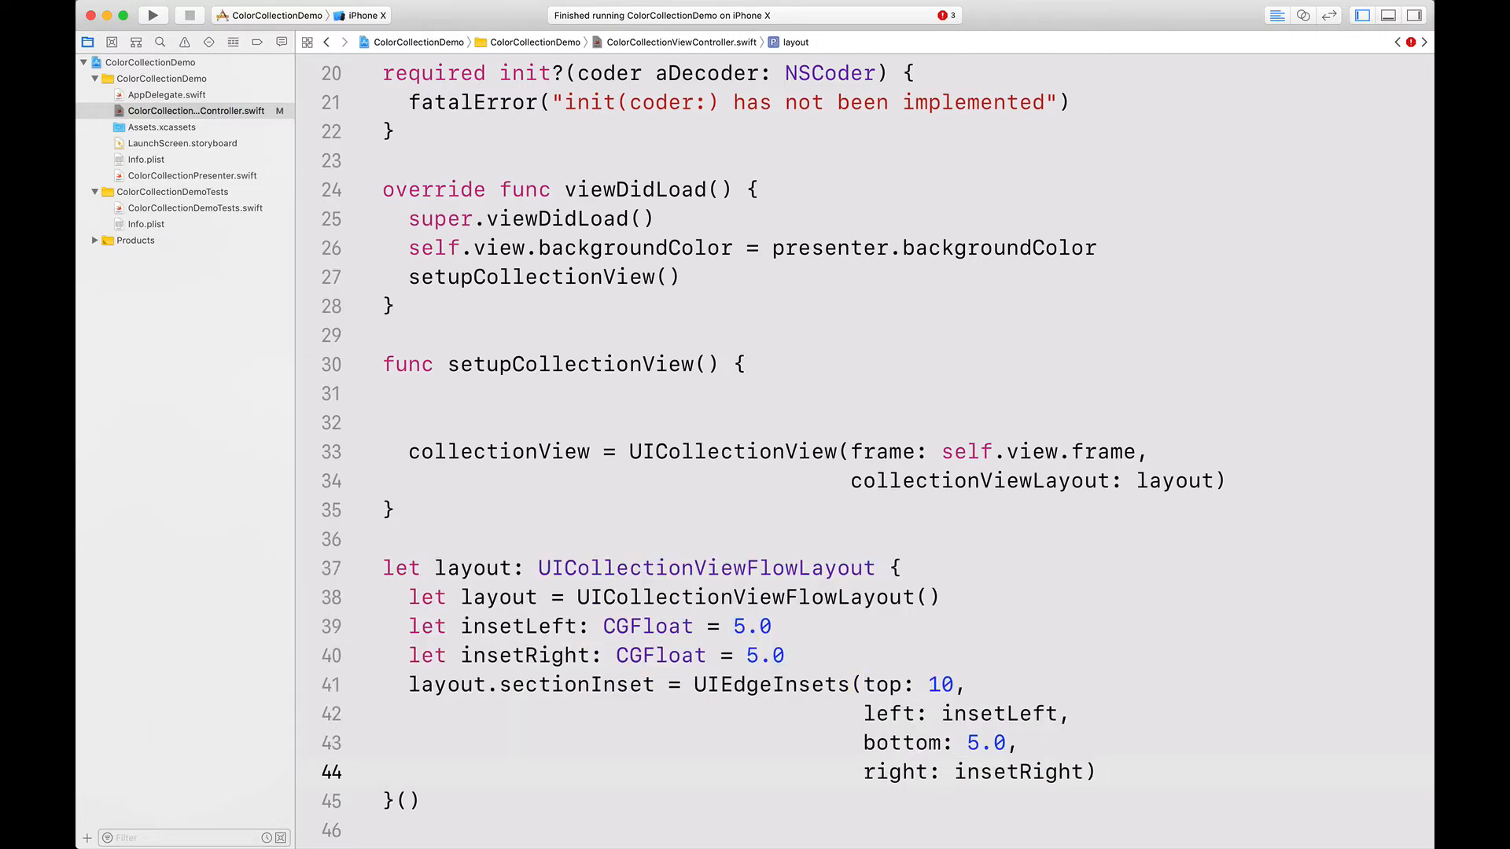
type("let itemWidth =")
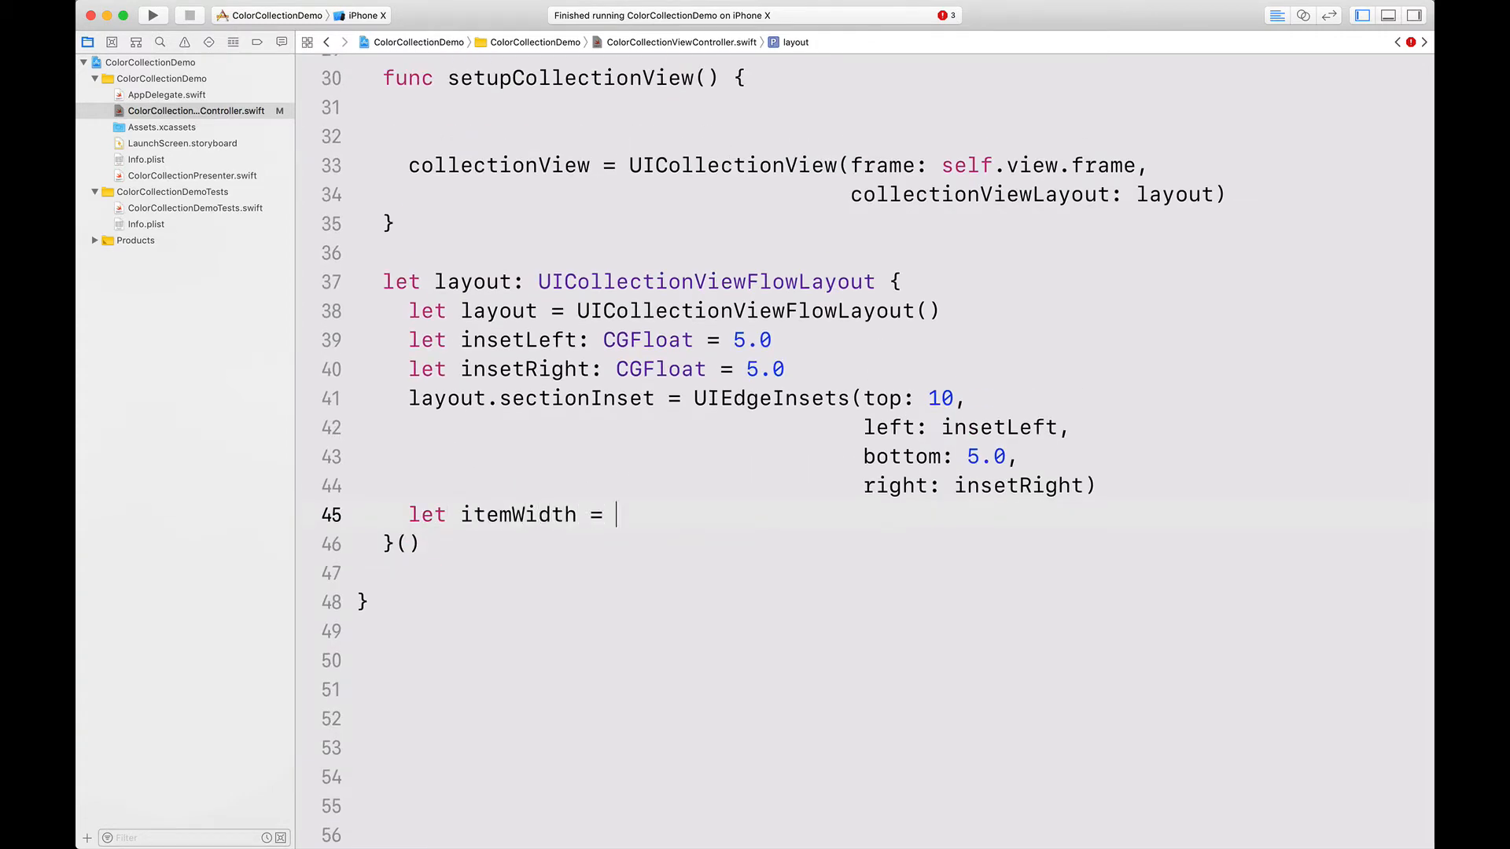
type("UIScreen.m")
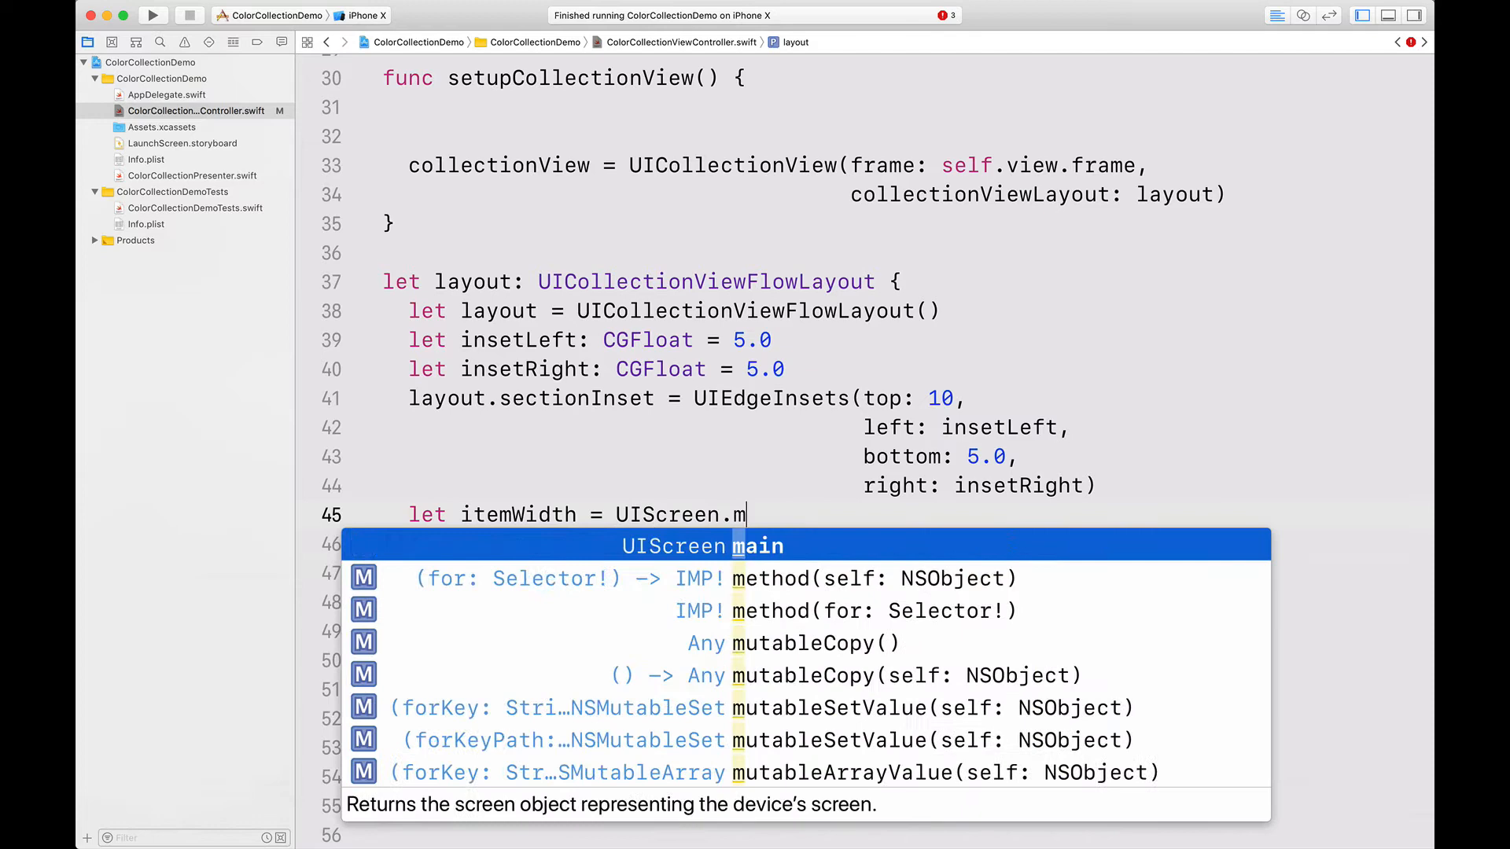
type("ain.bounds.width / 2 -")
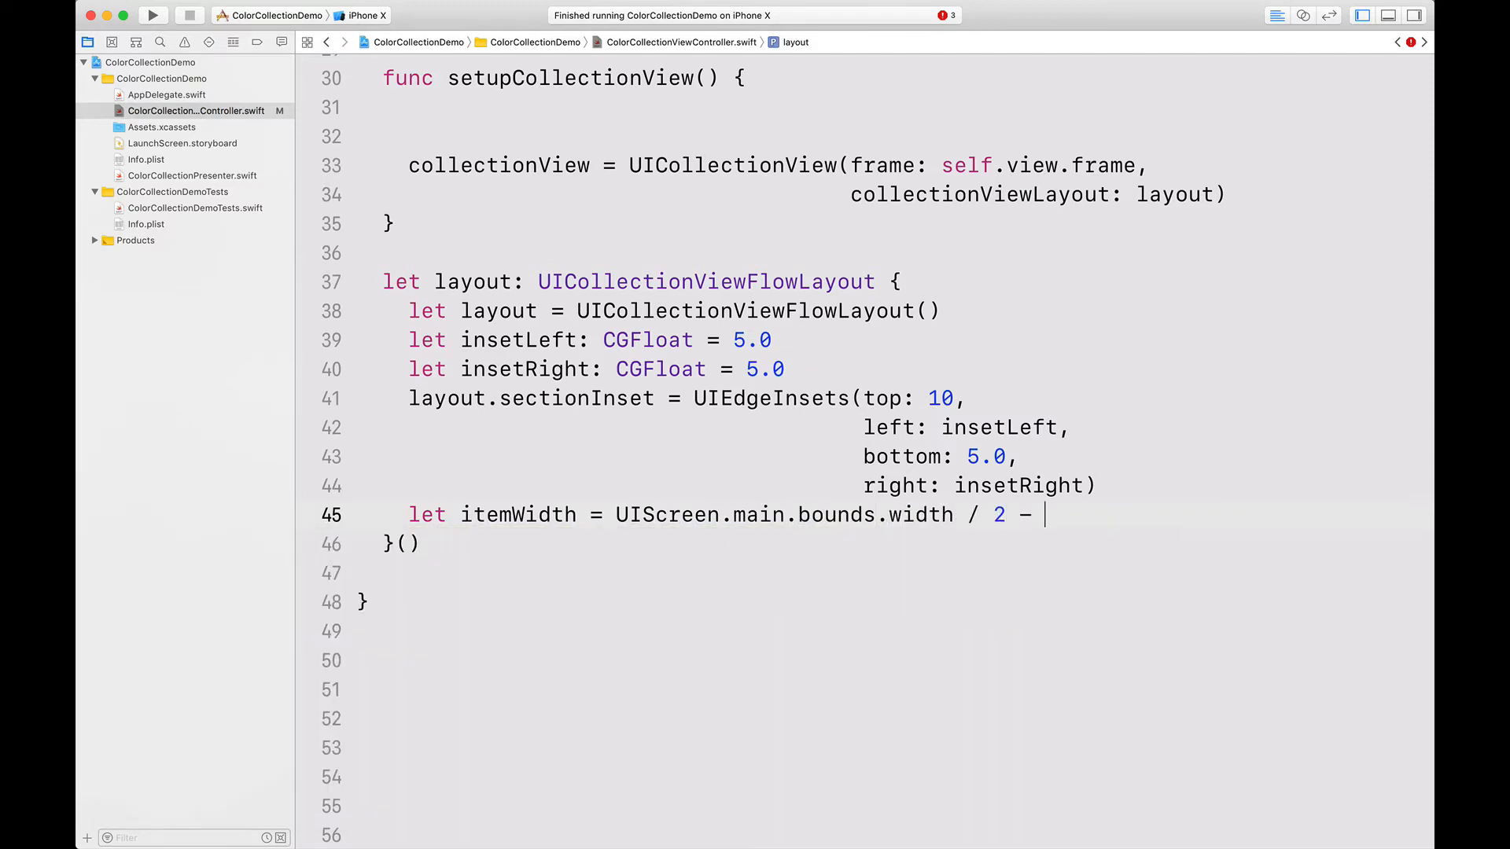
type("(insetLeft + insetRight)")
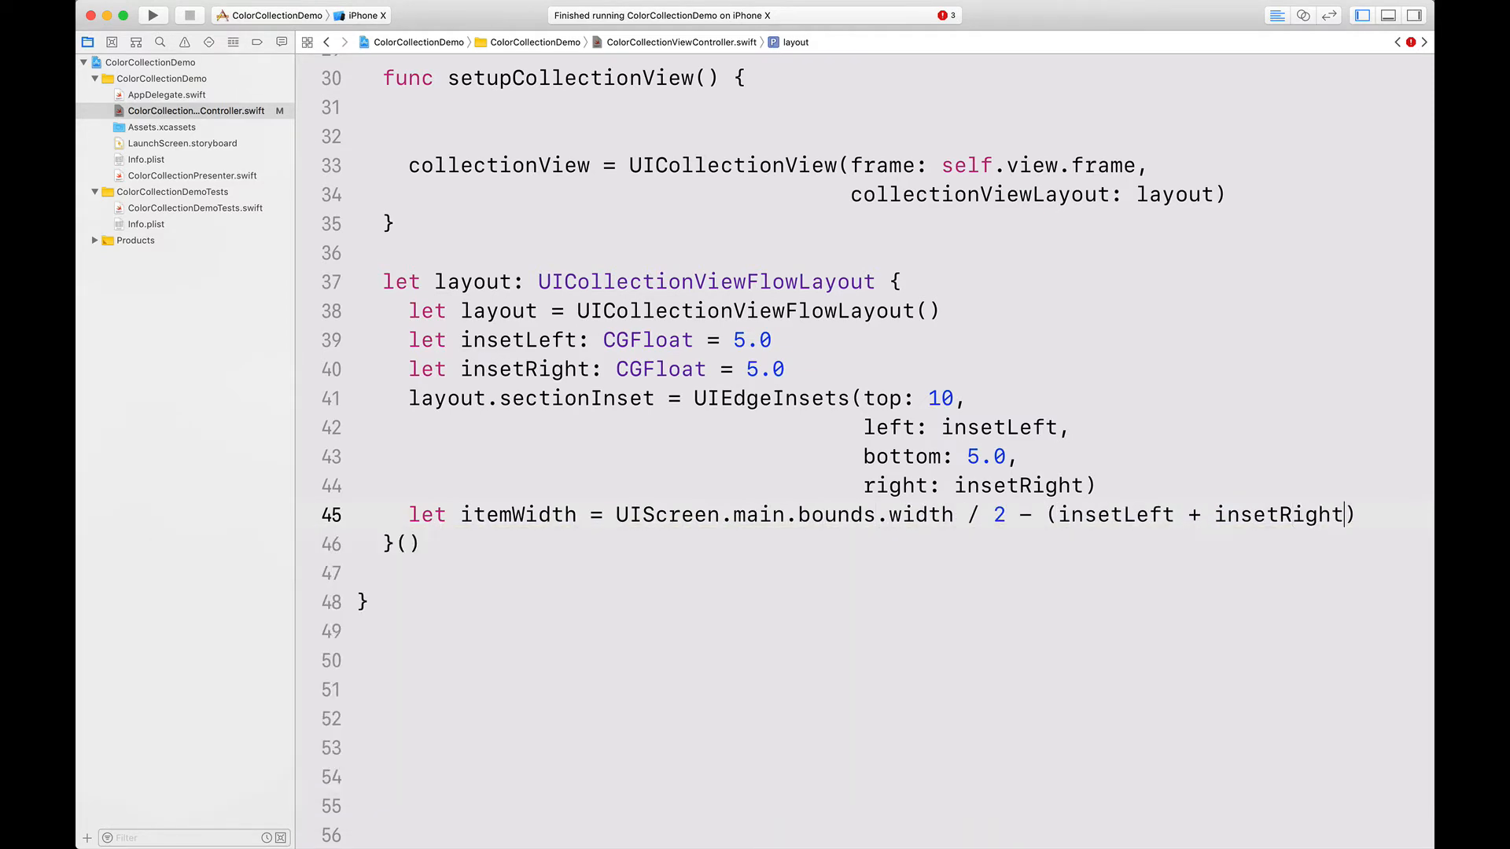
Step: Set the item size to itemWidth by 300.0 and return the layout
type("layout.itemSize = S")
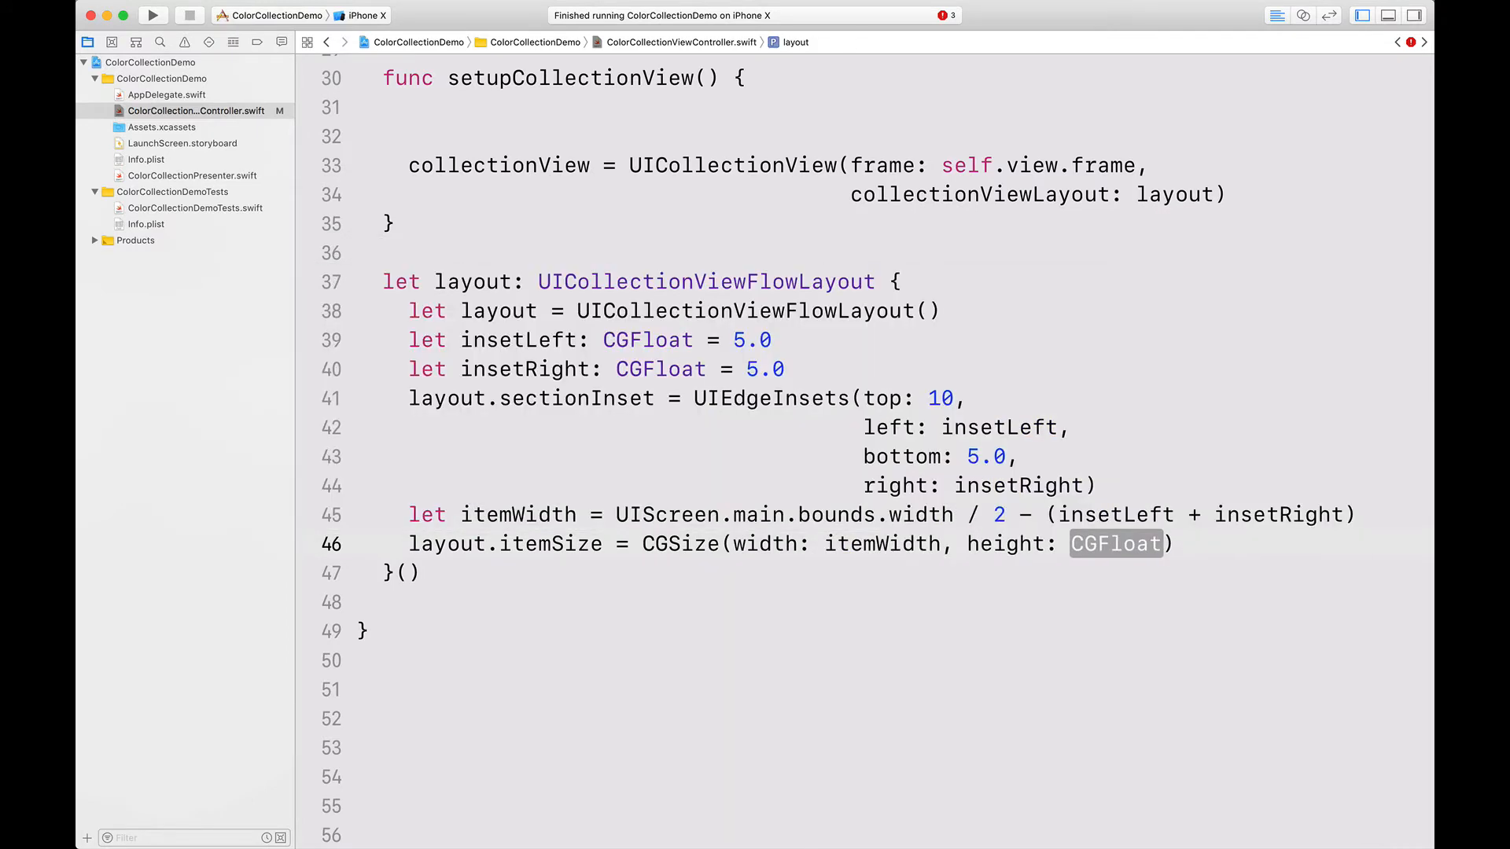
type("300.0")
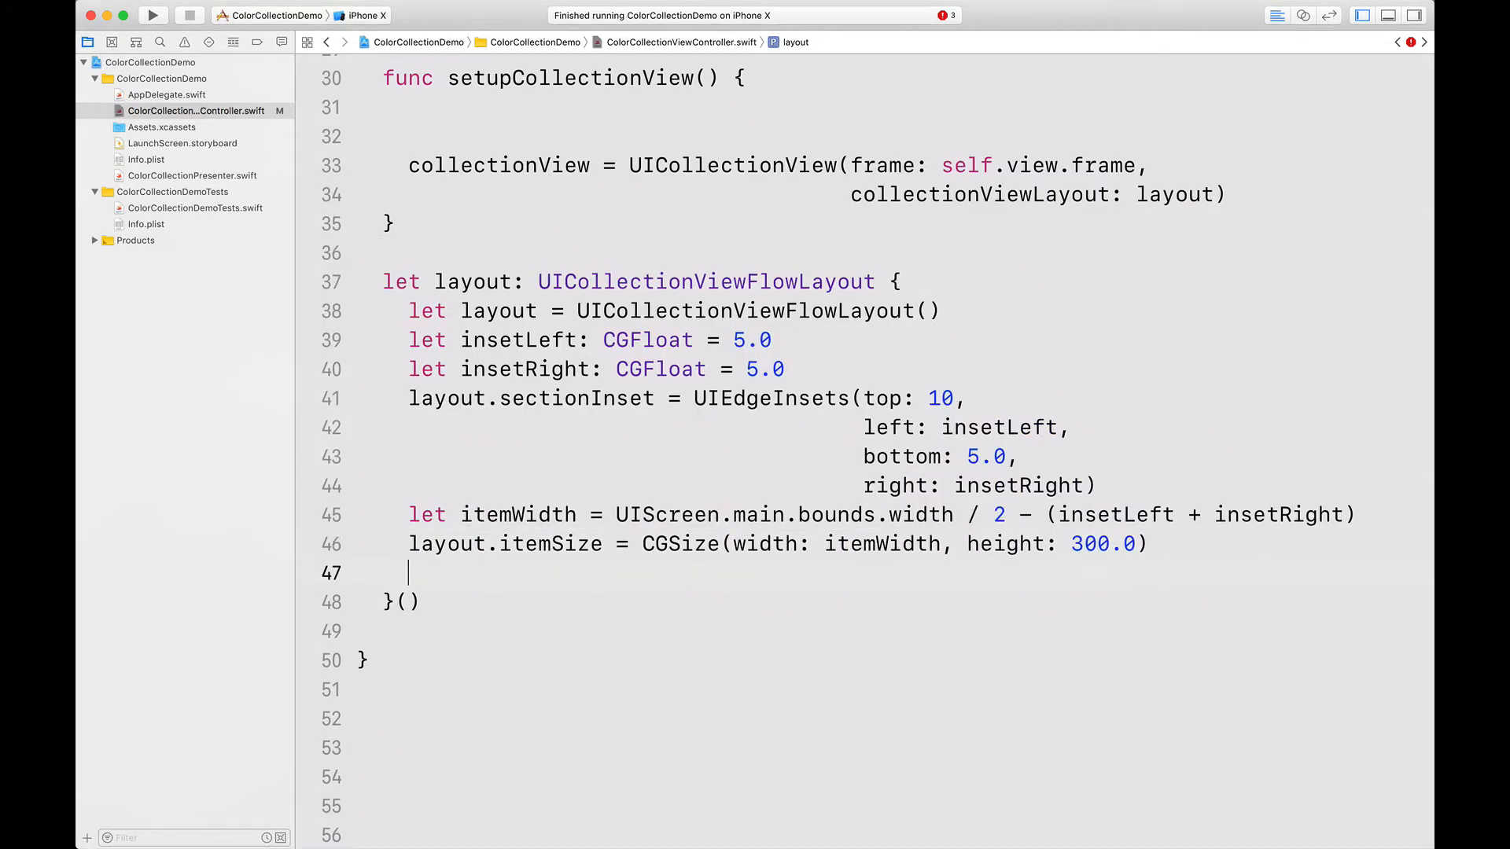
type("return layout")
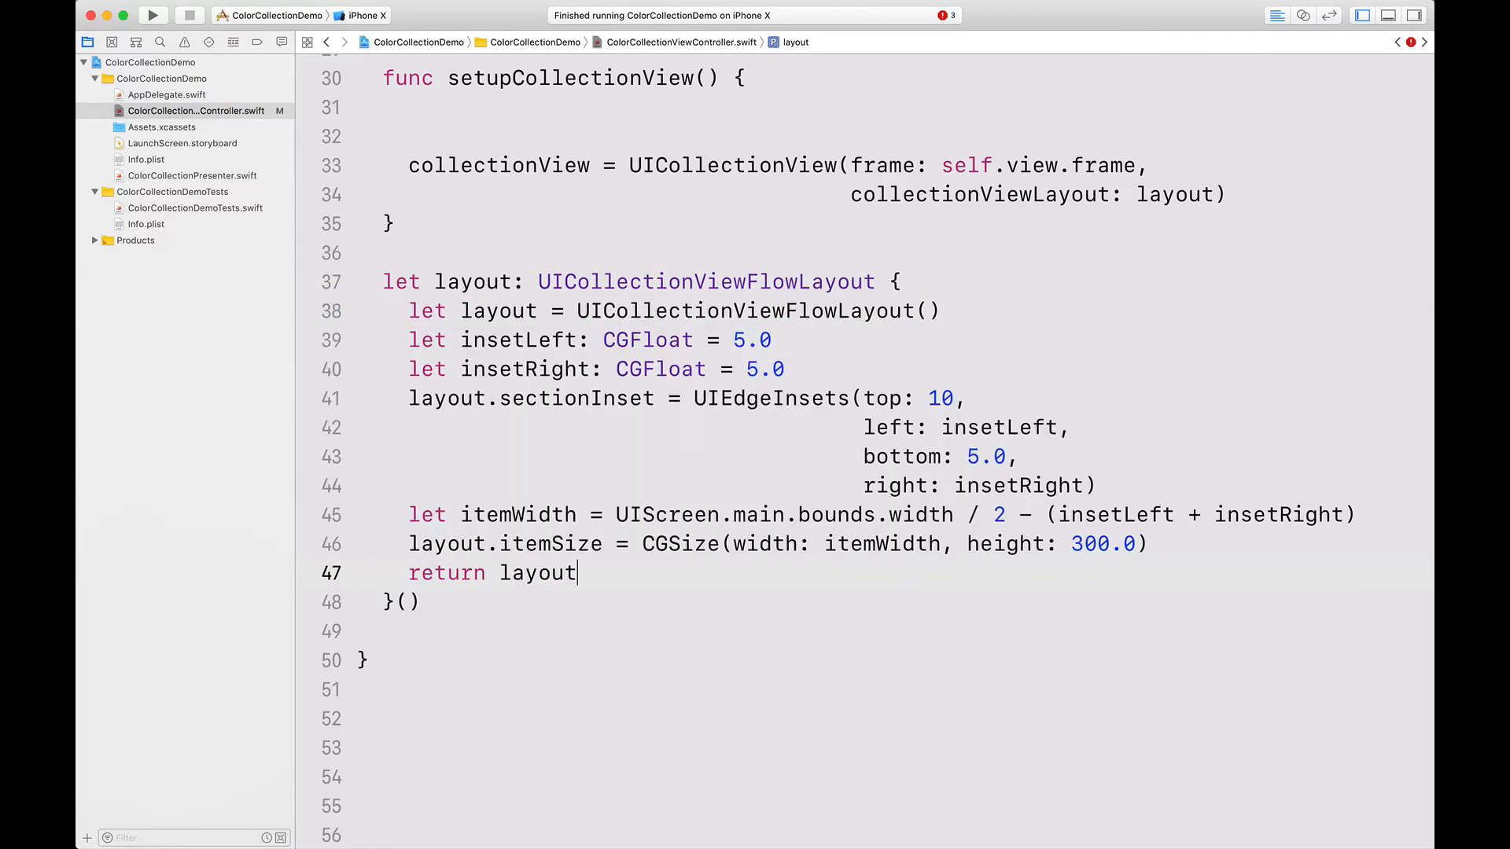
type("=")
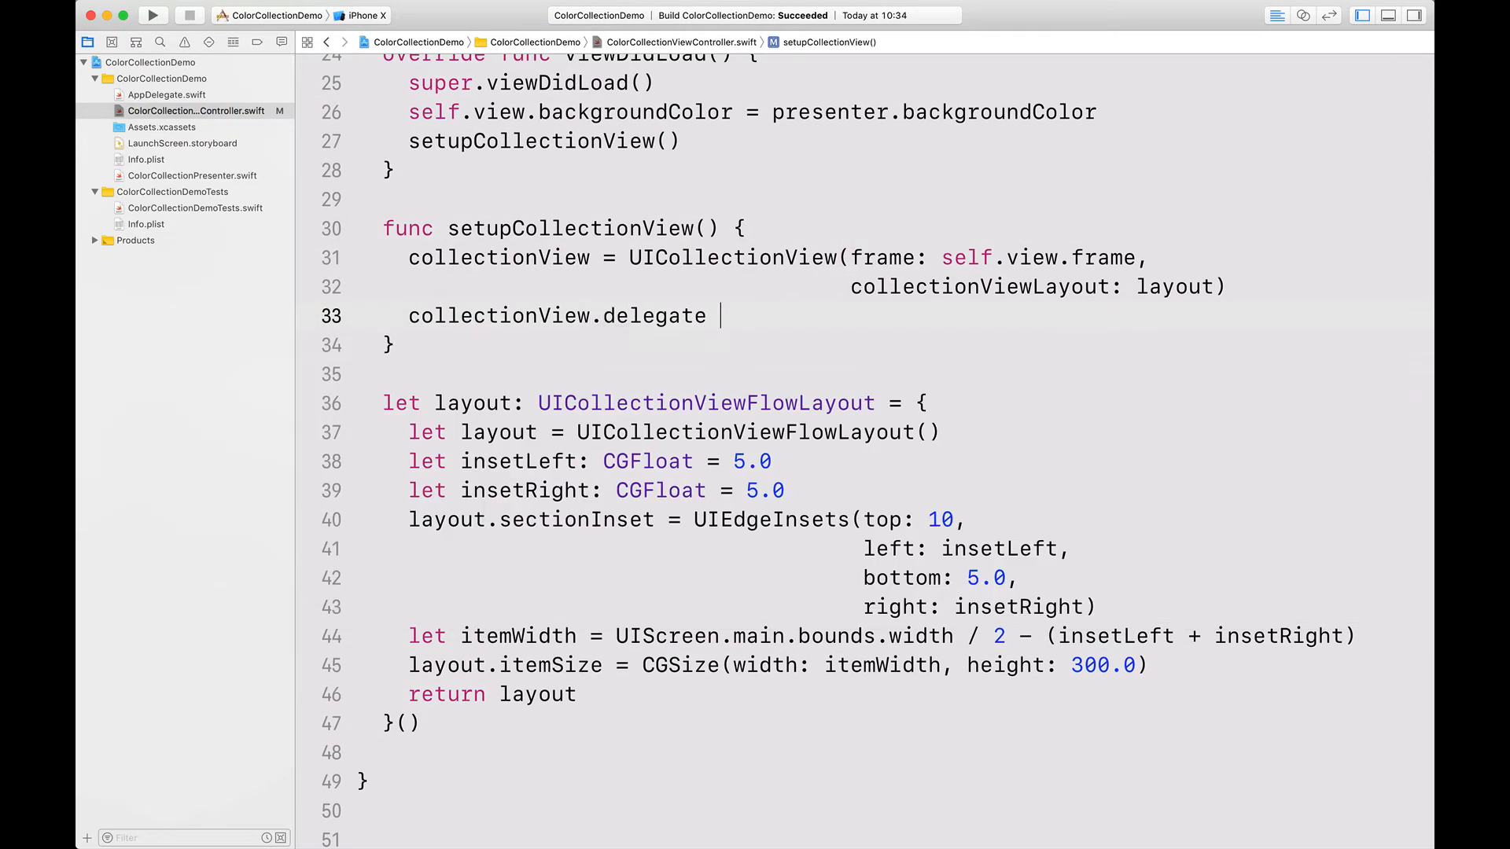
Step: Make the controller the collection view delegate via a UICollectionViewDelegate extension
type("= self")
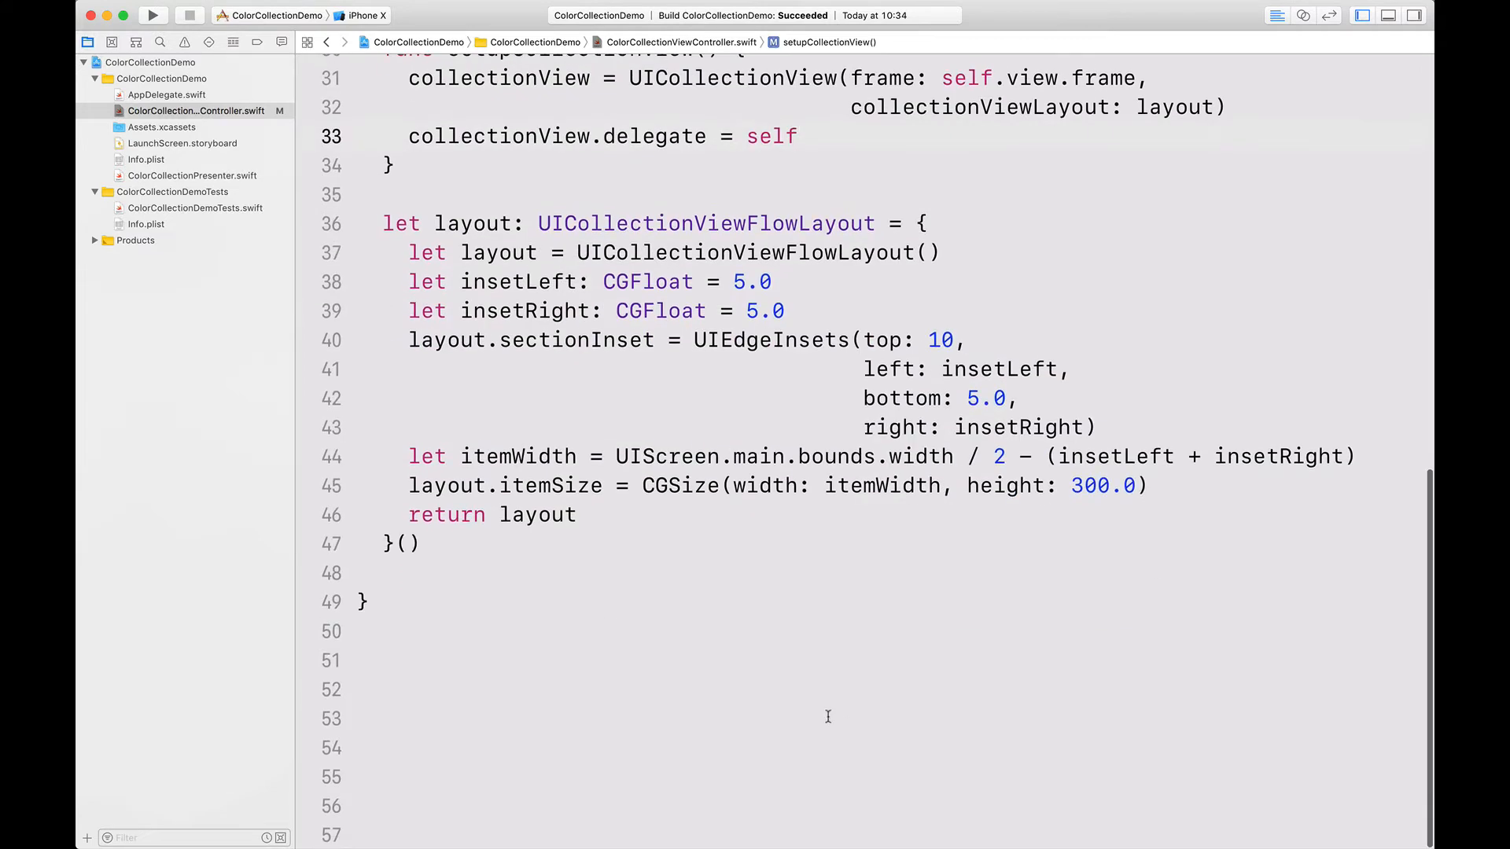
type("extension Coll")
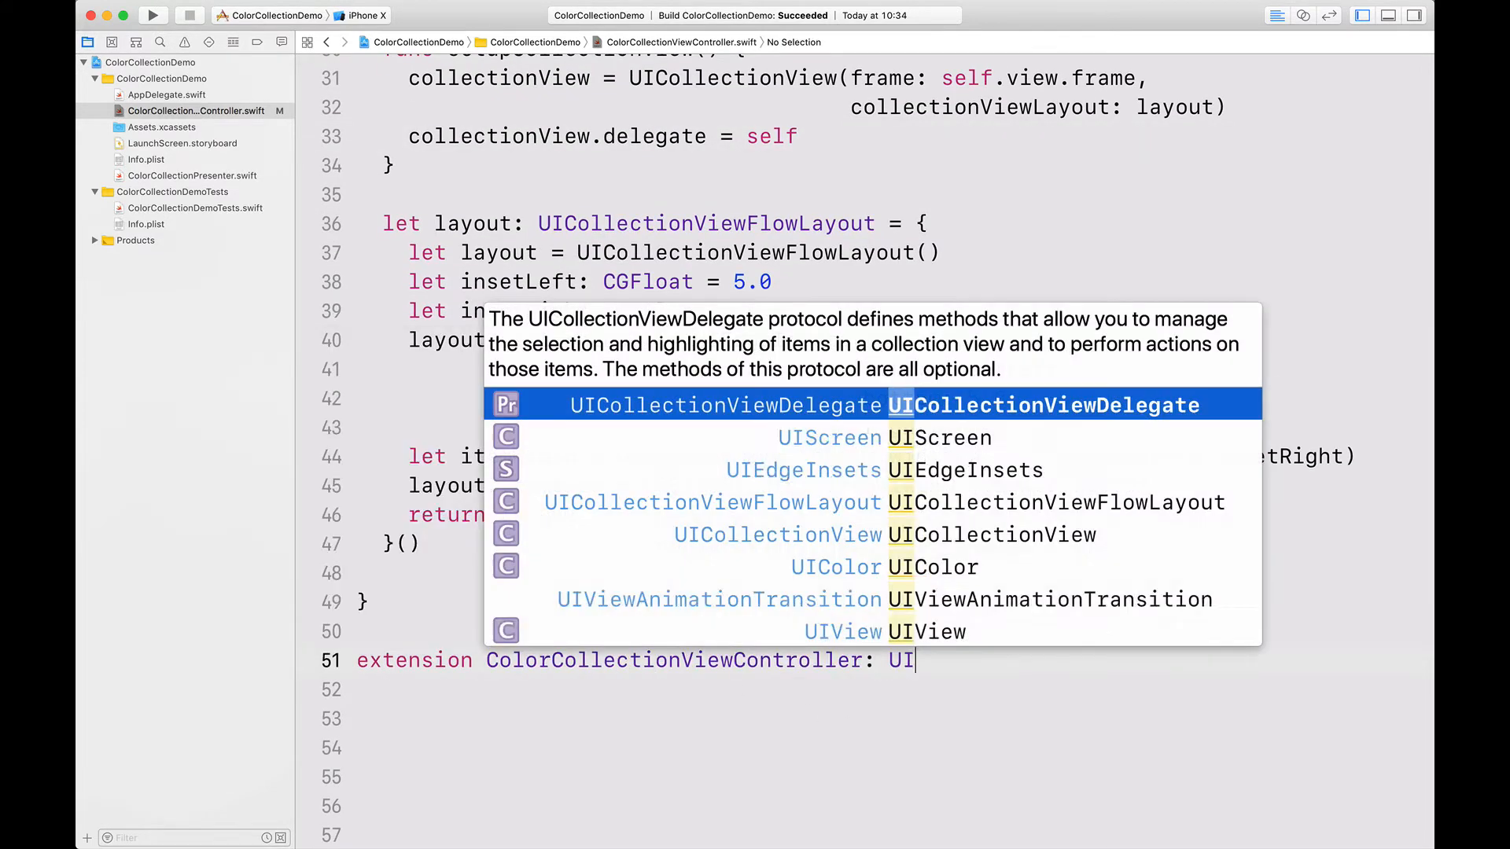
key("return")
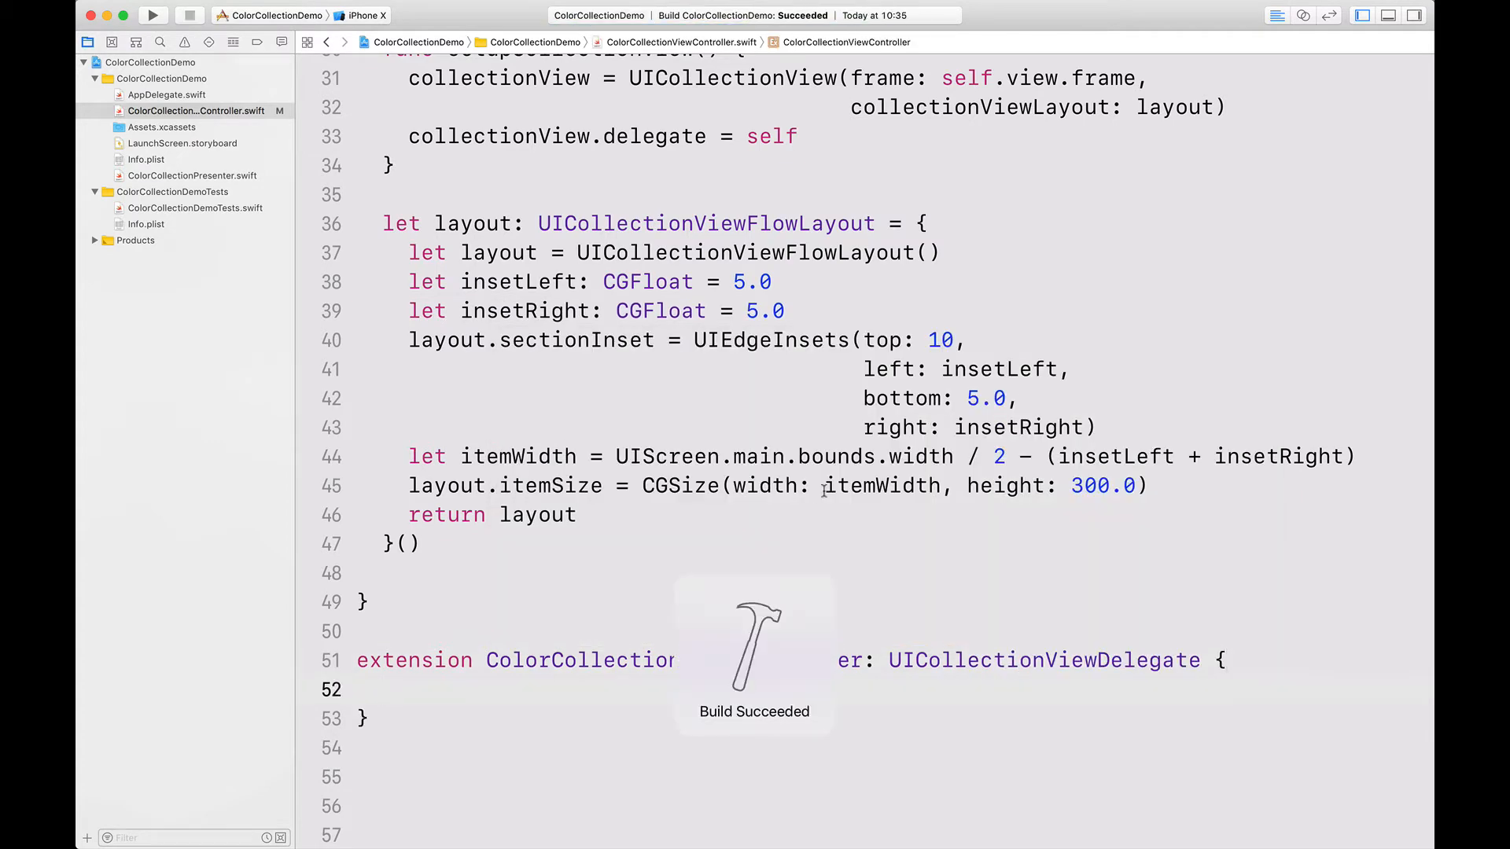
Step: Assign presenter as the collection view's dataSource and open ColorCollectionPresenter.swift
type("collectionView.dataSource =")
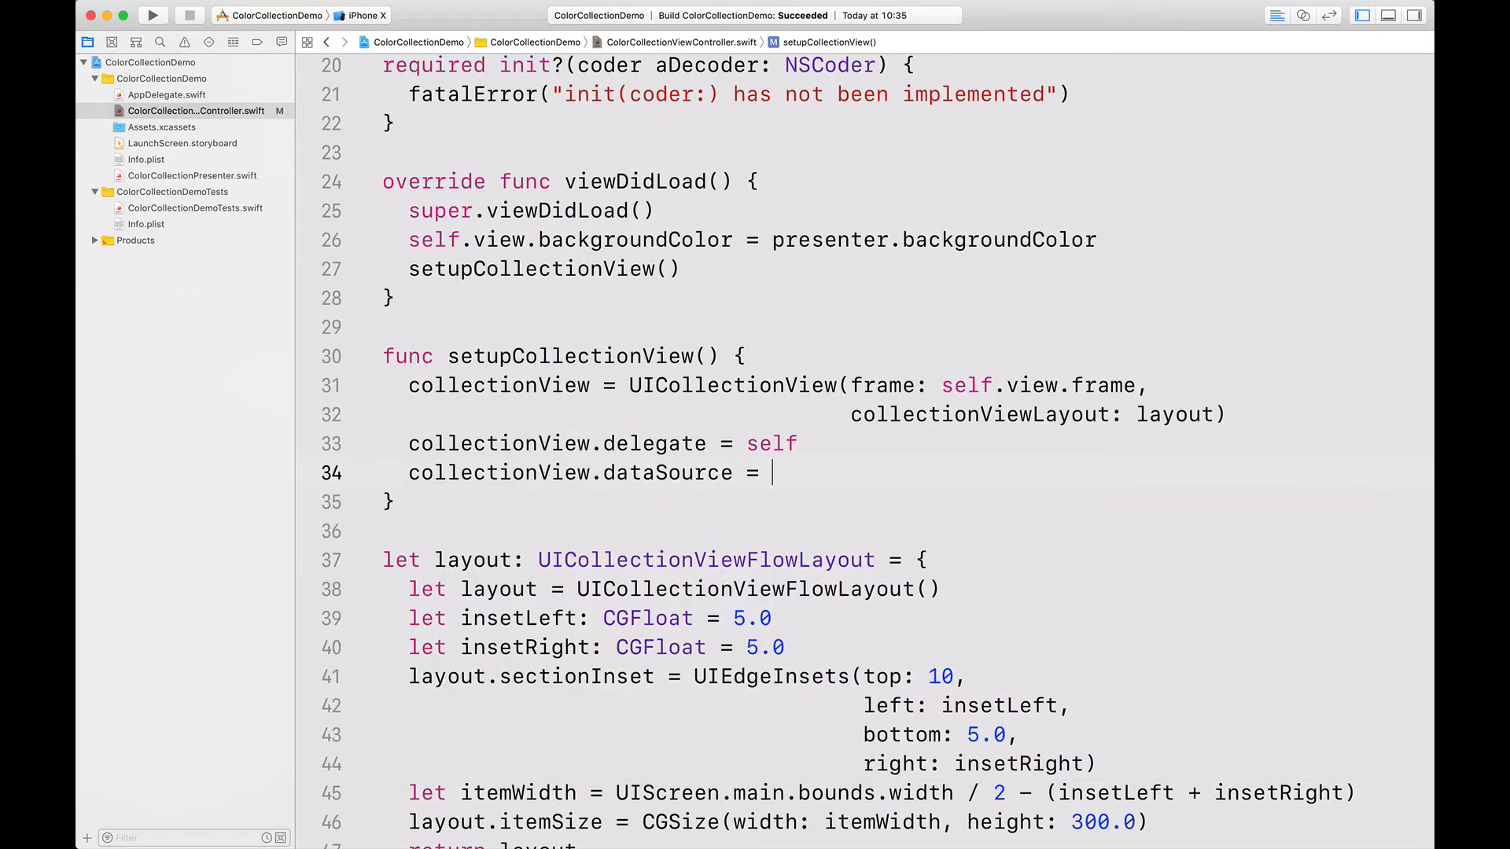
type("presenter")
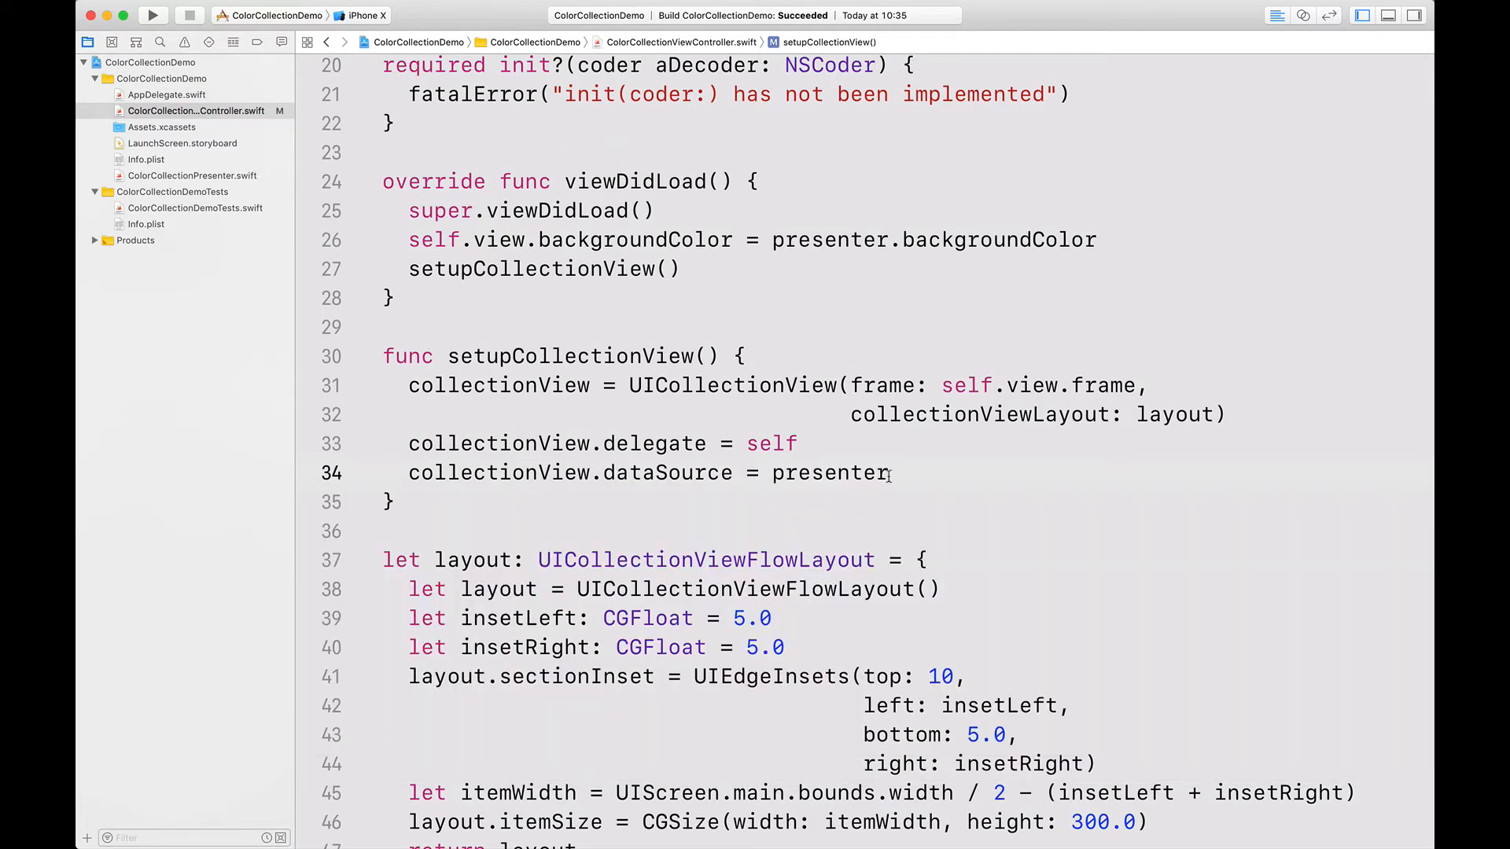
left_click(193, 176)
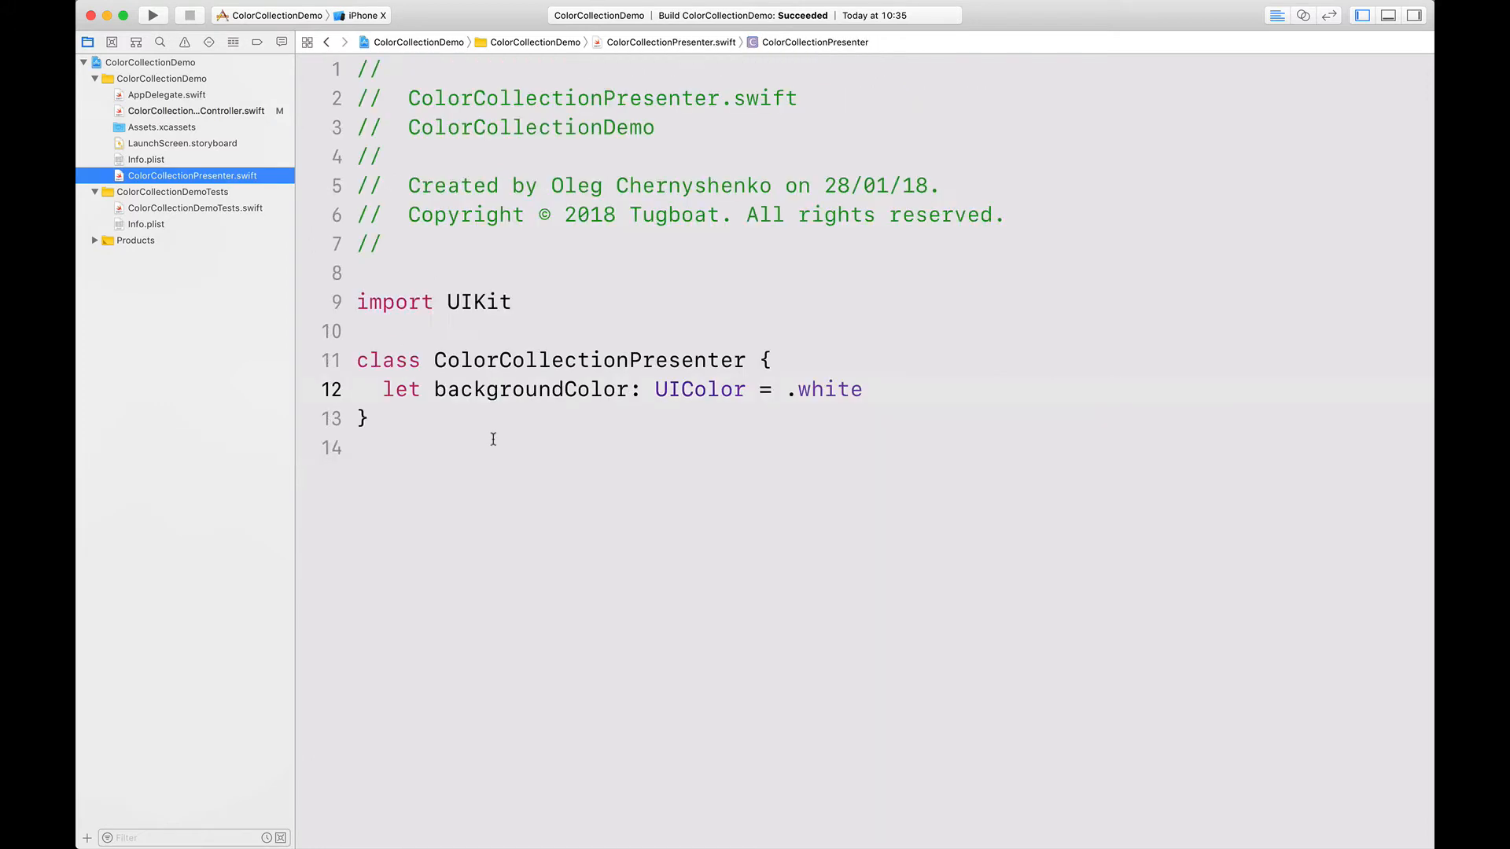
Step: Make ColorCollectionPresenter an NSObject with a UICollectionViewDataSource extension and fix-it stubs
type("extension")
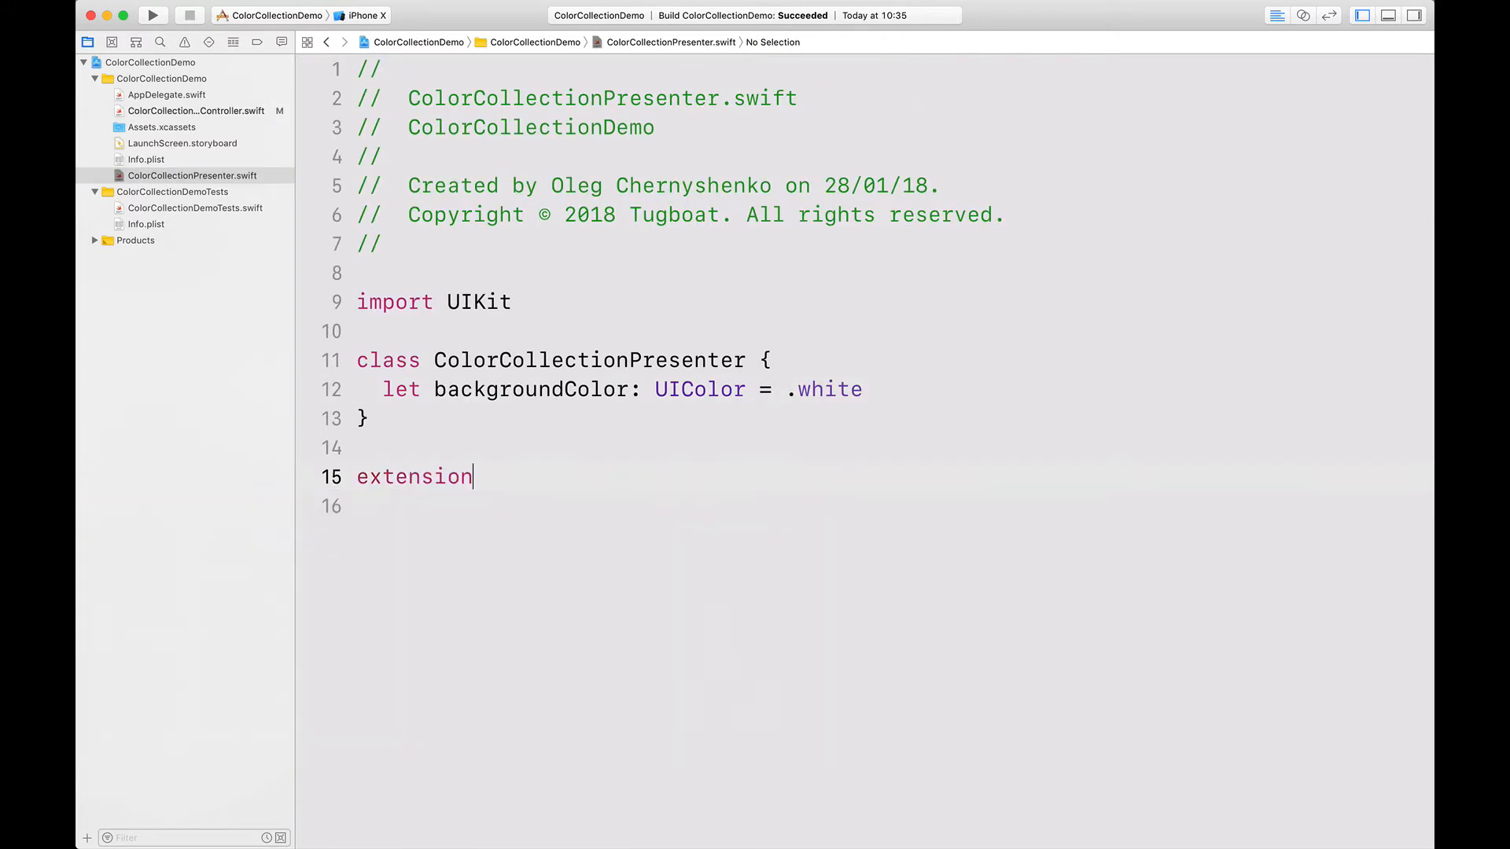
type("ColorCollectionPresenter:")
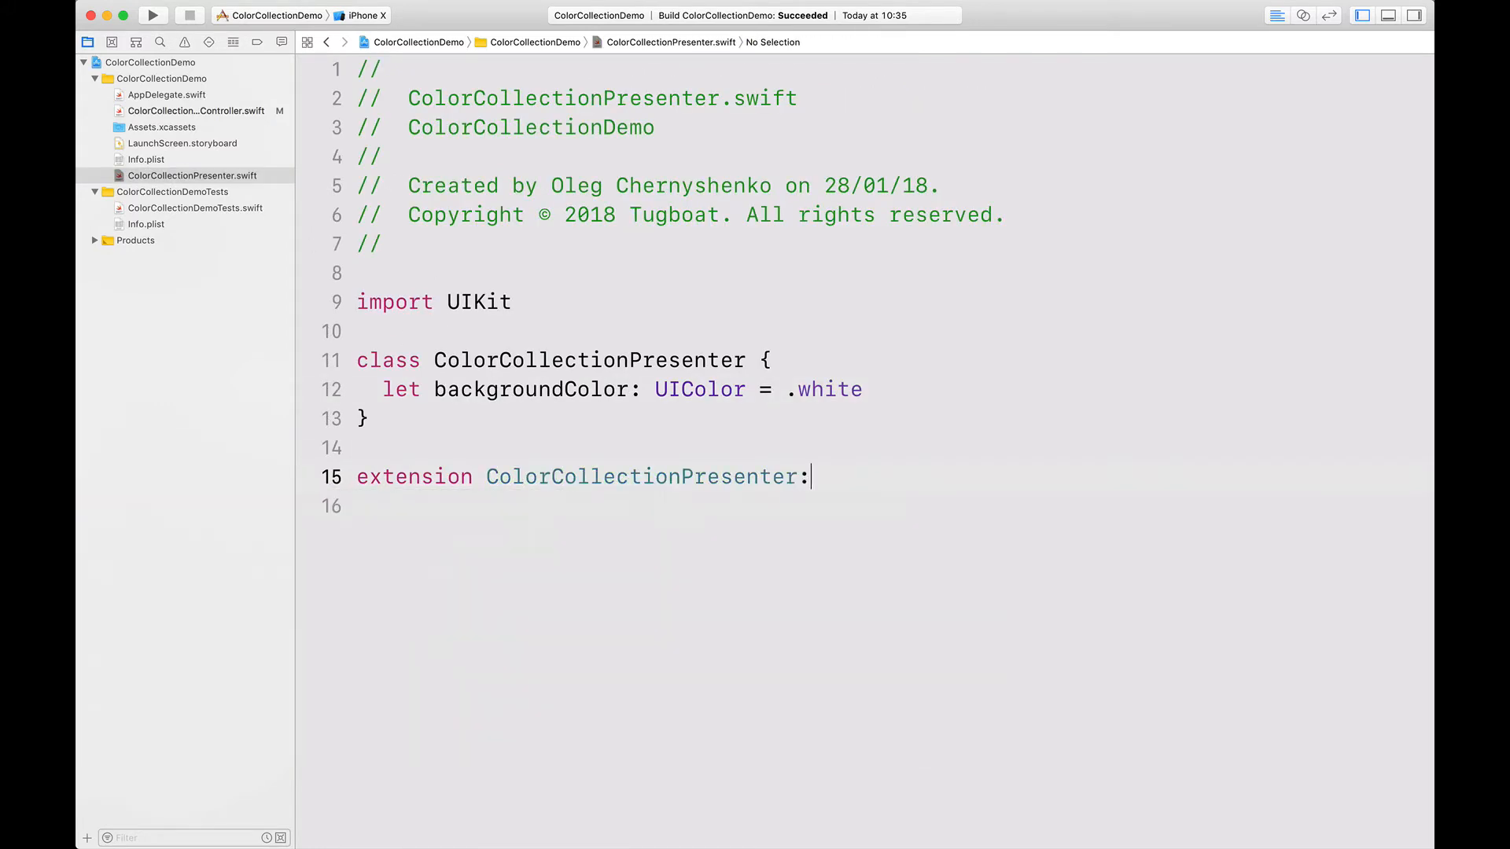
type("UICollectionViewDataSource {")
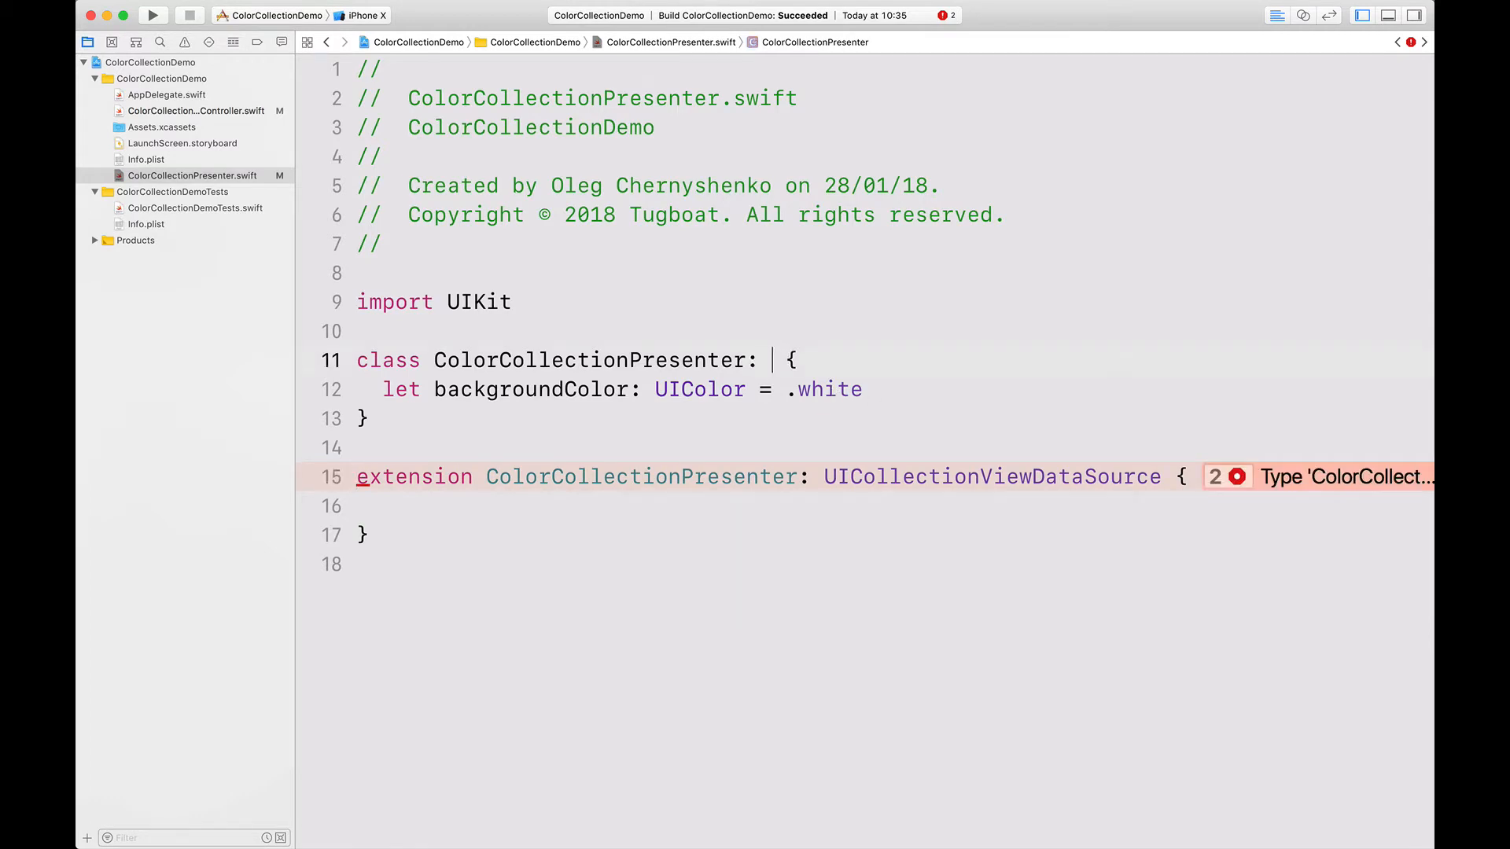
type("NSObject")
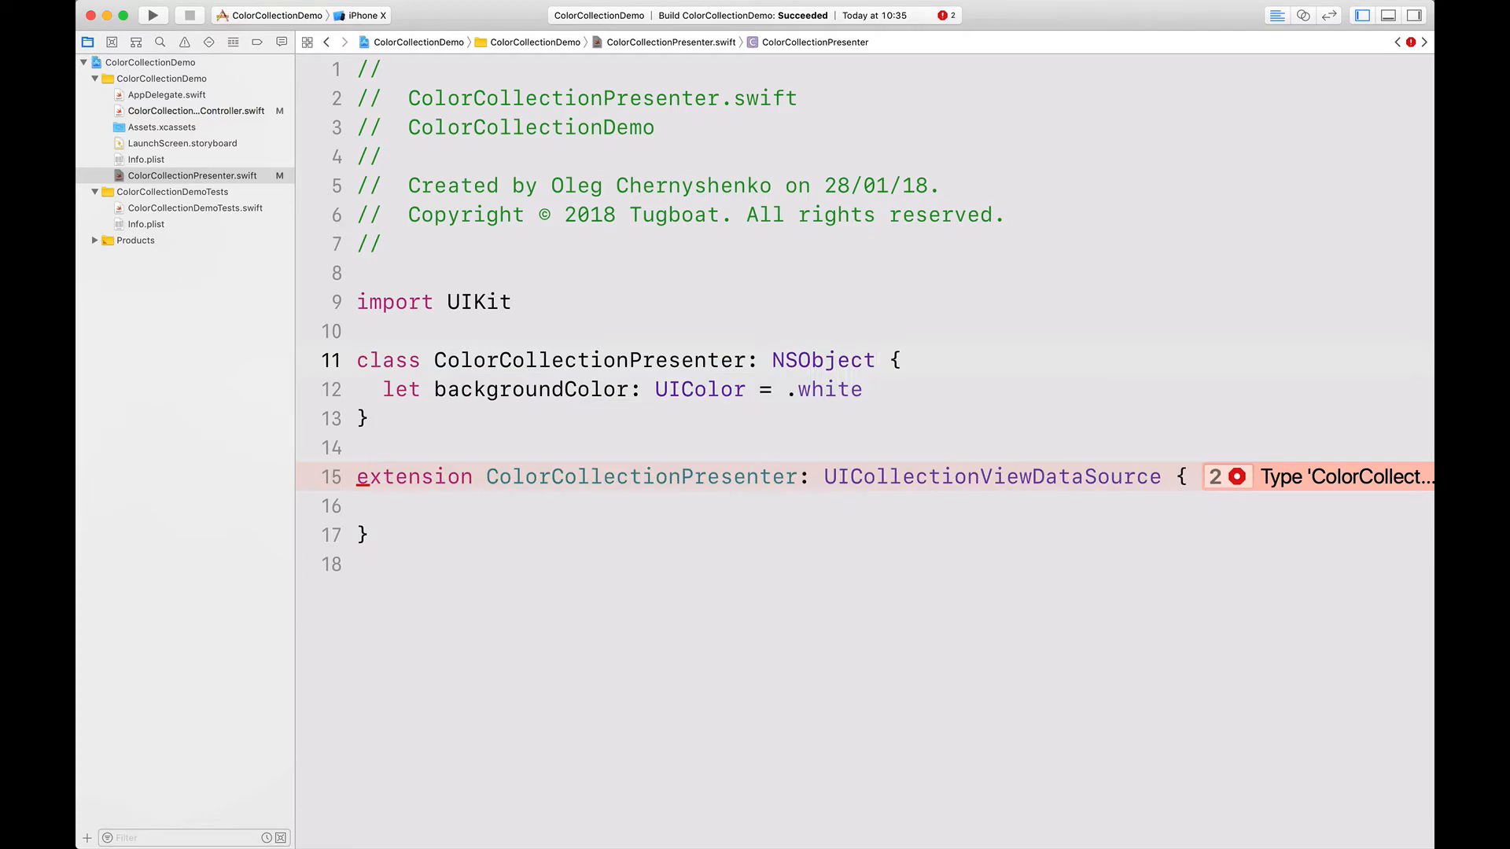
left_click(1236, 477)
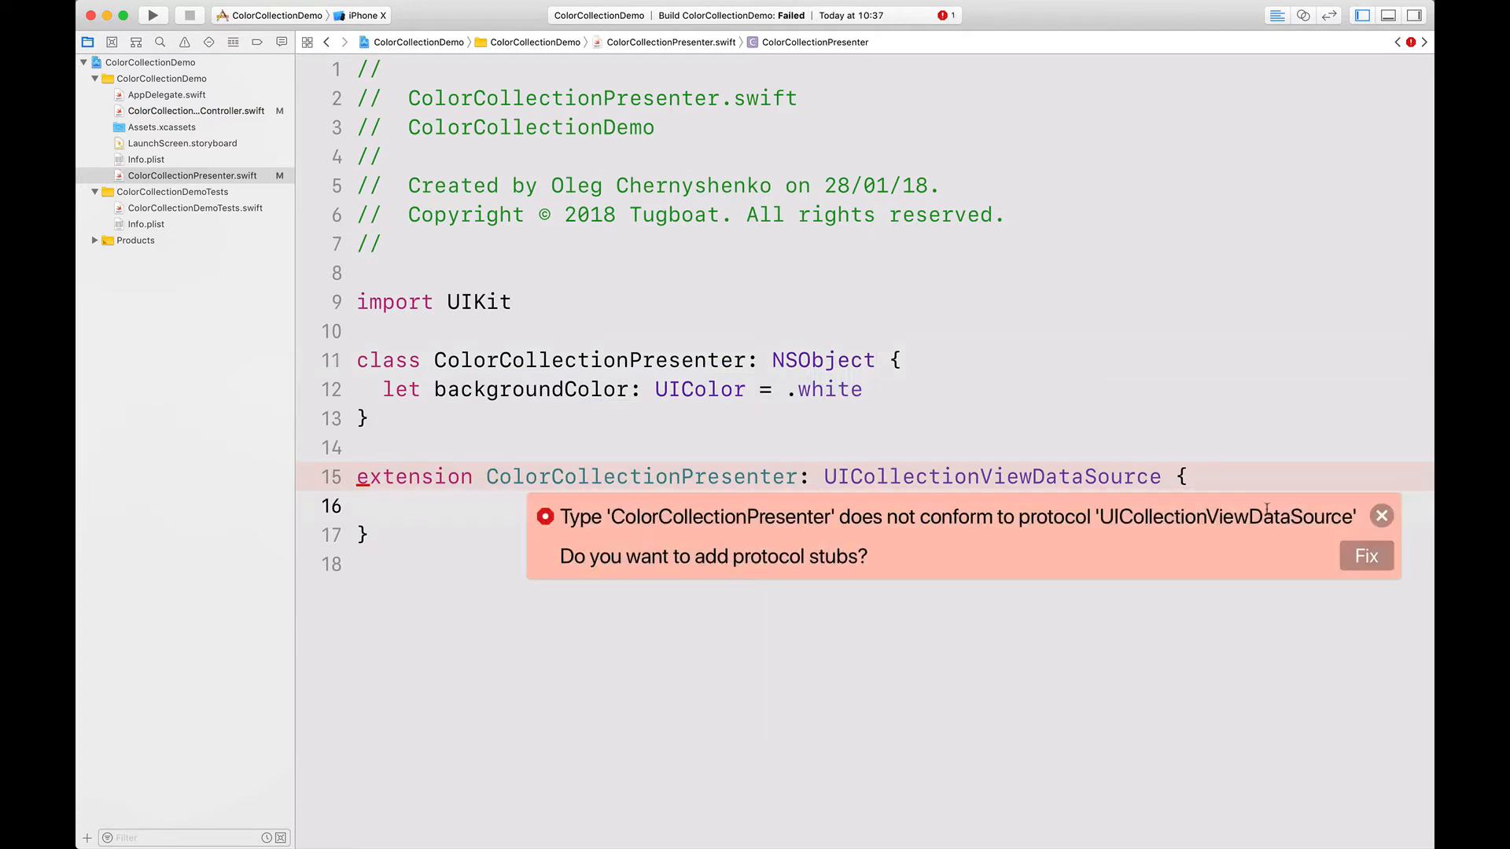
left_click(1366, 556)
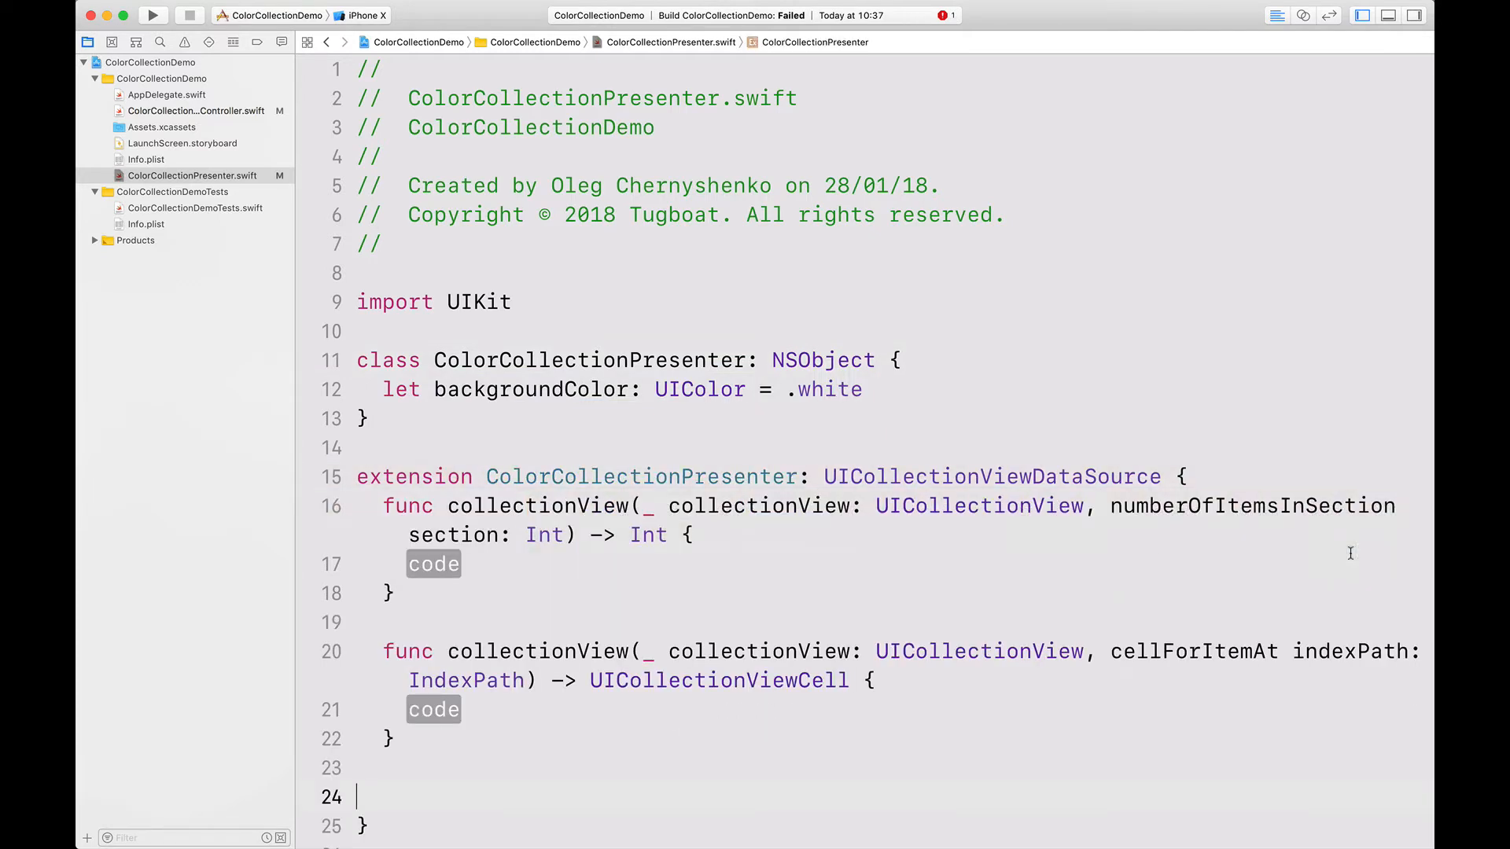
scroll("down", 3)
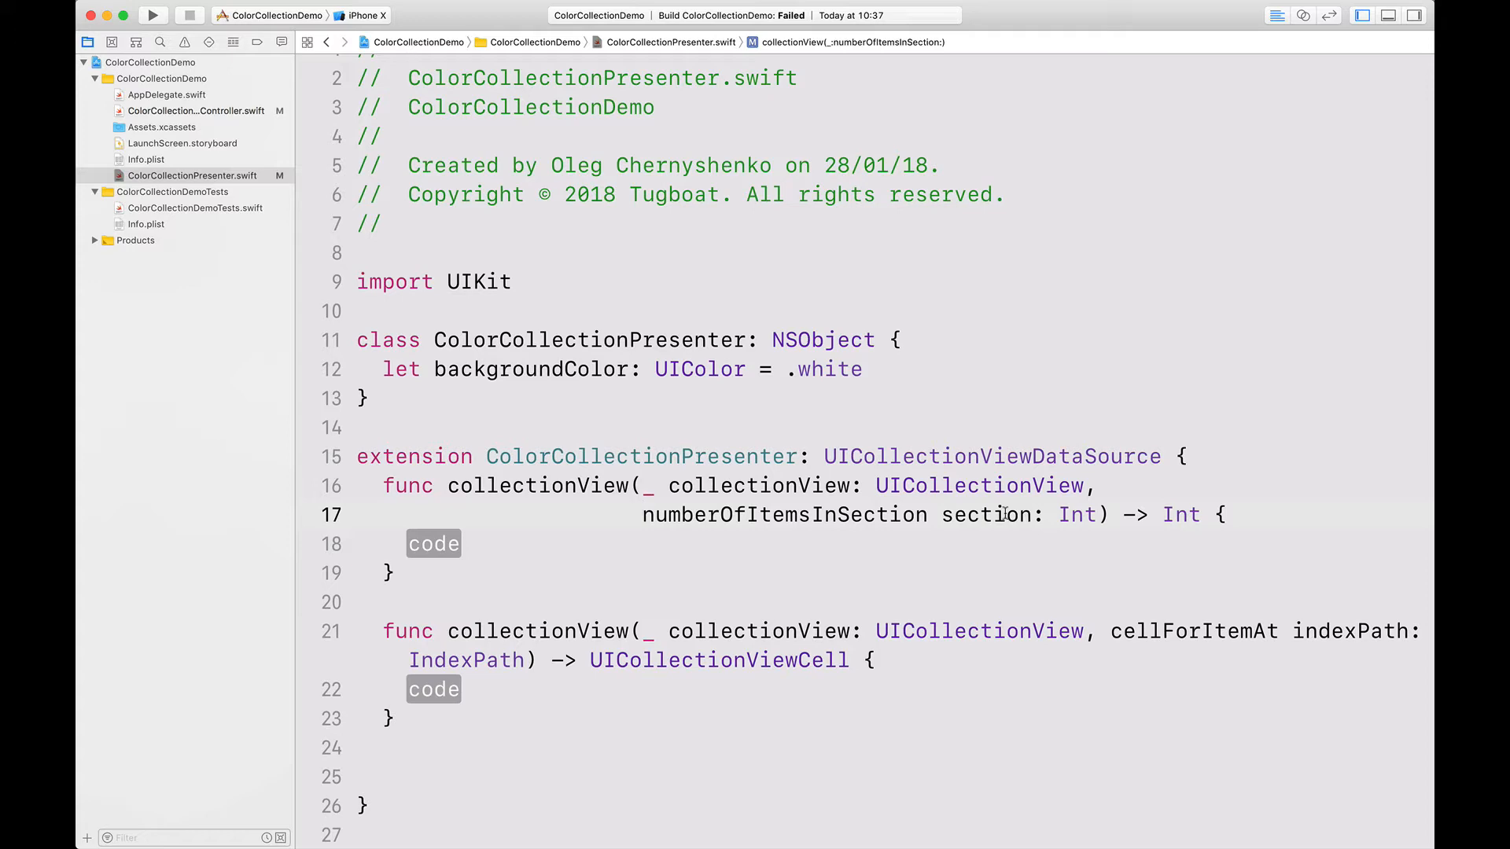
Step: Add 'private var colors: [UIColor]' and return colors.count as the item count
type("p")
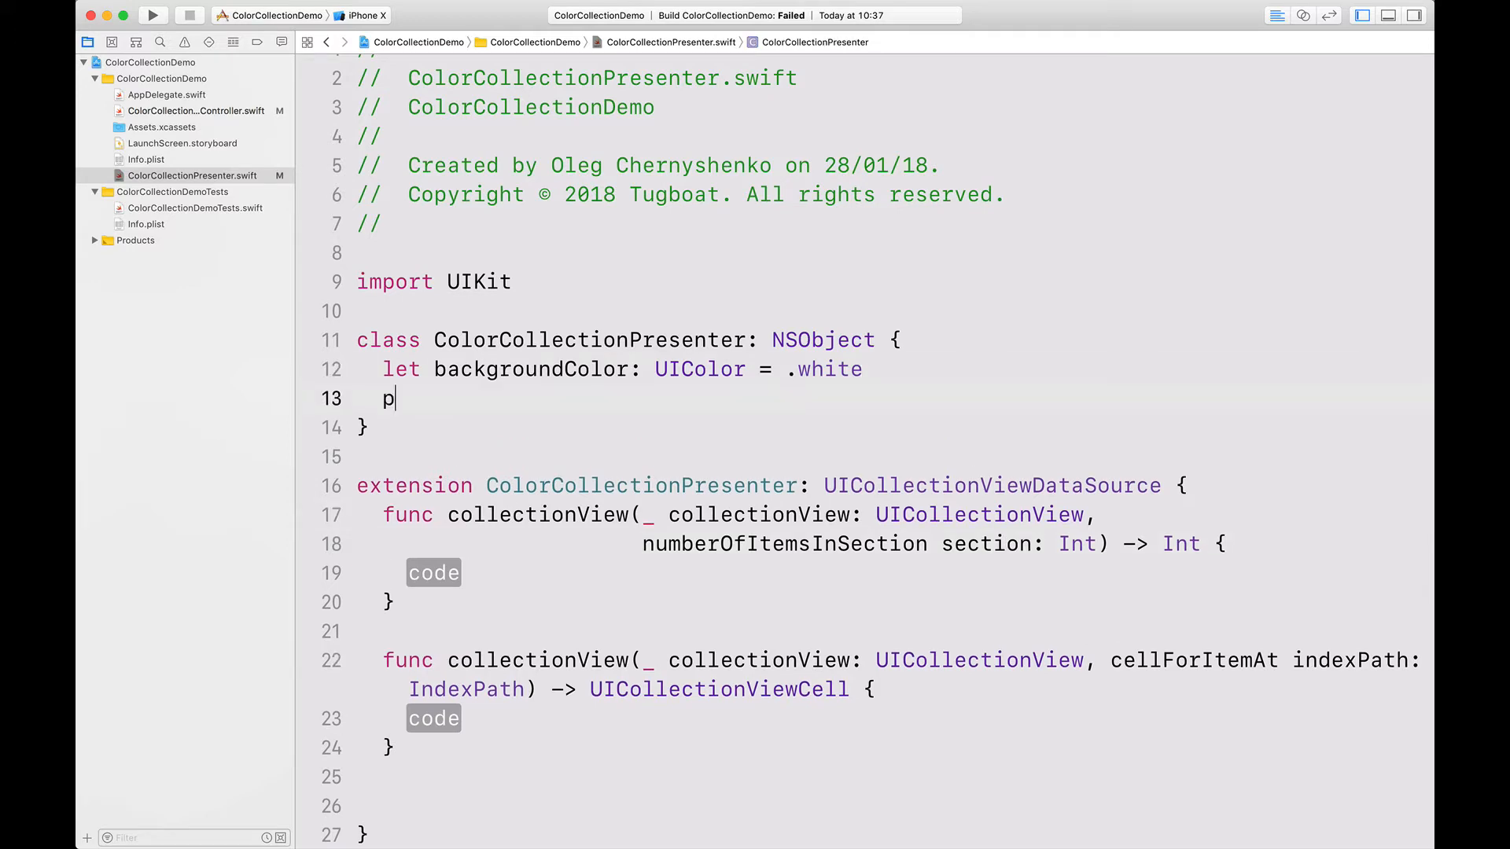
type("rivate var colors:")
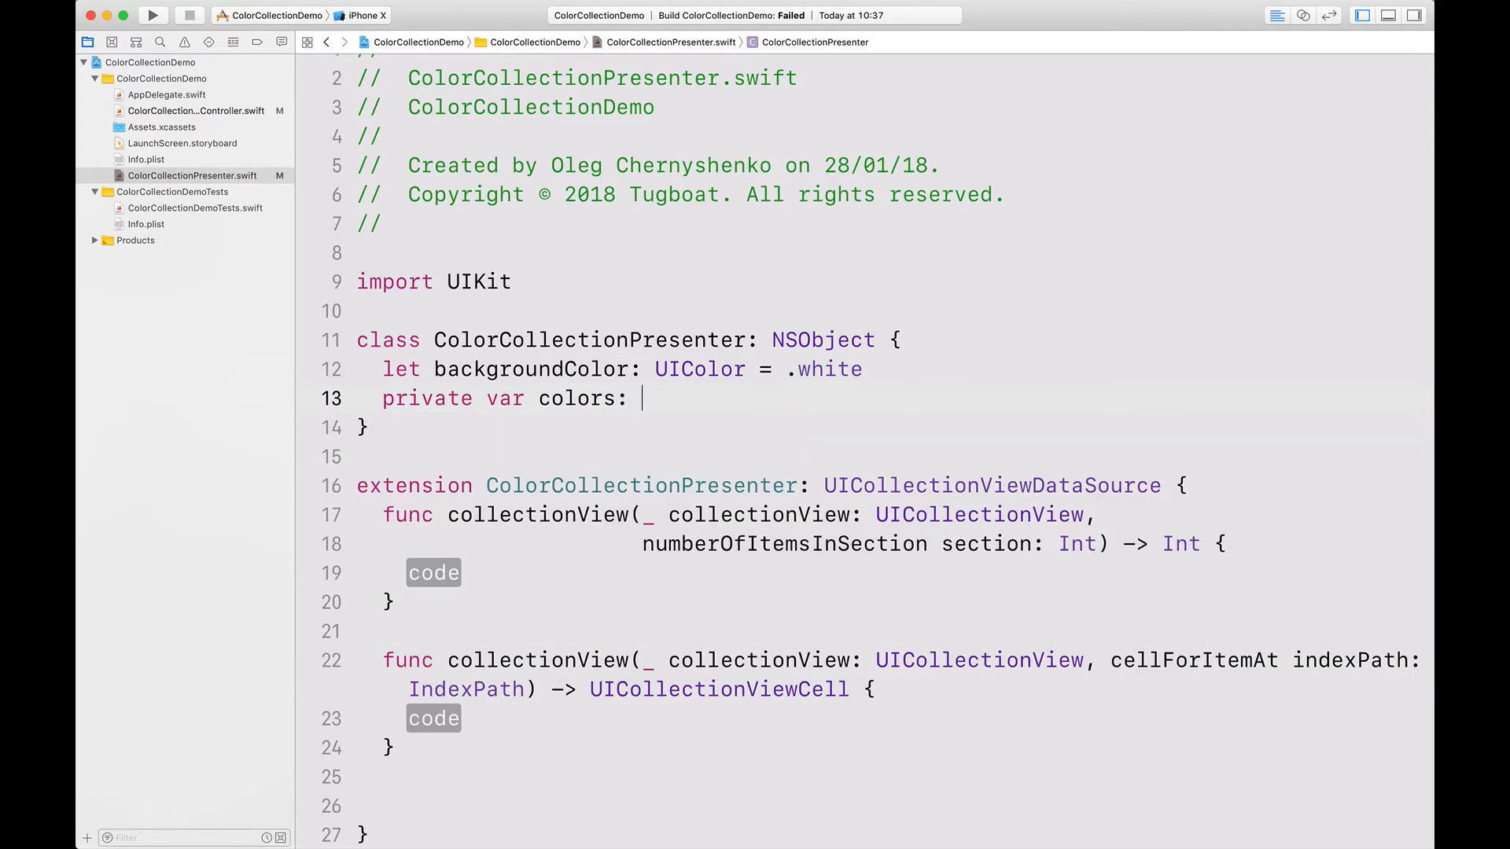
type("[UIColor]")
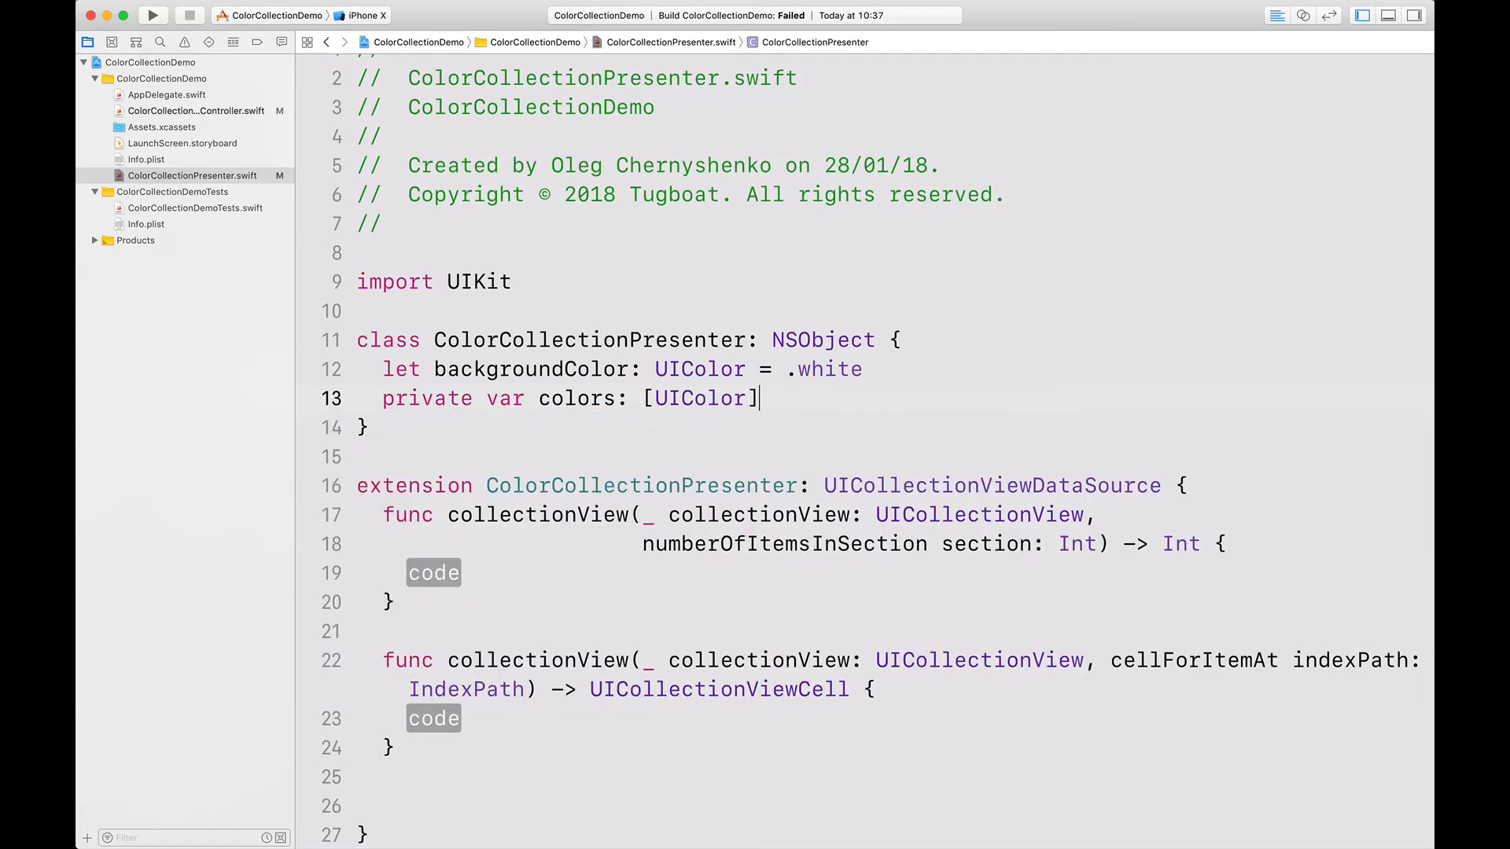
type("return colors.count")
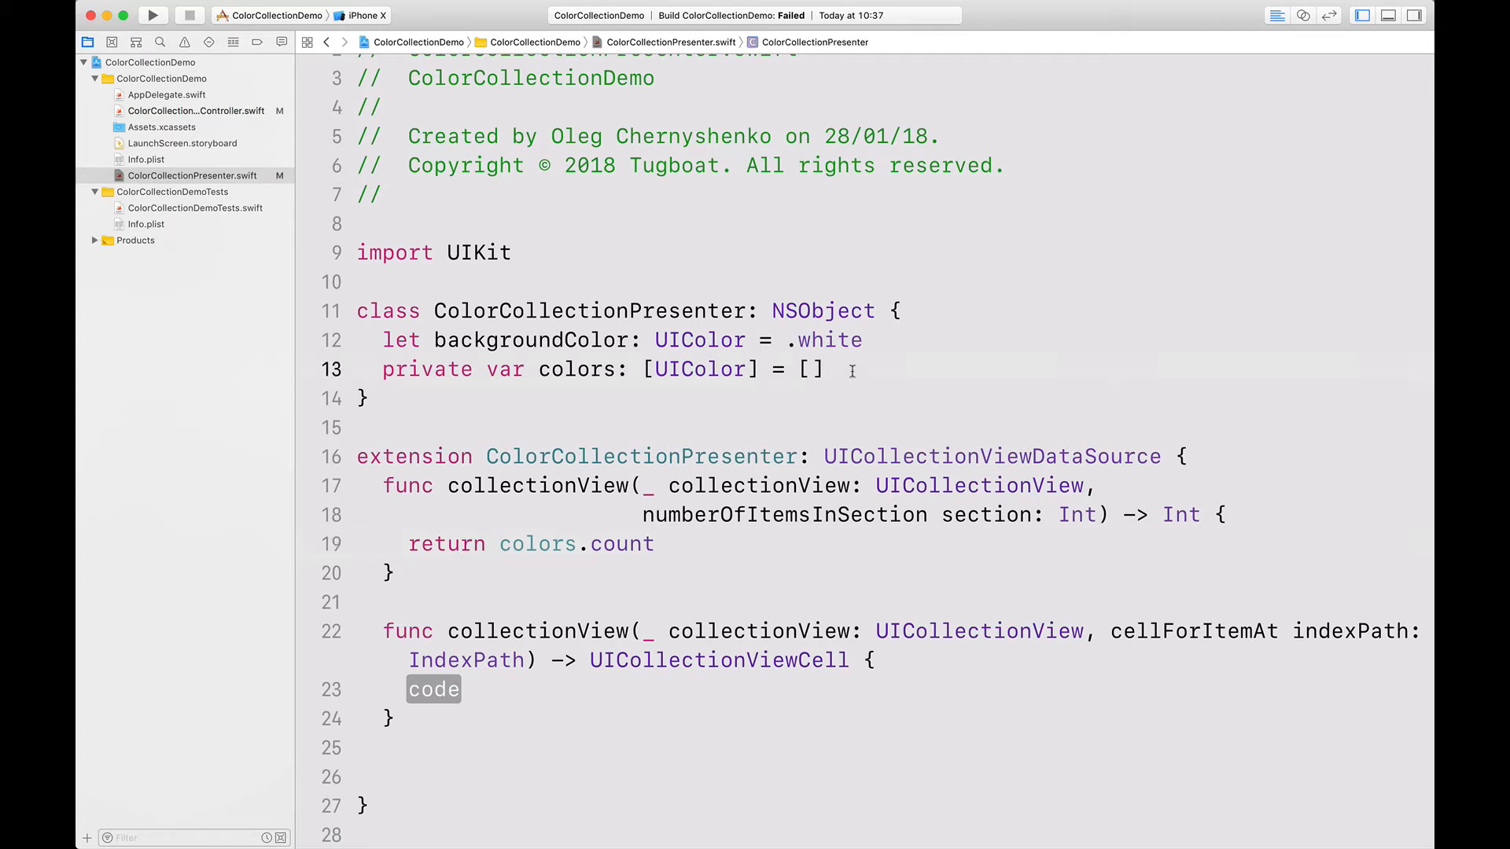
type("struct ColorModel {")
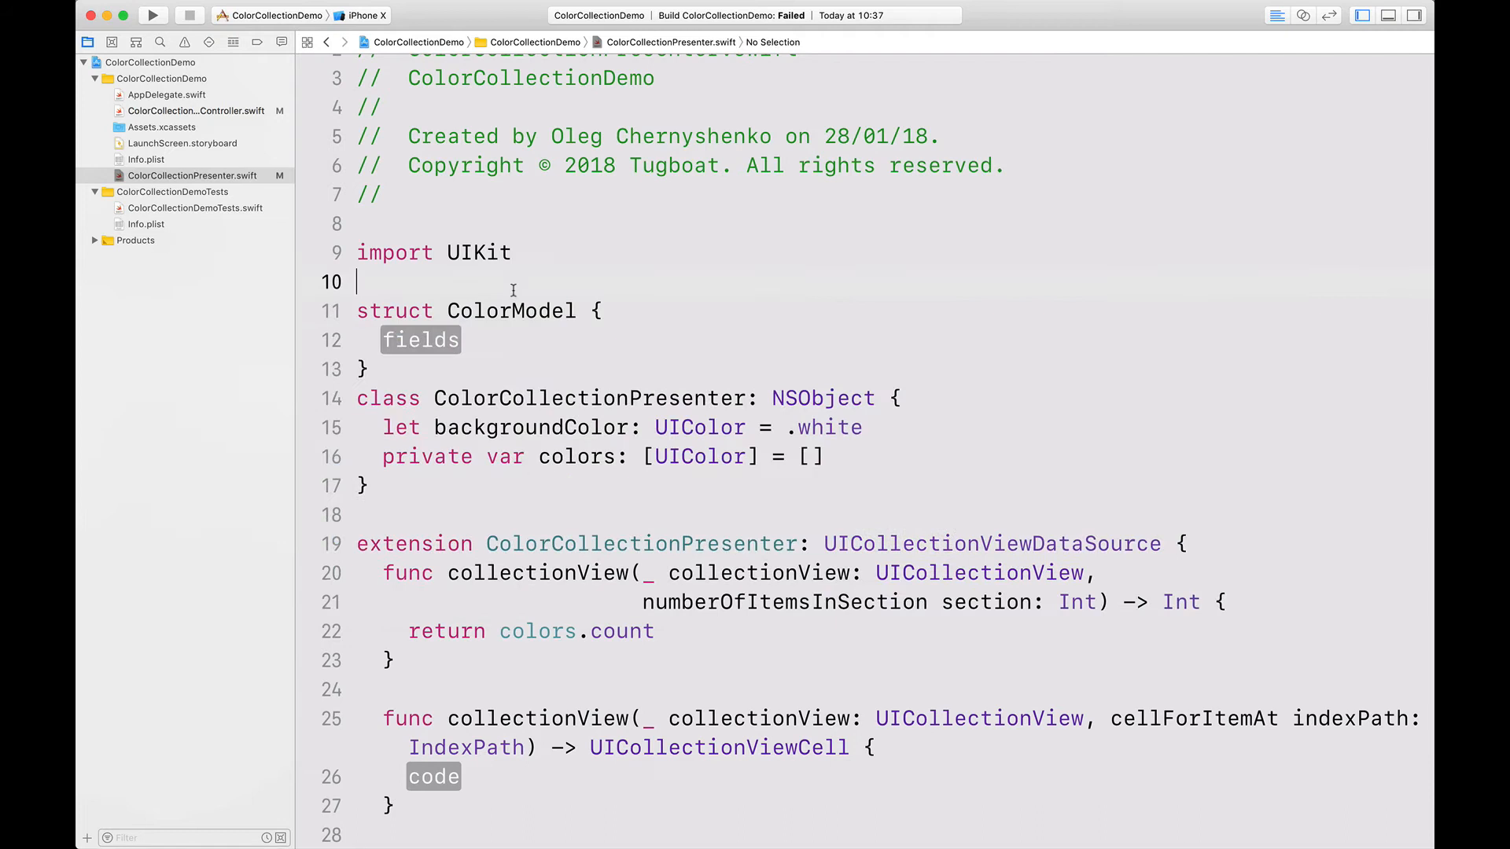
Step: Add a ColorModel struct with 'private let colorStorage: [UIColor]' and create a new Swift file
type("private let colorSti")
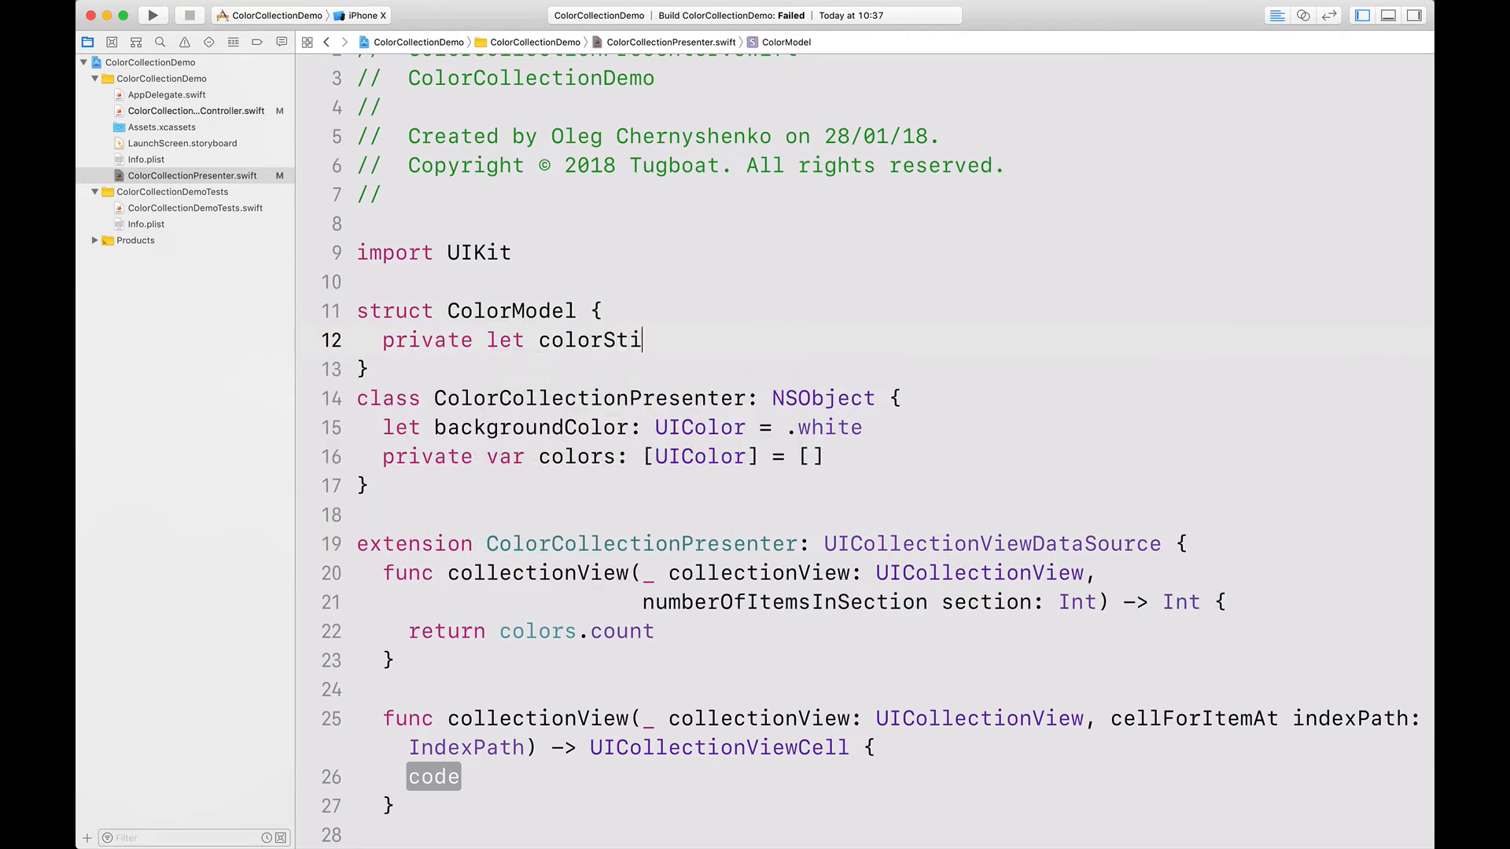
type("orage: [UIC")
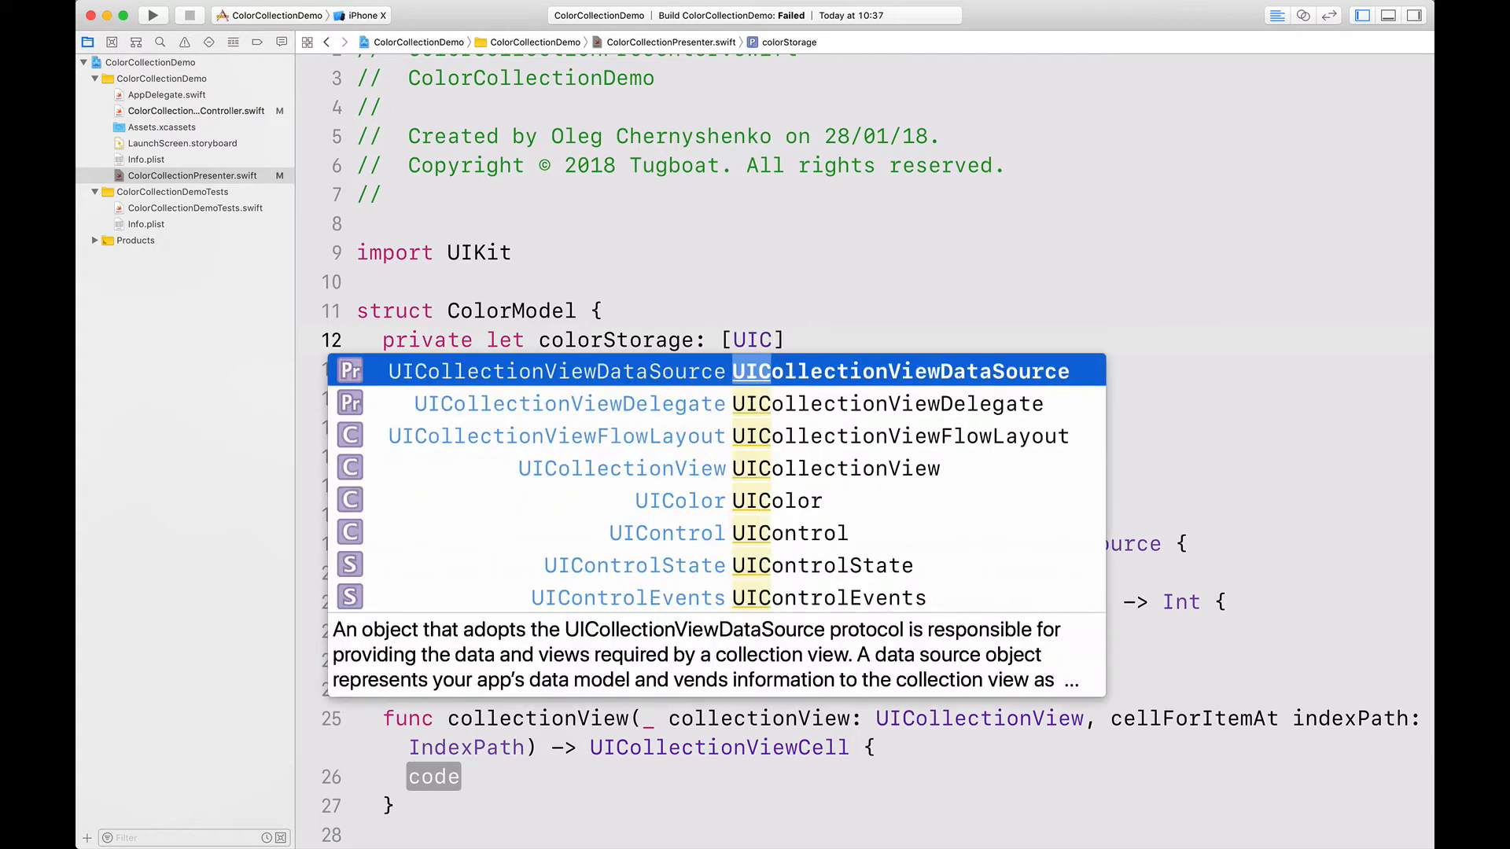
key("Return")
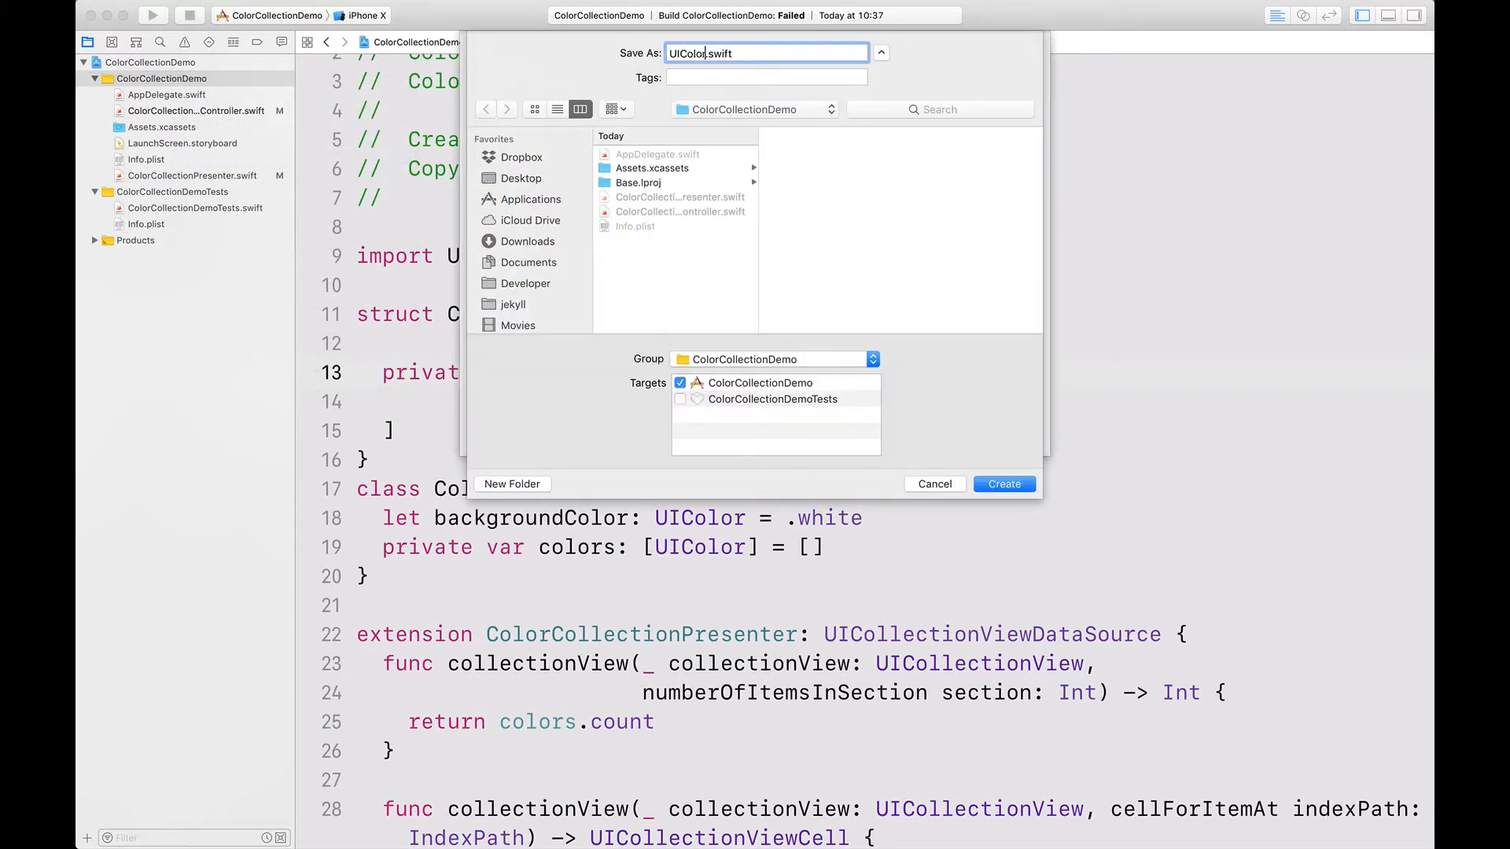
left_click(1004, 484)
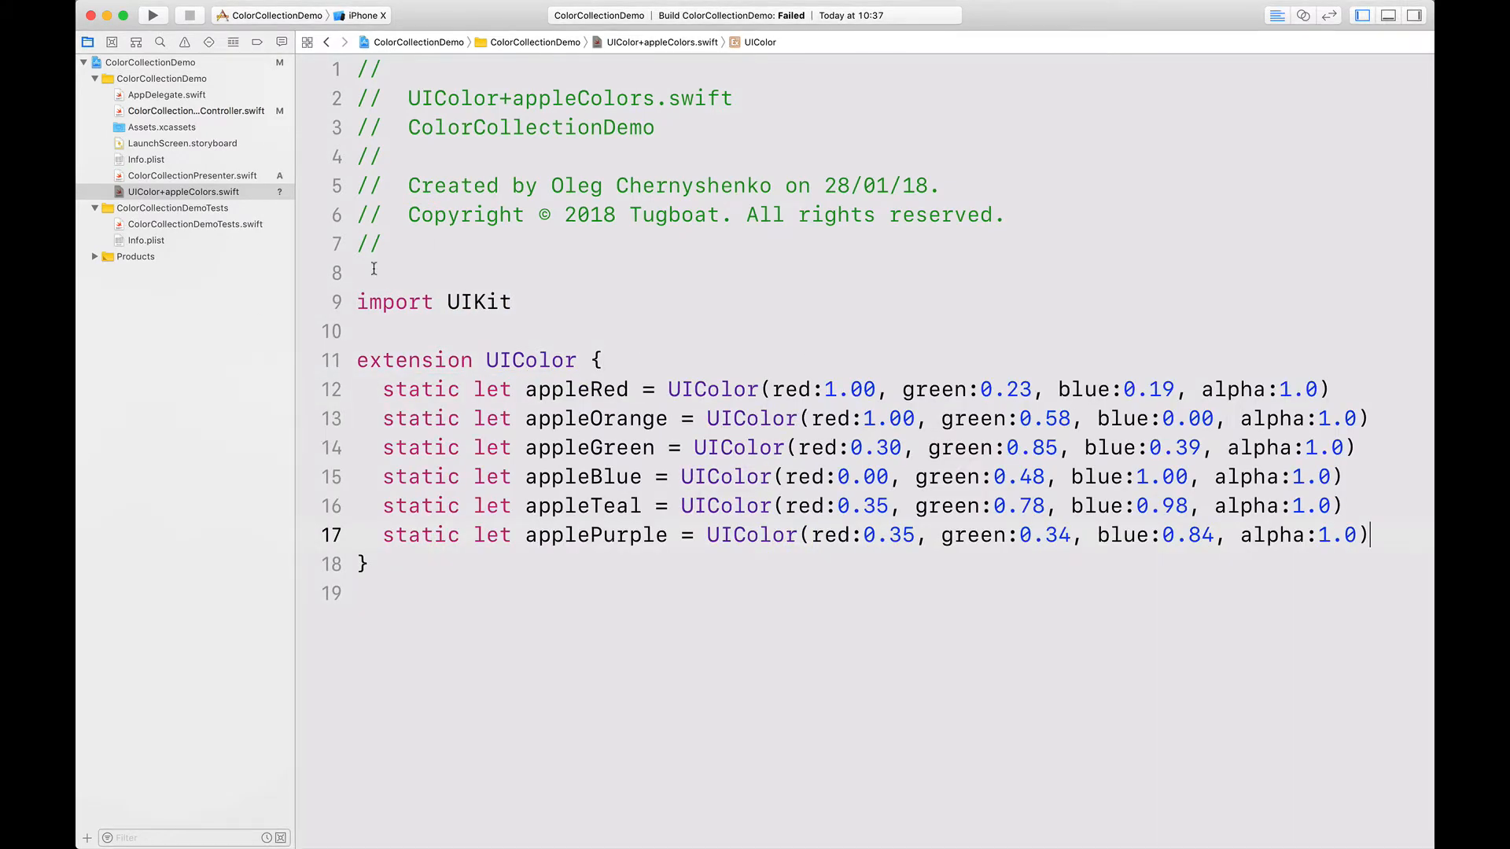
Step: Fill colorStorage with the six apple colours, then create a ColorModel Swift file
left_click(189, 176)
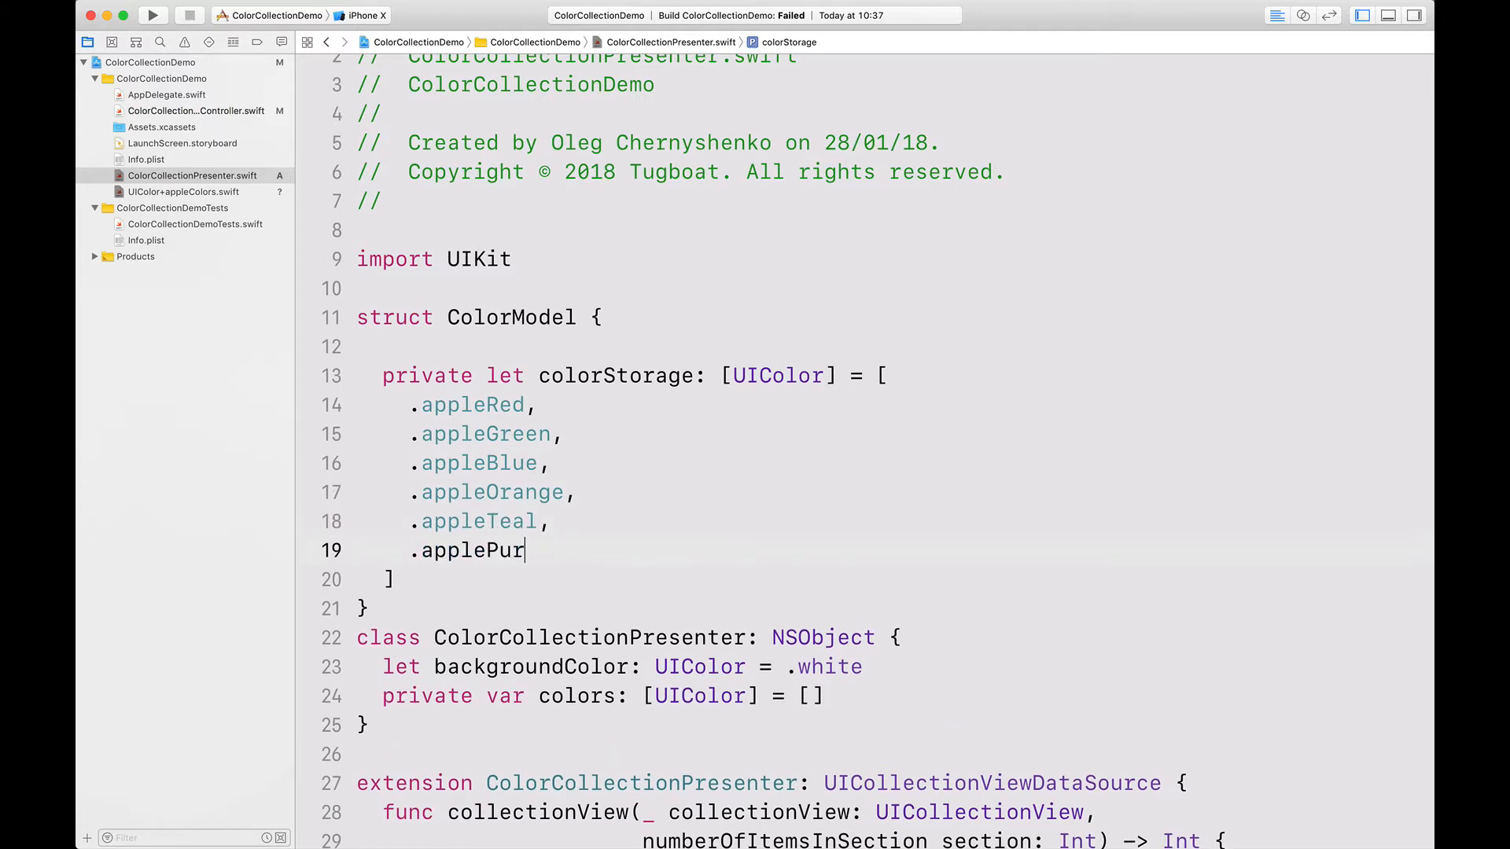
type("ple,")
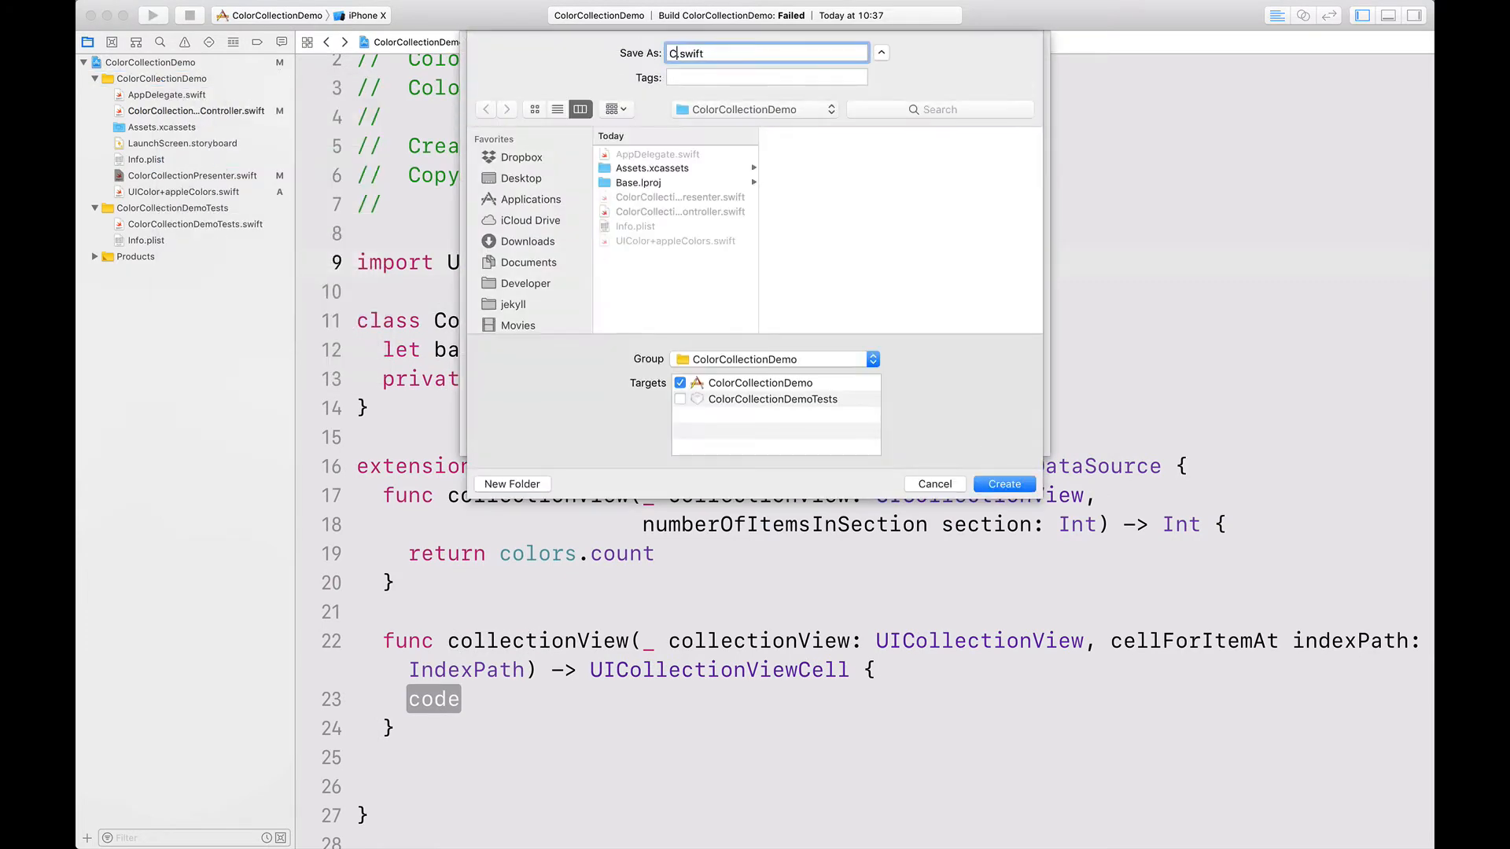
left_click(1004, 484)
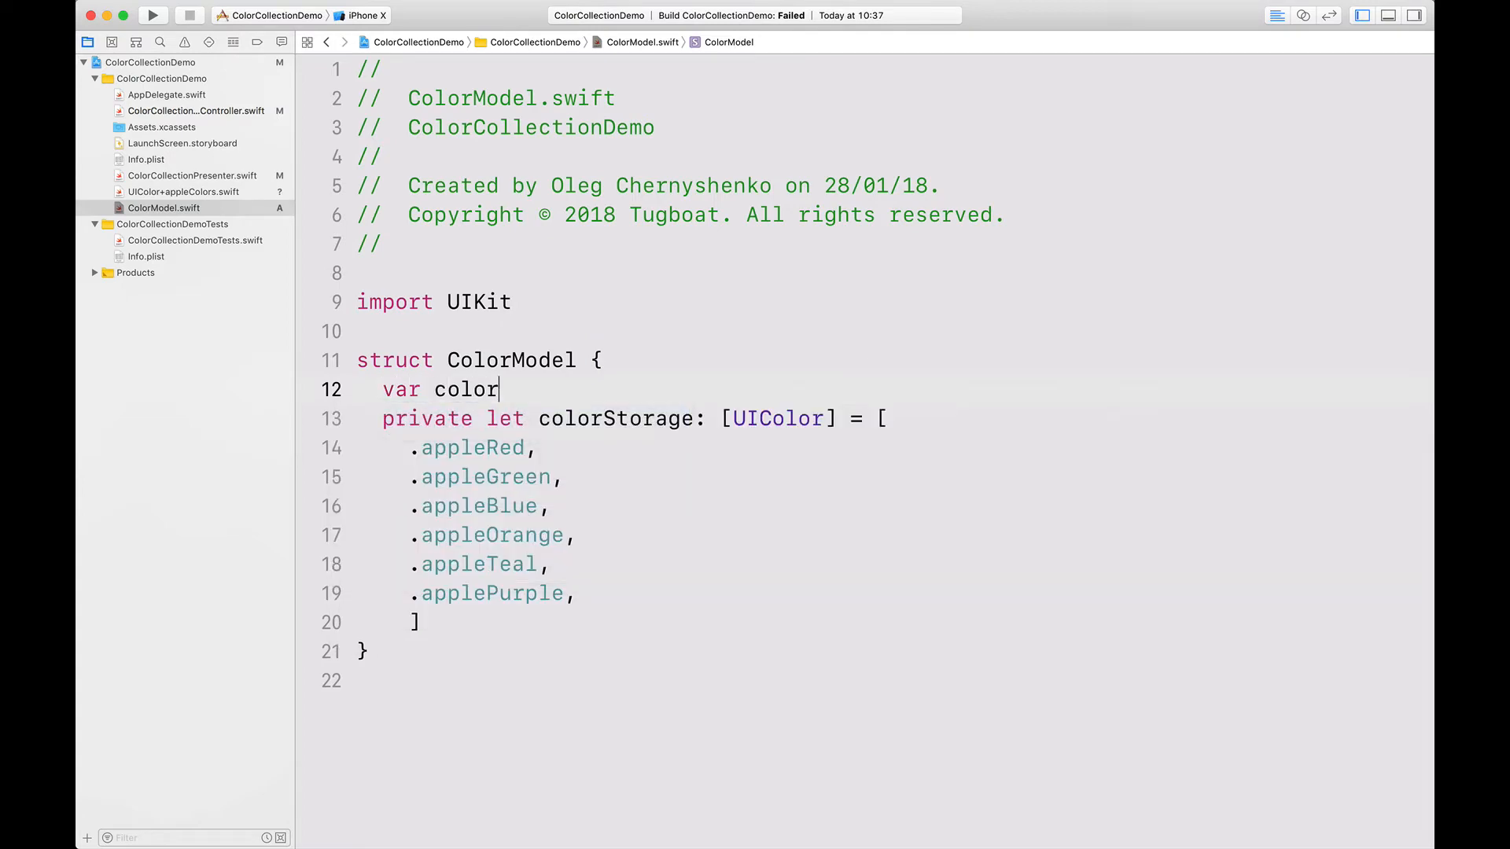
Step: Declare a colors array and updateColors taking an UpdateColorsCompletion closure
type("s: [UC")
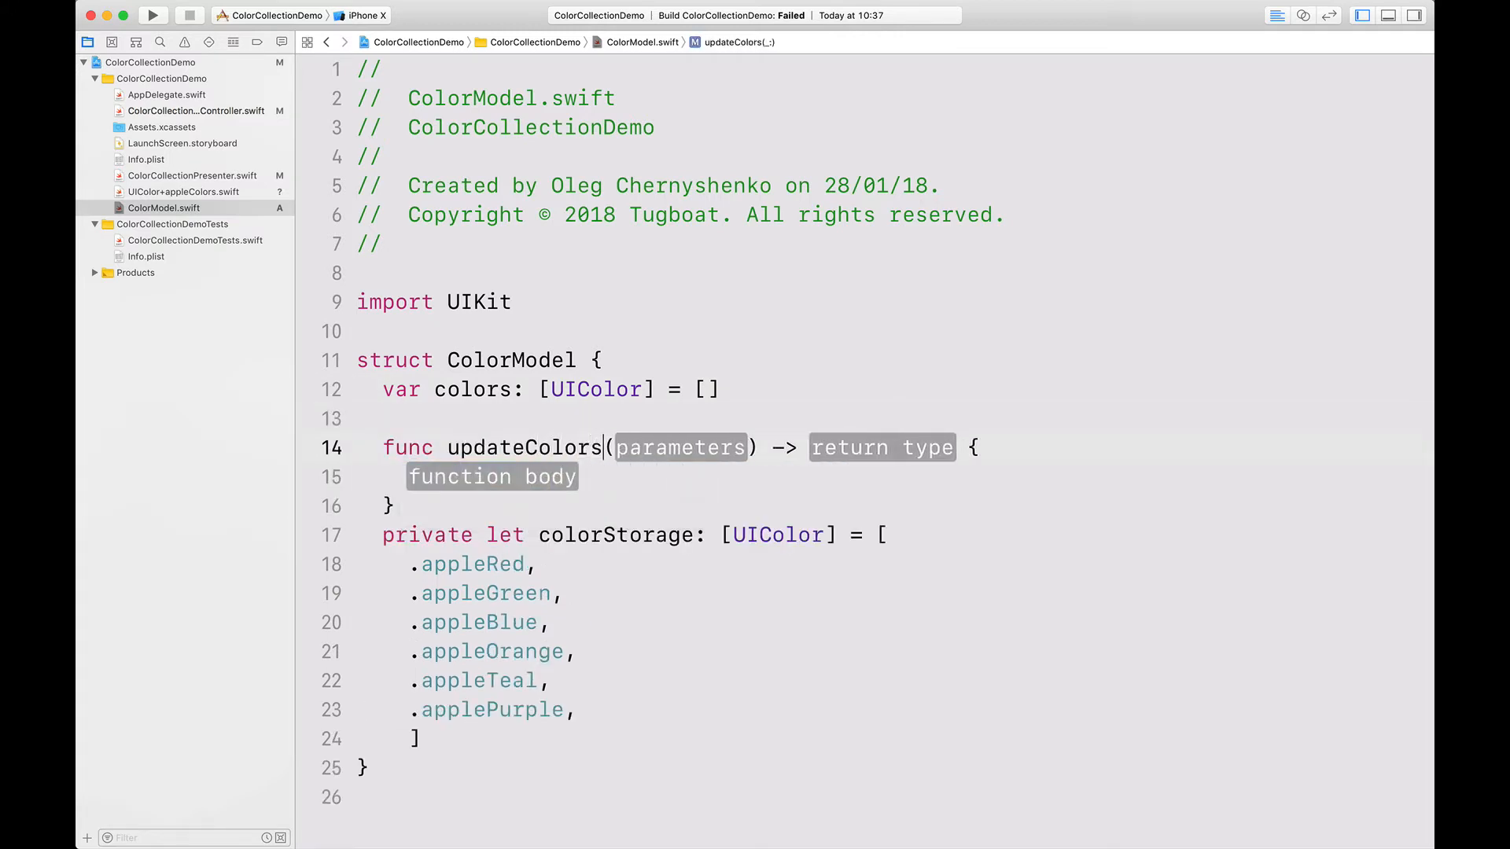
key("Delete")
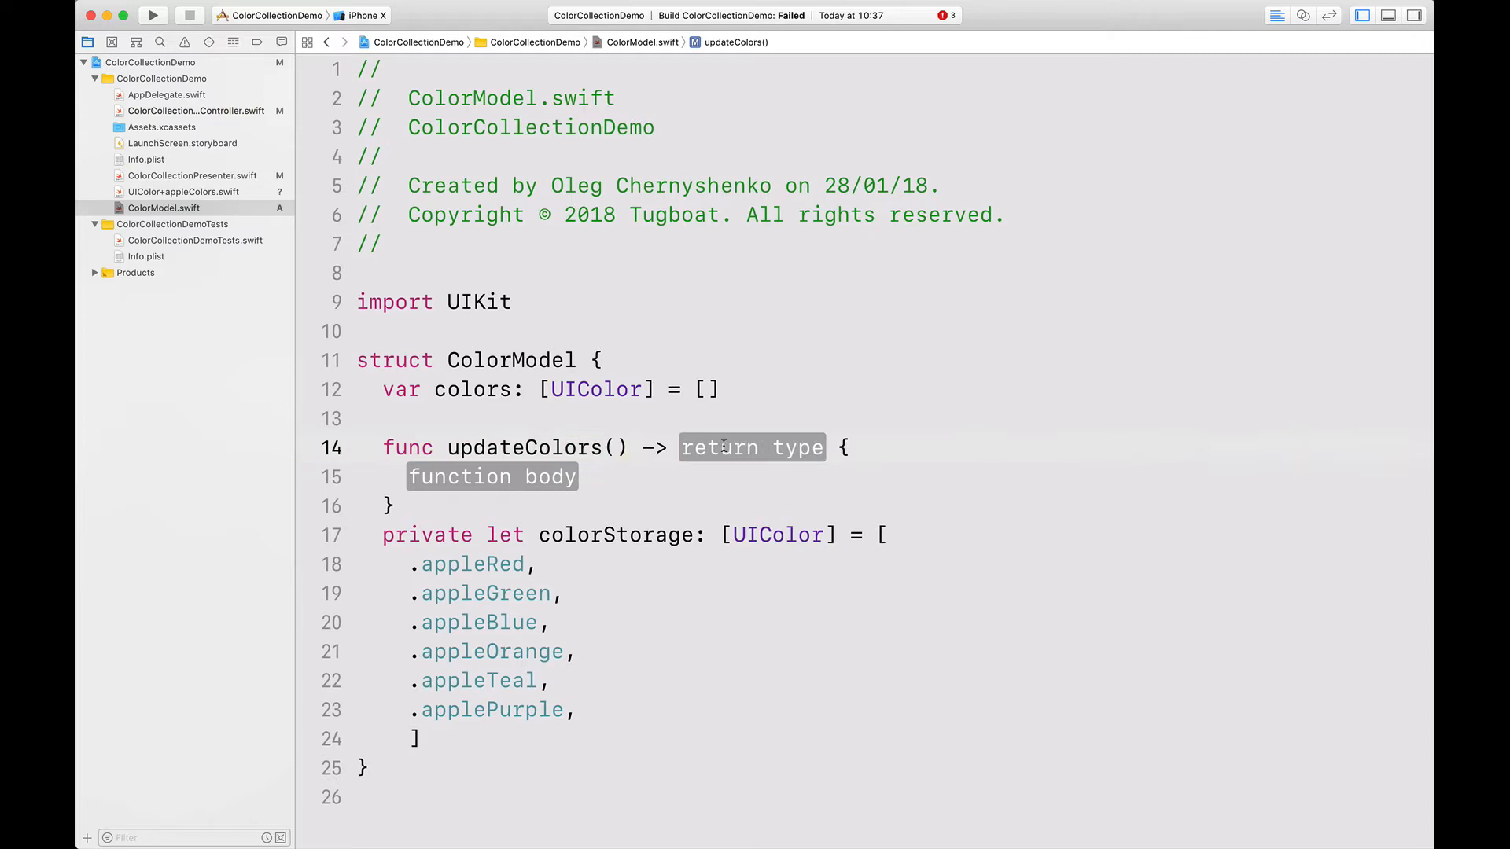
left_click(751, 448)
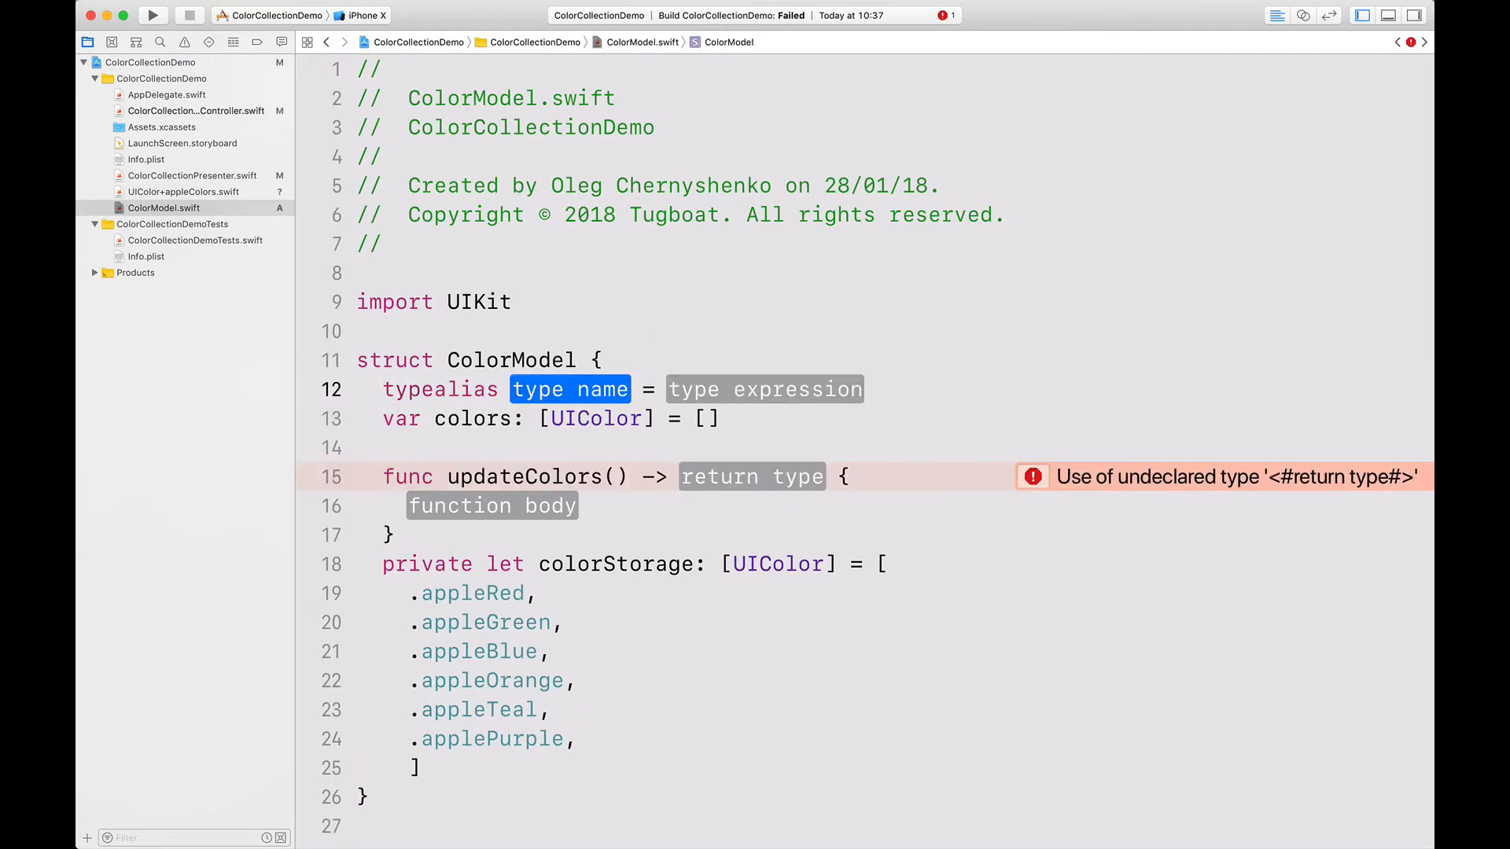
type("UpdateColorsCompl = () -> (")
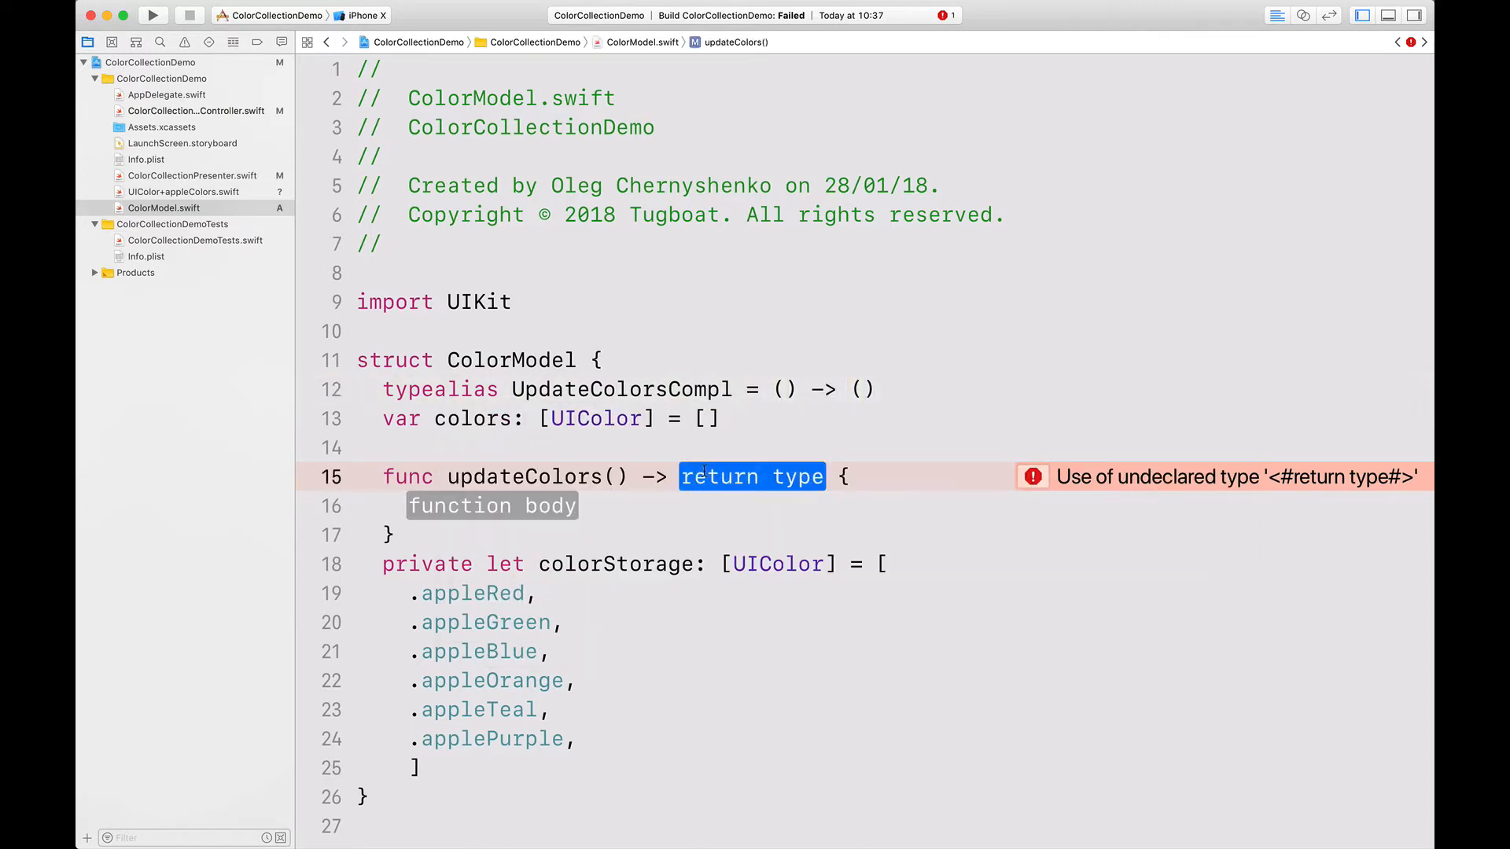
type("completion: @escaping UpdateColorsCompl")
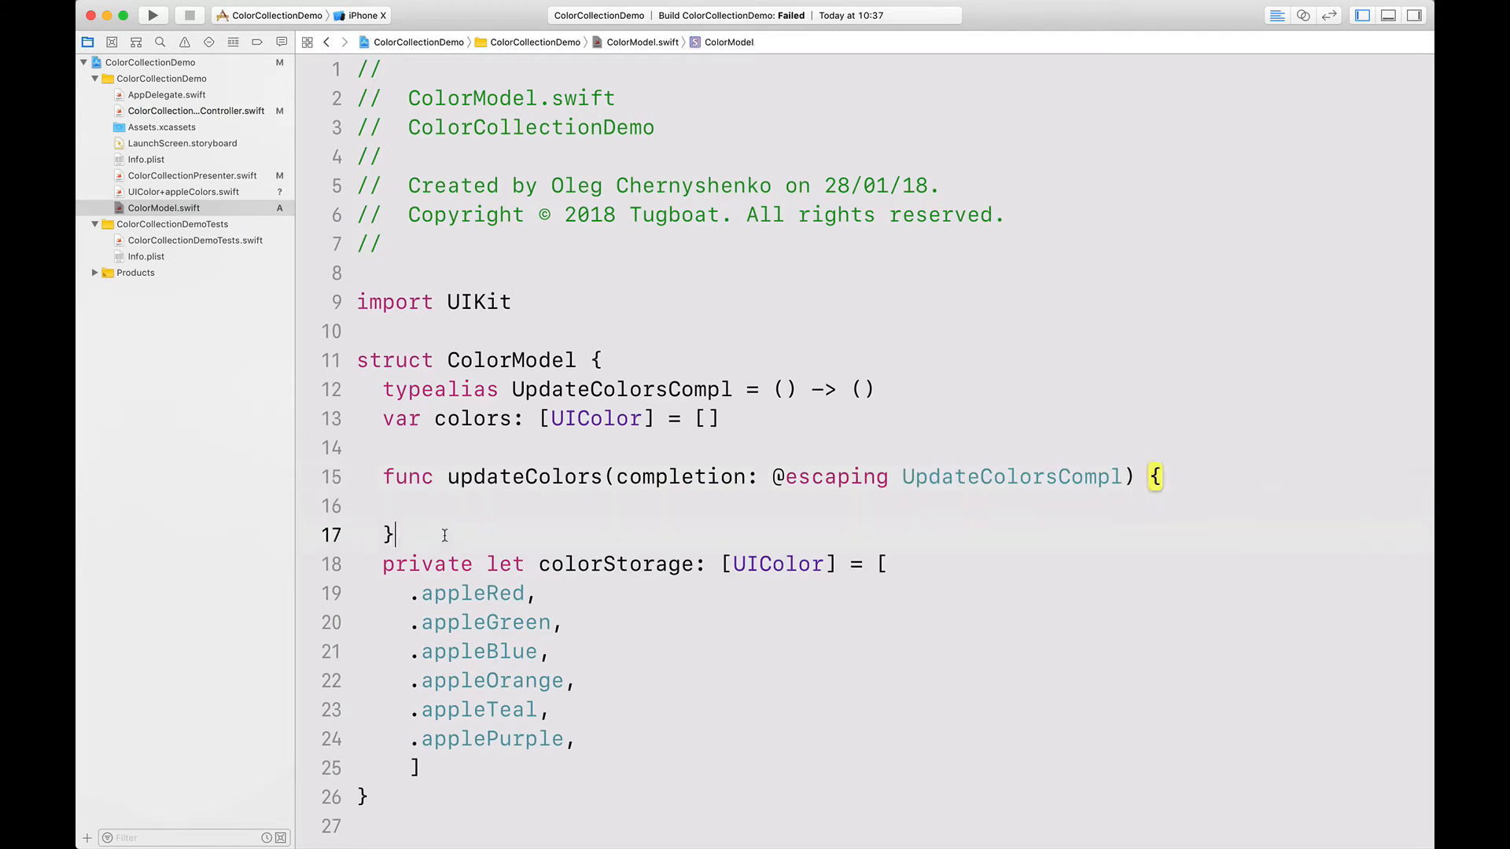
Step: Shuffle colorStorage via GKRandomSource into colors, call completion(), and make ColorModel a class
type("import GameplayKit")
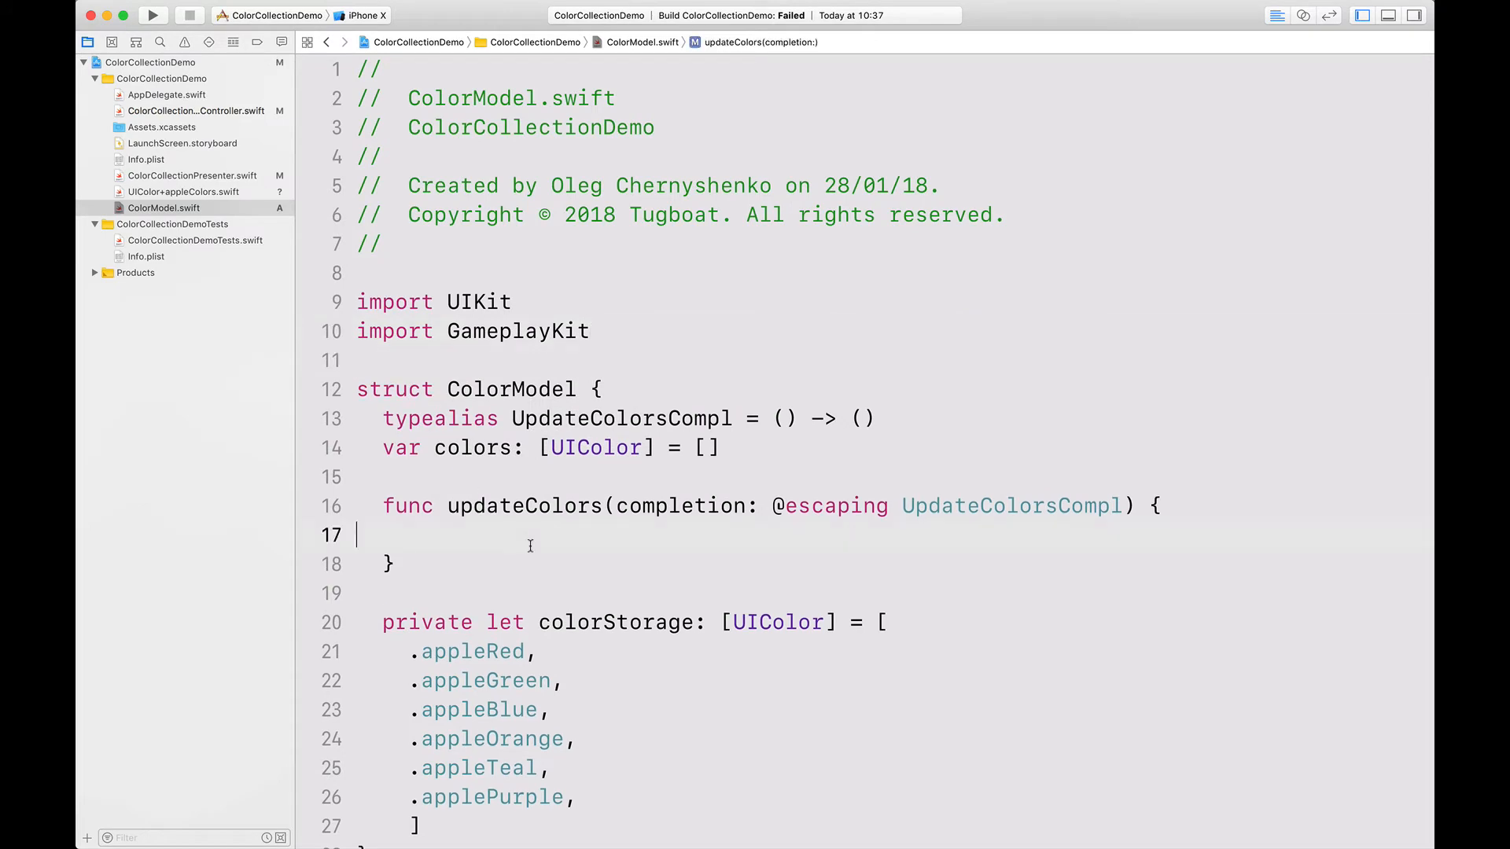
type("let random = G")
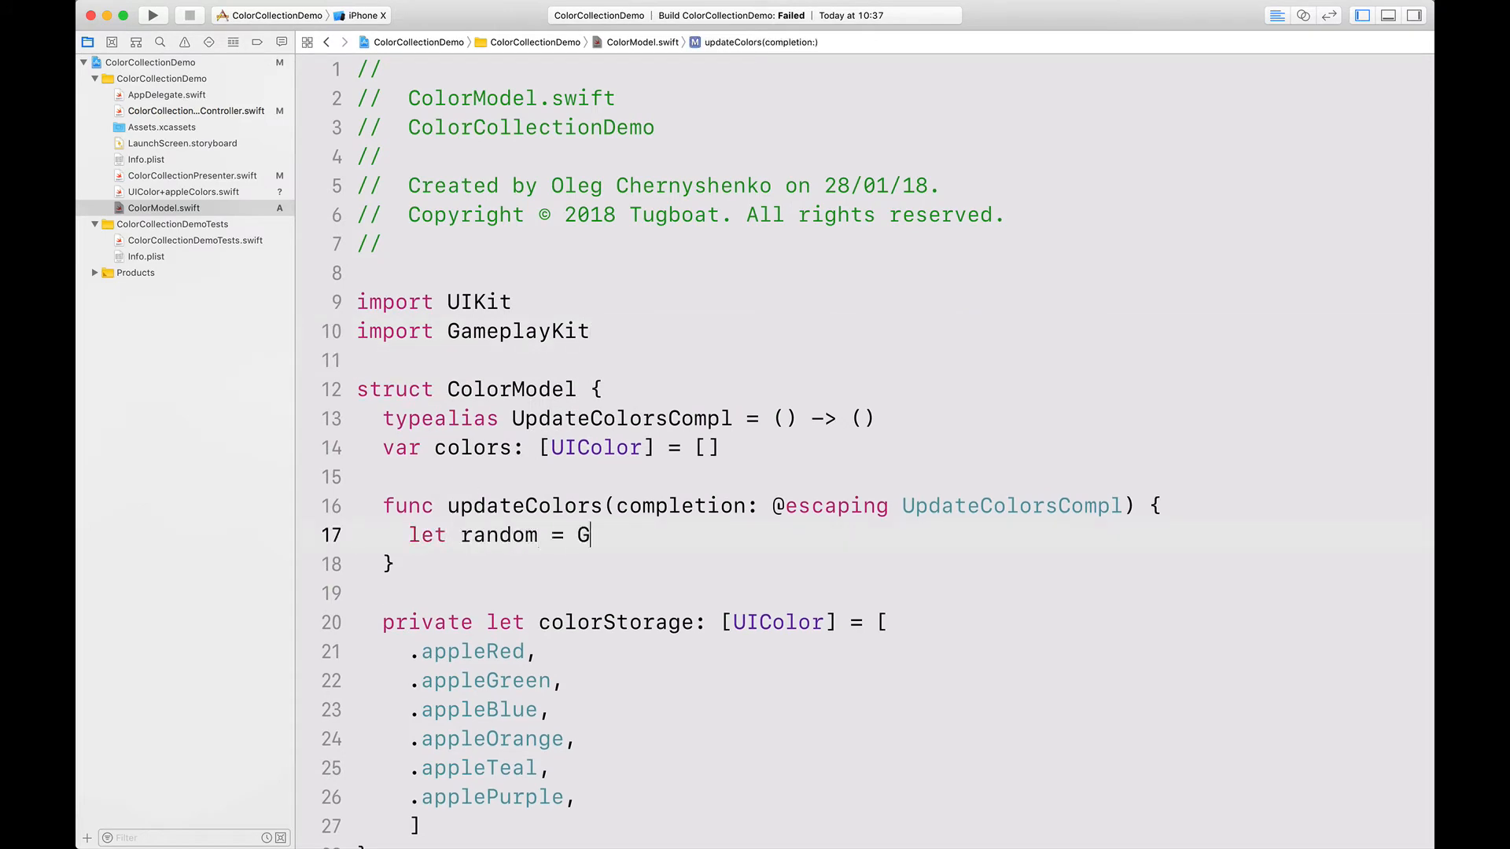
type("KRandomSource.sharedRandom(")
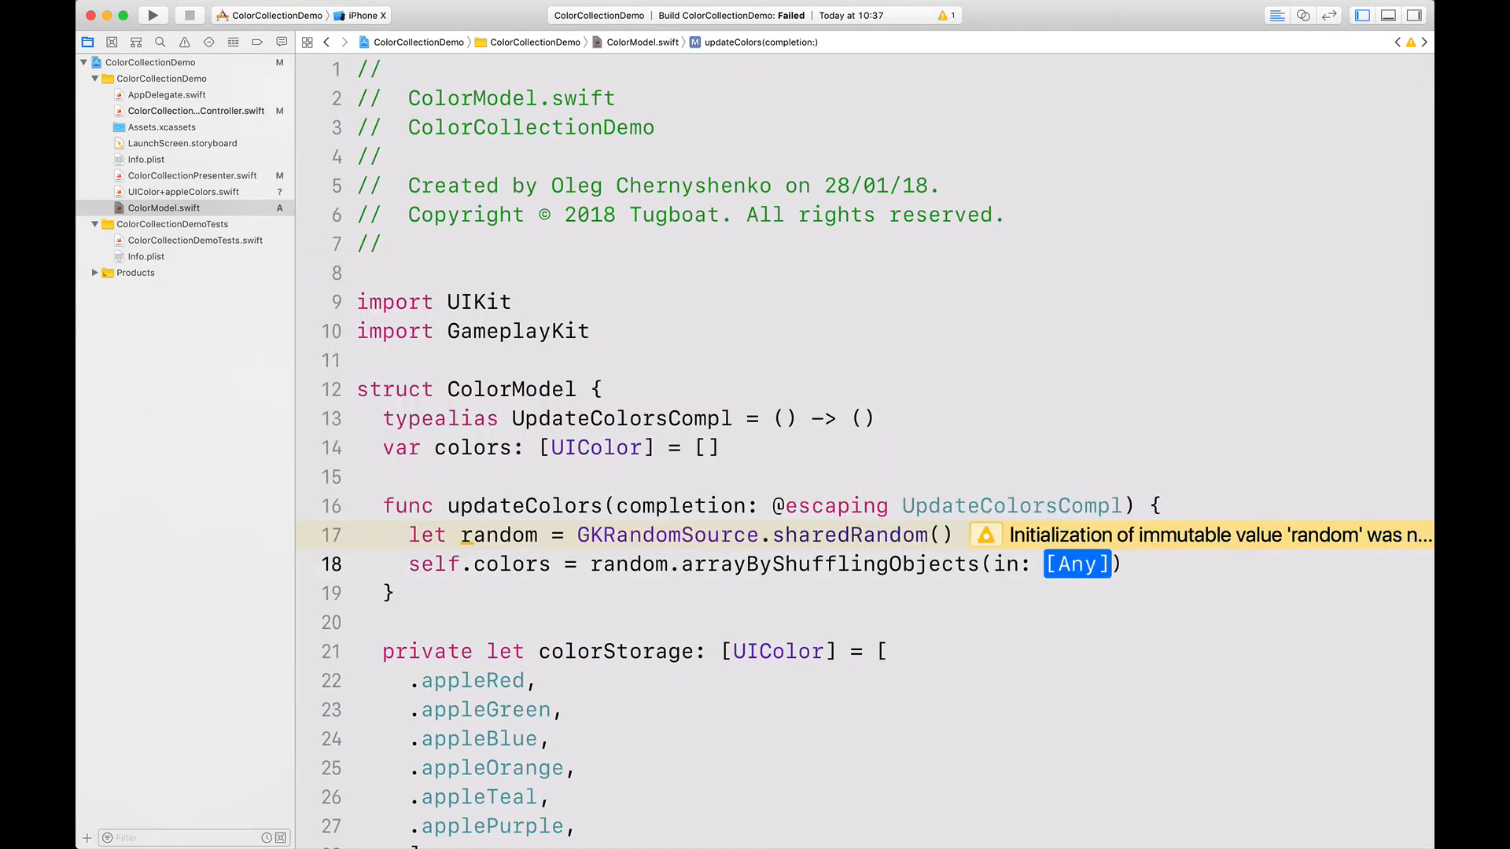
type("colorStorage")
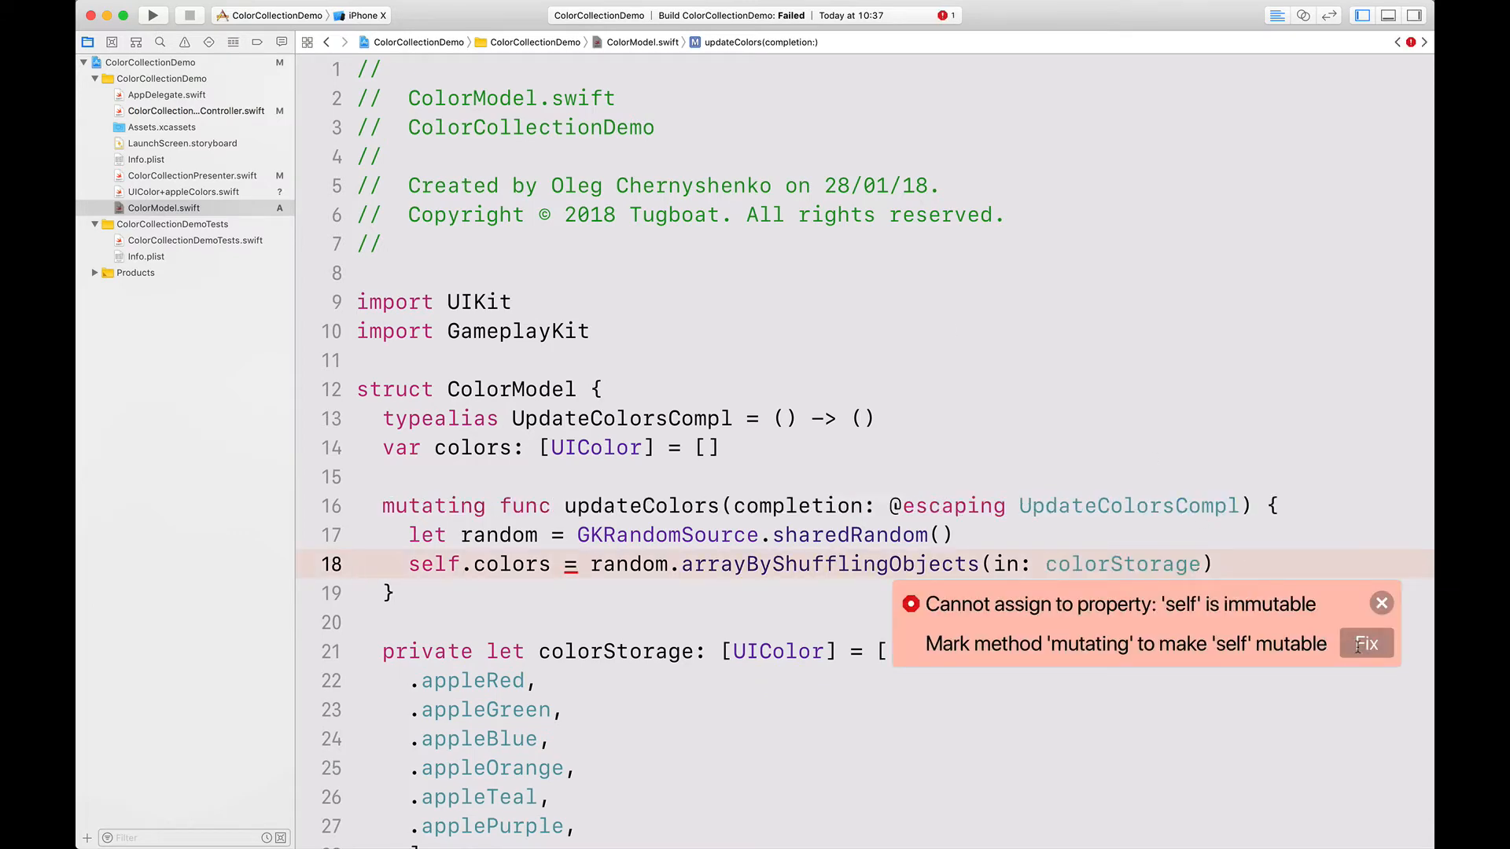
type("class")
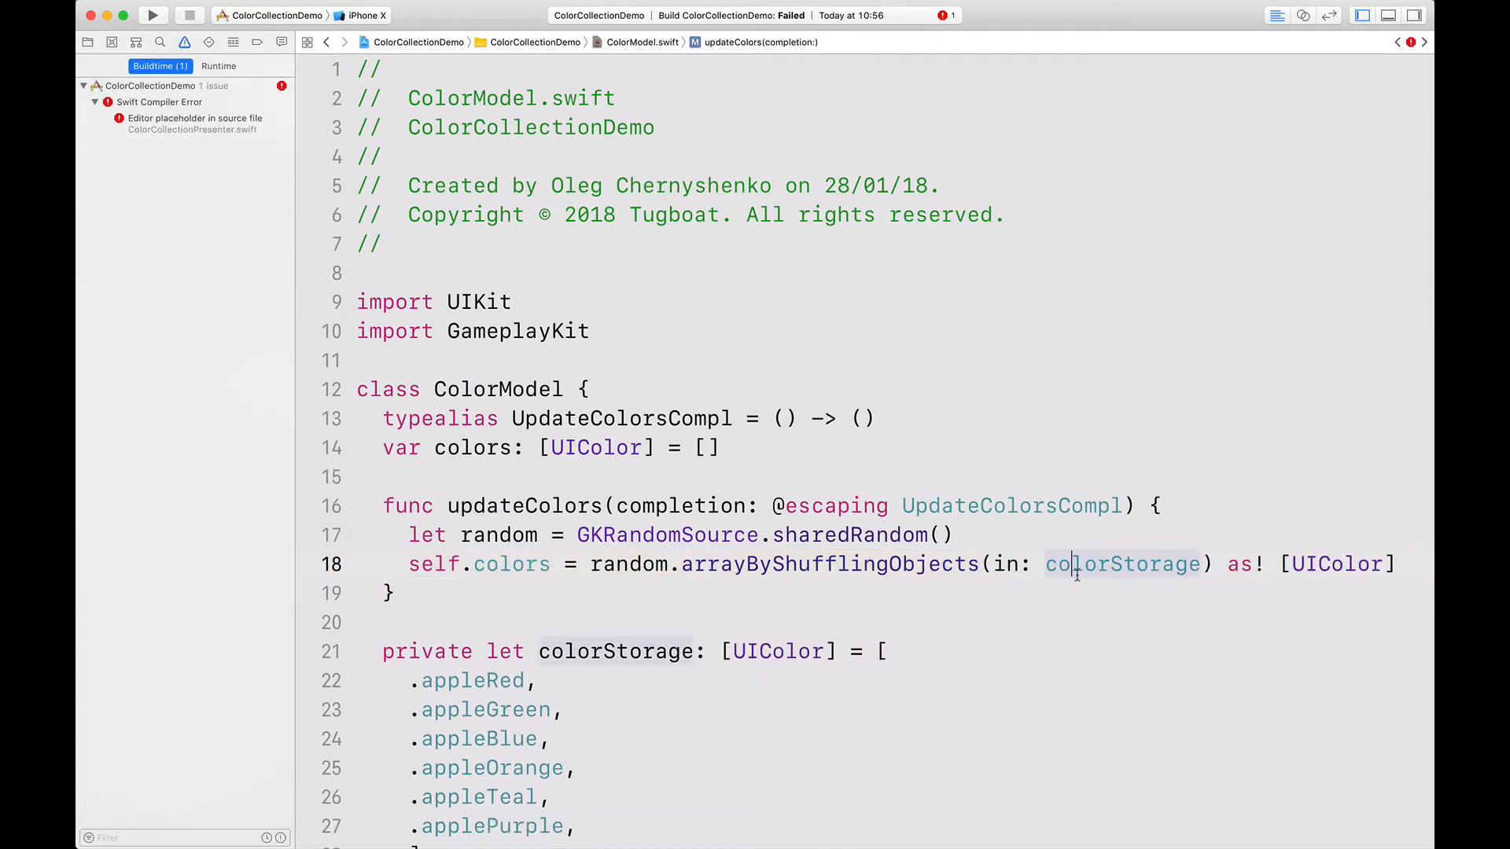
type("com")
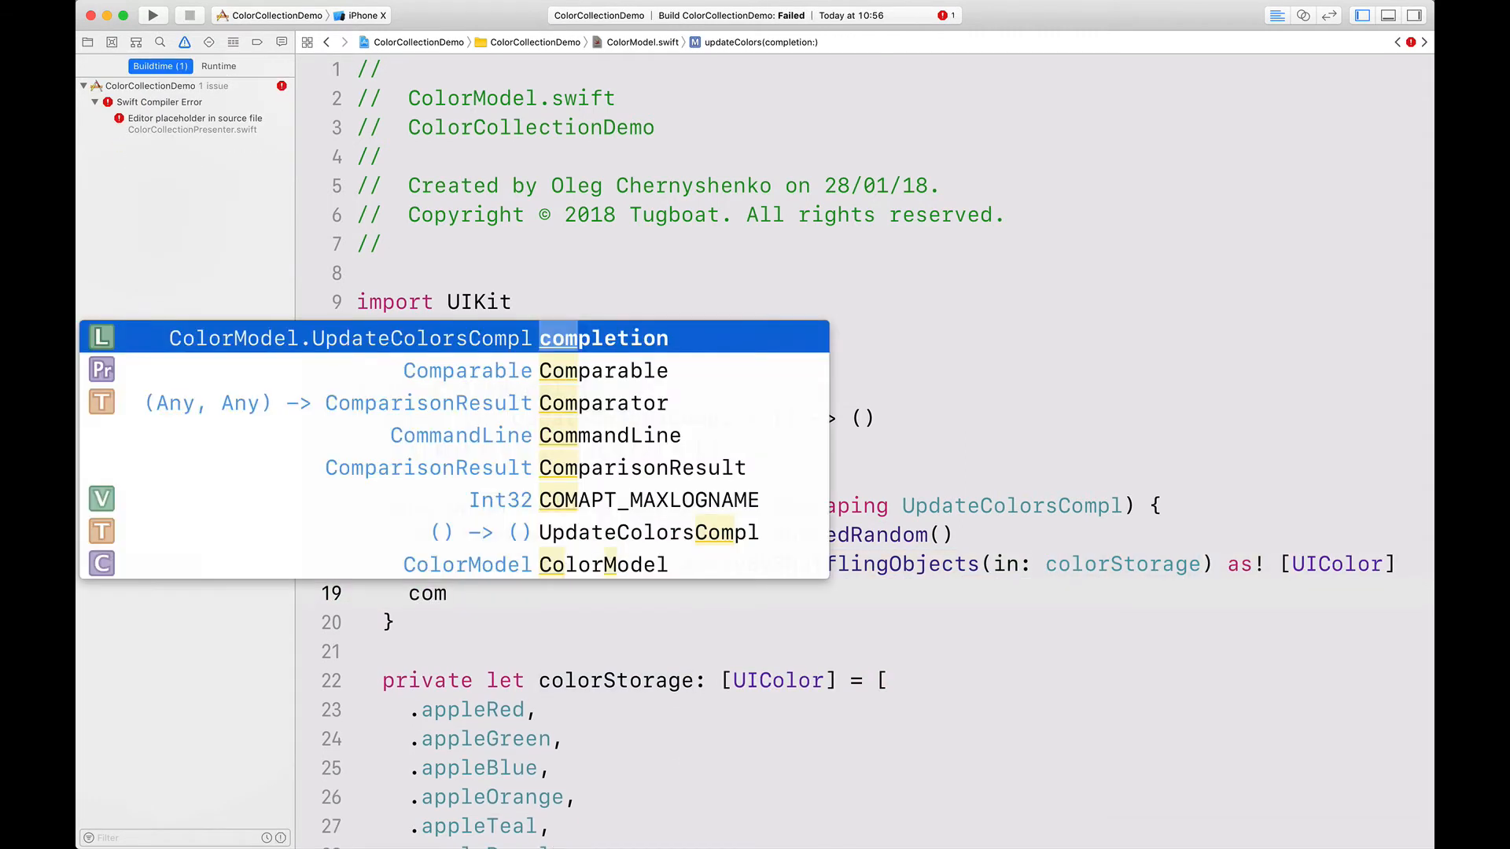
key("Return")
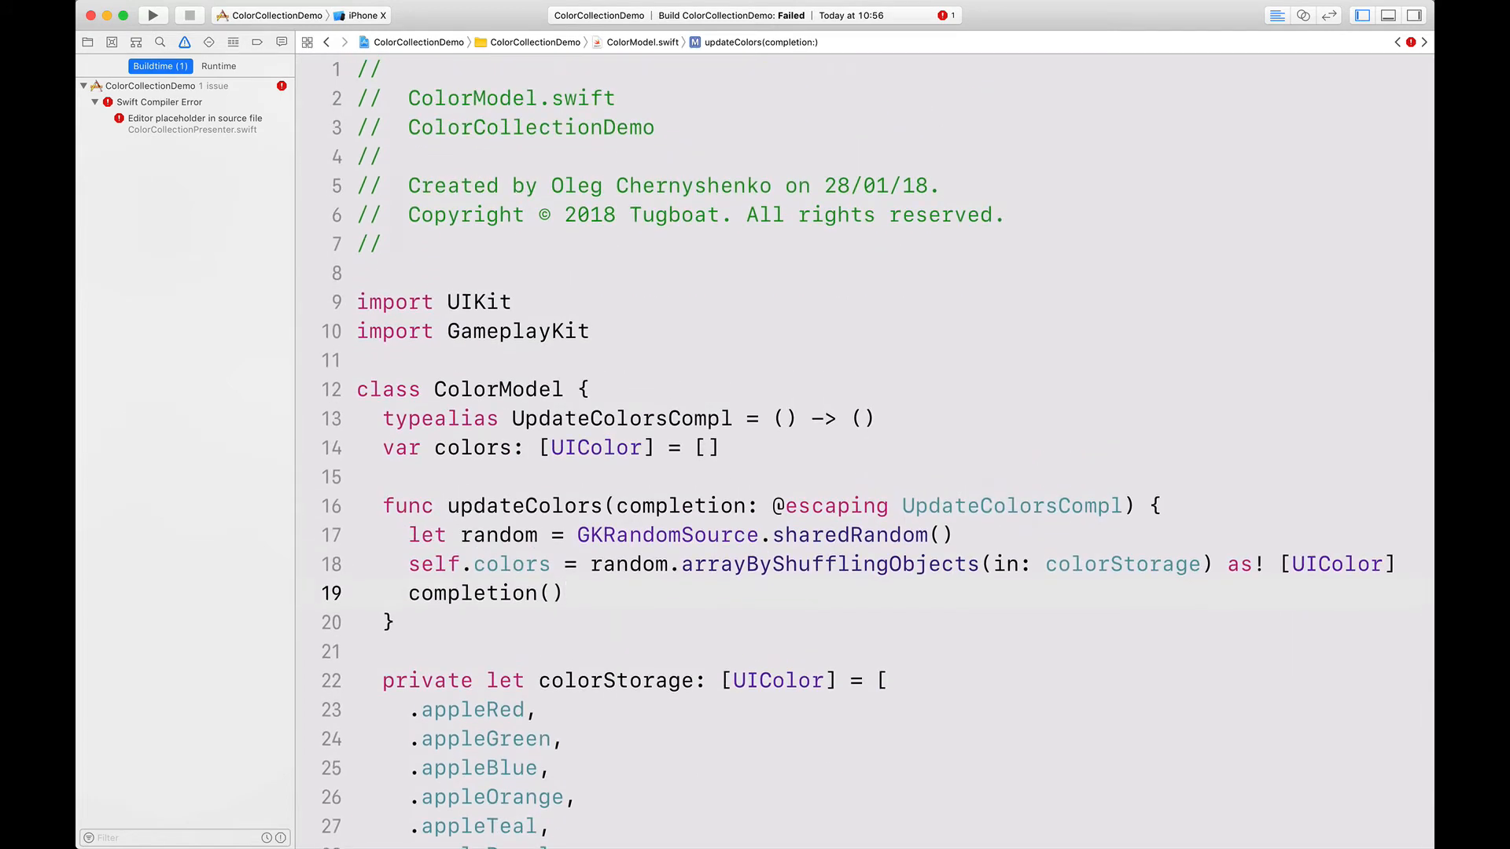
key("cmd+shift+o")
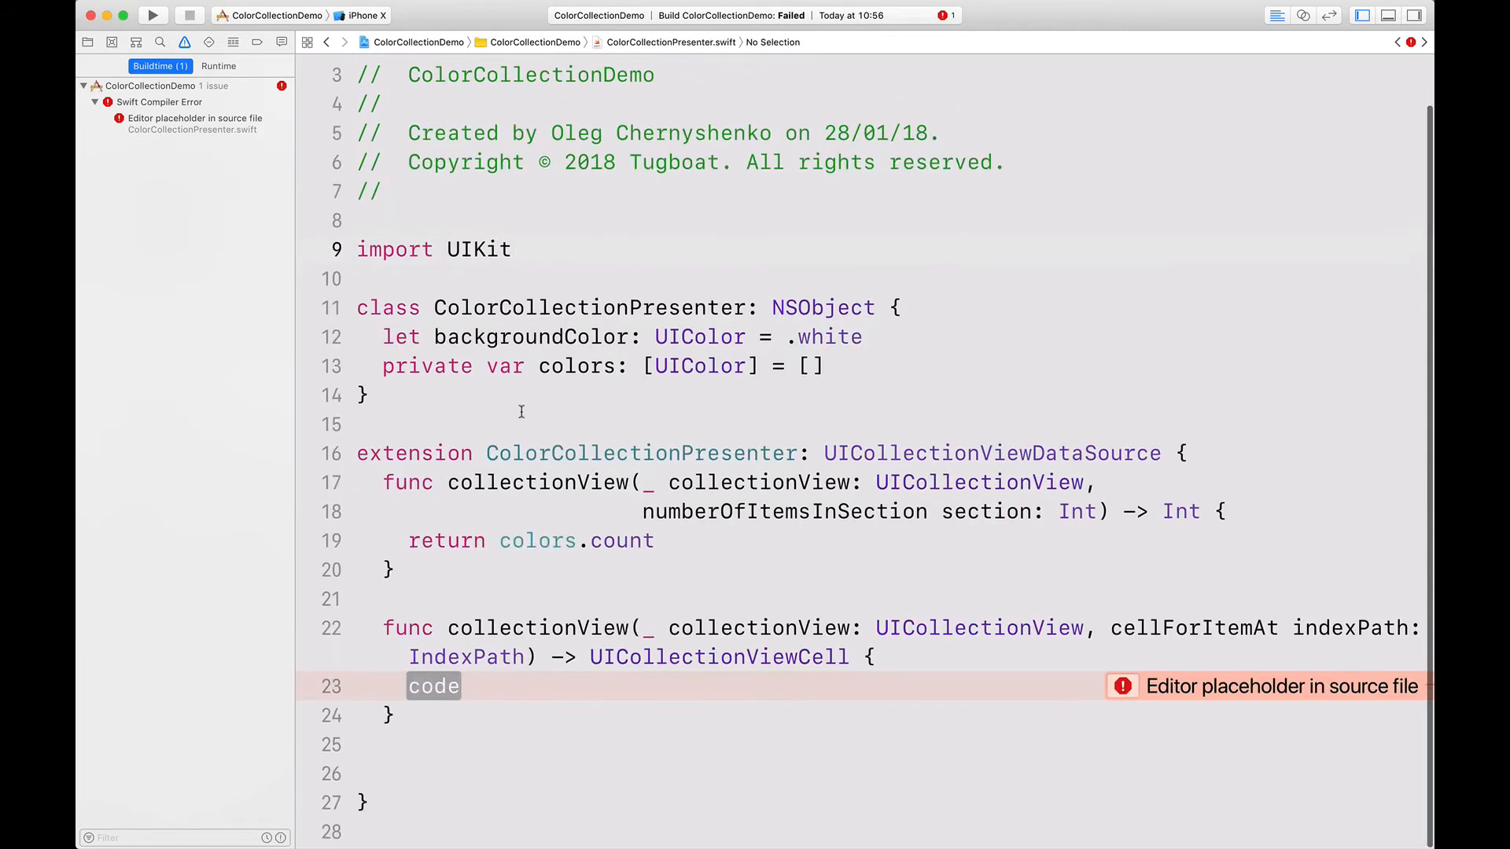
Step: Add a ColorModel, a 'Default' cell identifier, and dequeue cells tinted by colors[indexPath.row]
type("let model = C")
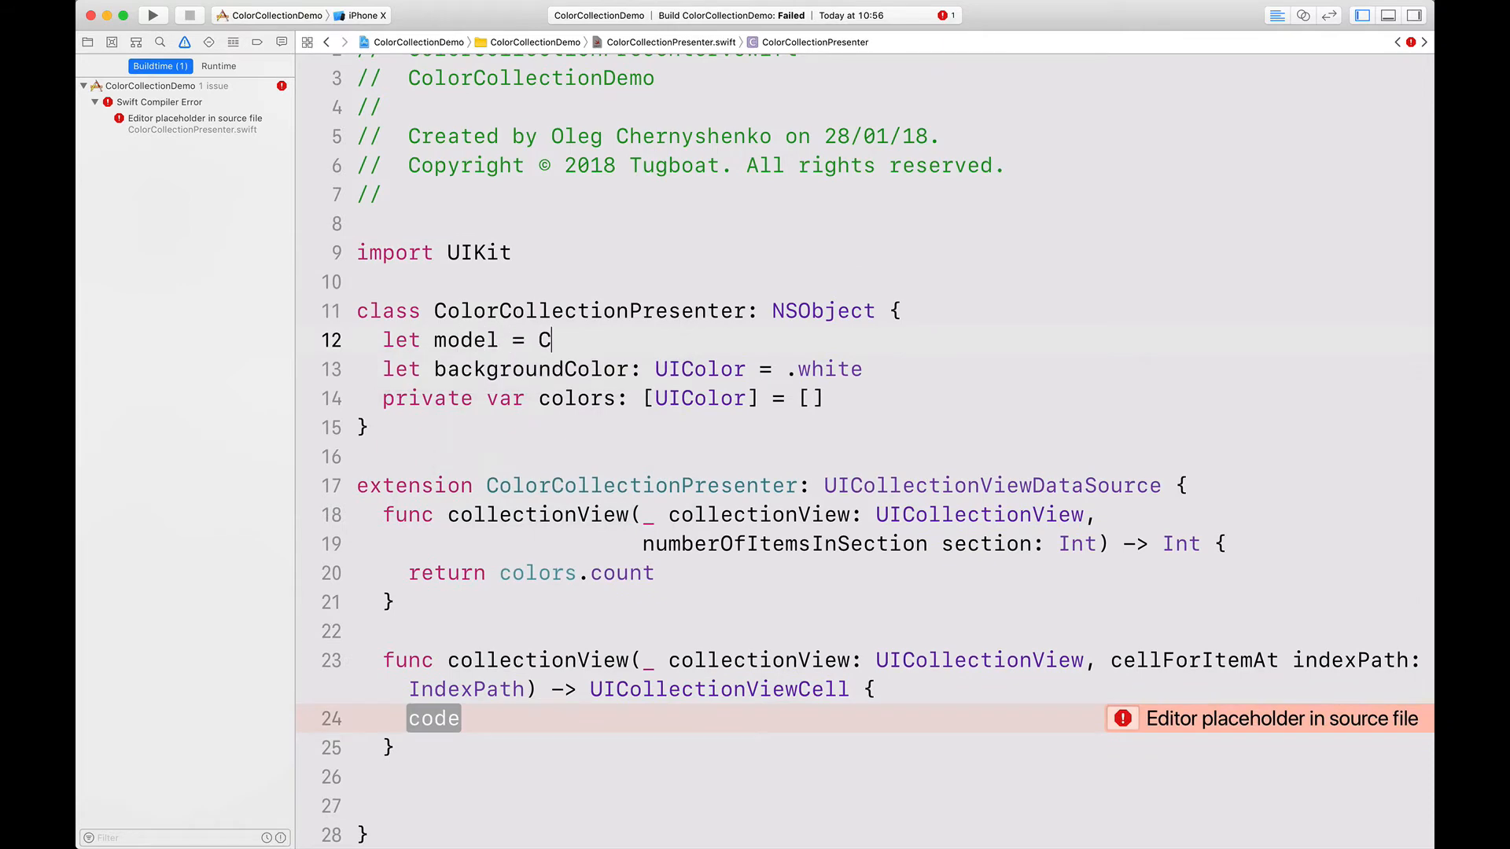
type("olorModel()")
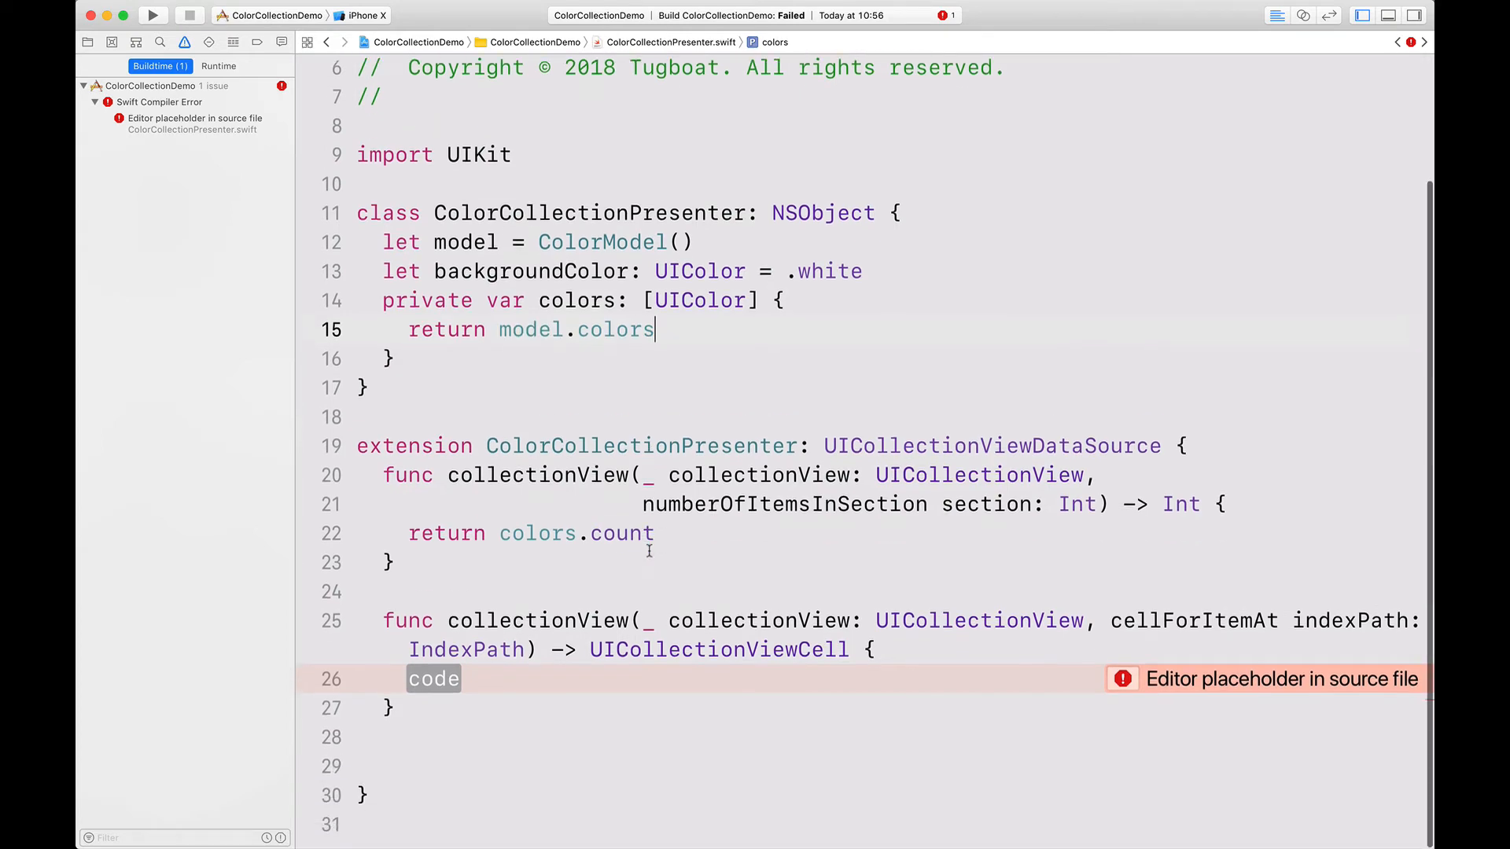
type("l")
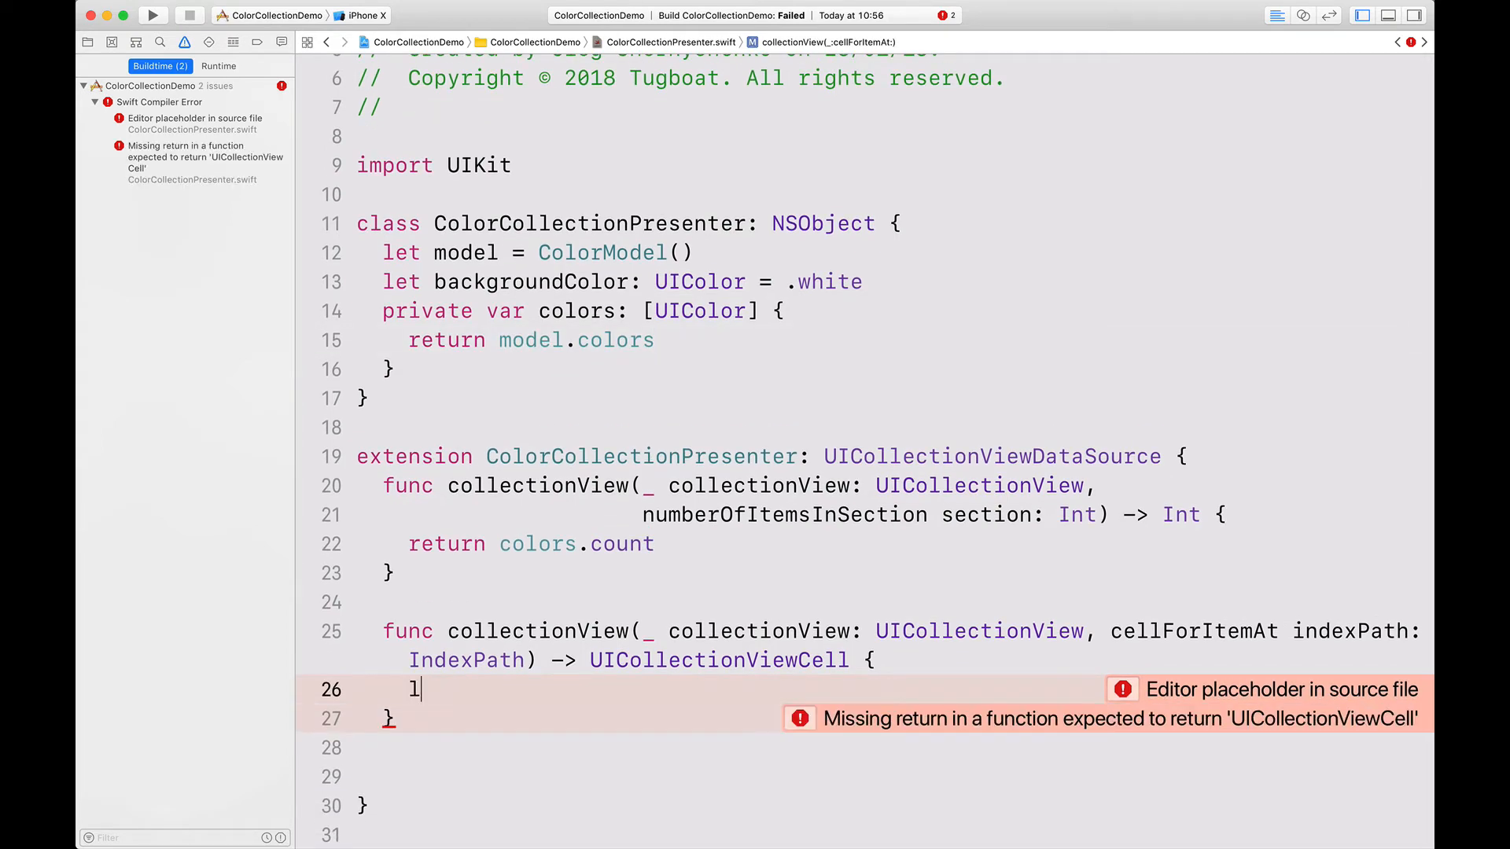
type("et cell = collectionView.dequeueReusableCell(withReuseIdentifier: String, for: IndexPath")
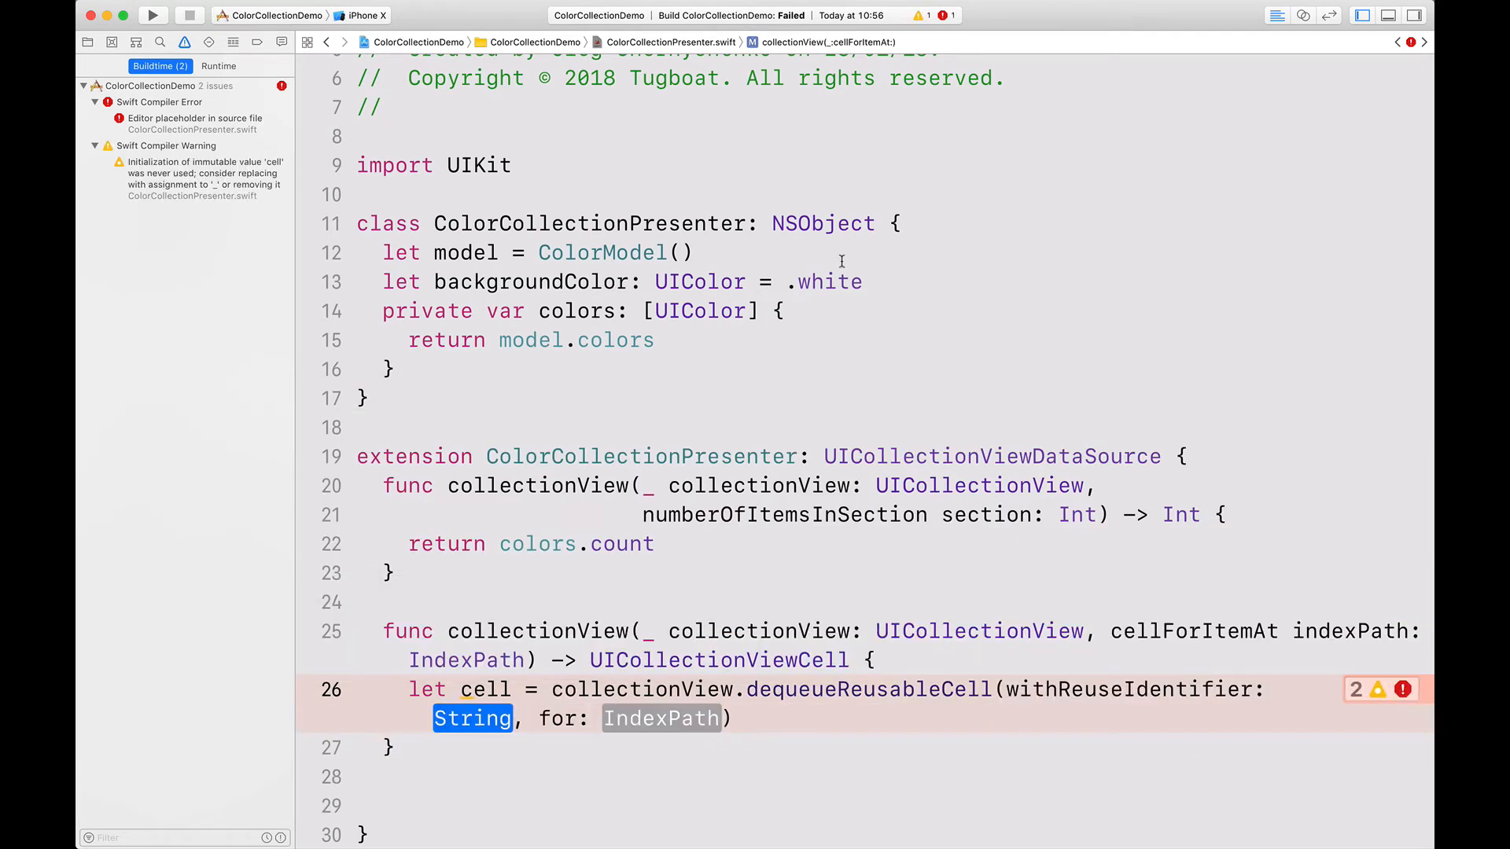
type("let cell")
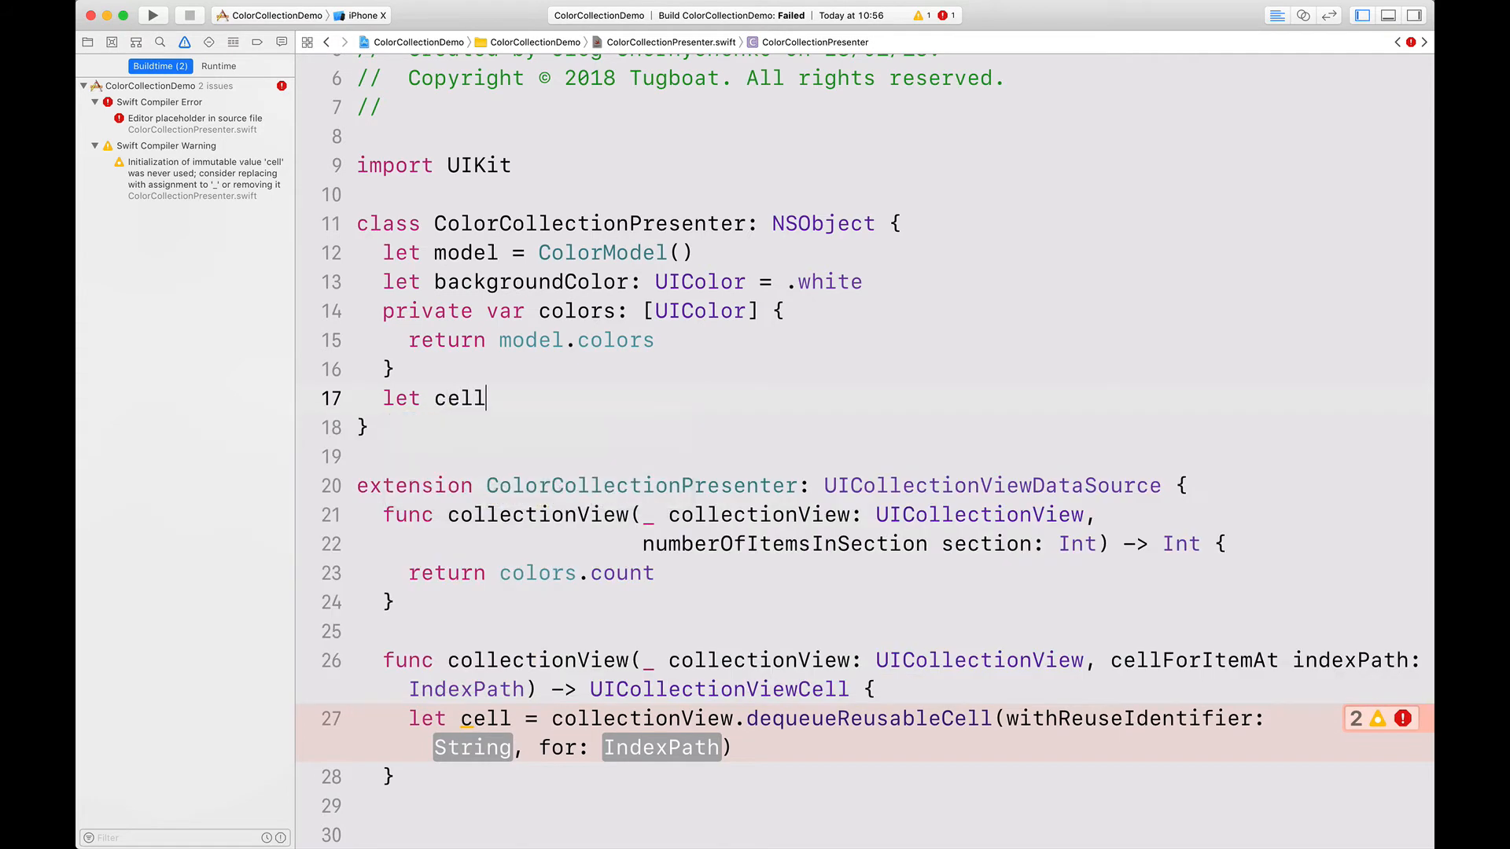
type("Identifier = \"Default\"")
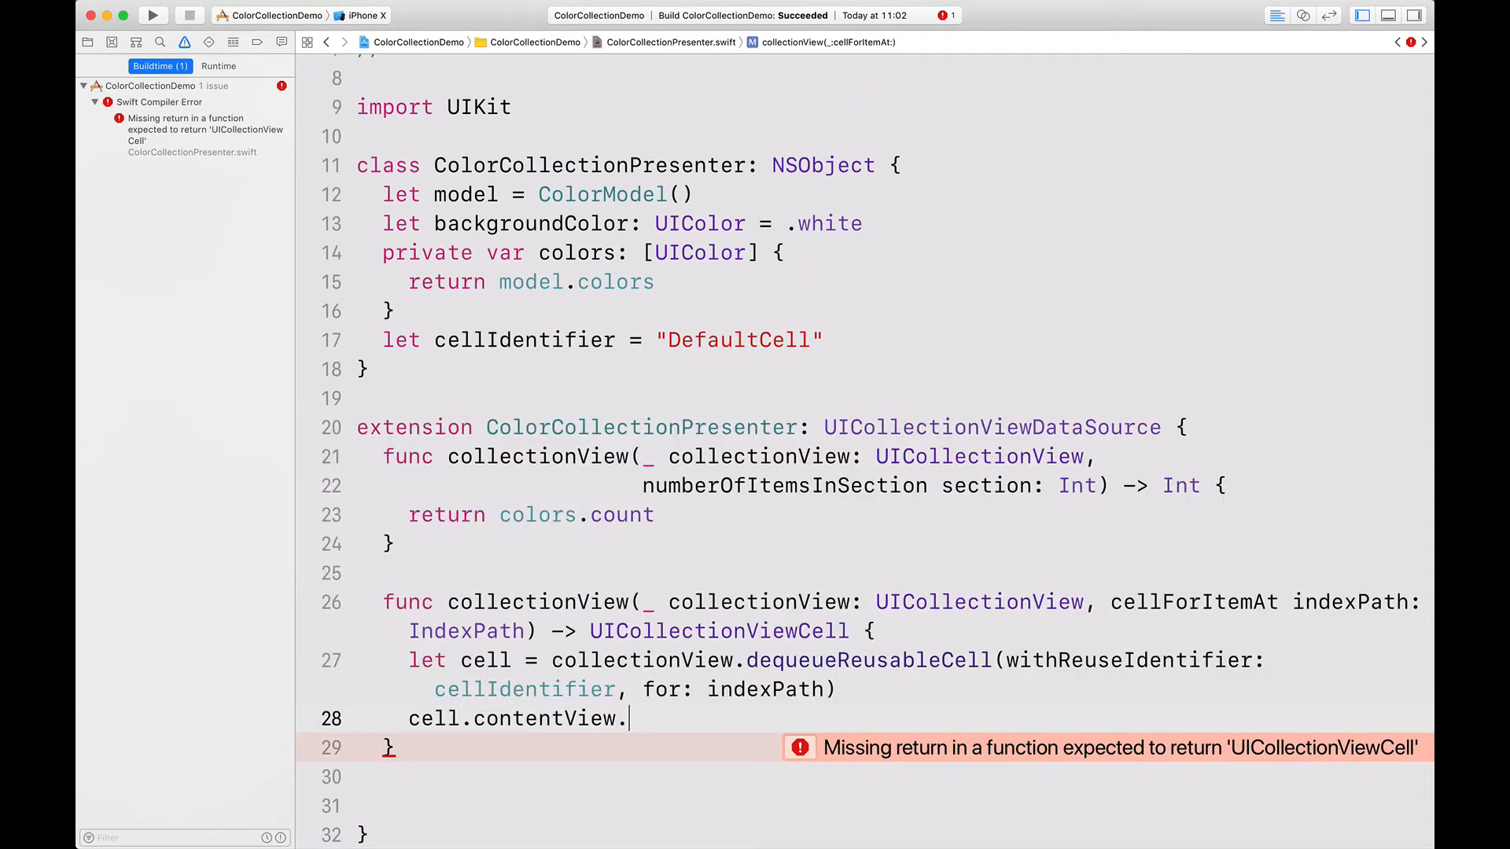
type("backgroundColor = colors")
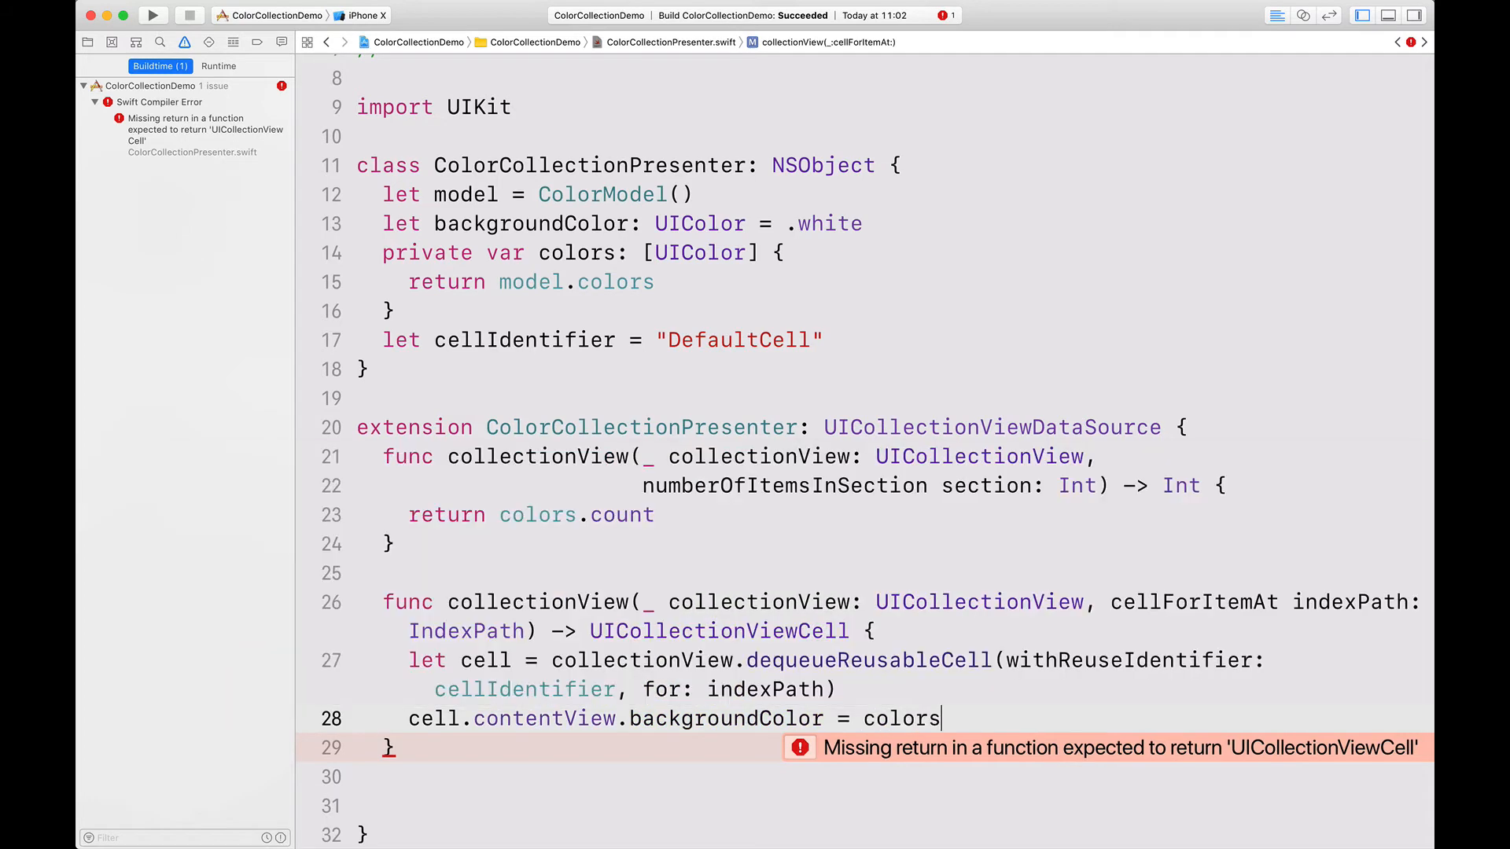
type("[indexPath.row")
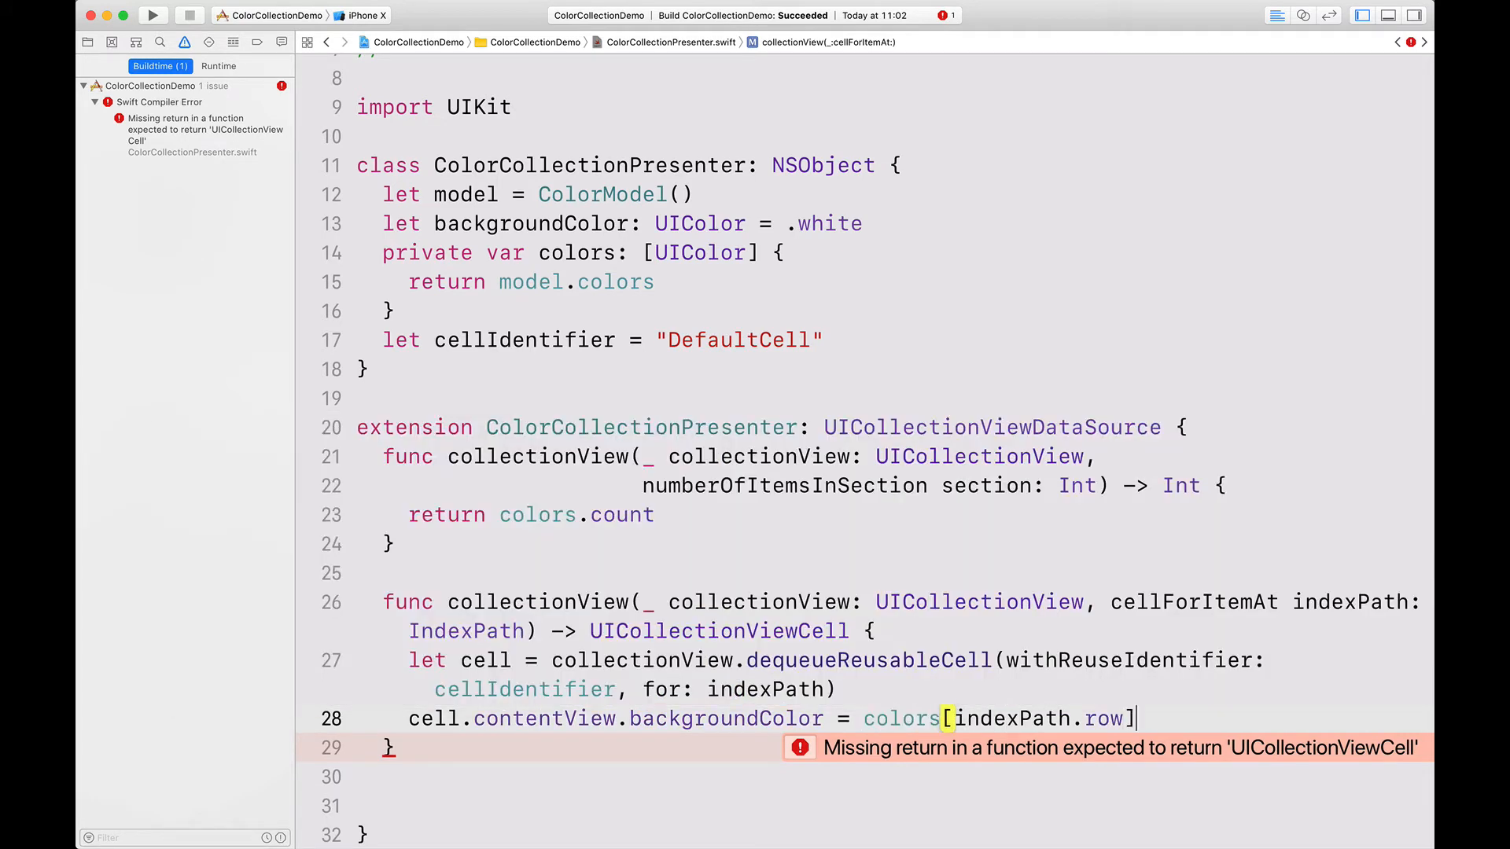
type(".")
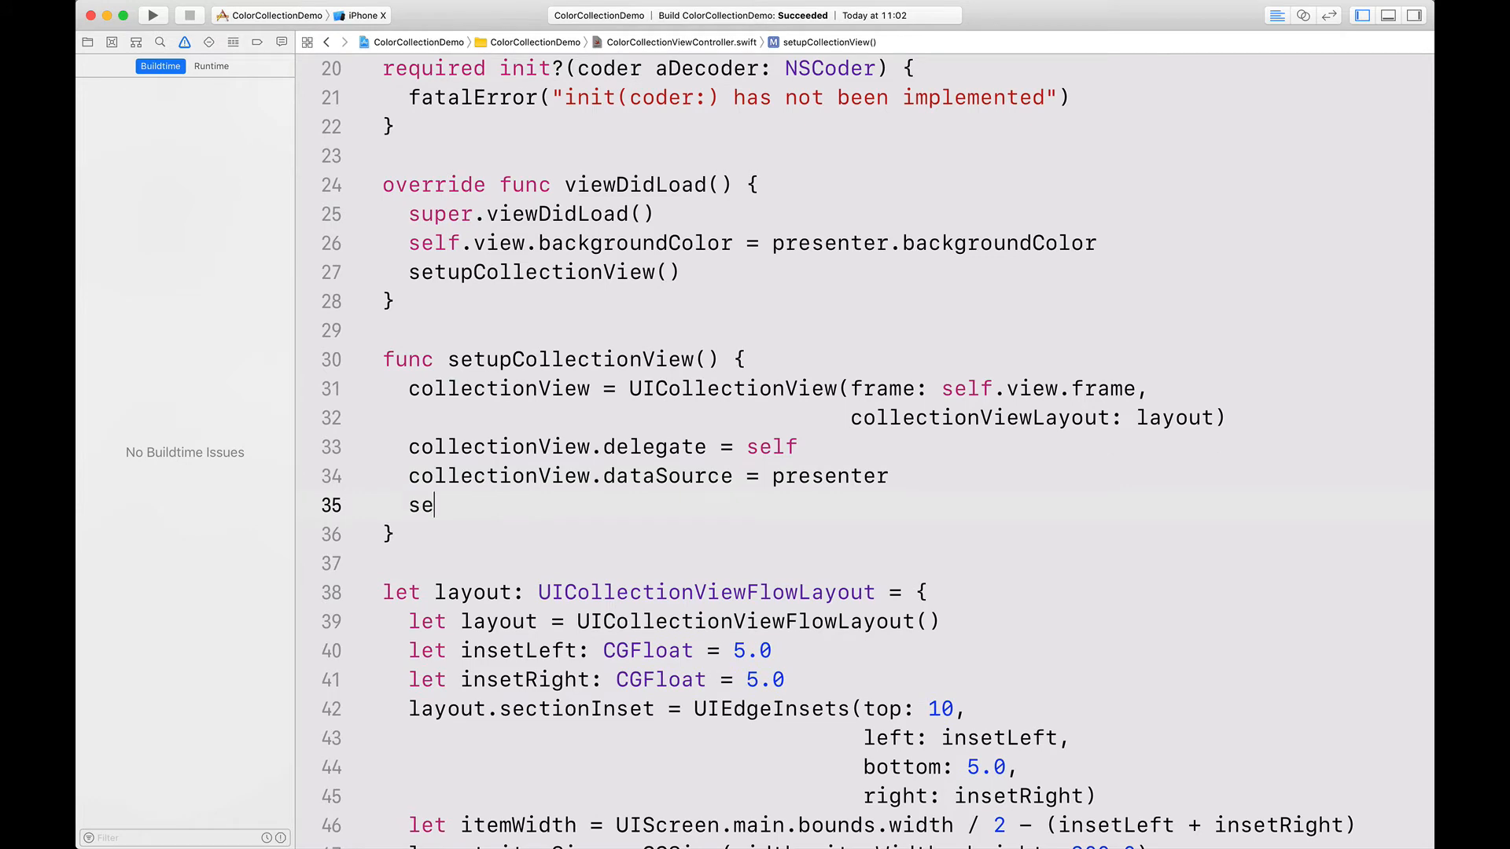
Step: Add collectionView as a subview and write presenter updateColors(completion:) calling the model
type("self.view.addSubview(")
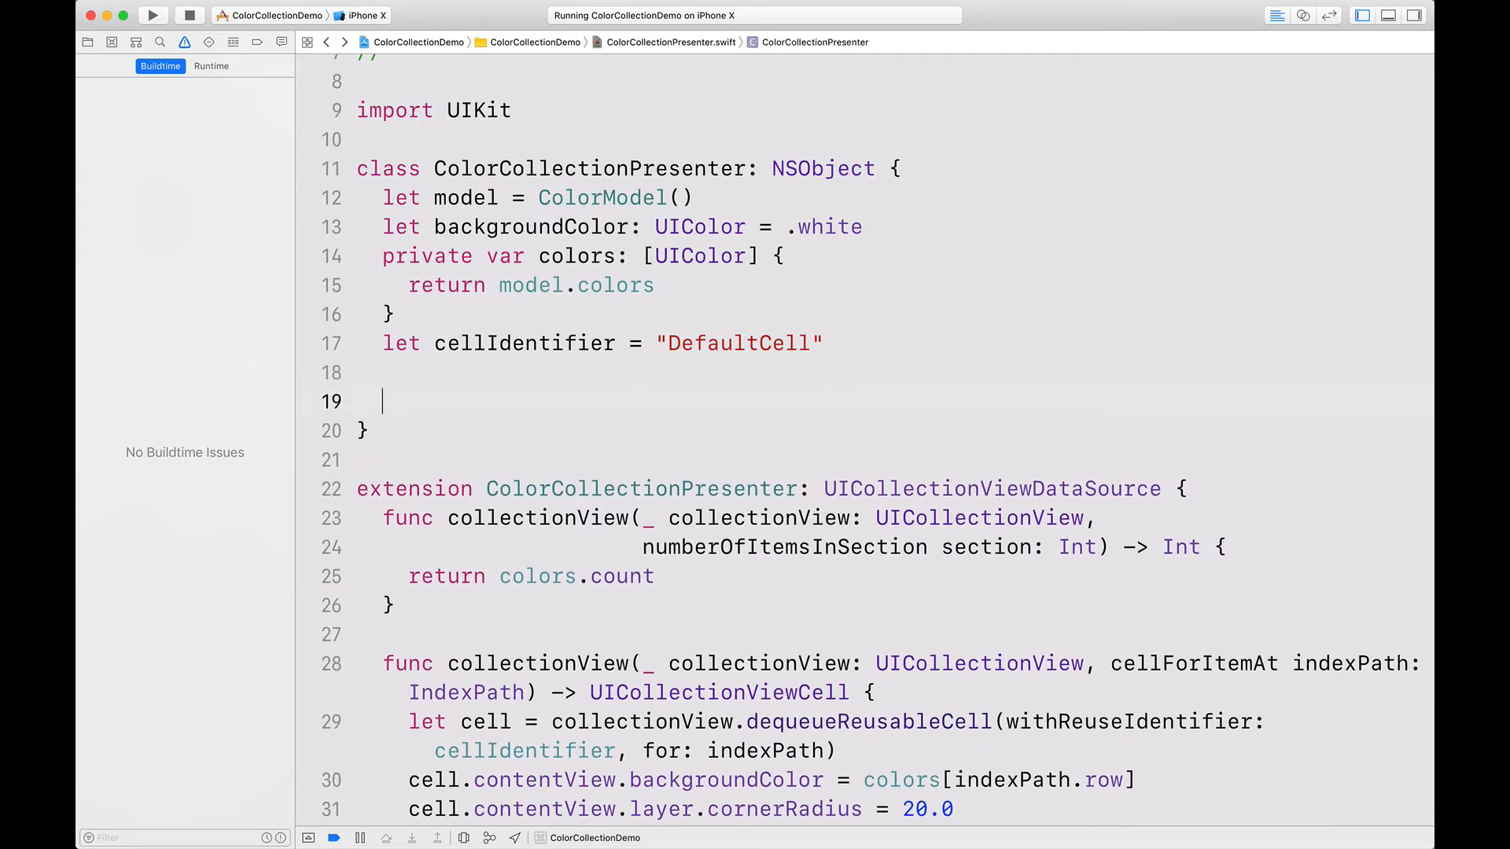
type("func updateC")
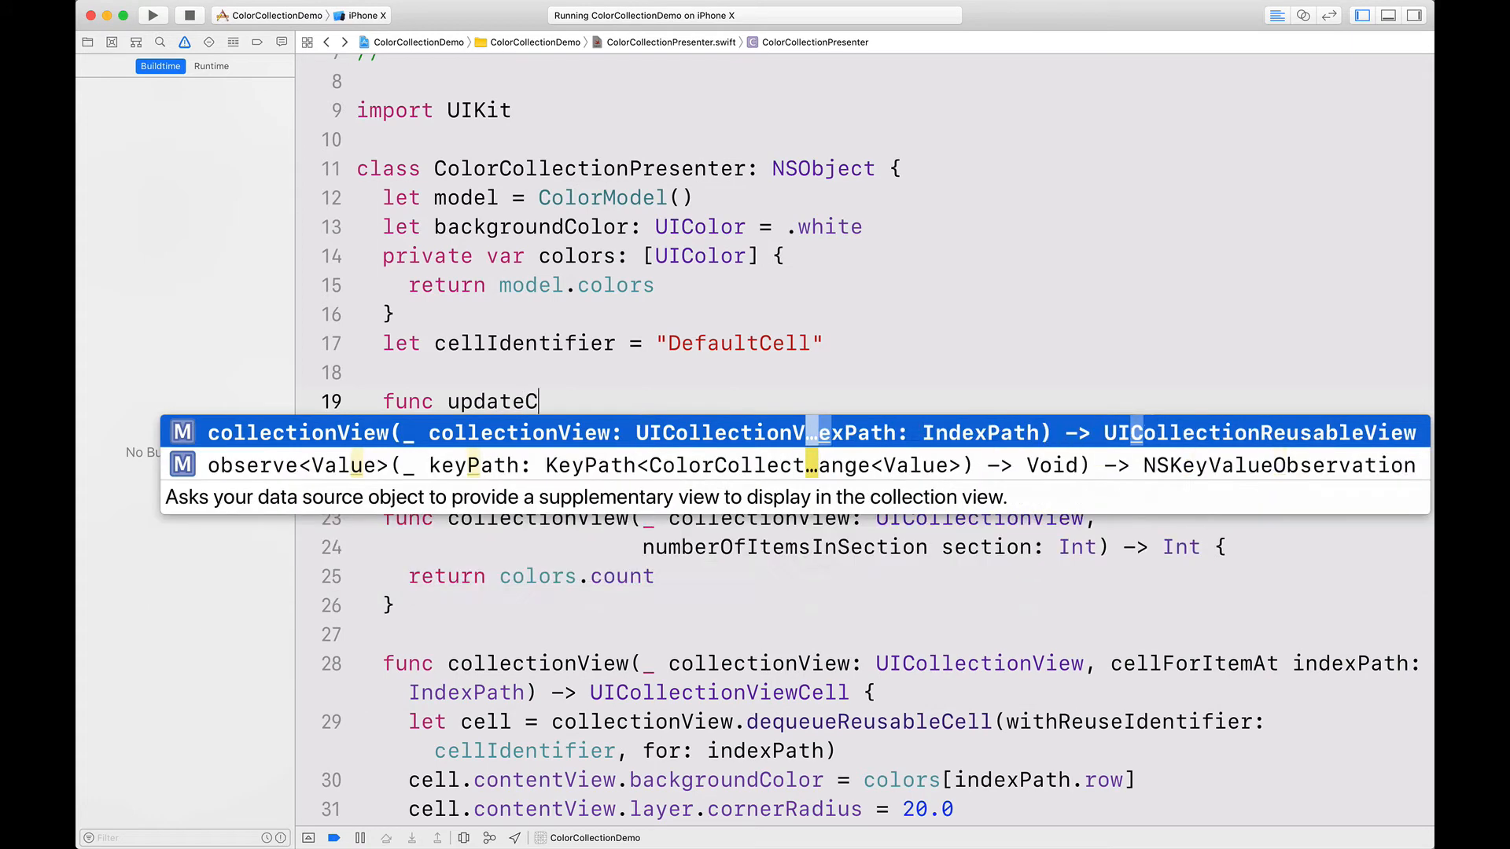
type("olors(")
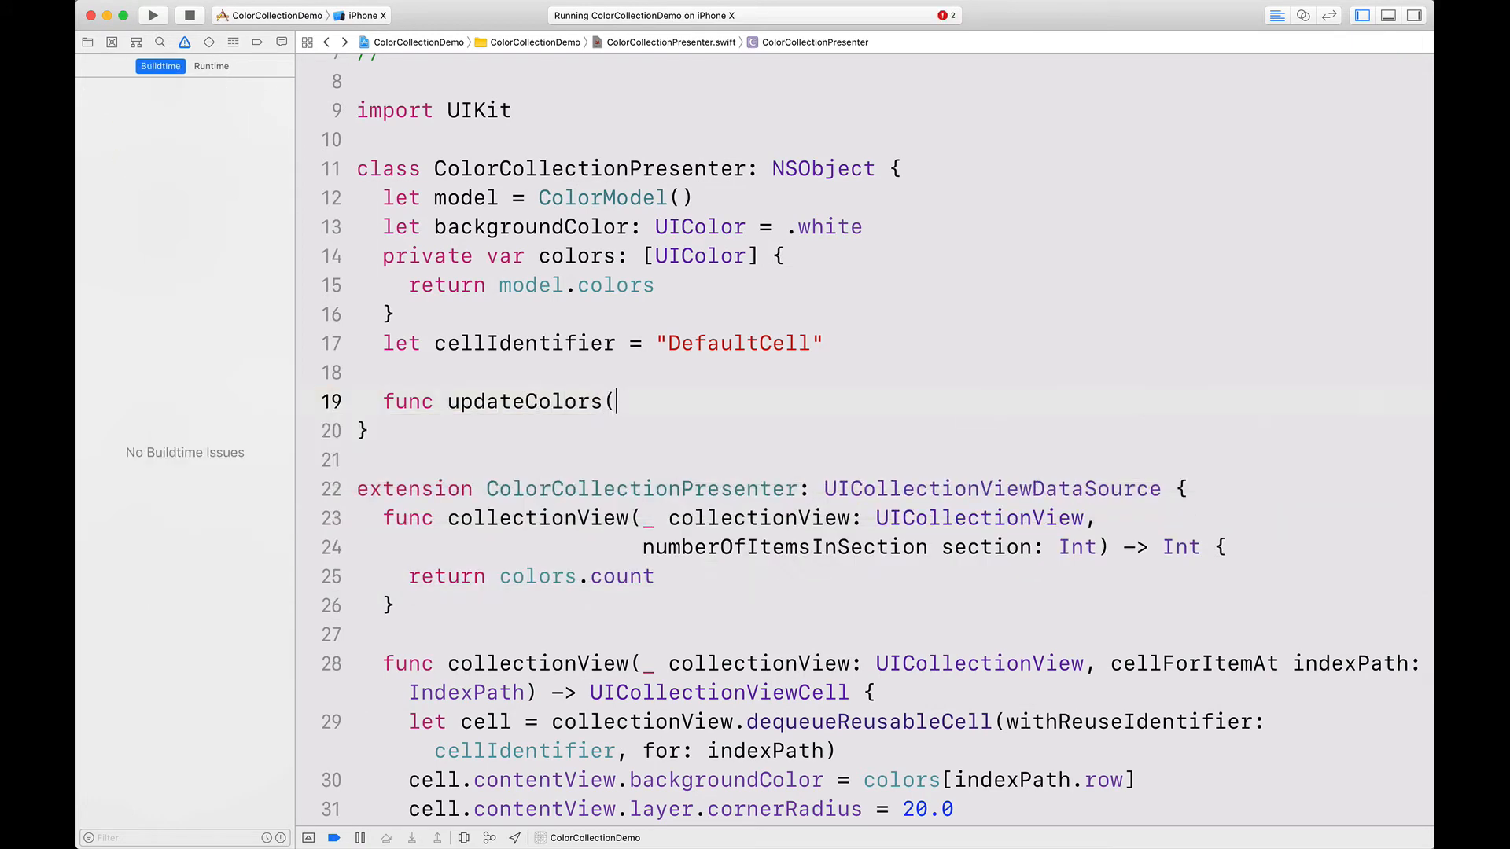
type("completion)")
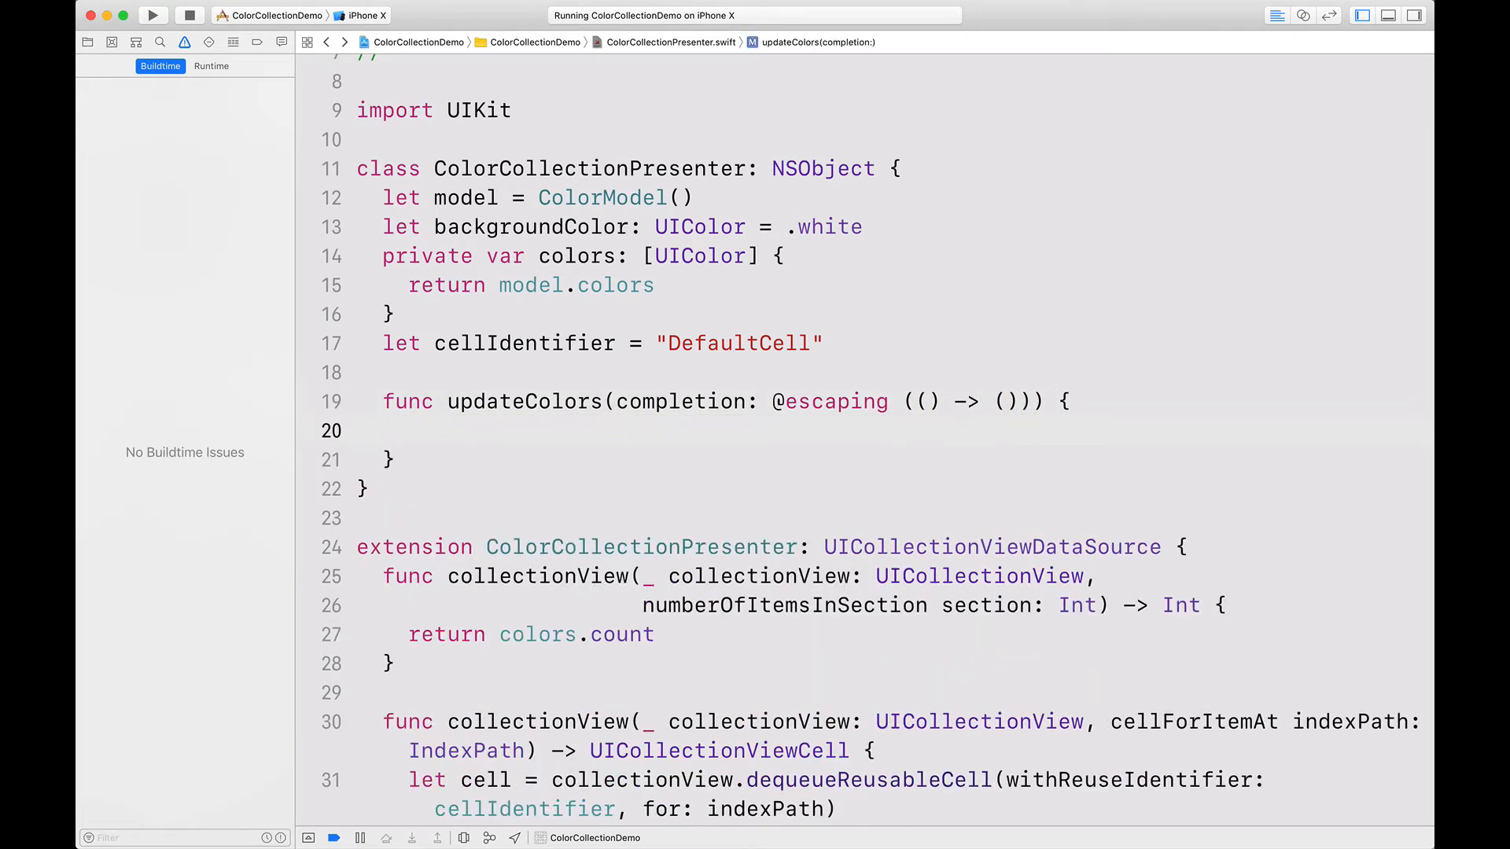
type("self.model.u")
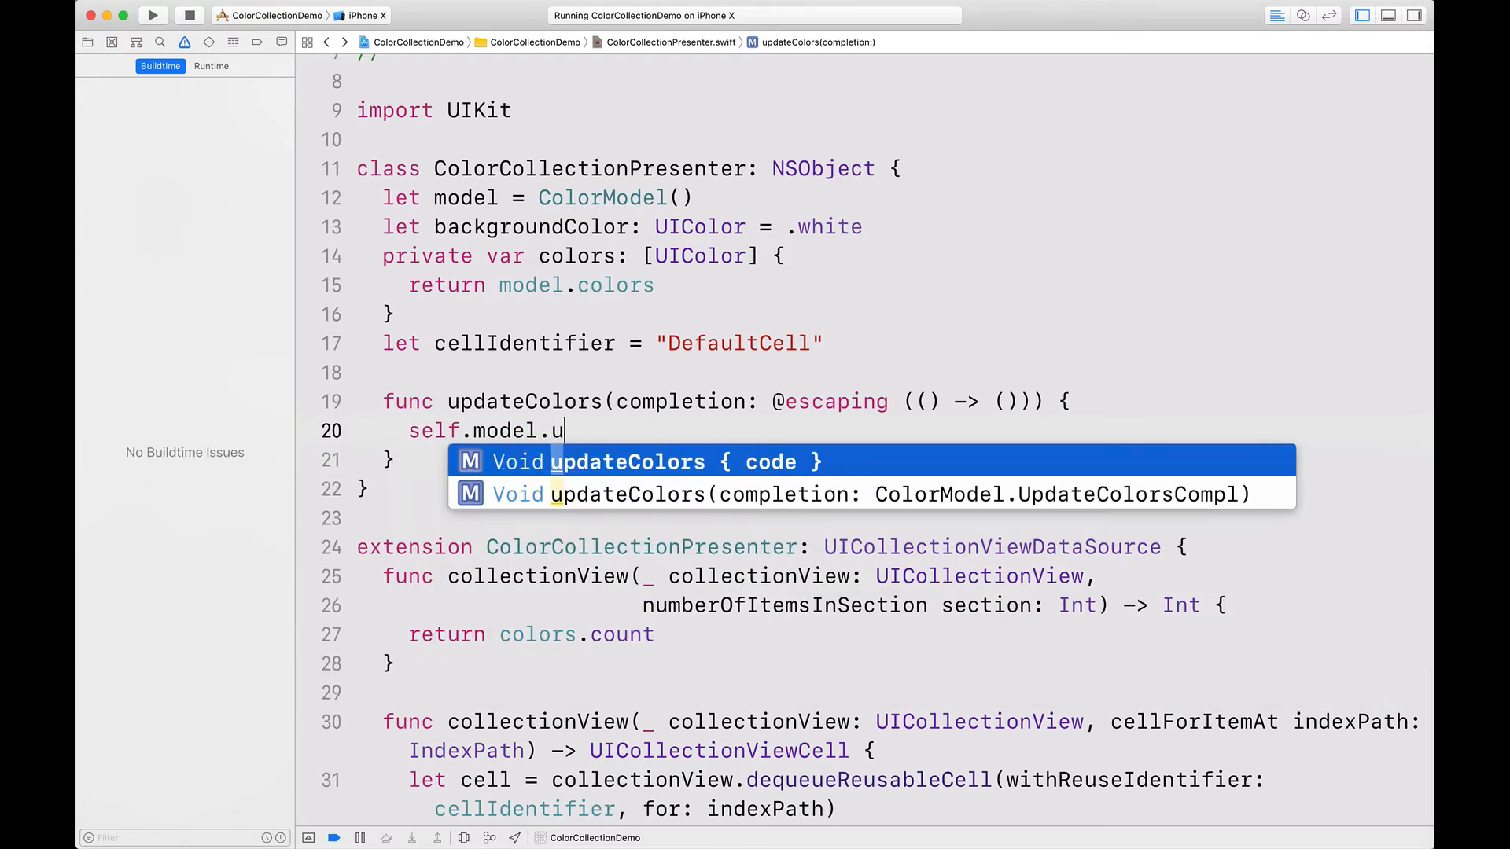
left_click(647, 462)
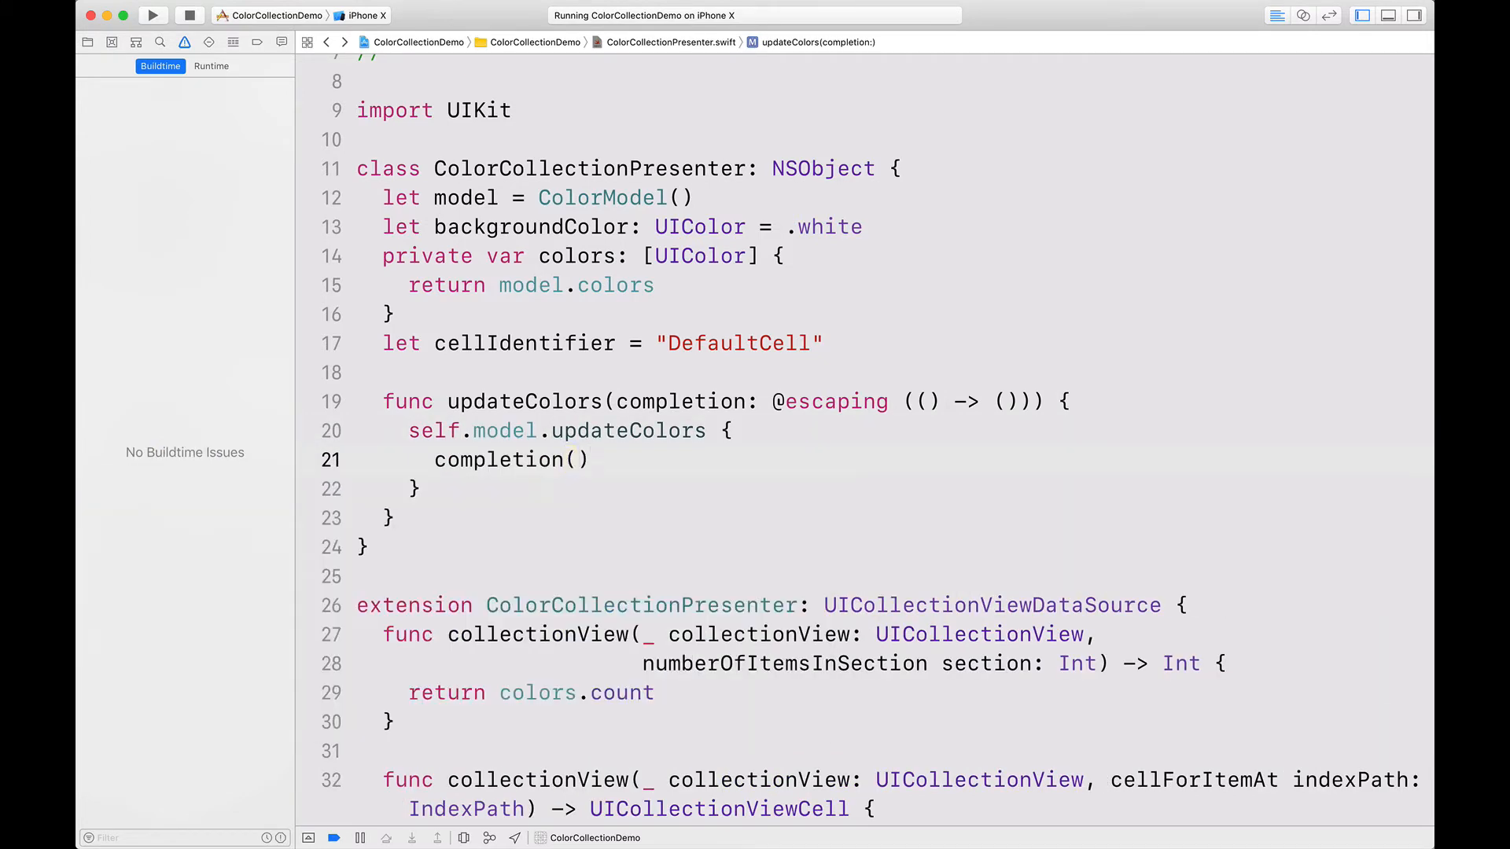
left_click(324, 42)
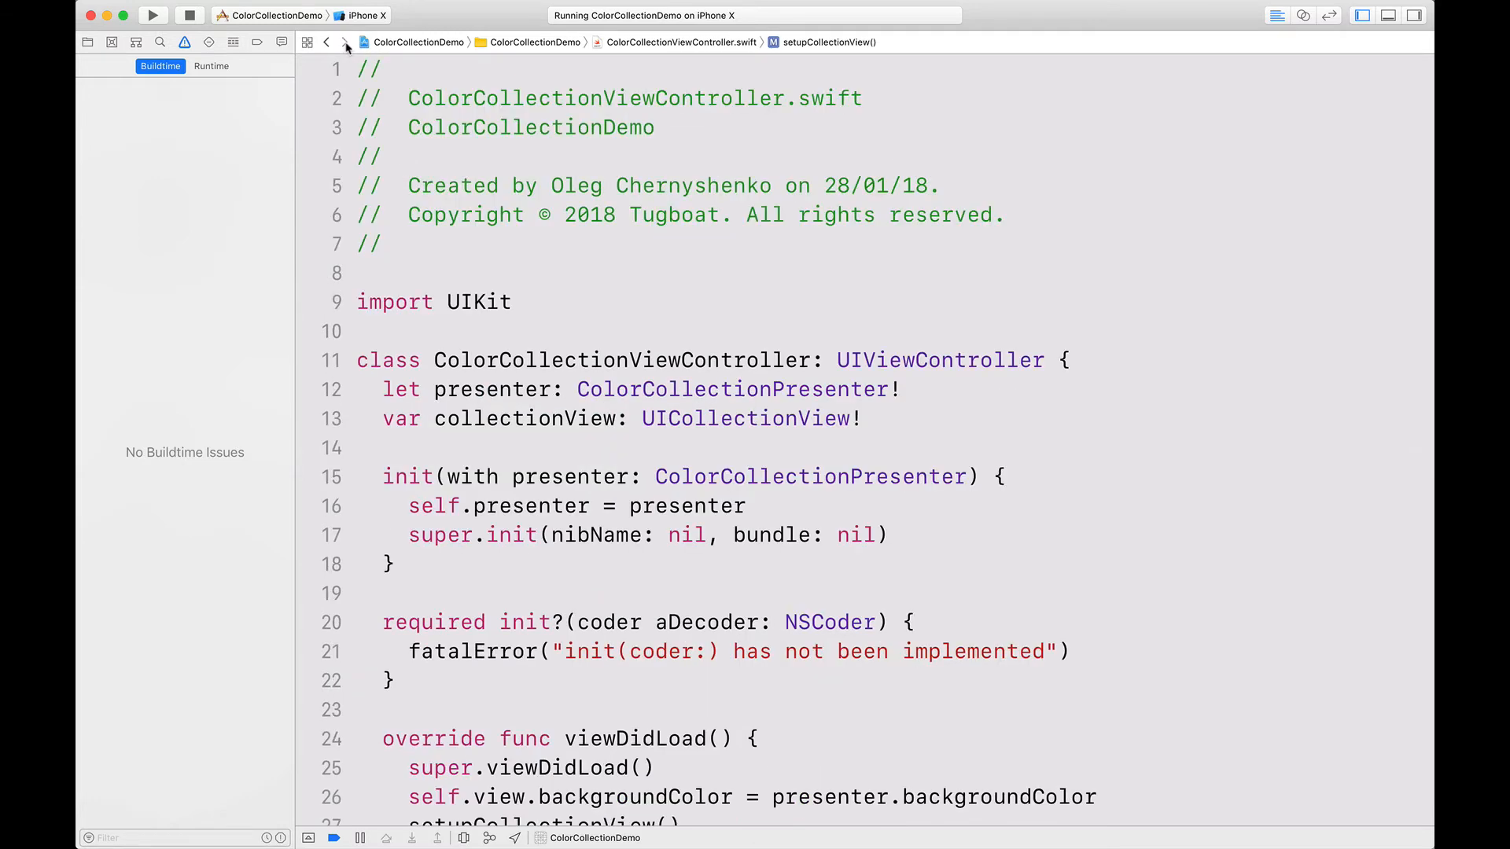
Step: Call presenter.updateColors in viewDidLoad with a weak-self reloadData closure, then run the app
type("presenter.updateColors {")
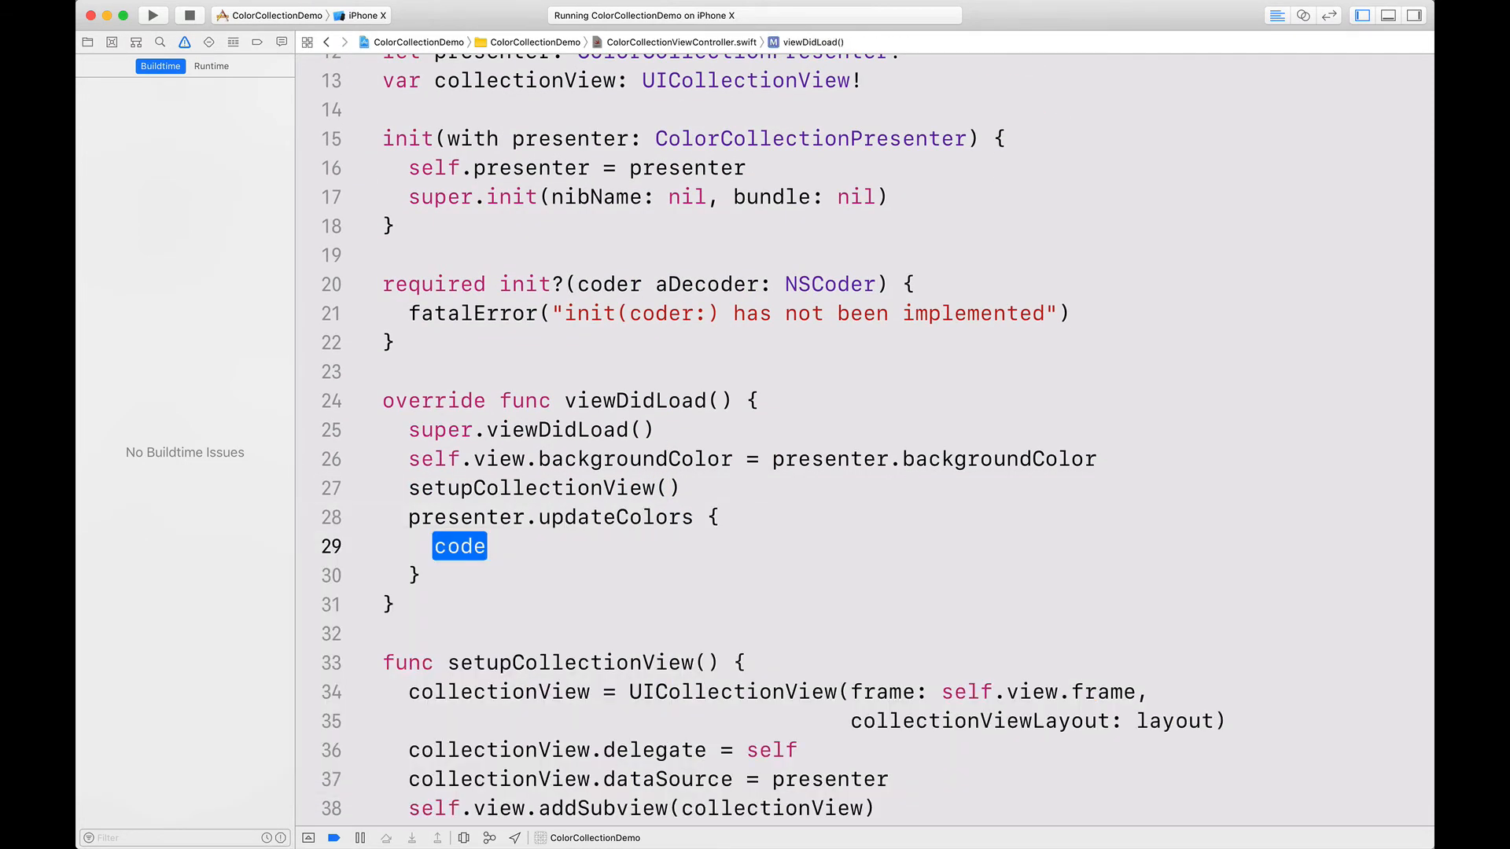
type("[weak s")
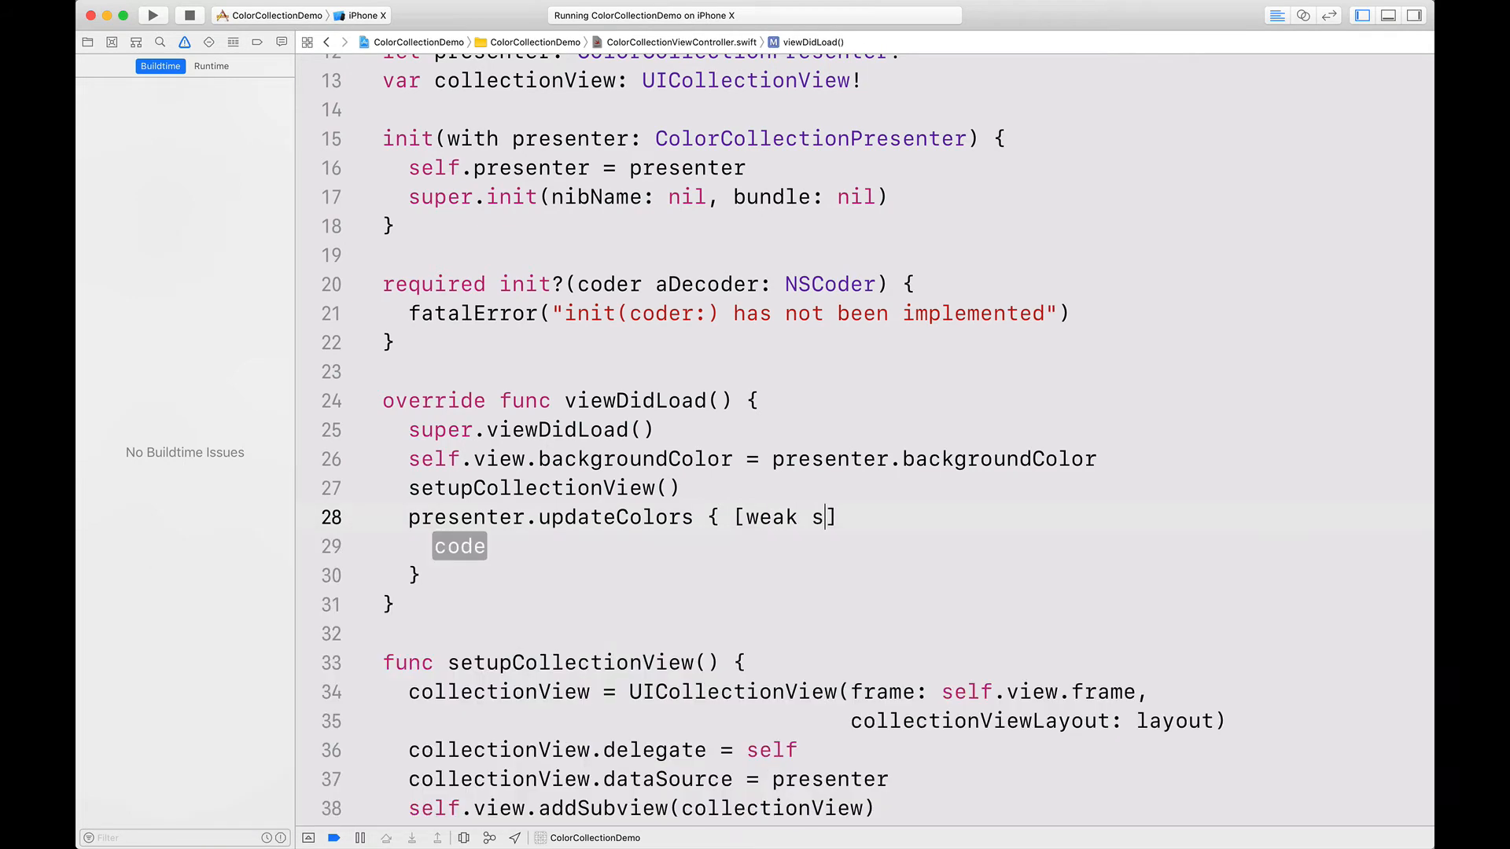
type("elf] in")
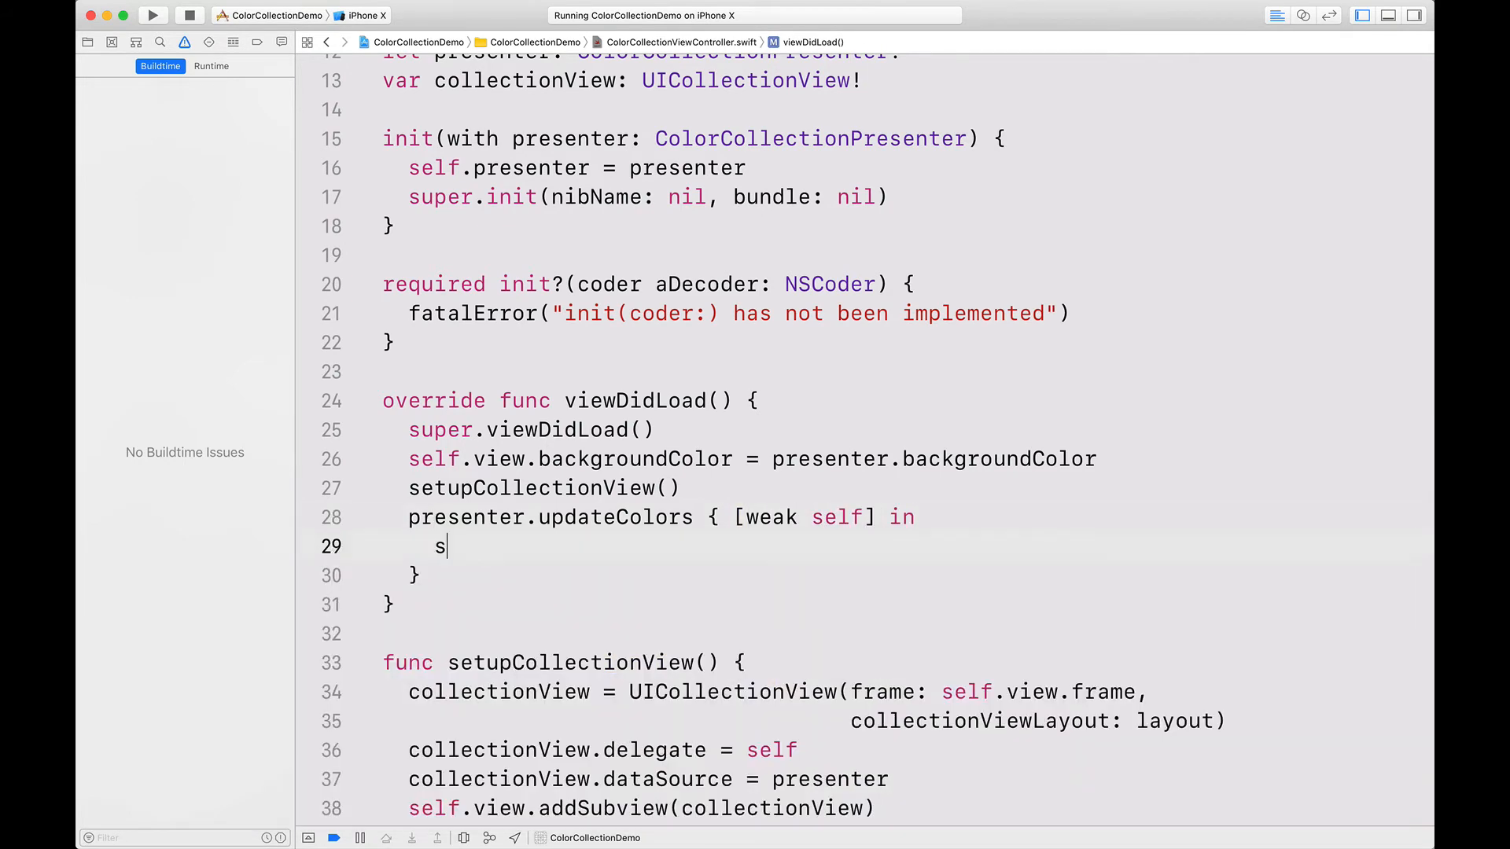
type("elf?.collectionView.reloadData()")
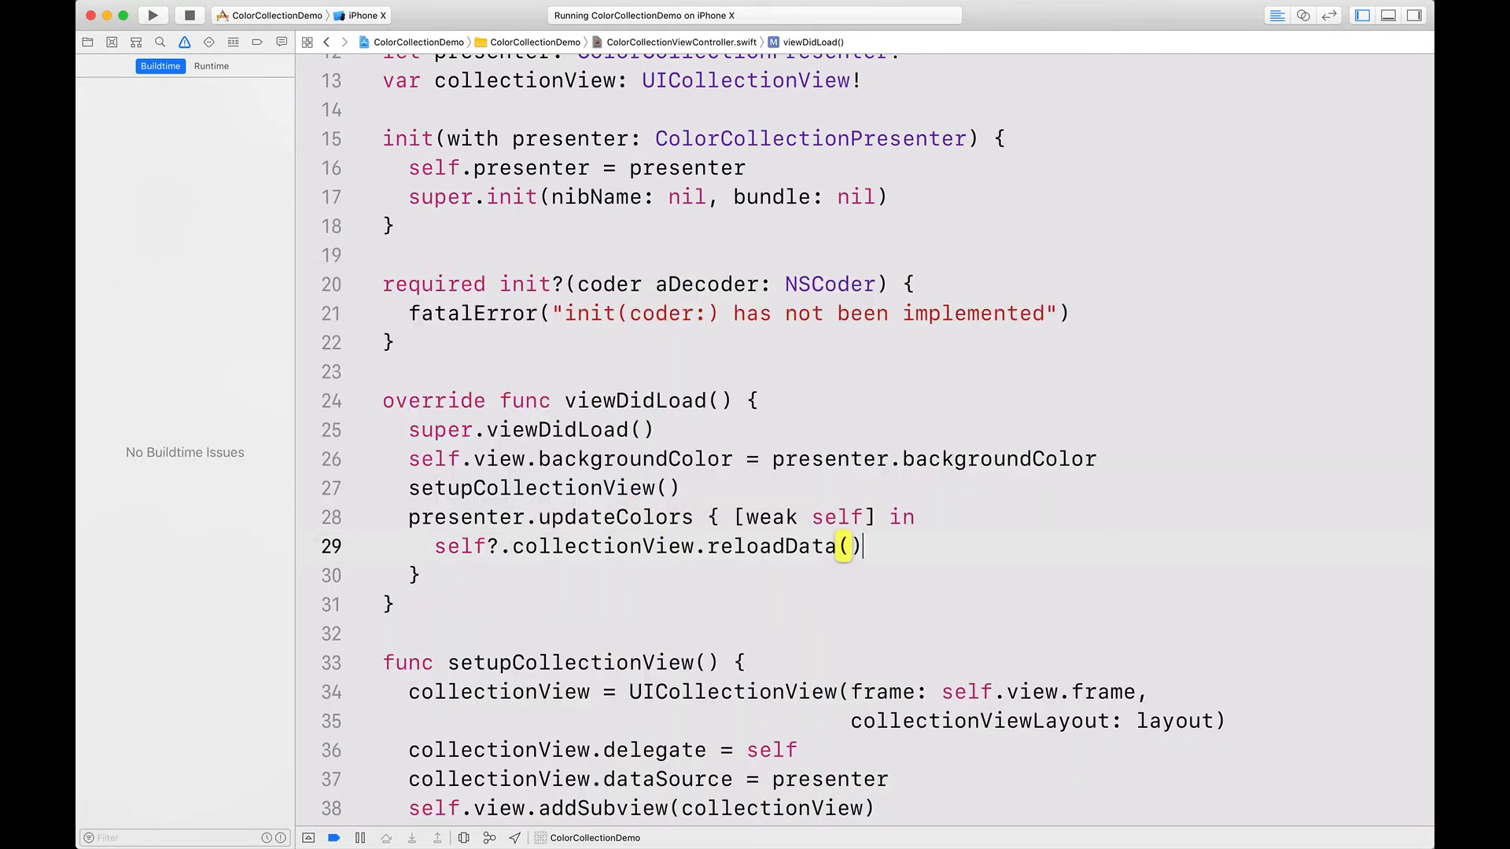
left_click(154, 16)
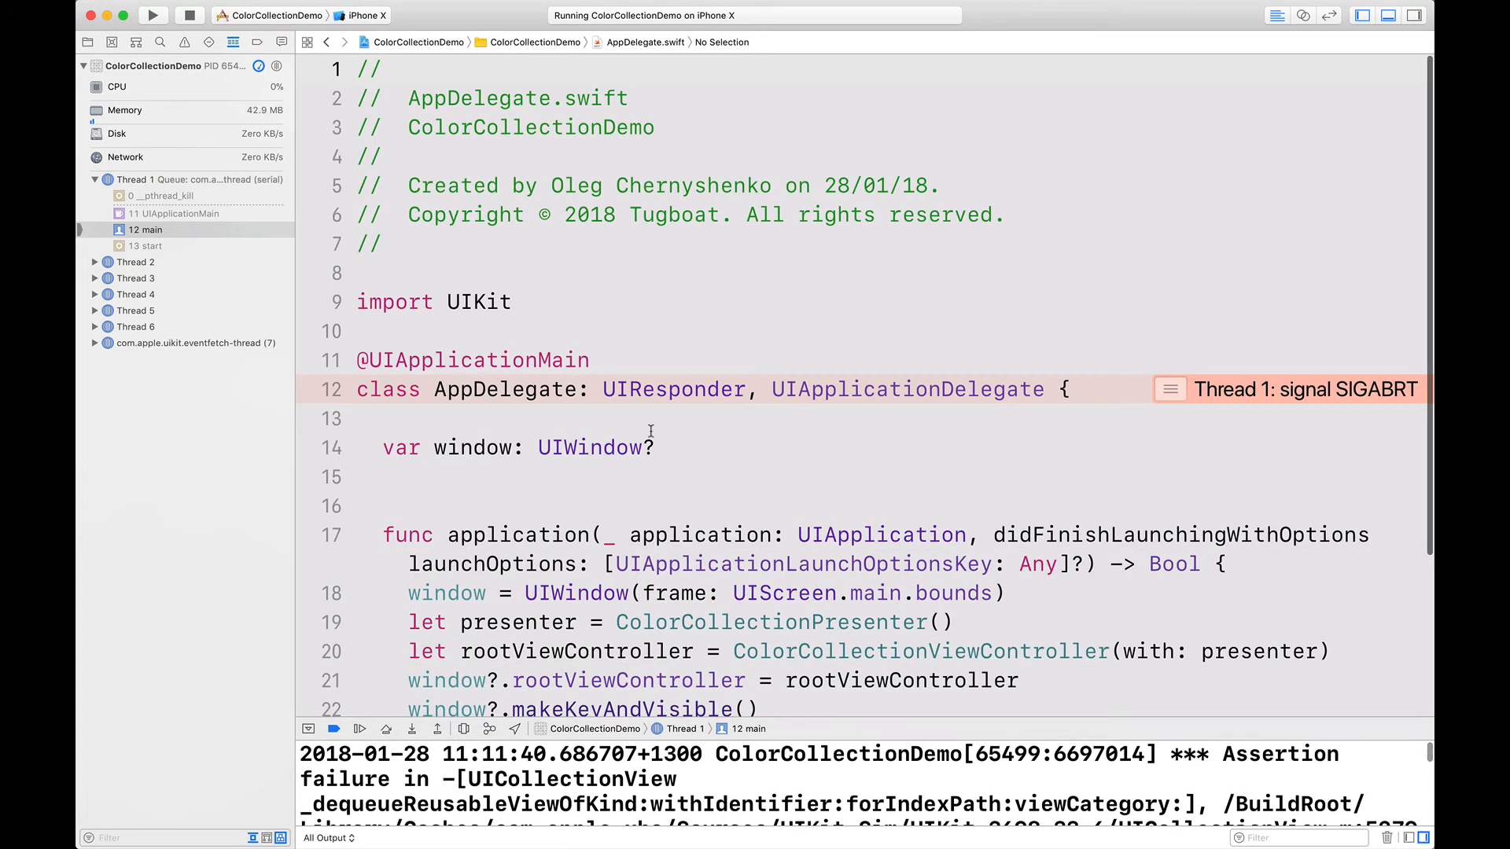
Step: Register cells under presenter.cellIdentifier, then run the app and stop it
scroll("down", 3)
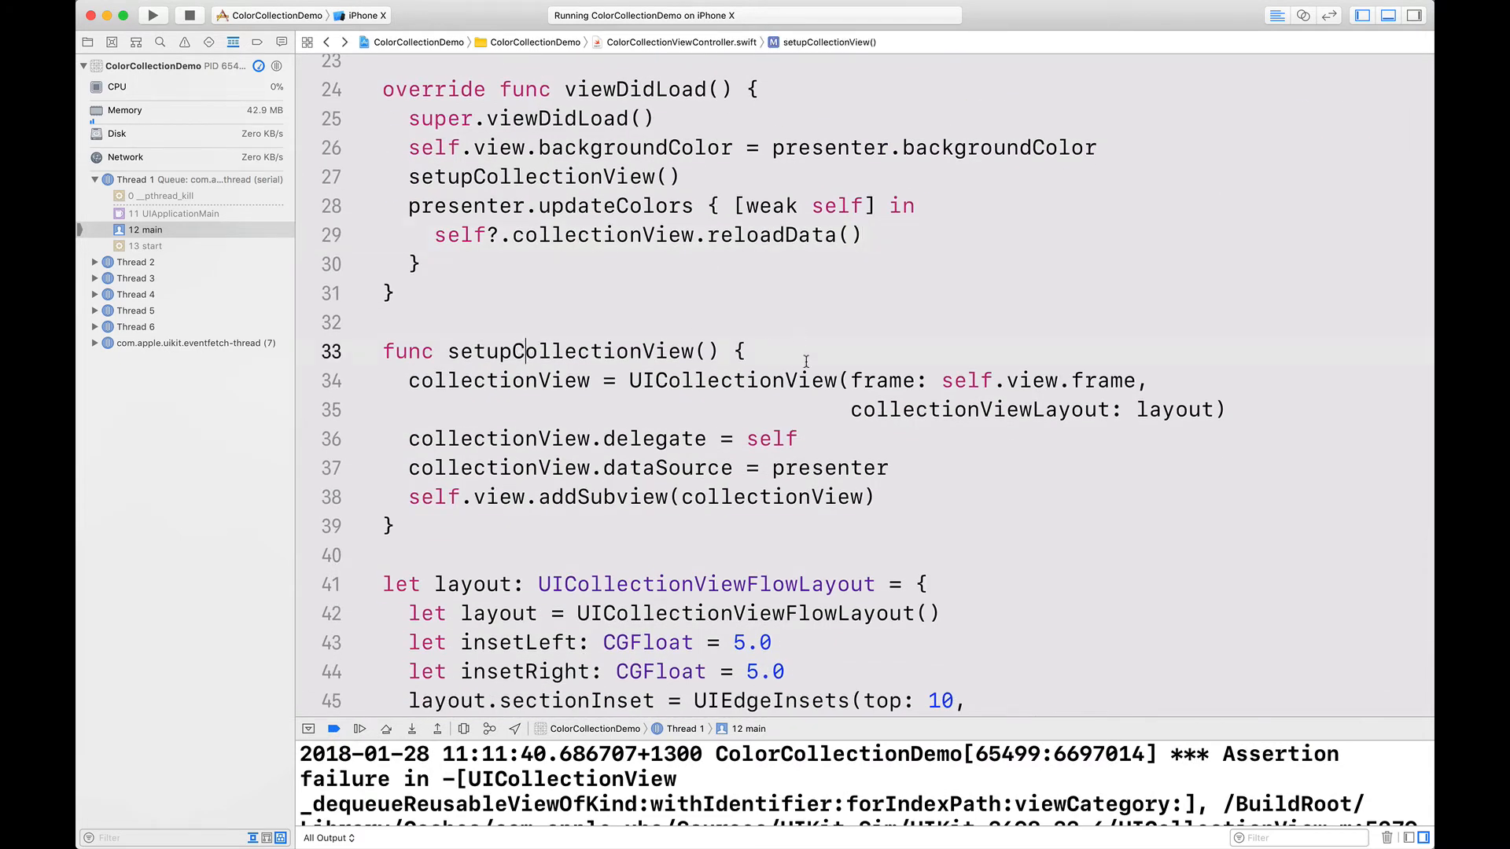
type("colle")
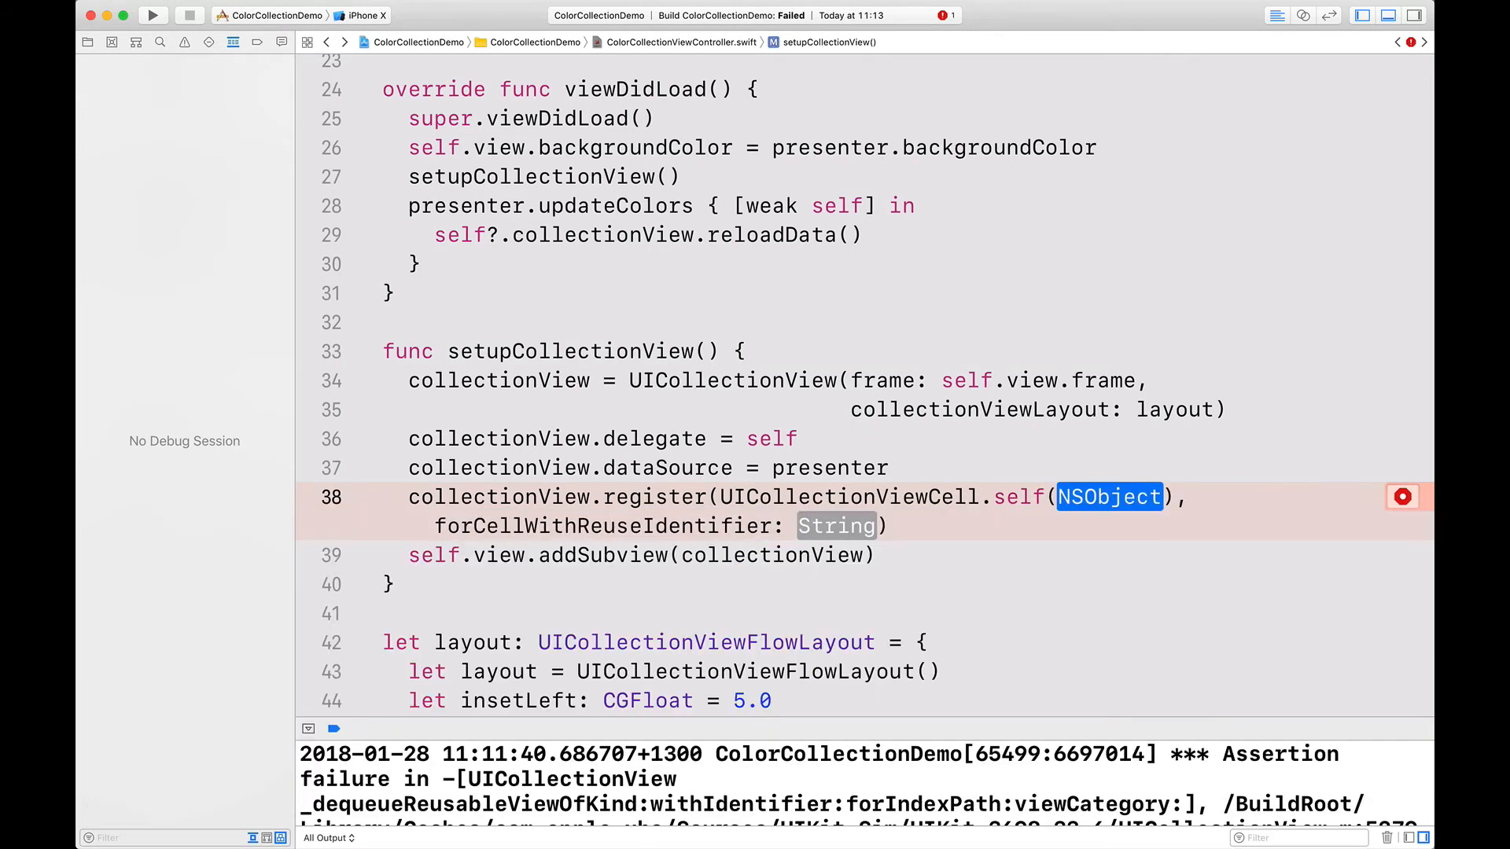
type("presenter.cellIdentifier)")
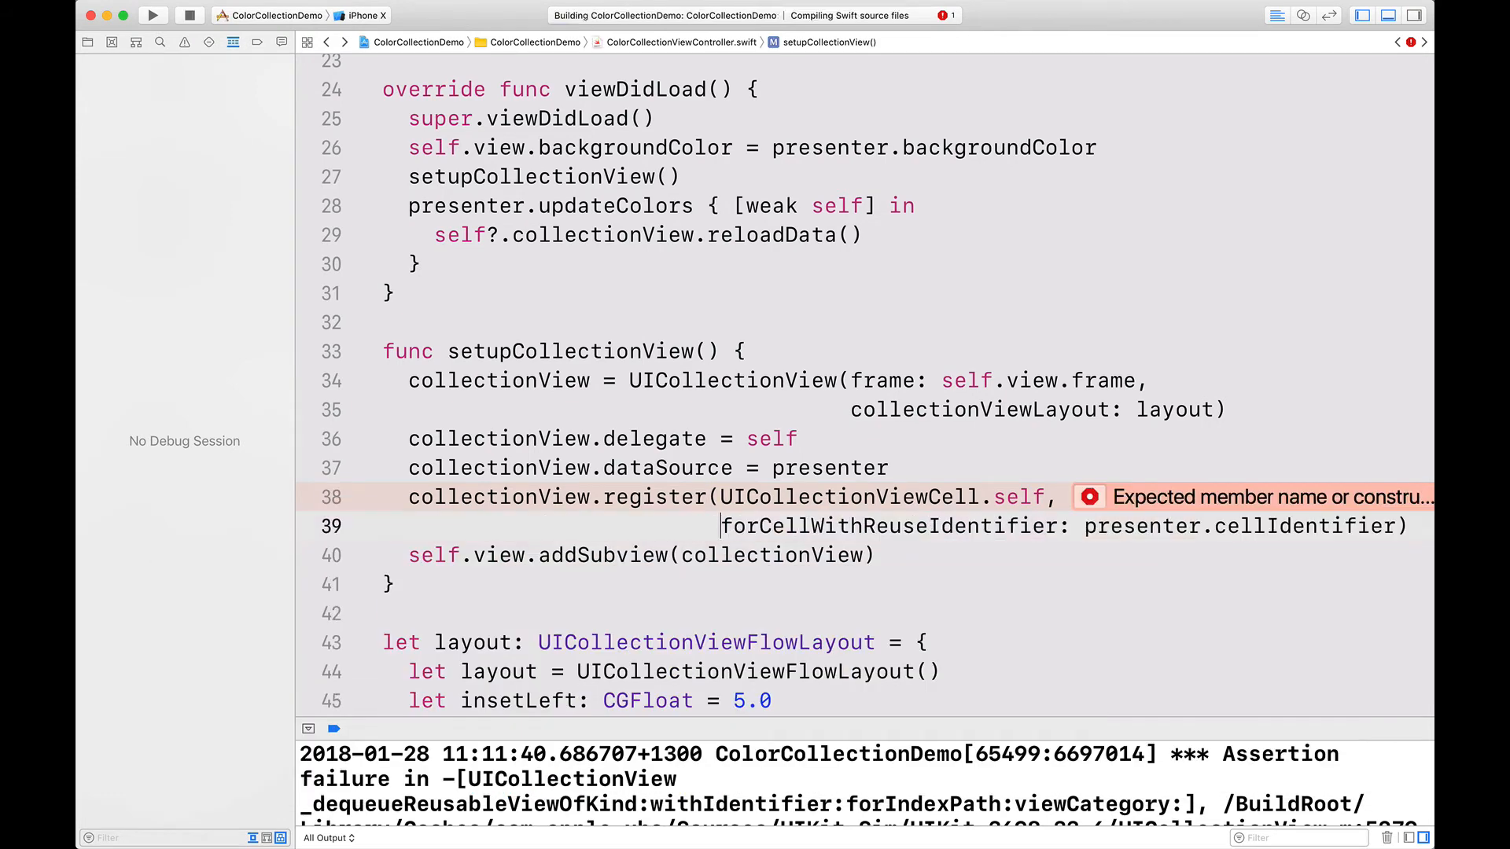
left_click(155, 15)
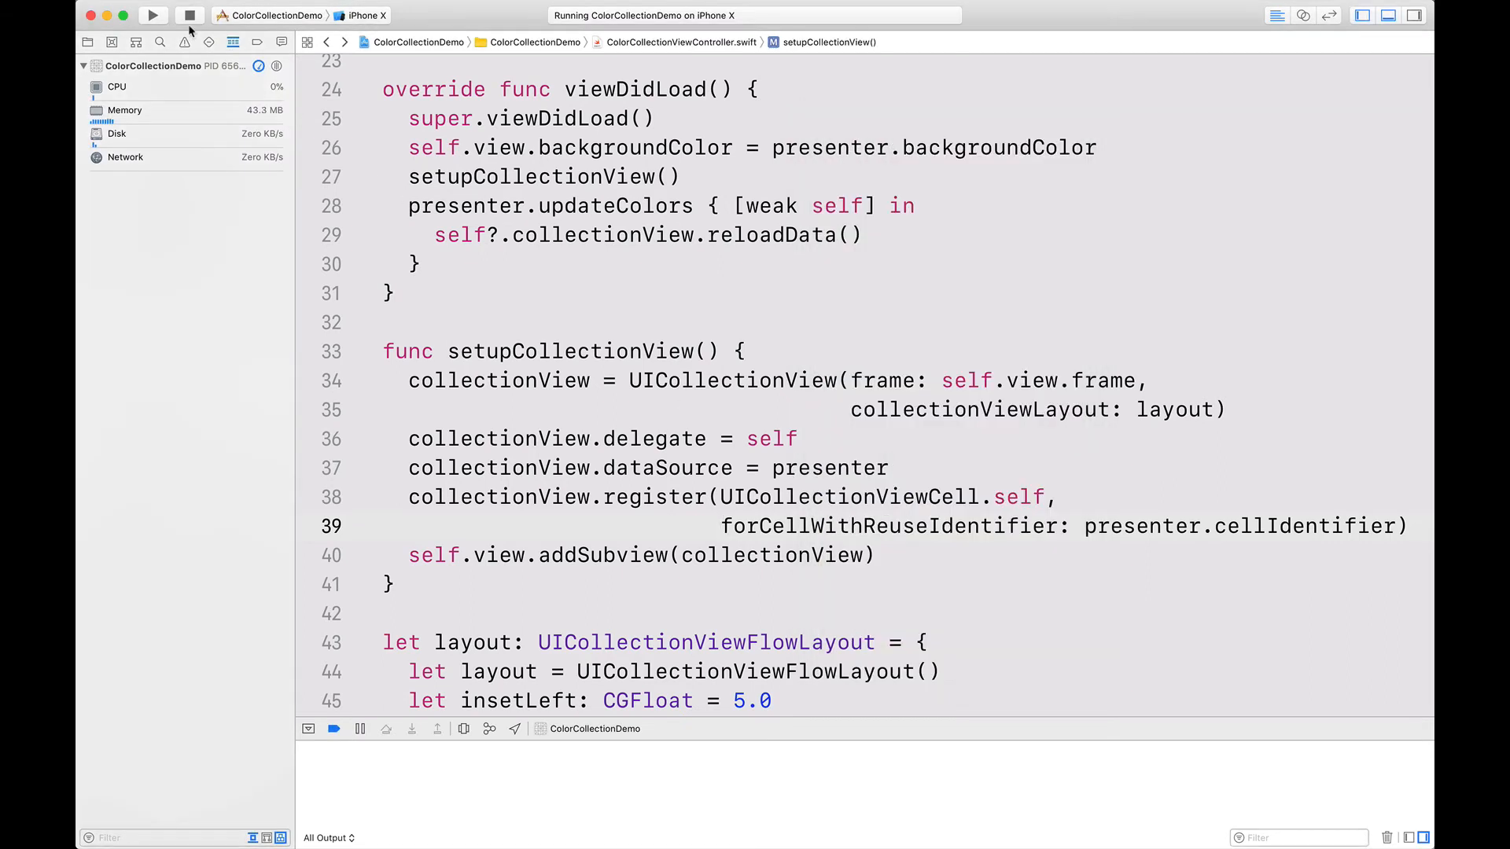
left_click(185, 16)
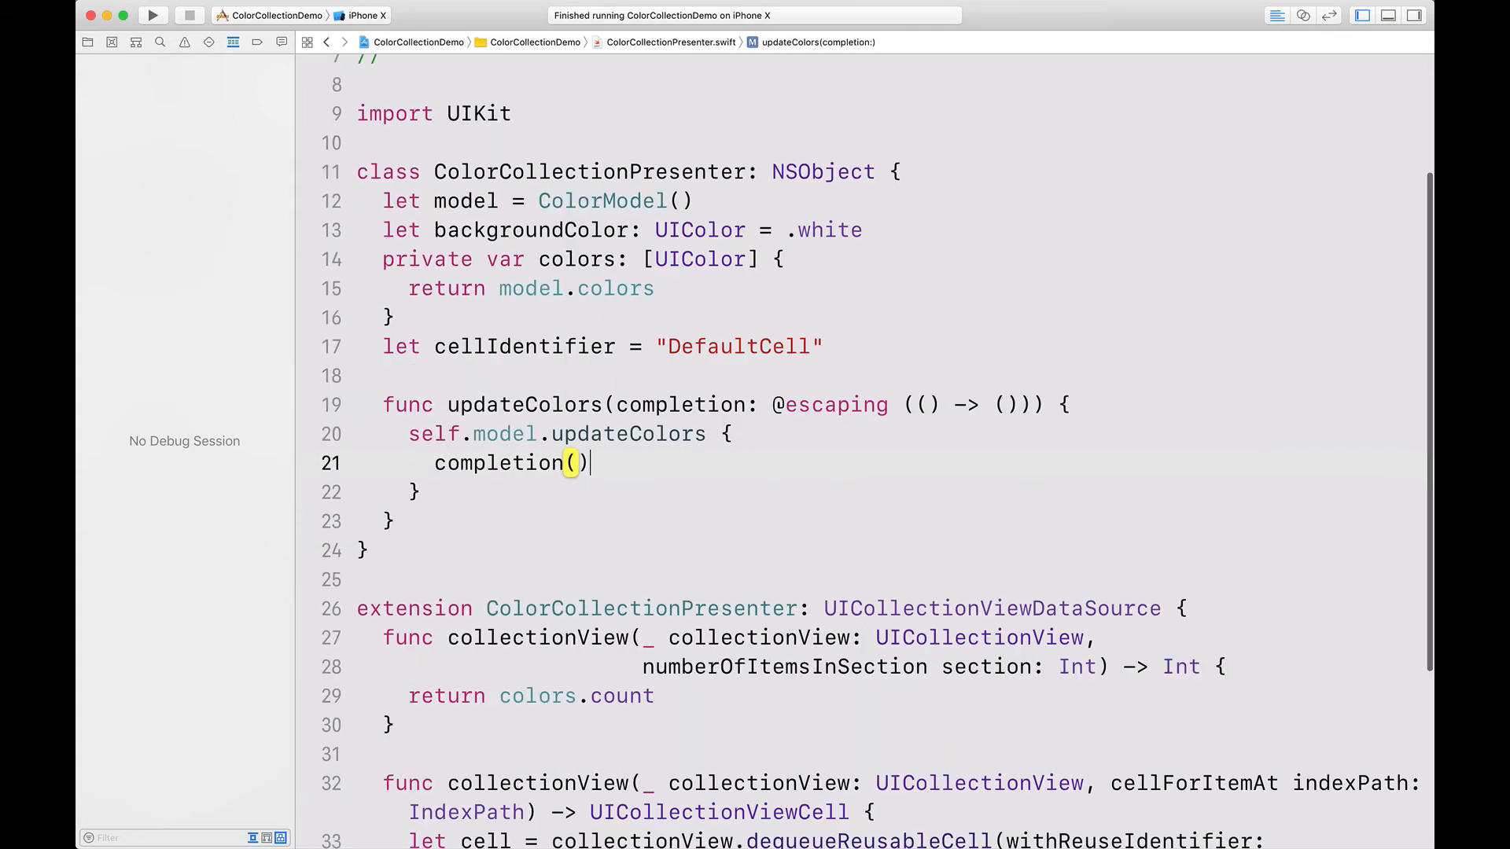
Step: Add registerCells(for collectionView: UICollectionView) and call presenter.registerCells(for: collectionView) in the controller
type("func registerCells(for")
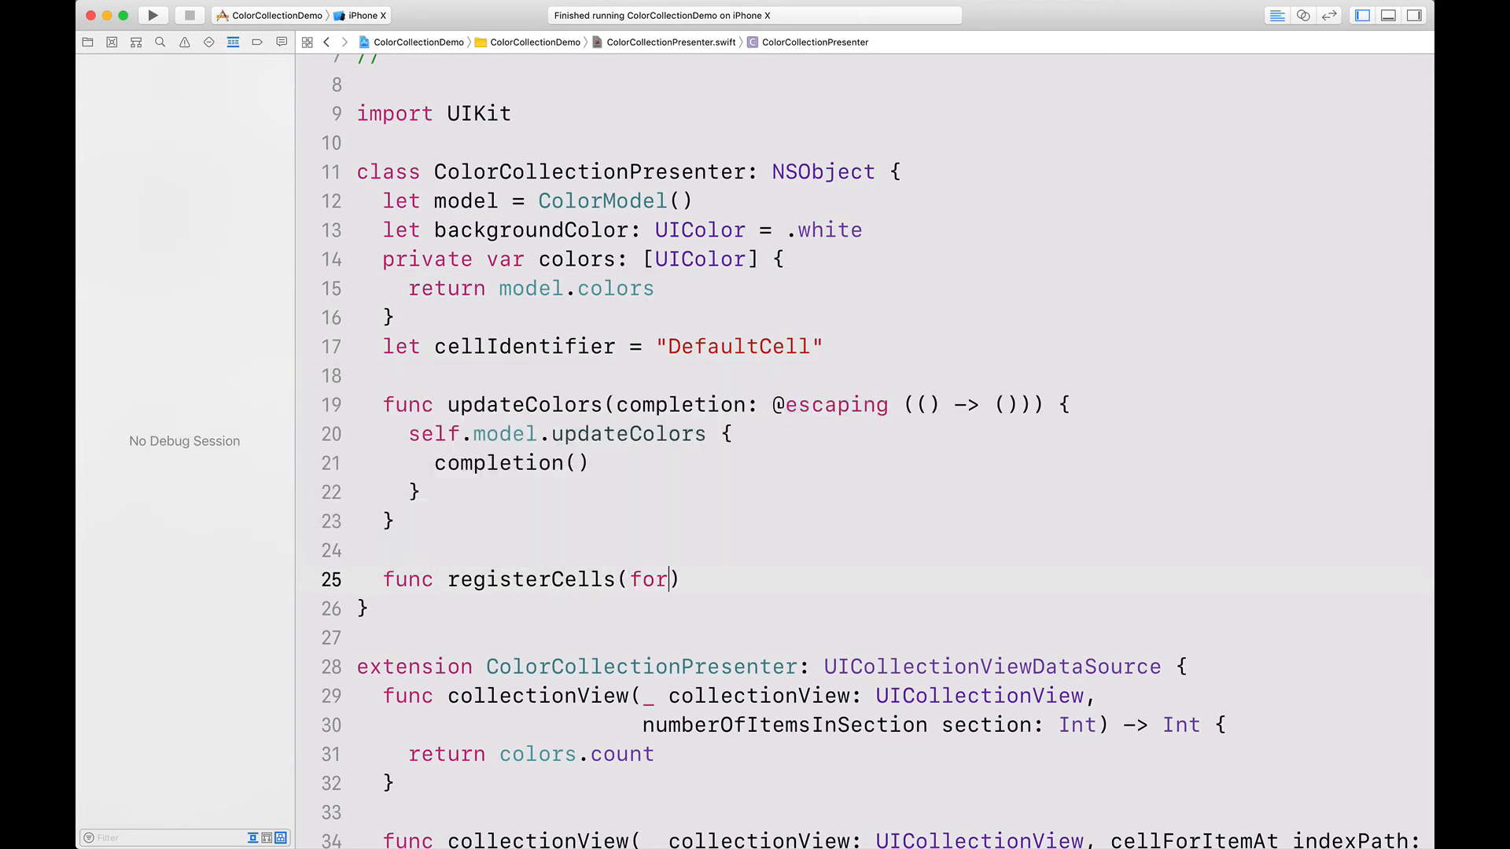
type("collectionView: UIC")
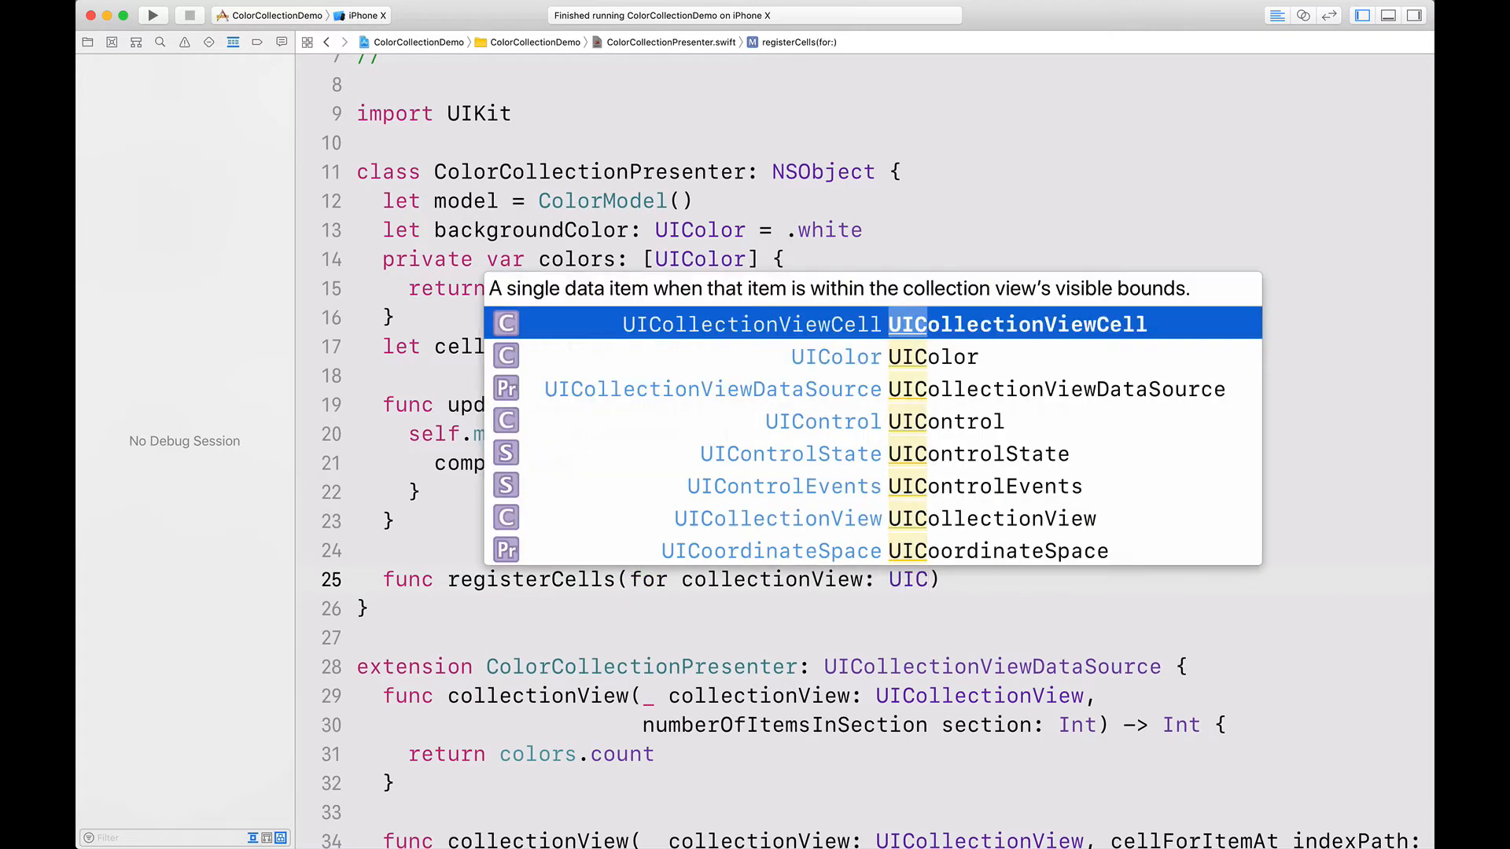
key("Return")
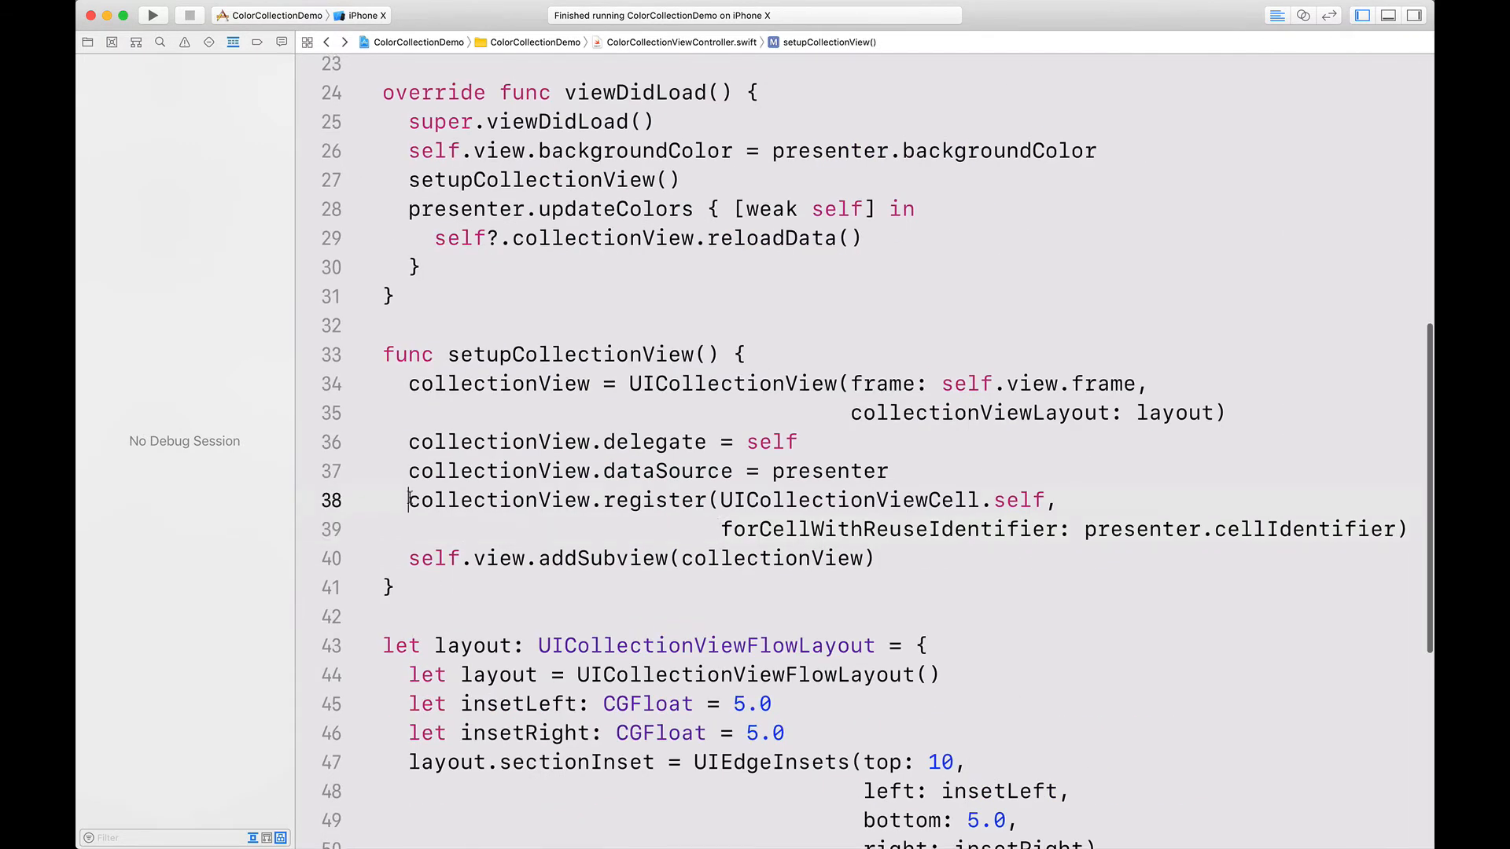
type("presenter.re")
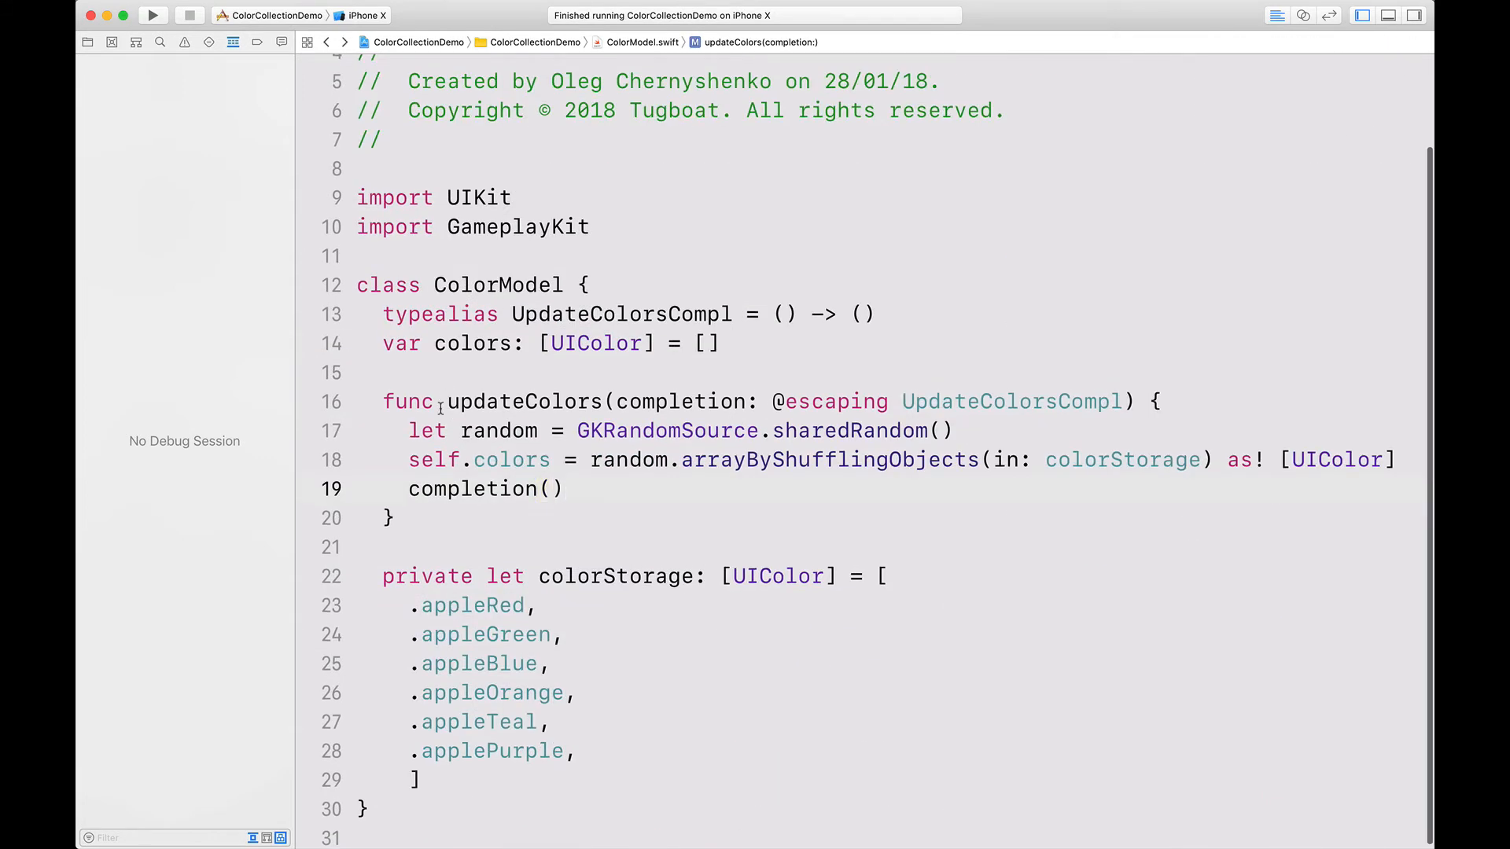
type("ColVieCo")
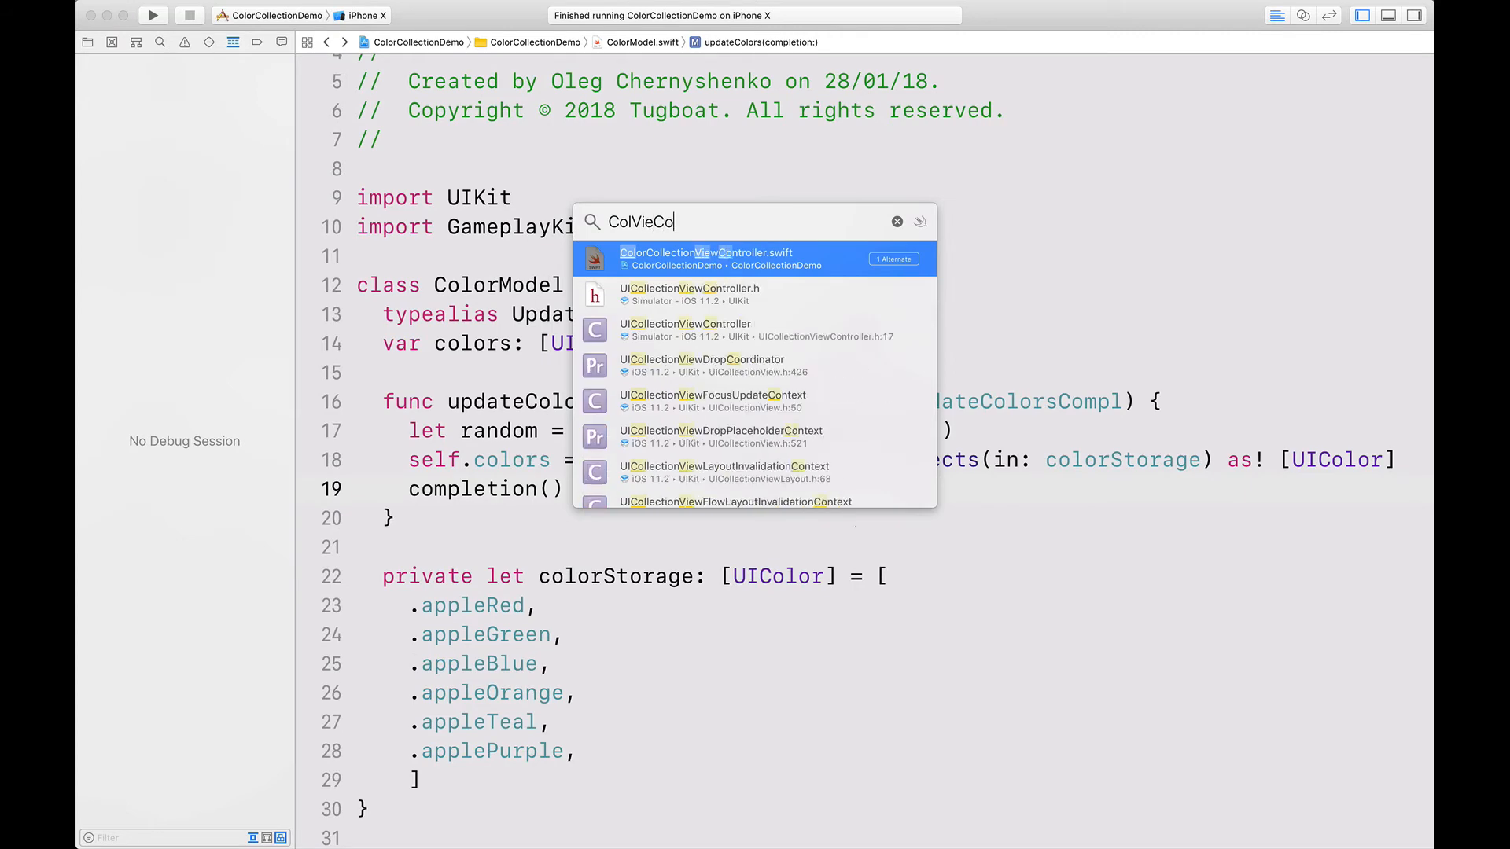
left_click(706, 259)
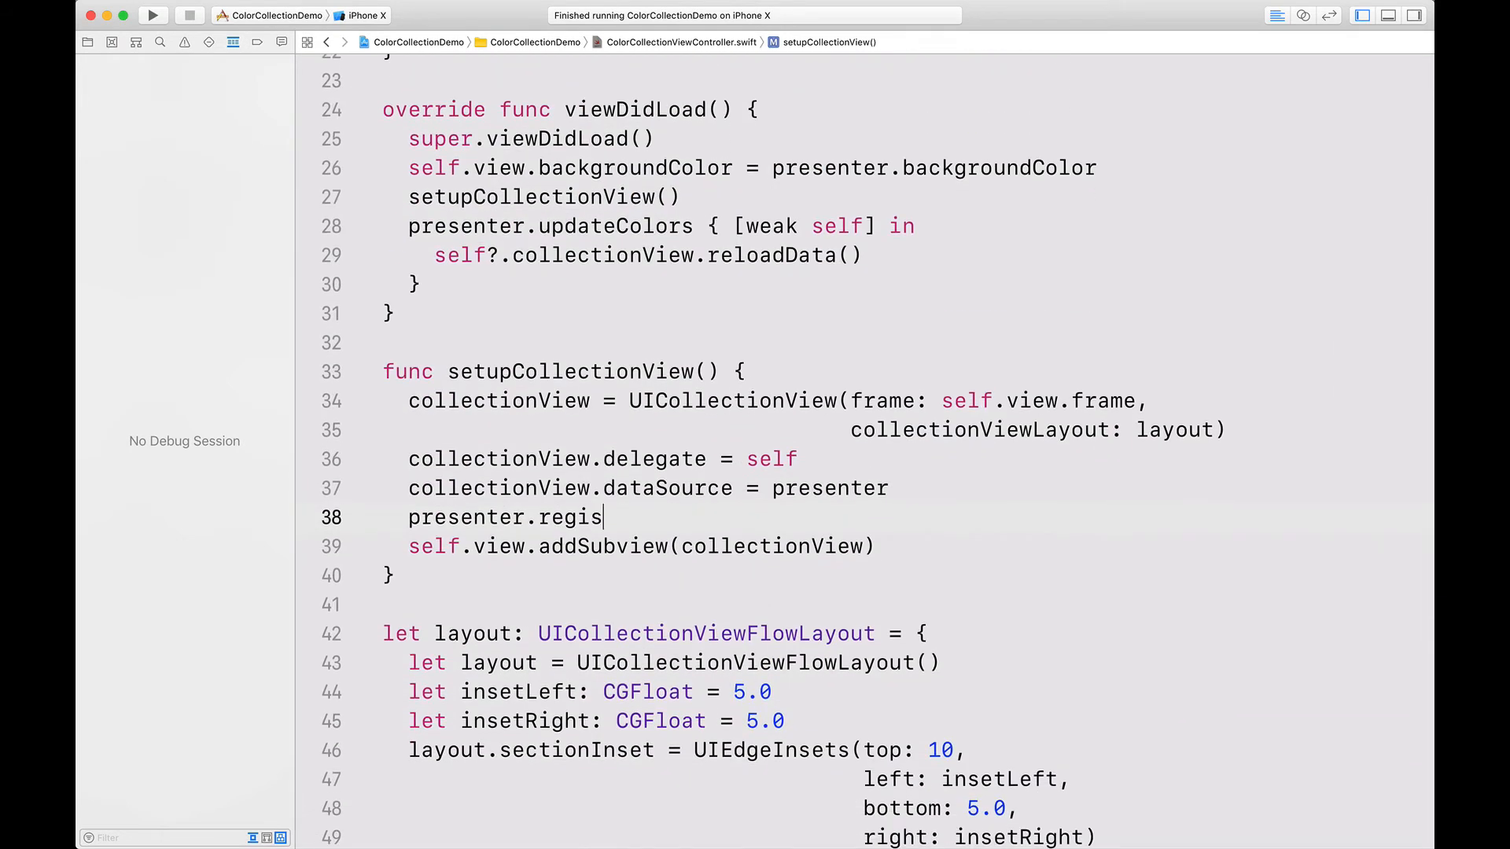
type("terCells(for: collectionView)")
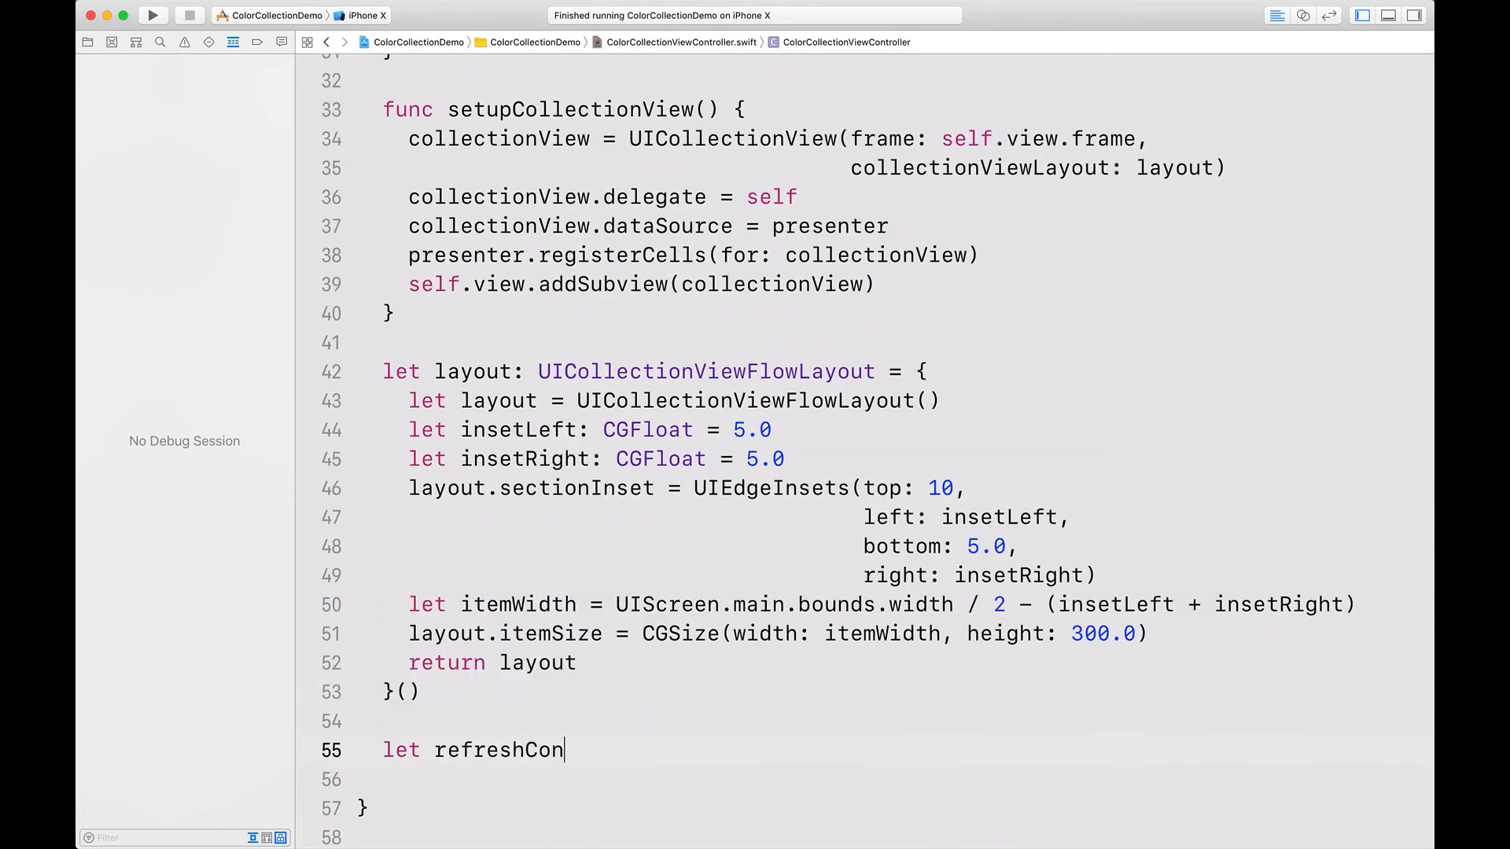
Step: Declare a lazy UIRefreshControl property whose target action fires on valueChanged
type("trol: UIRefreshControl = {")
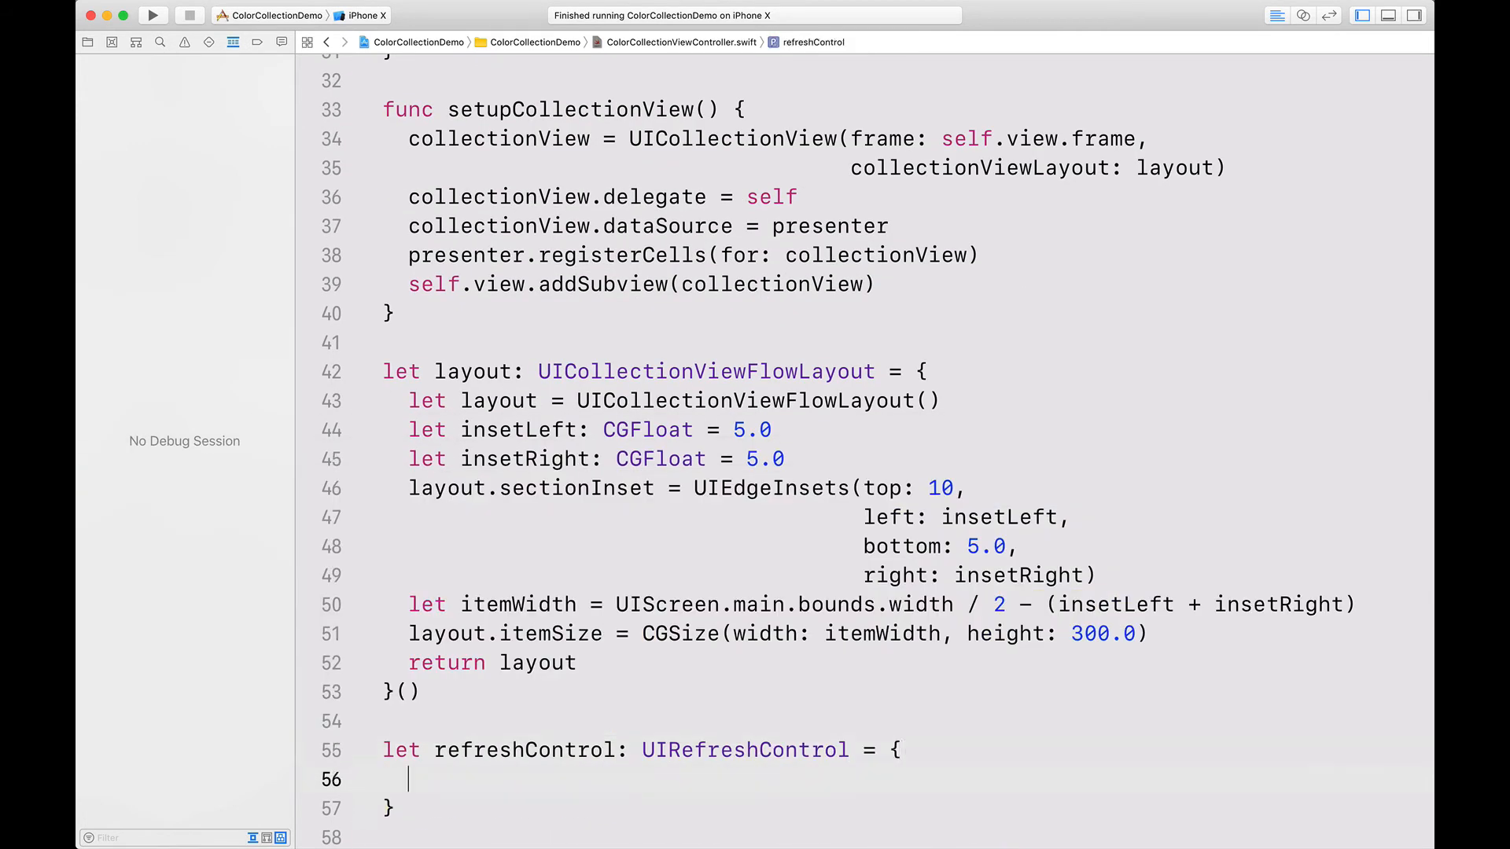
type("let refresh = UIRefreshControl(")
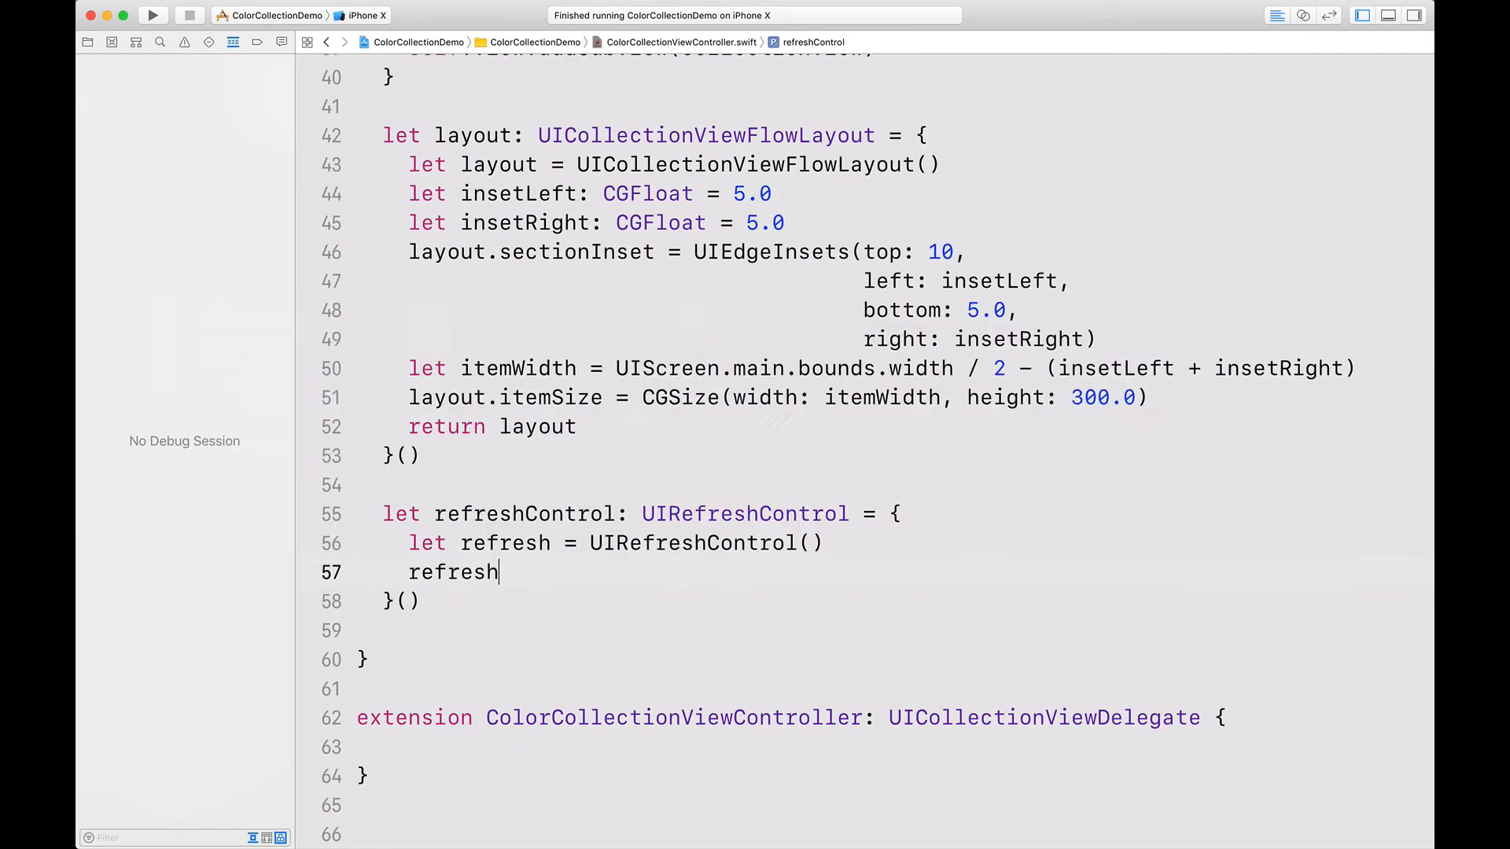
type(".addTarget(self, action: #selected, for: UIControlEvents)")
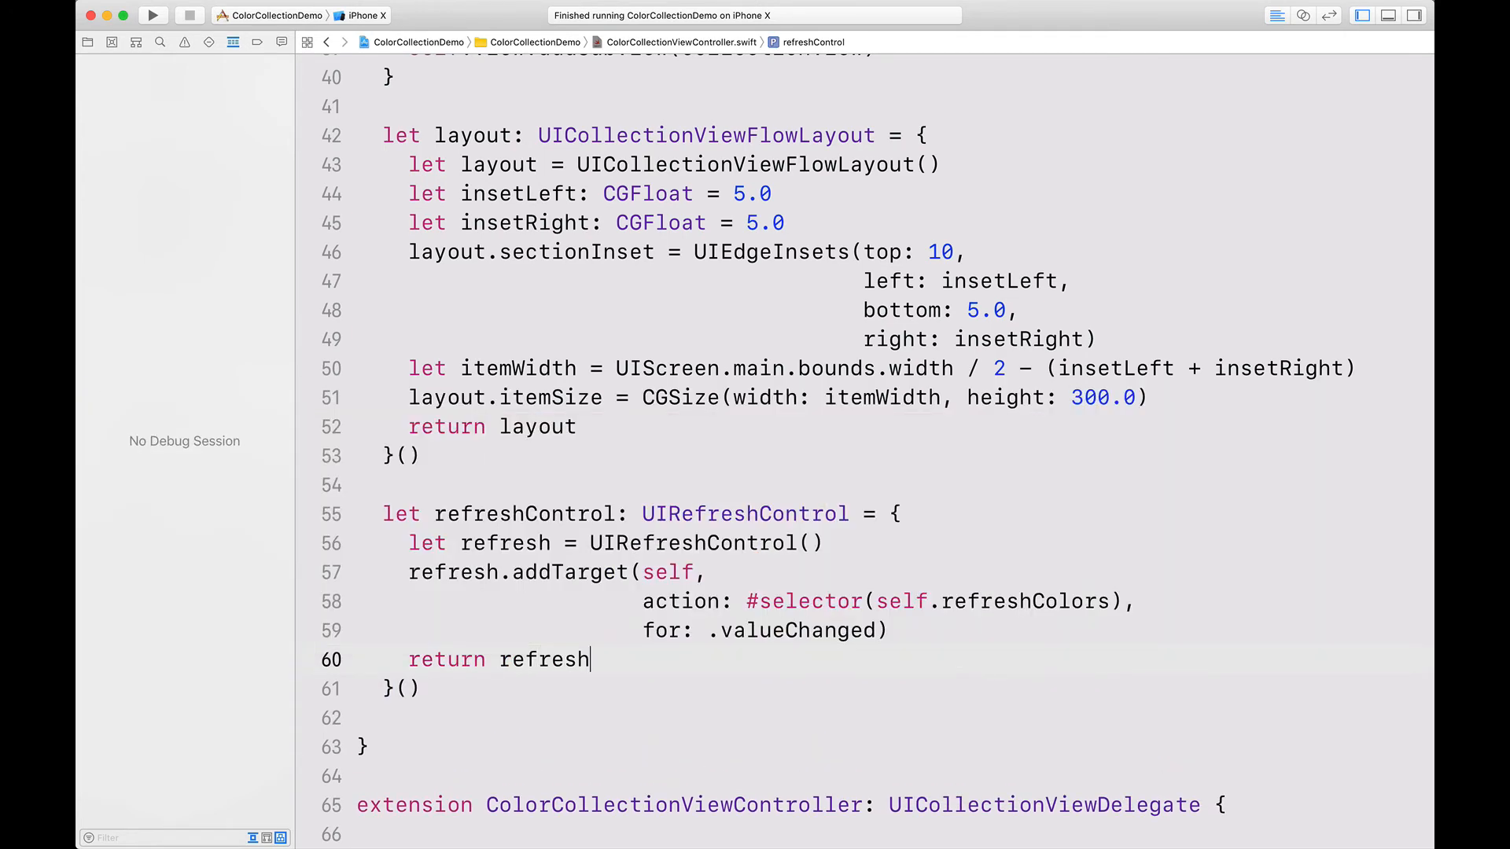
Step: Write refreshColors() calling presenter.updateColors with a weak-self DispatchQueue.main.async reload
type("func refreshColors() {")
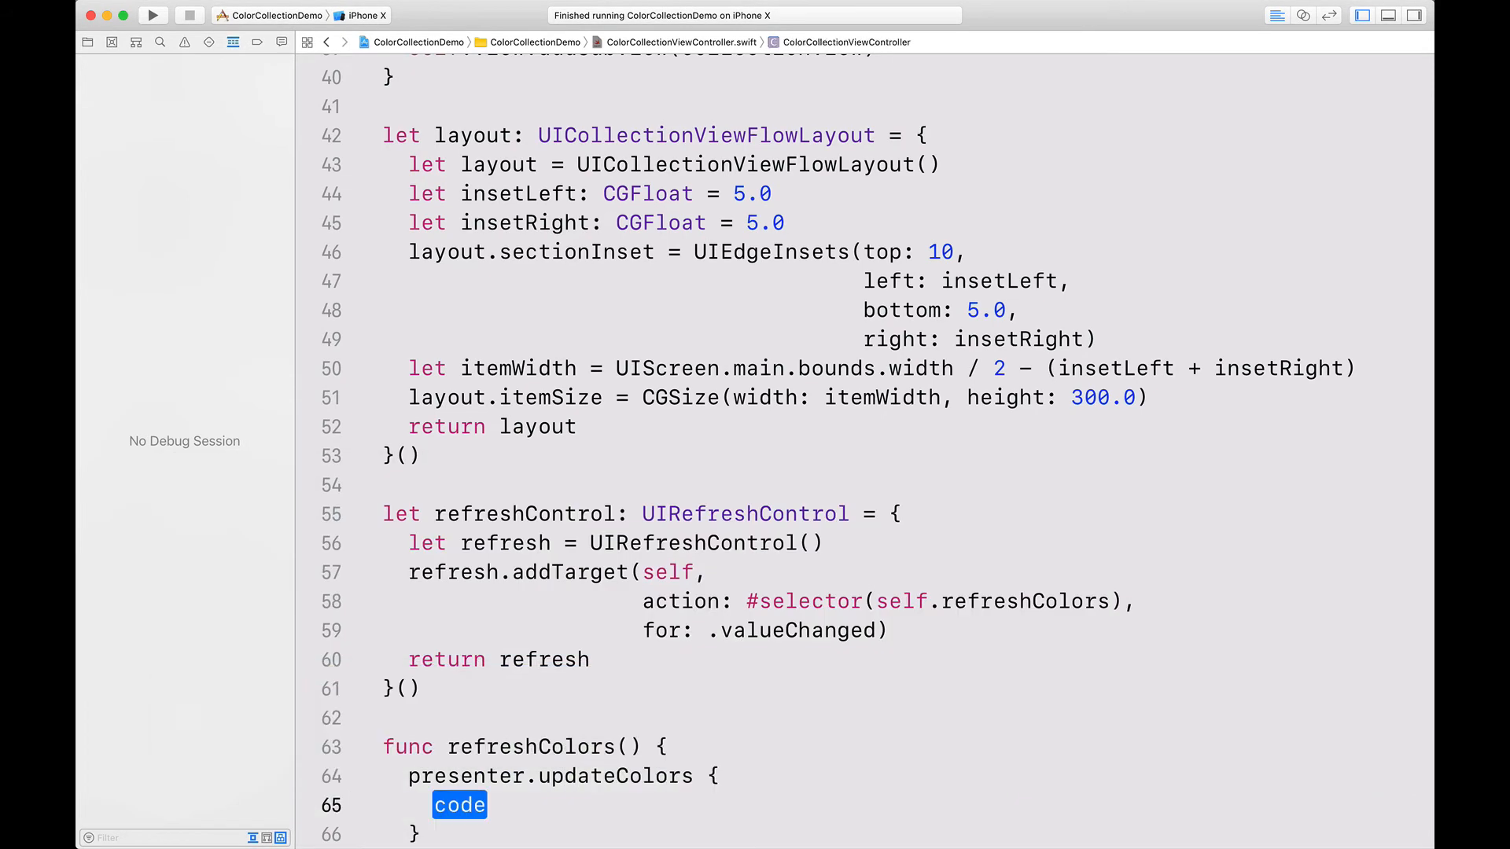
type("[weak self] in")
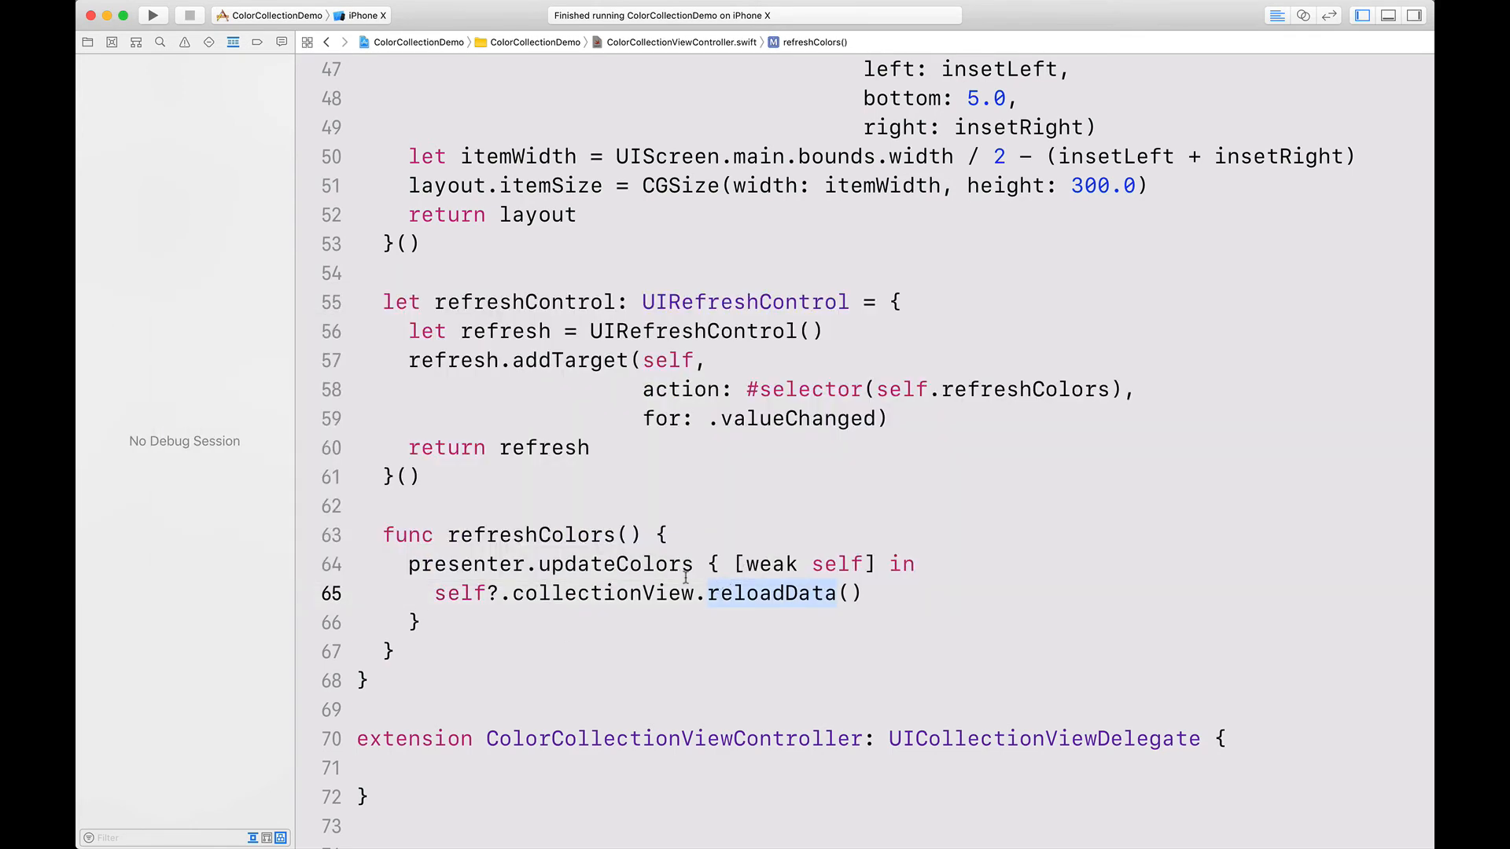
type("DispatchQueue.main.async {")
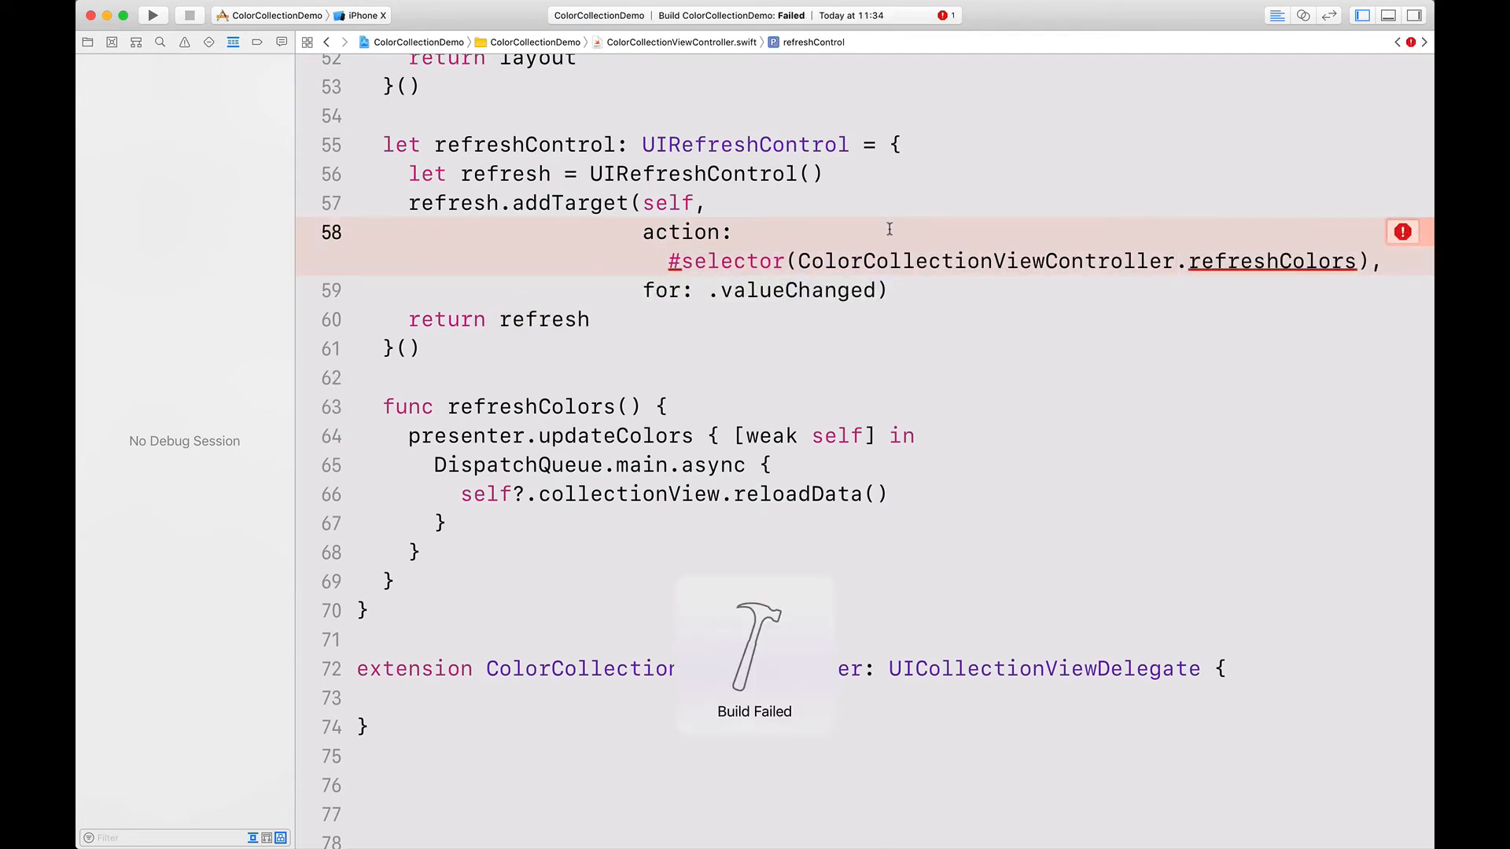
type("@objc")
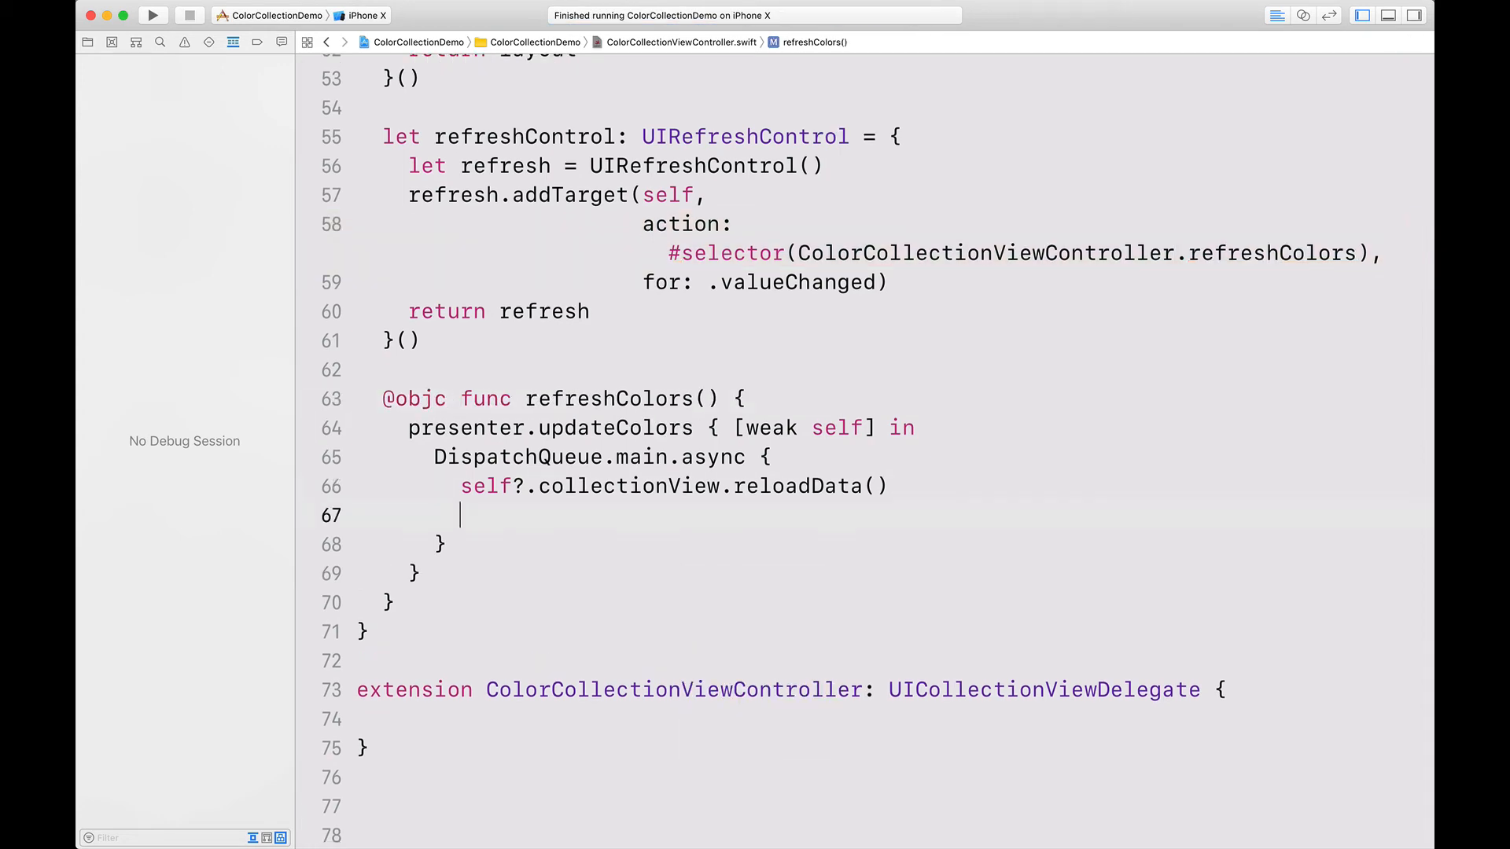
type("self?.")
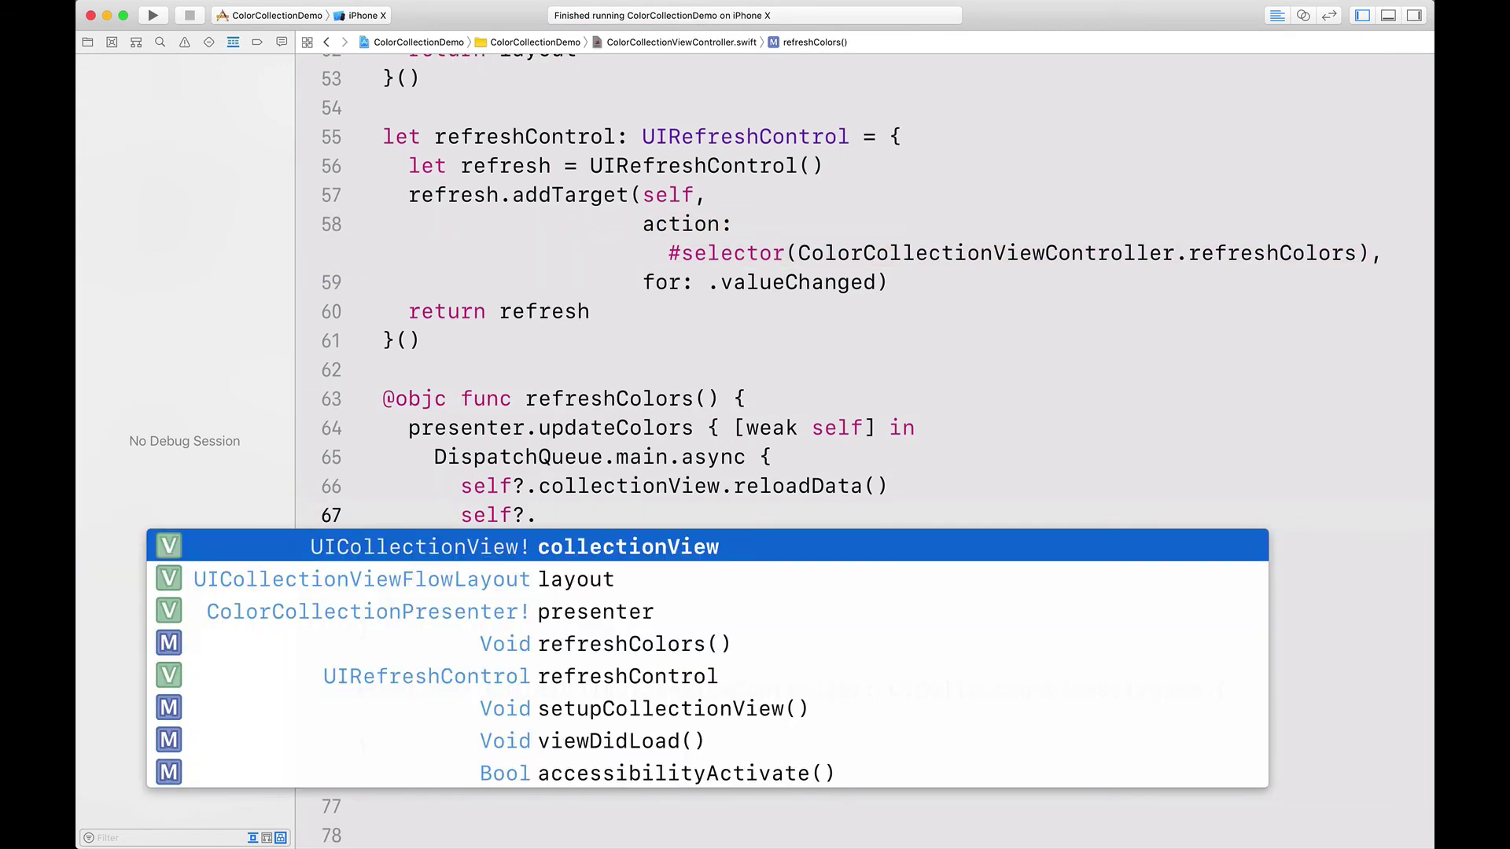
type("refreshControl.")
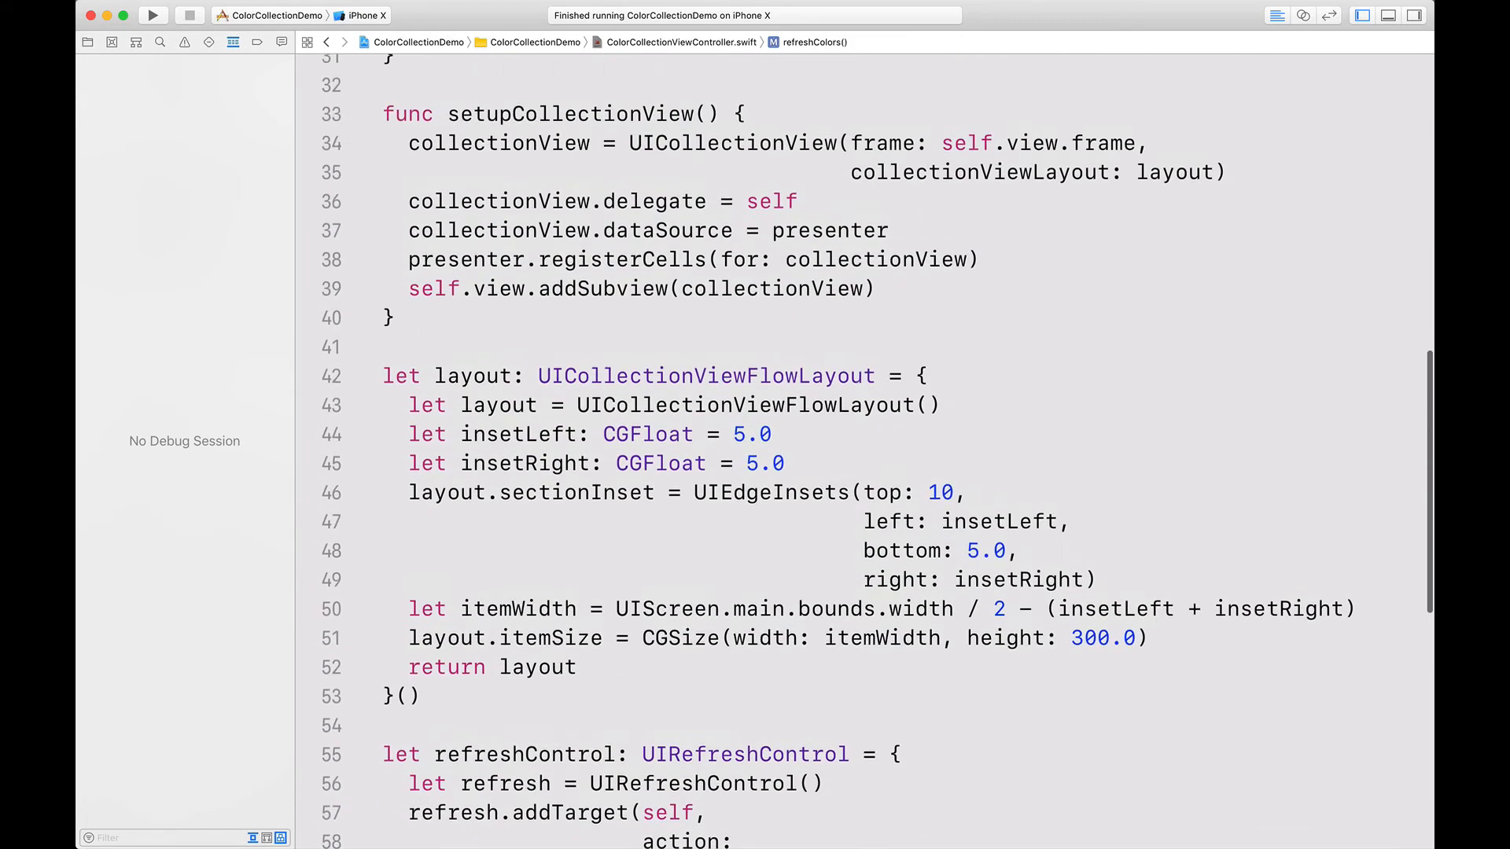
Step: Set collectionView.refreshControl = refreshControl, then run the app and stop it
type("collectionView.refreshControl")
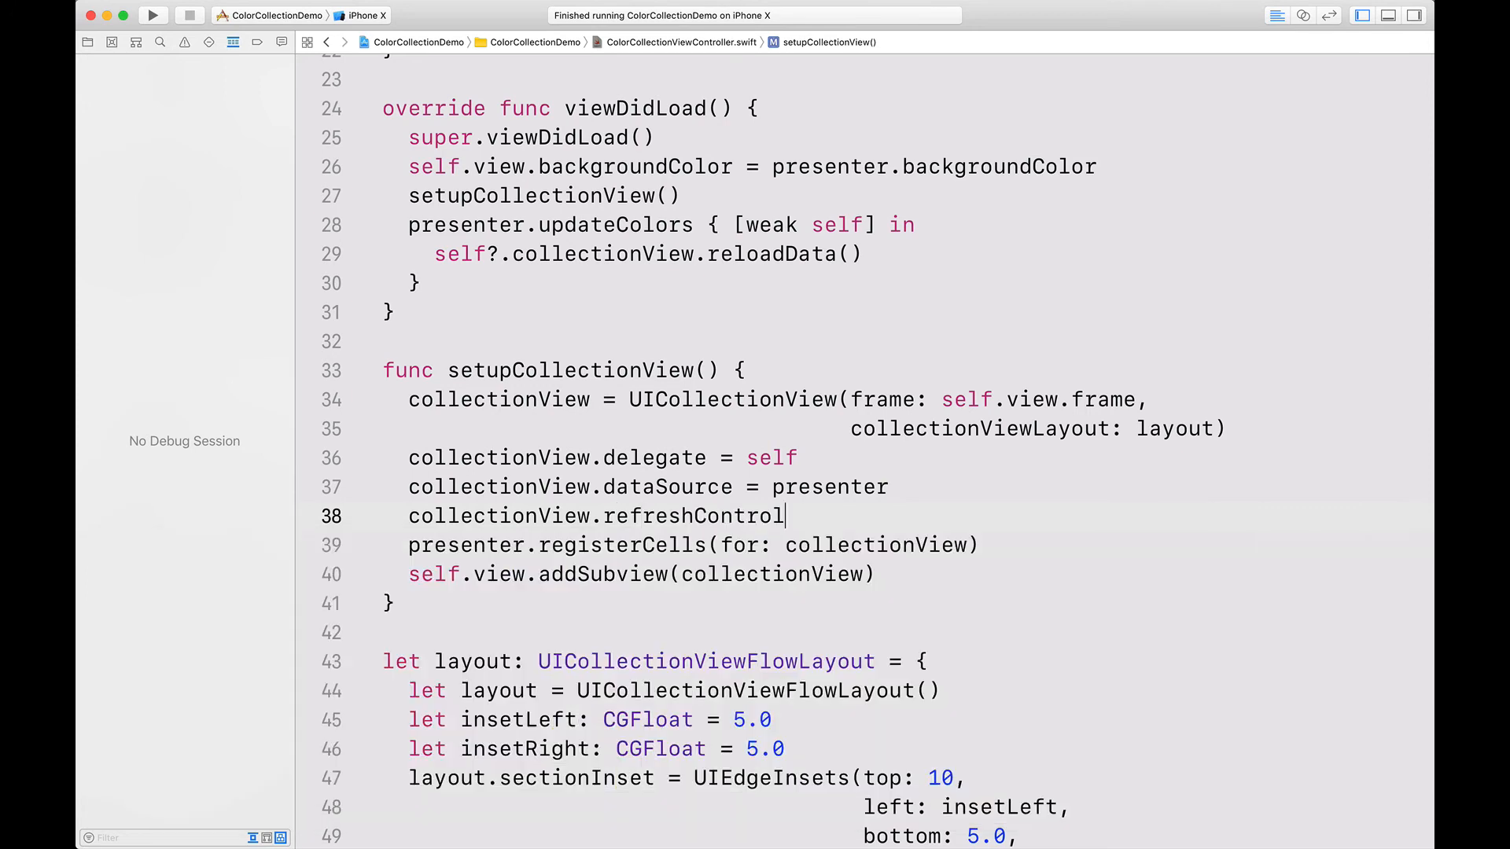
type("= refreshControl")
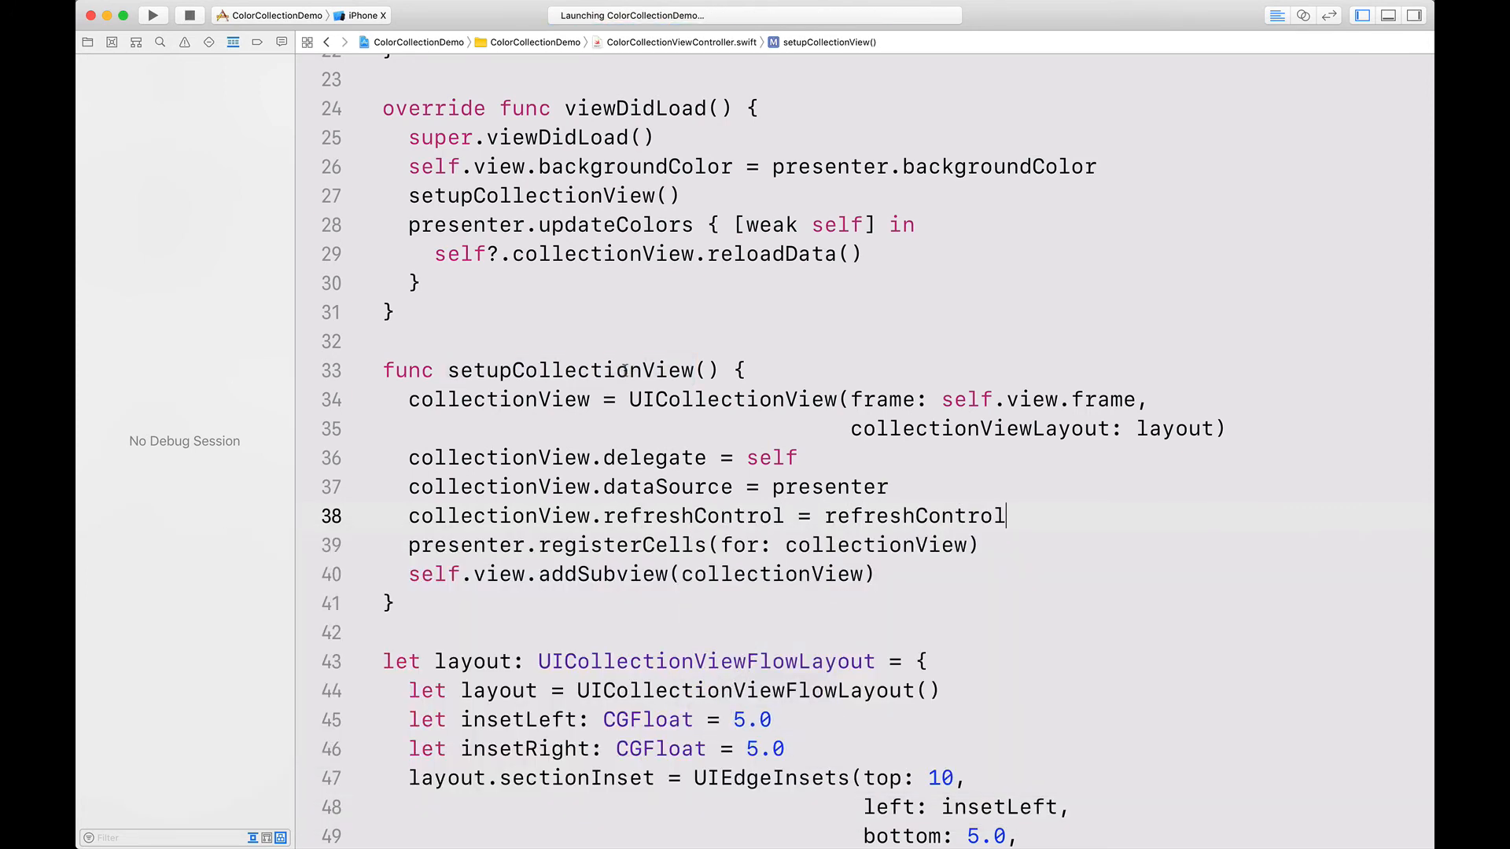
left_click(155, 14)
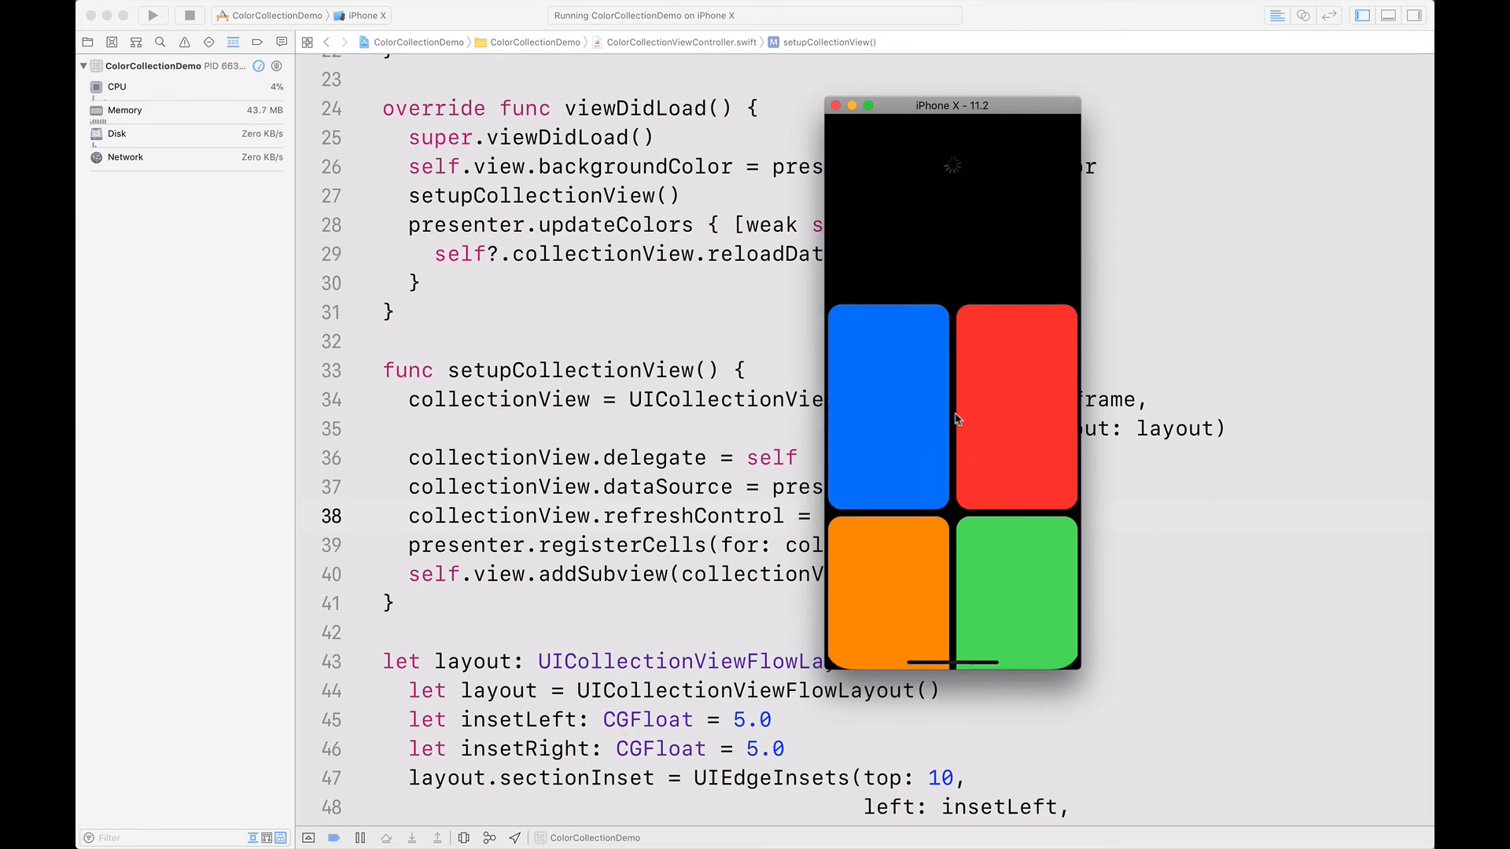
left_click(186, 15)
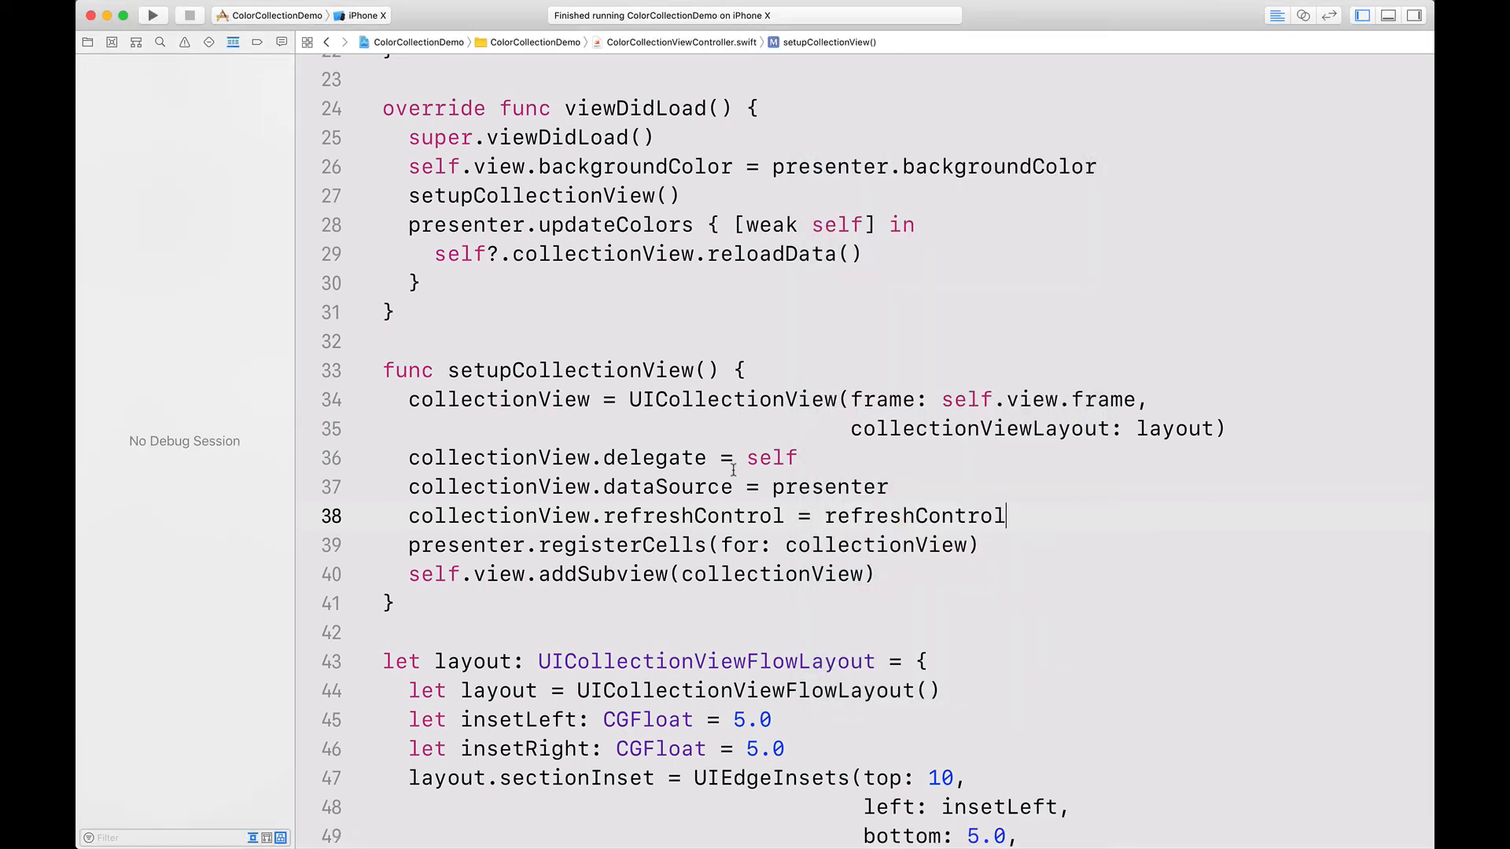
scroll("down", 3)
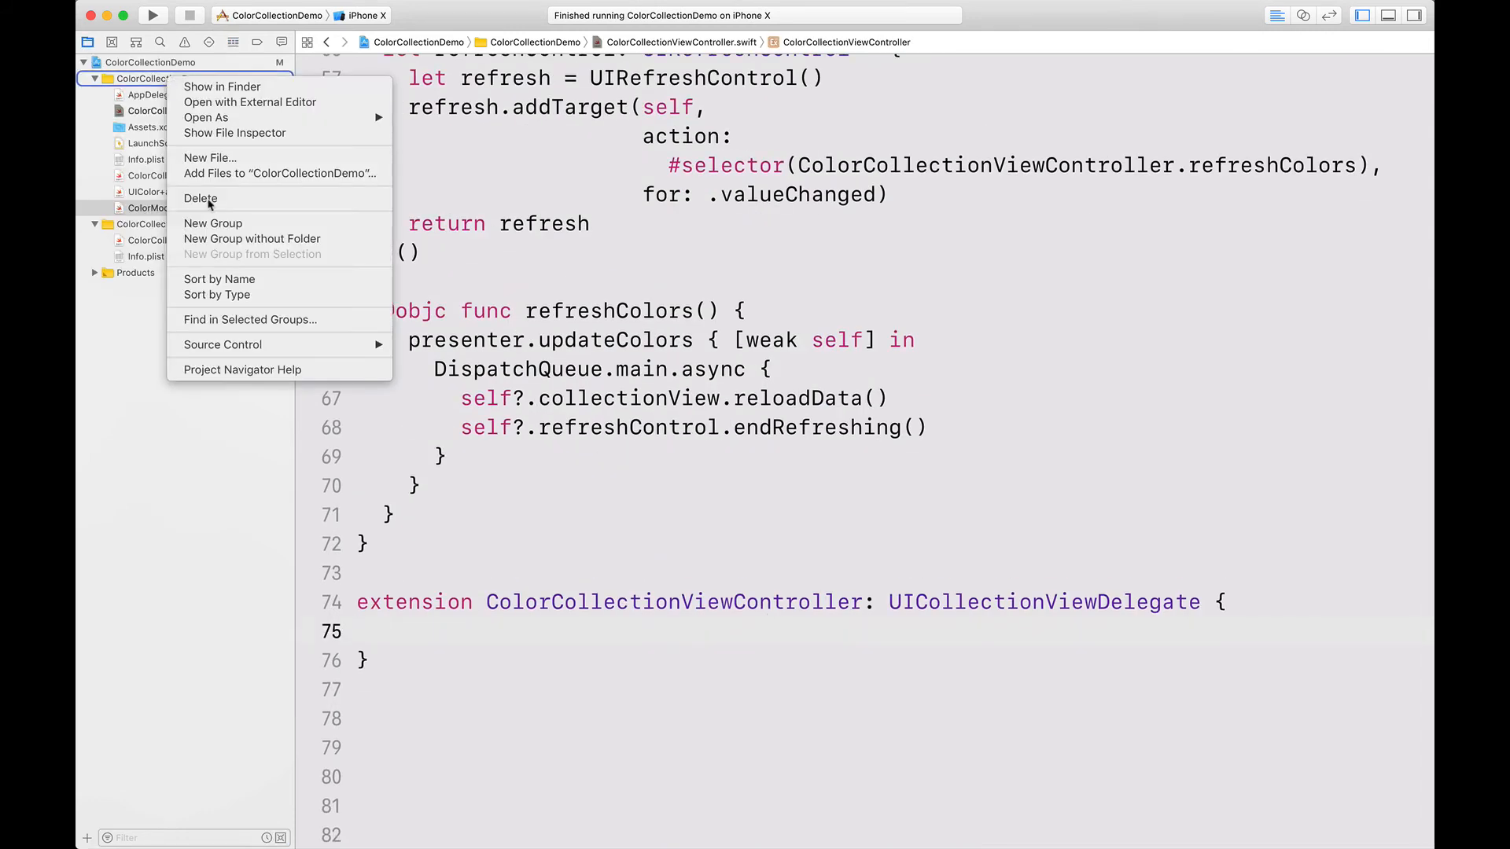
Step: Create a new ColorDetailsViewController.swift file
left_click(210, 157)
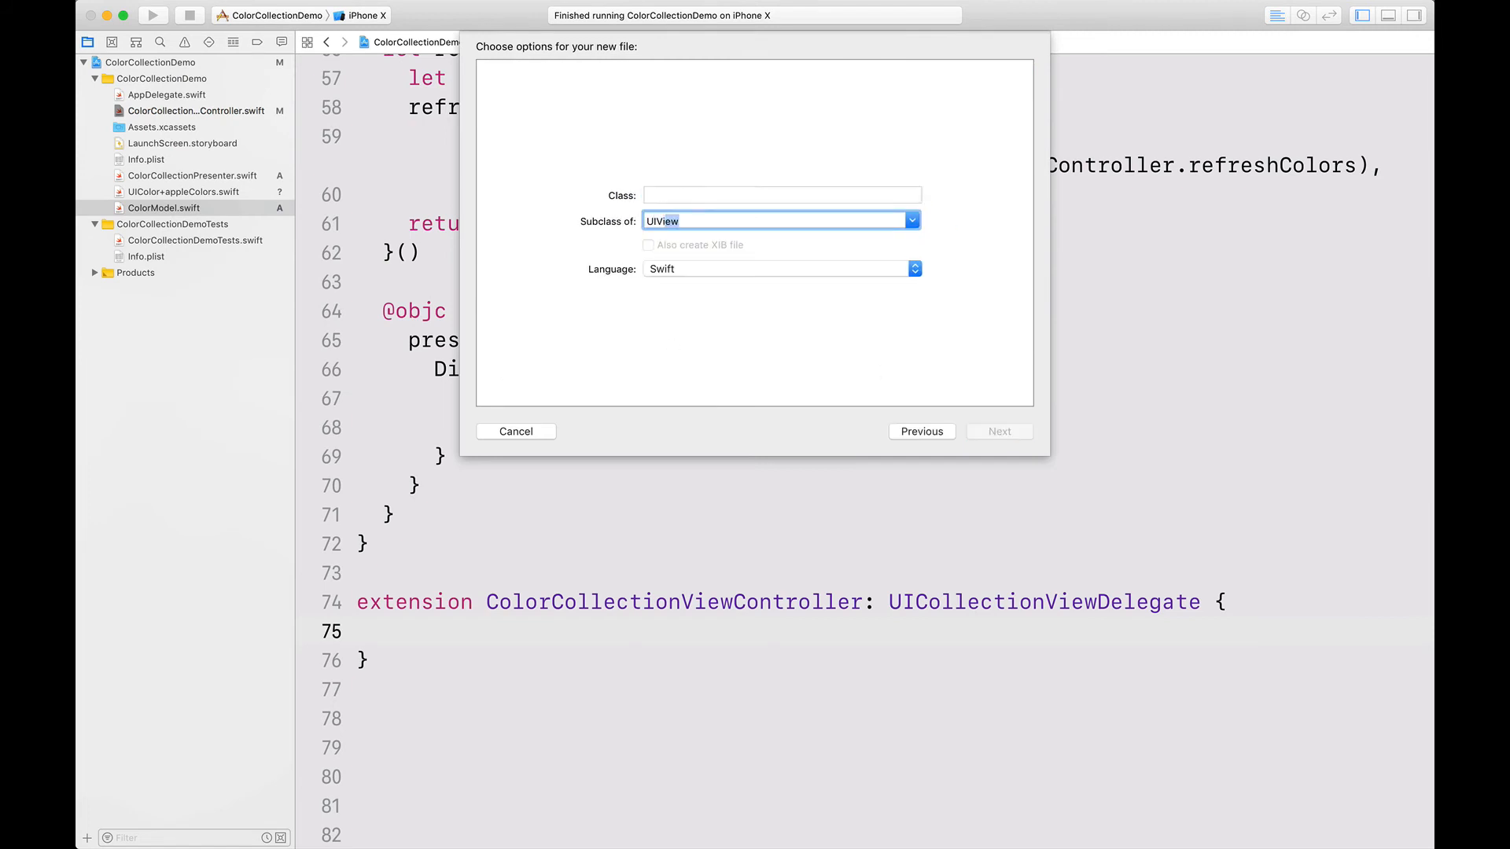
type("ColorDetailsViewController")
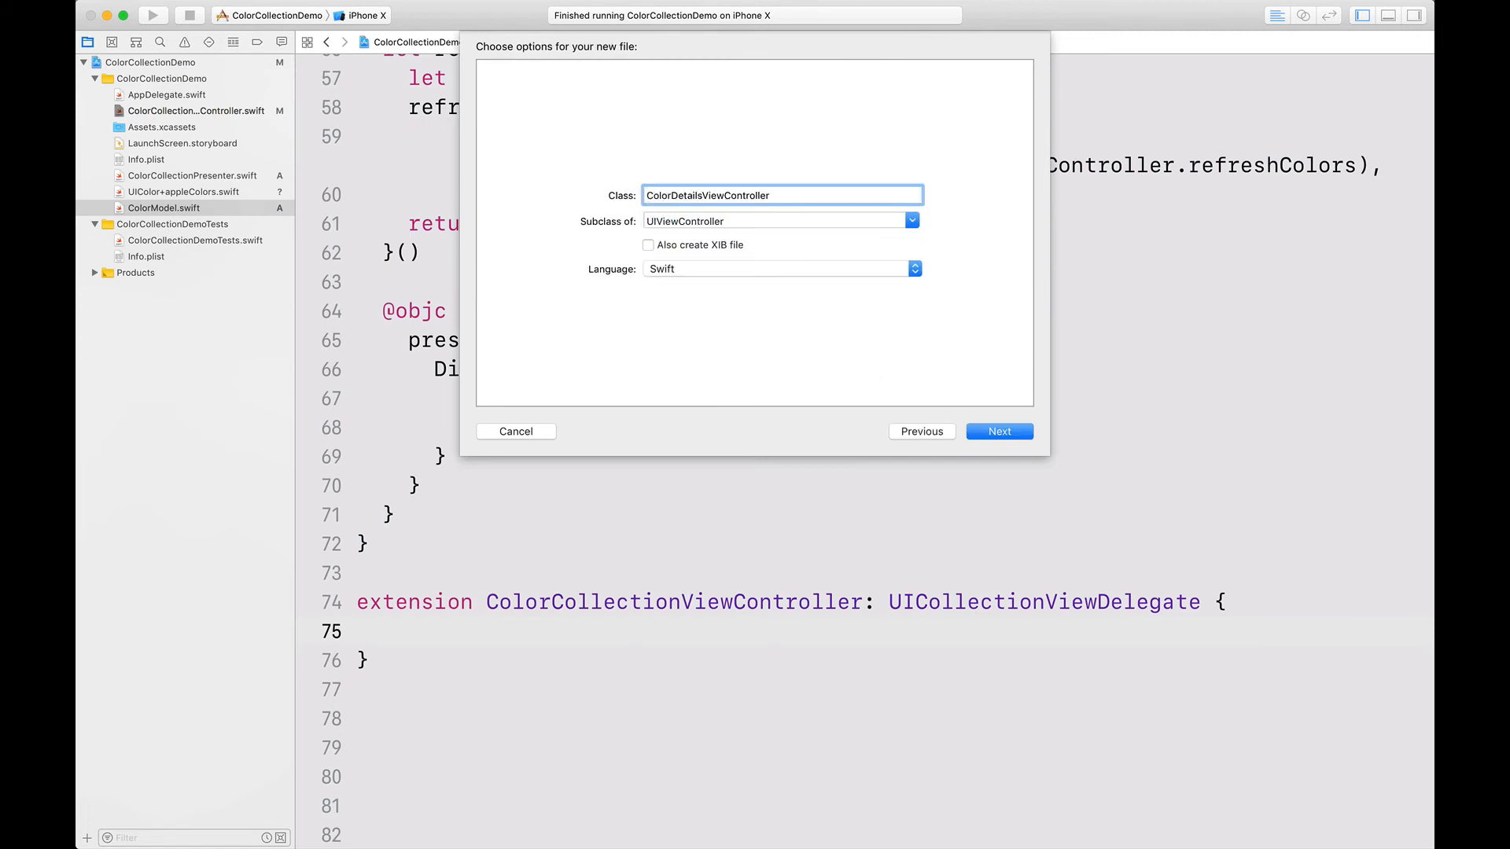
left_click(1000, 431)
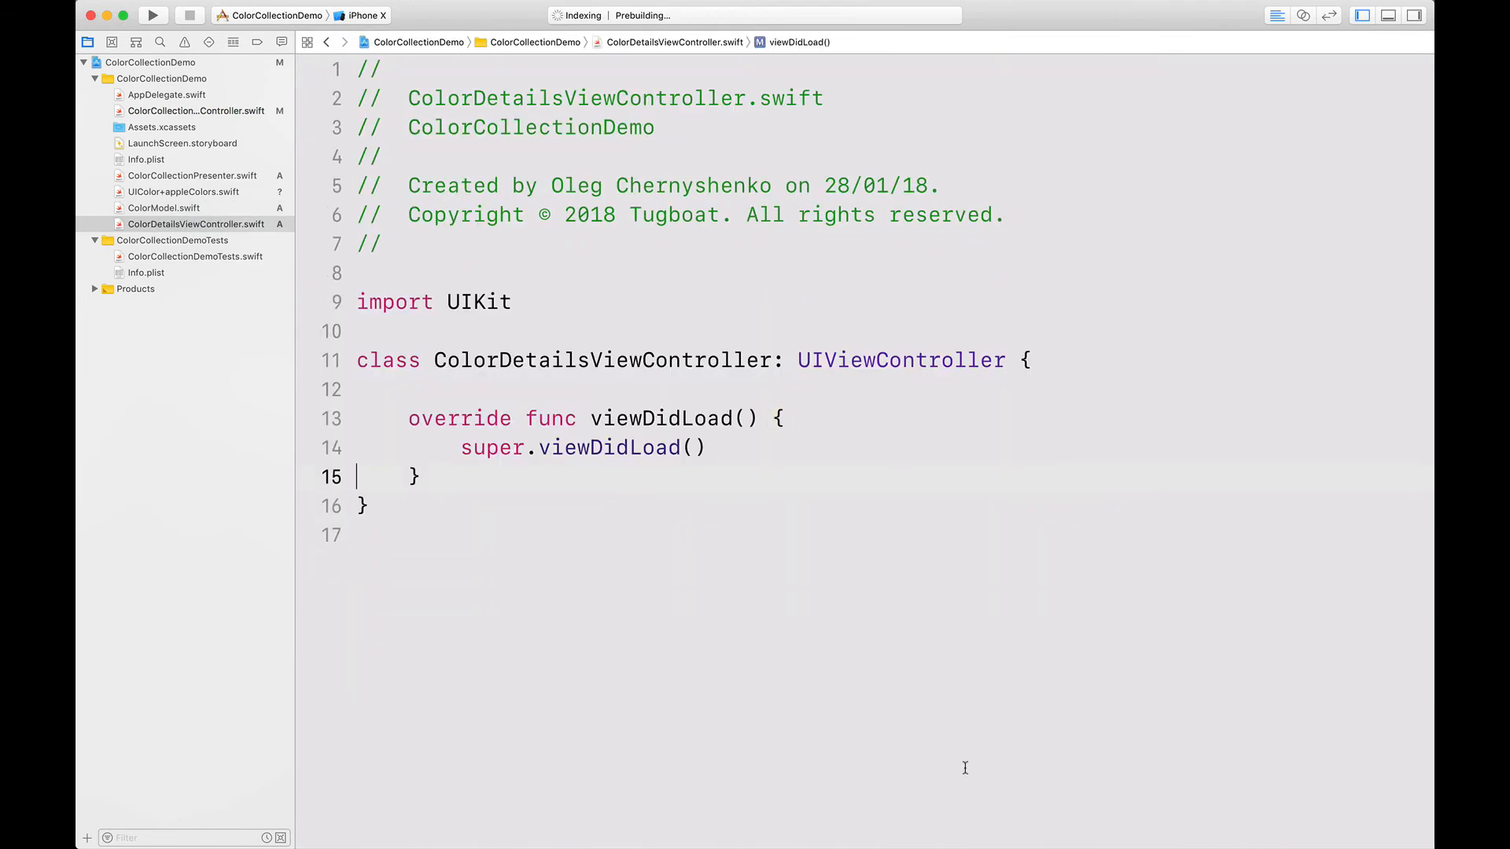
Step: Add init(with presenter: ColorDetailsPresenter) to ColorDetailsViewController
type("init(with presenter:")
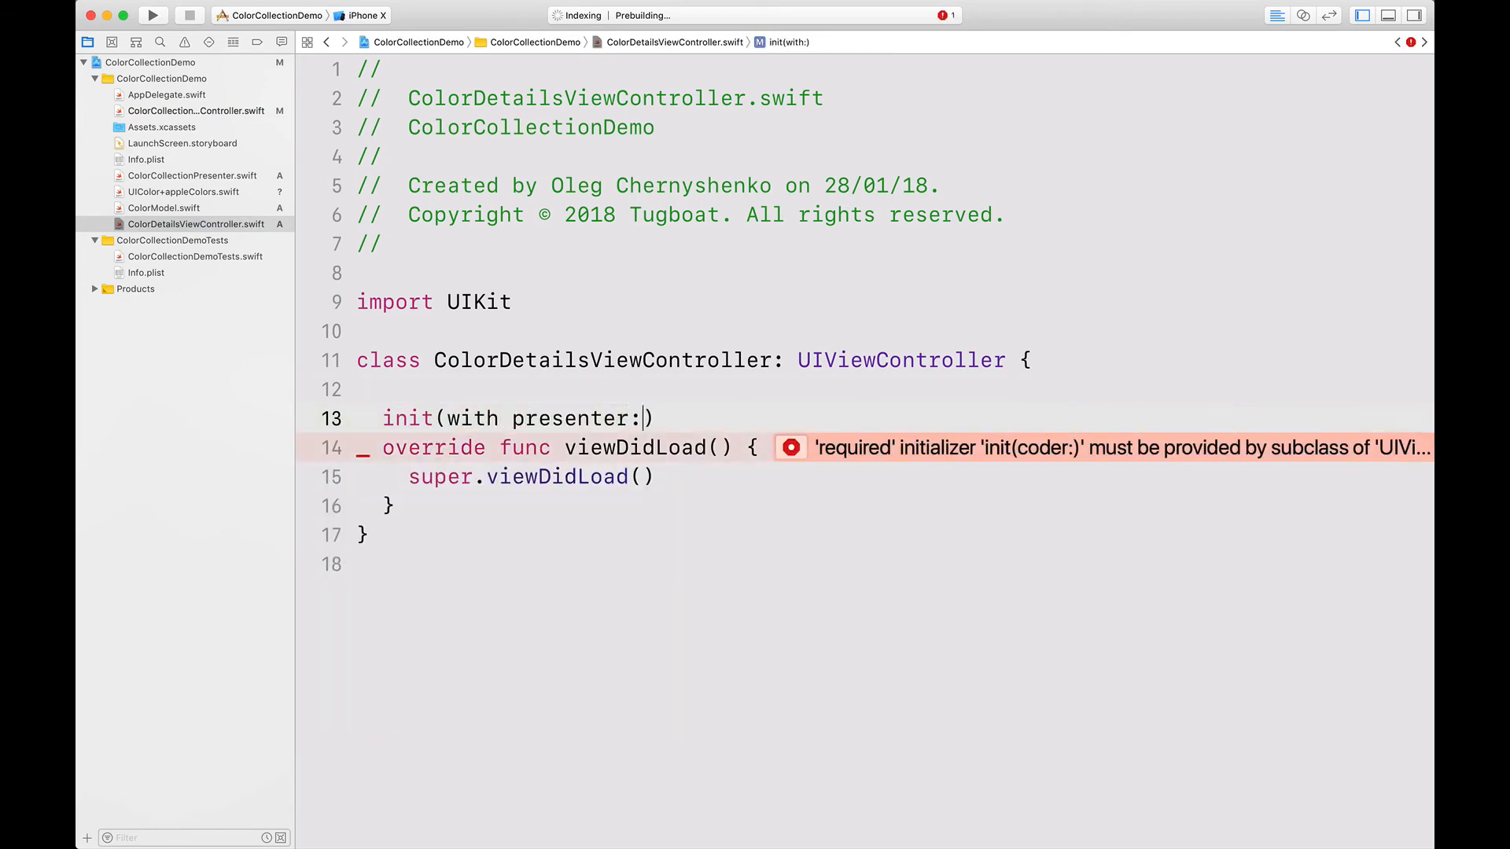
type("ColorDetailsPresenter) {")
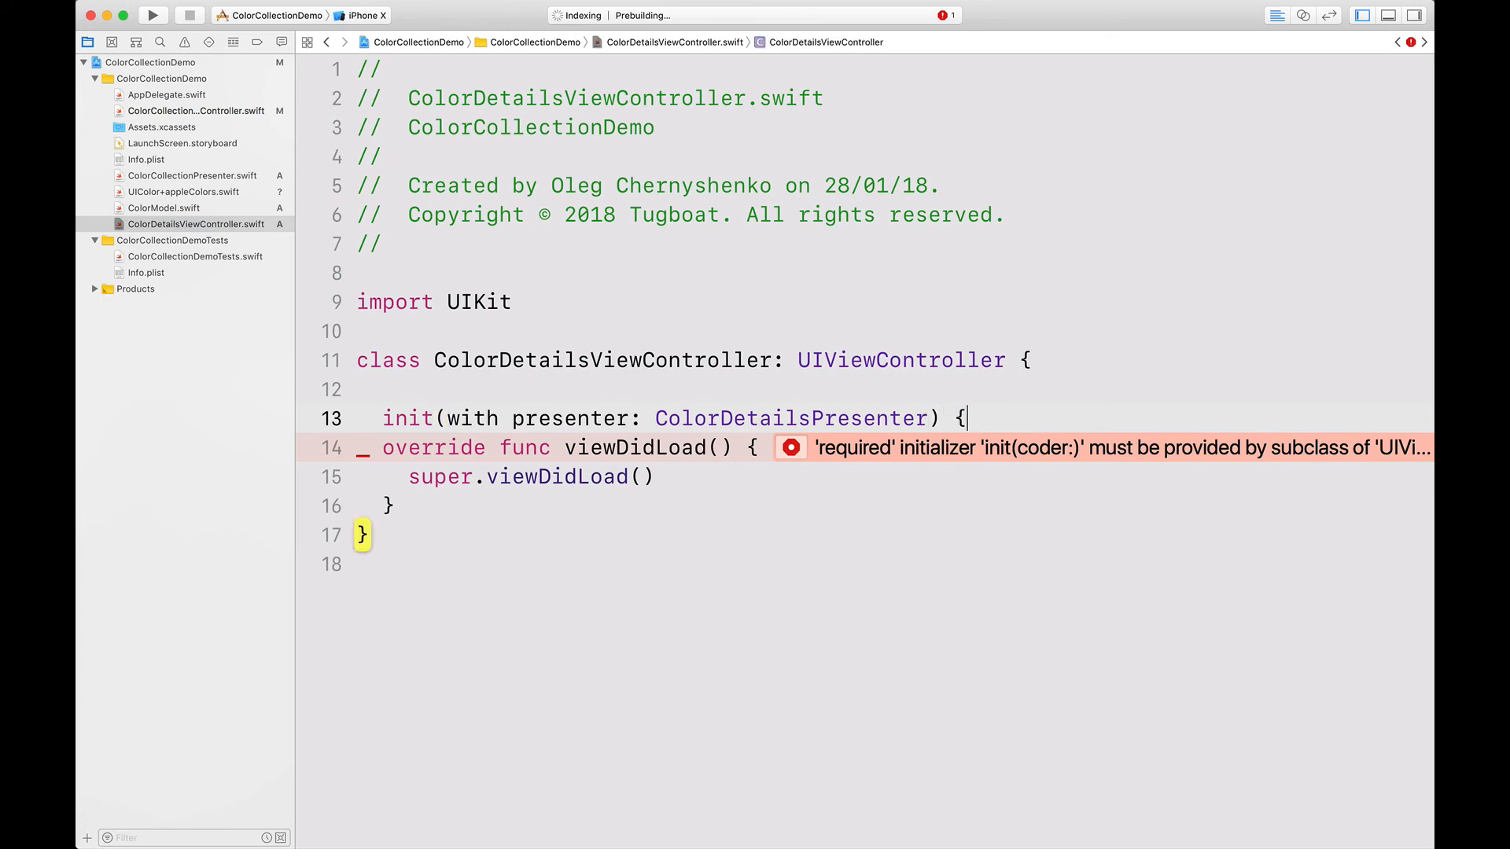
type("class")
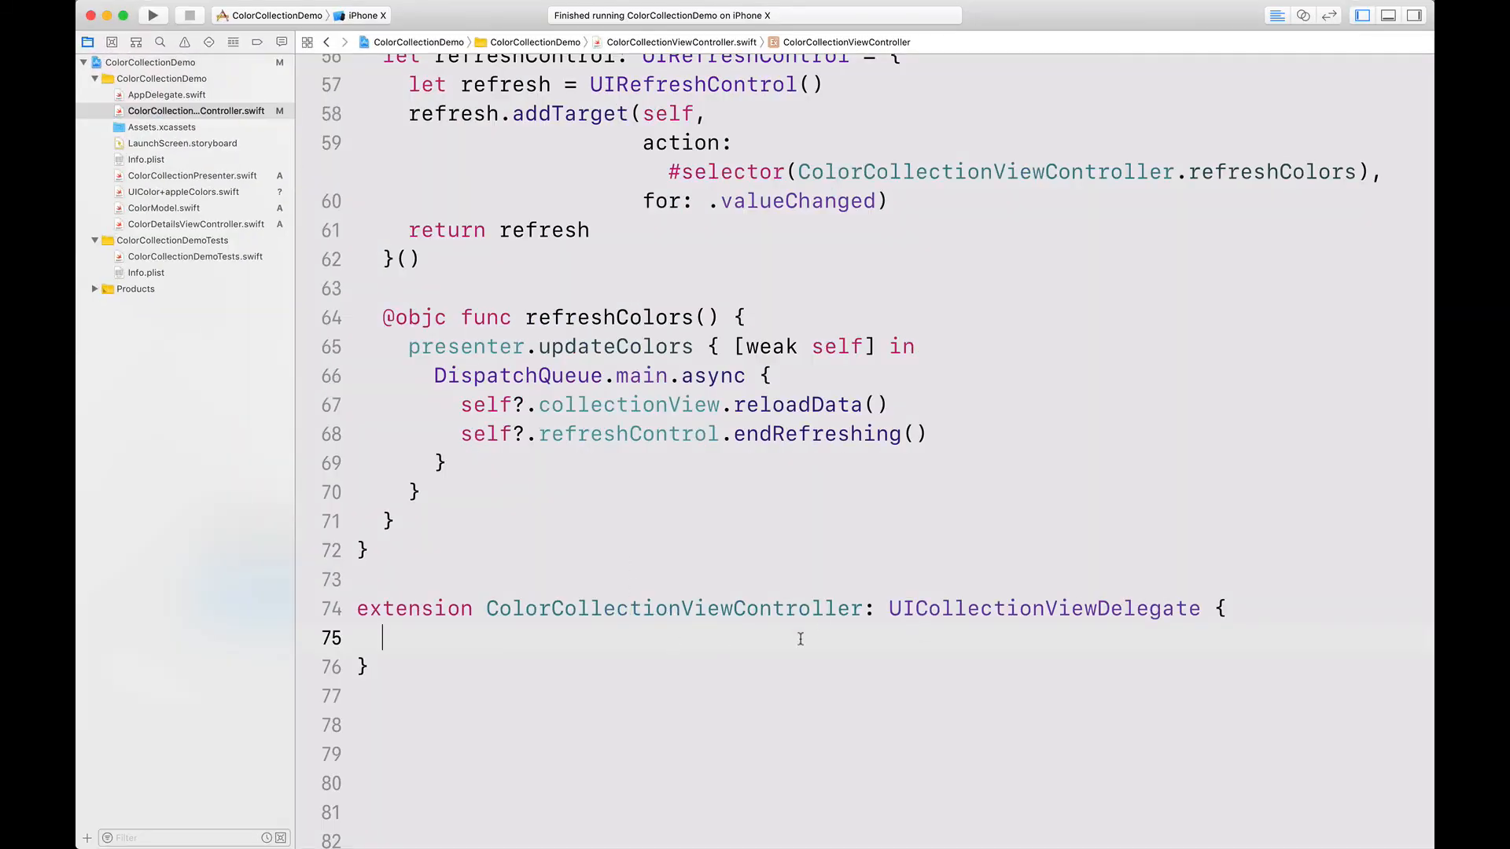
Step: Add didSelectItemAt to the delegate extension and begin let color = presenter.color(
type("didselectItemAt indexPath: IndexPath) {")
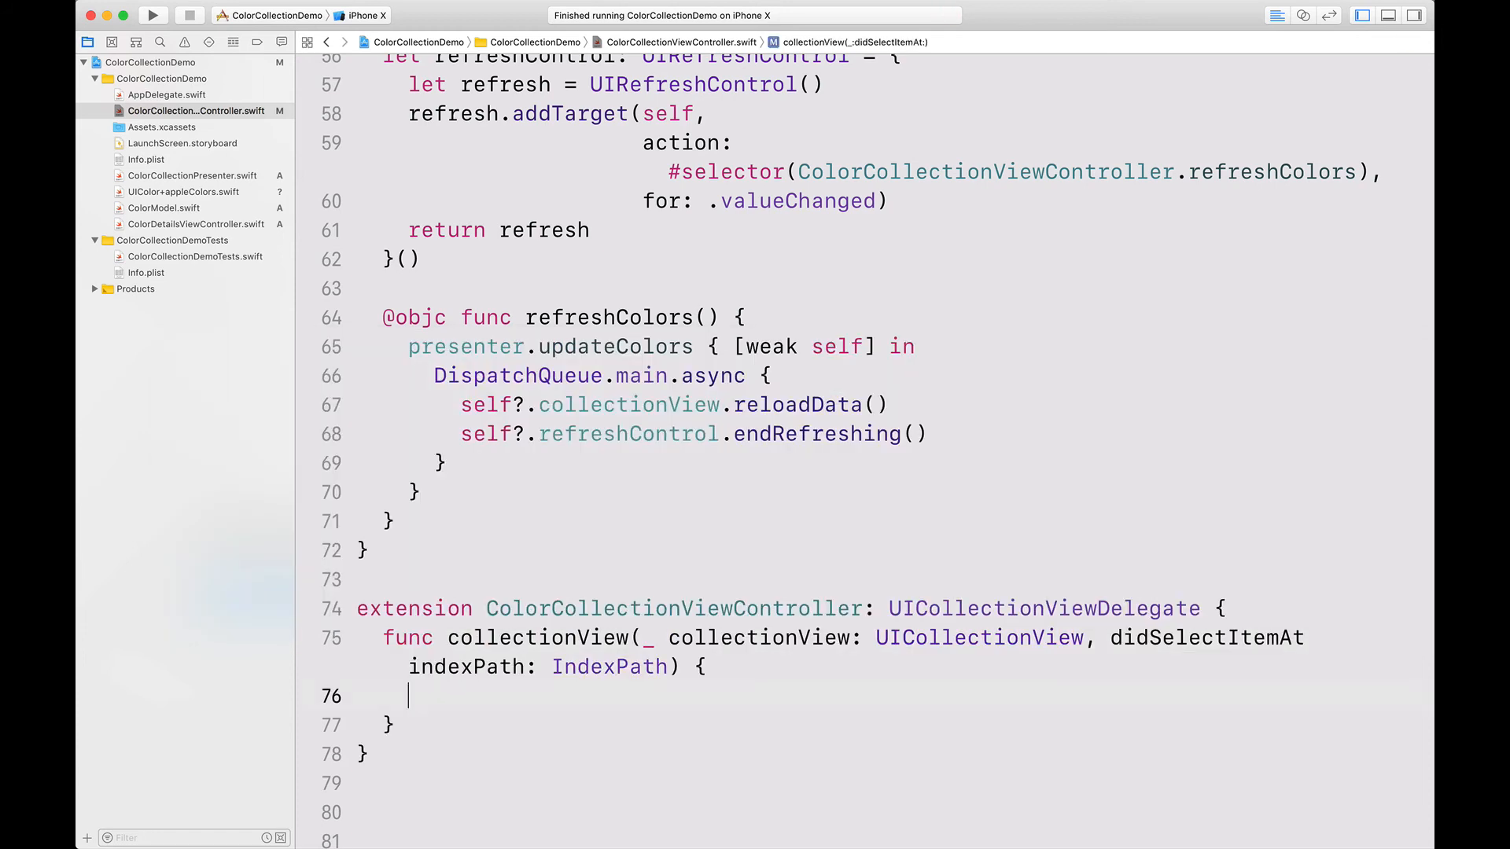
type("let color =")
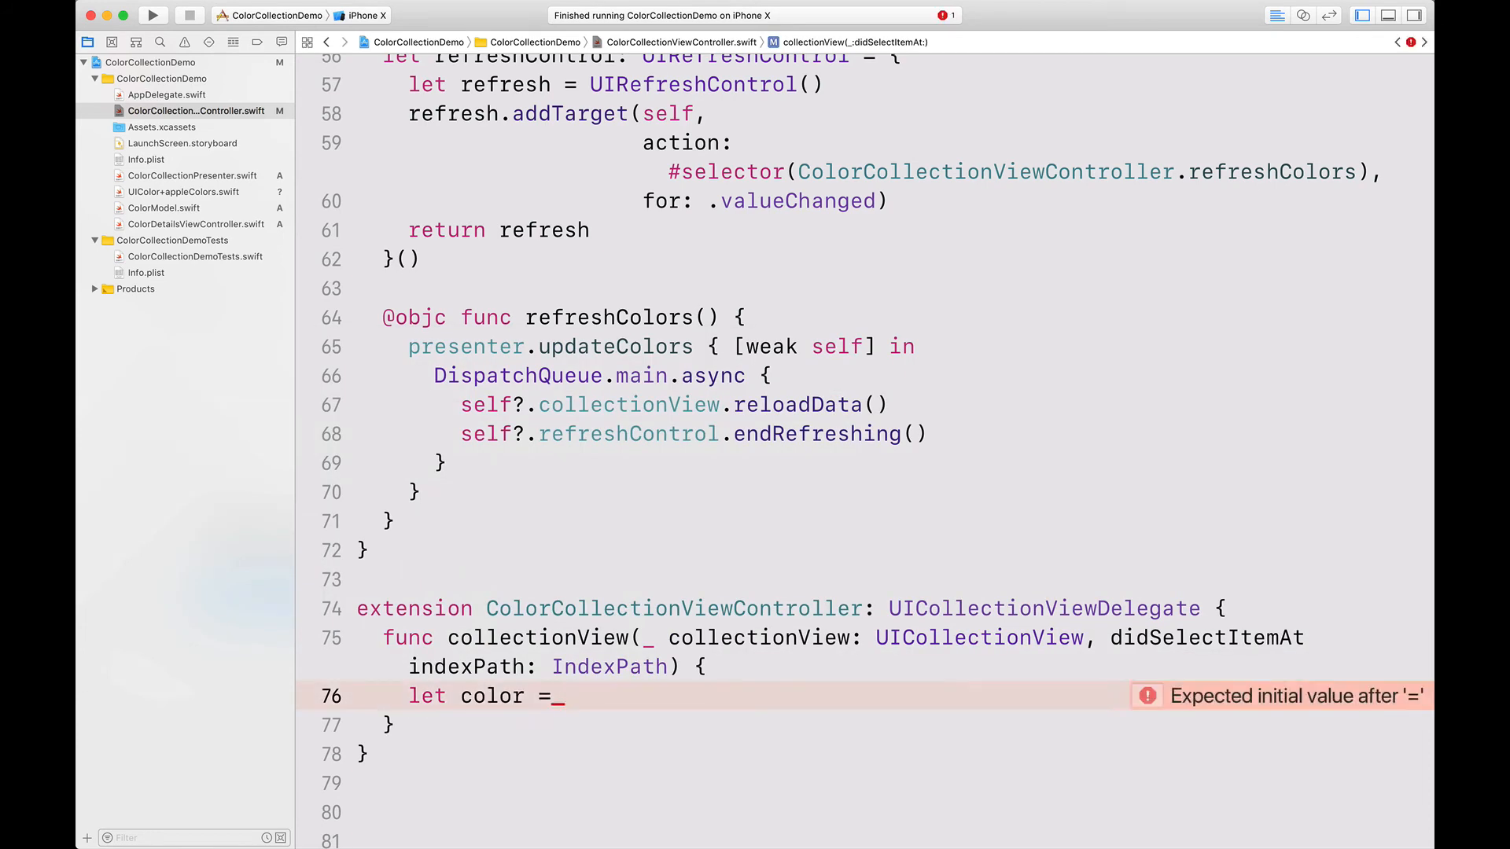
type("presenter.color(")
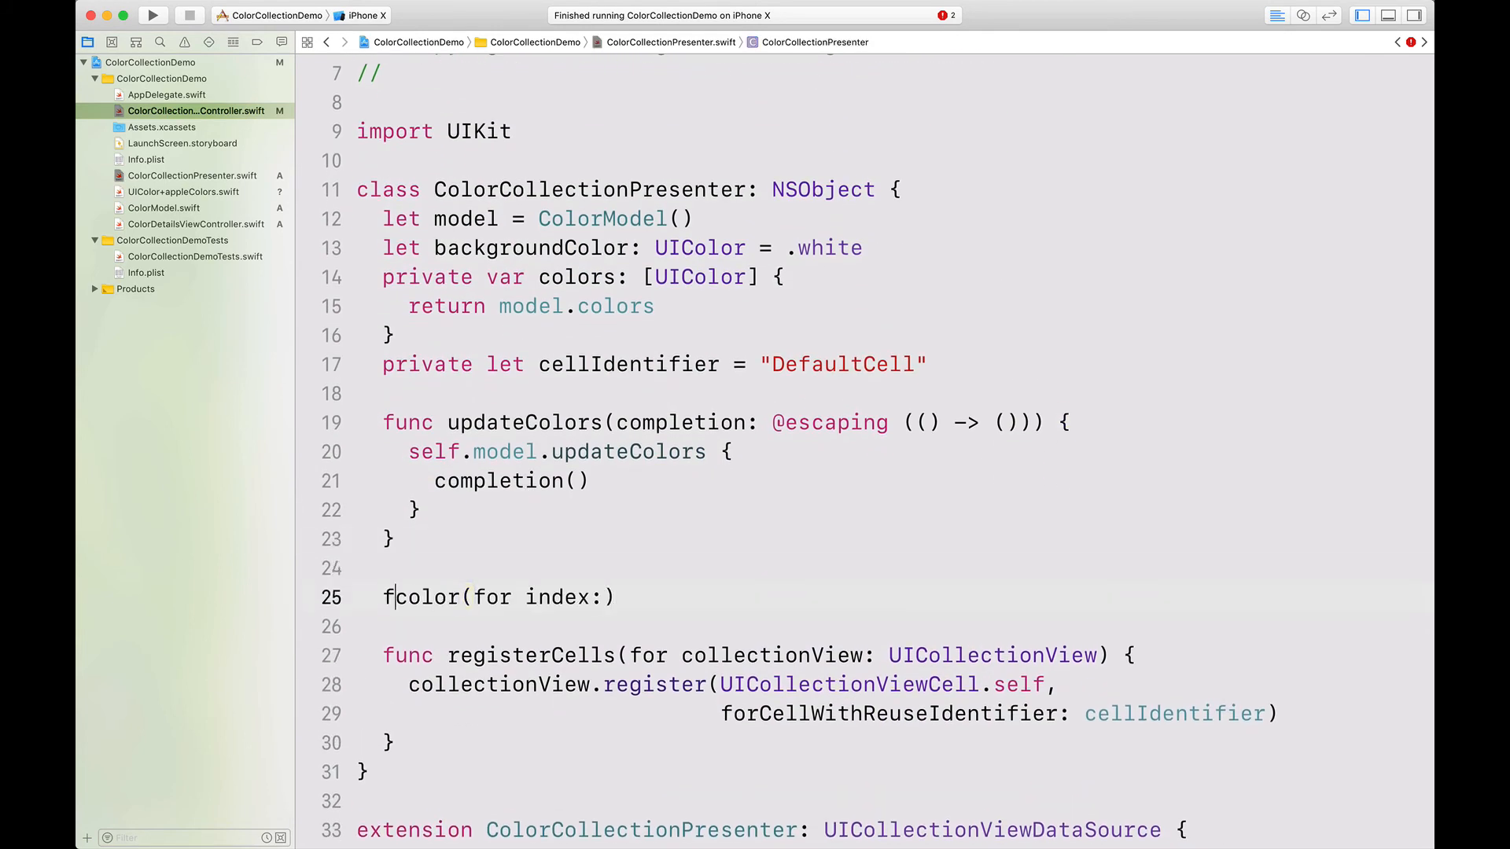
Step: Write func color(for index: Int) -> UIColor? returning model.colors[index], guarded by index < model.colors.count
type("unc color(for index:Int")
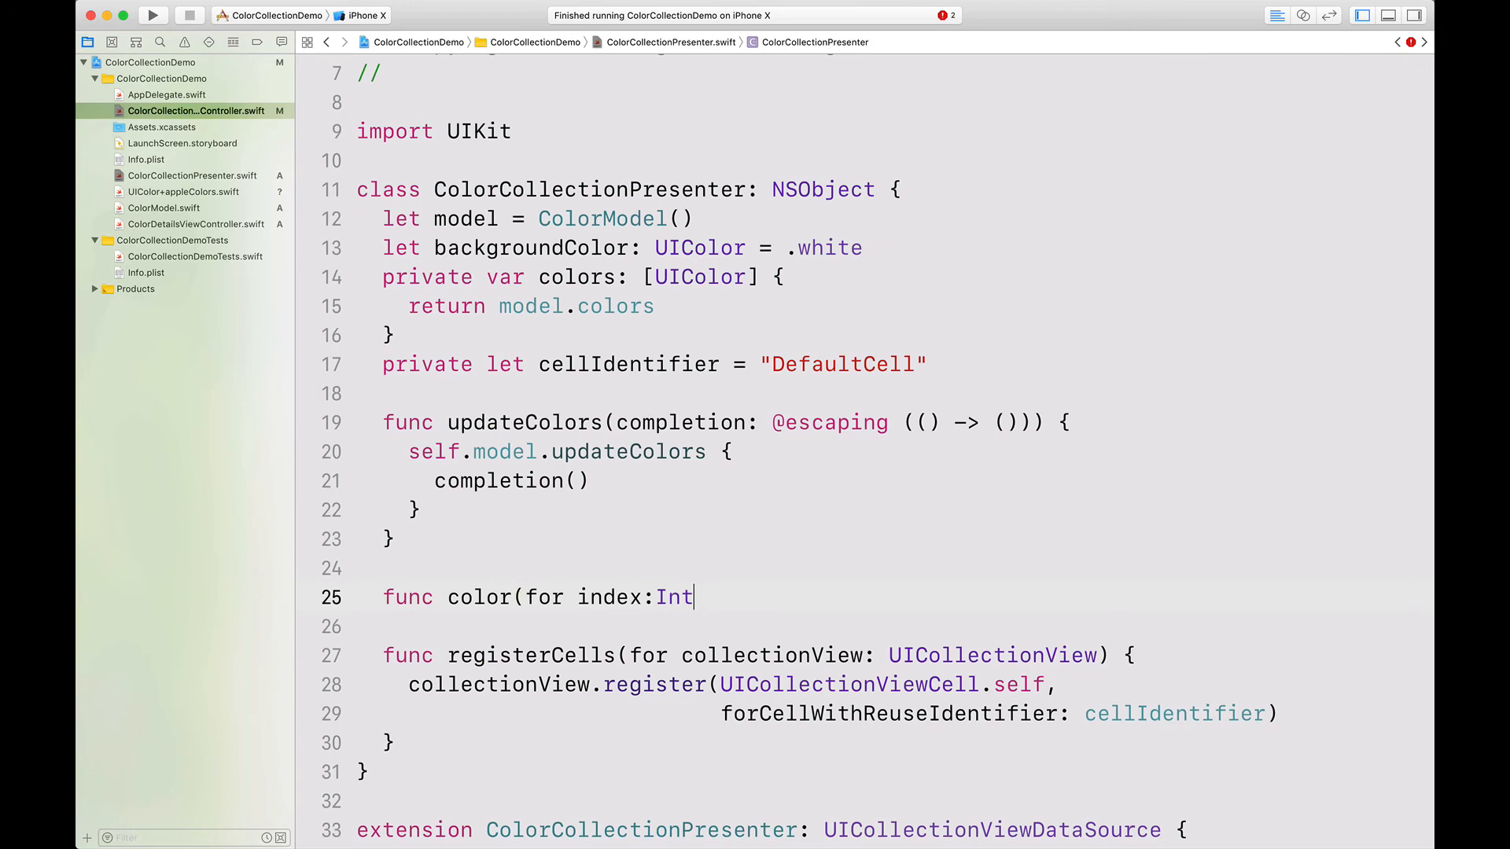
type(") -> UIColor {")
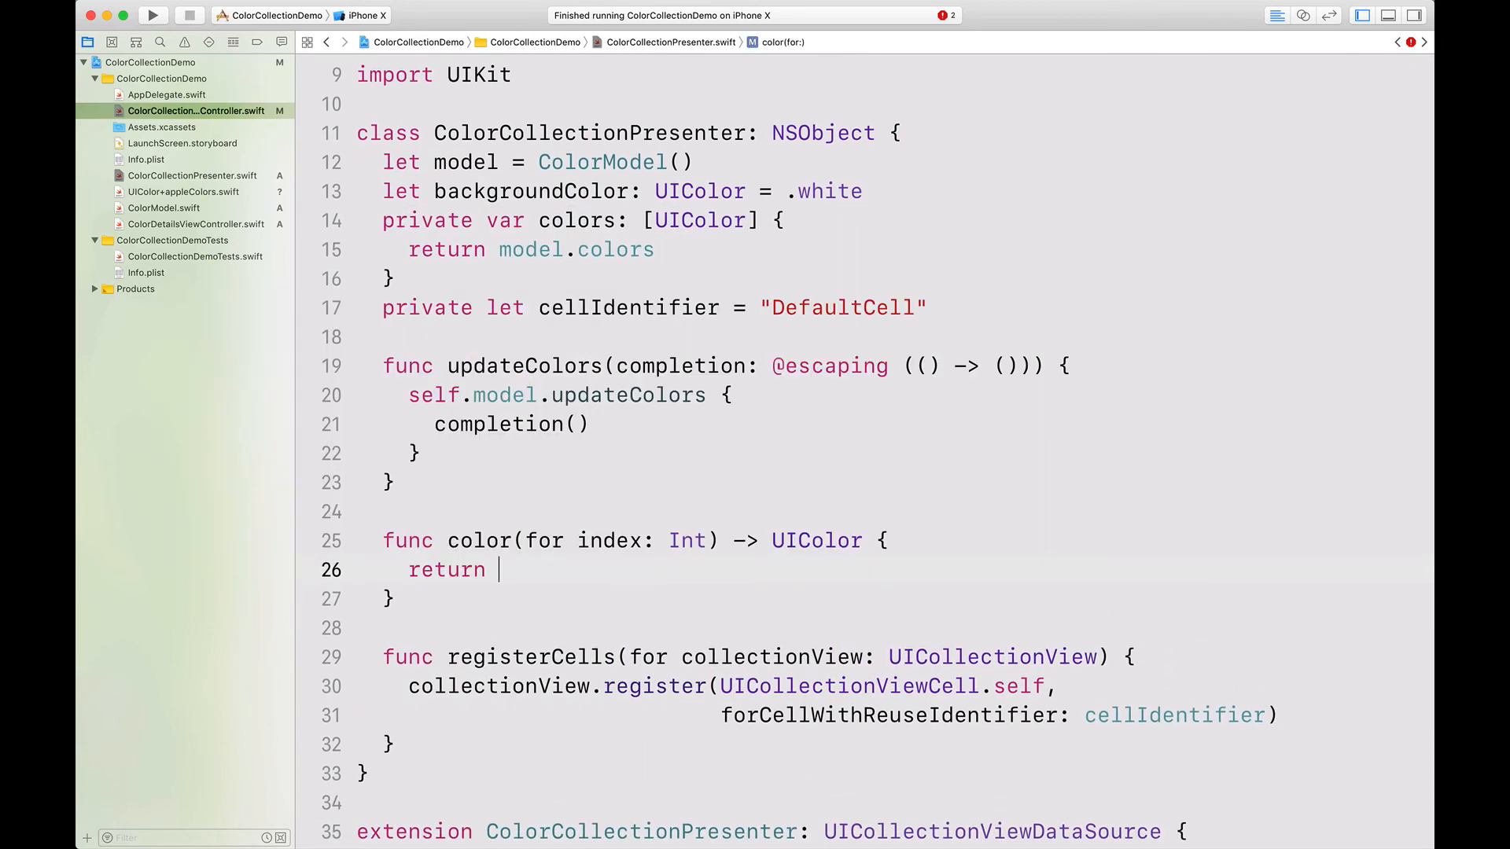
type("model.colors[")
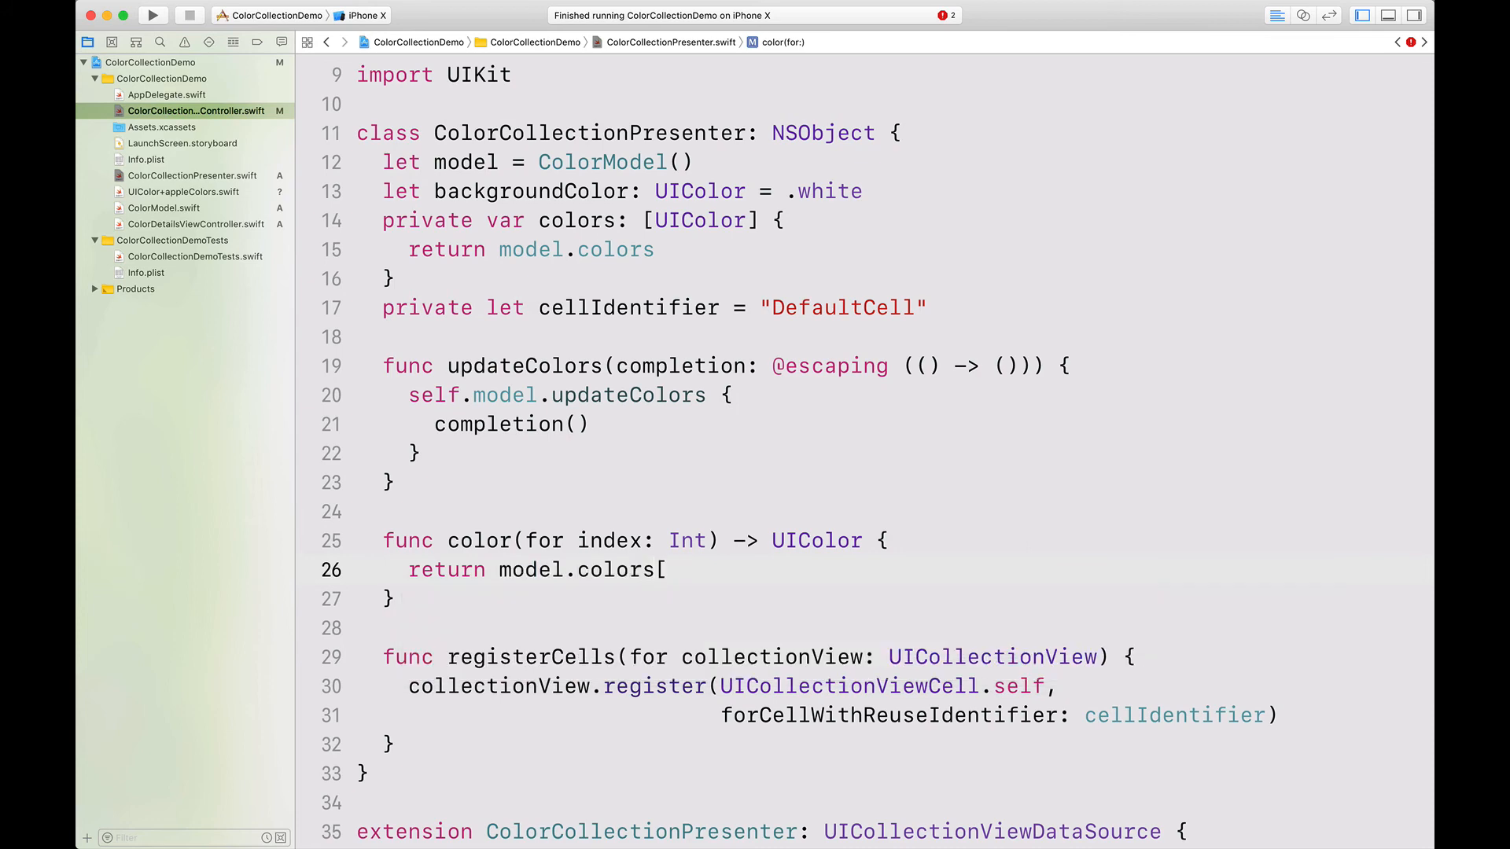
type("index]")
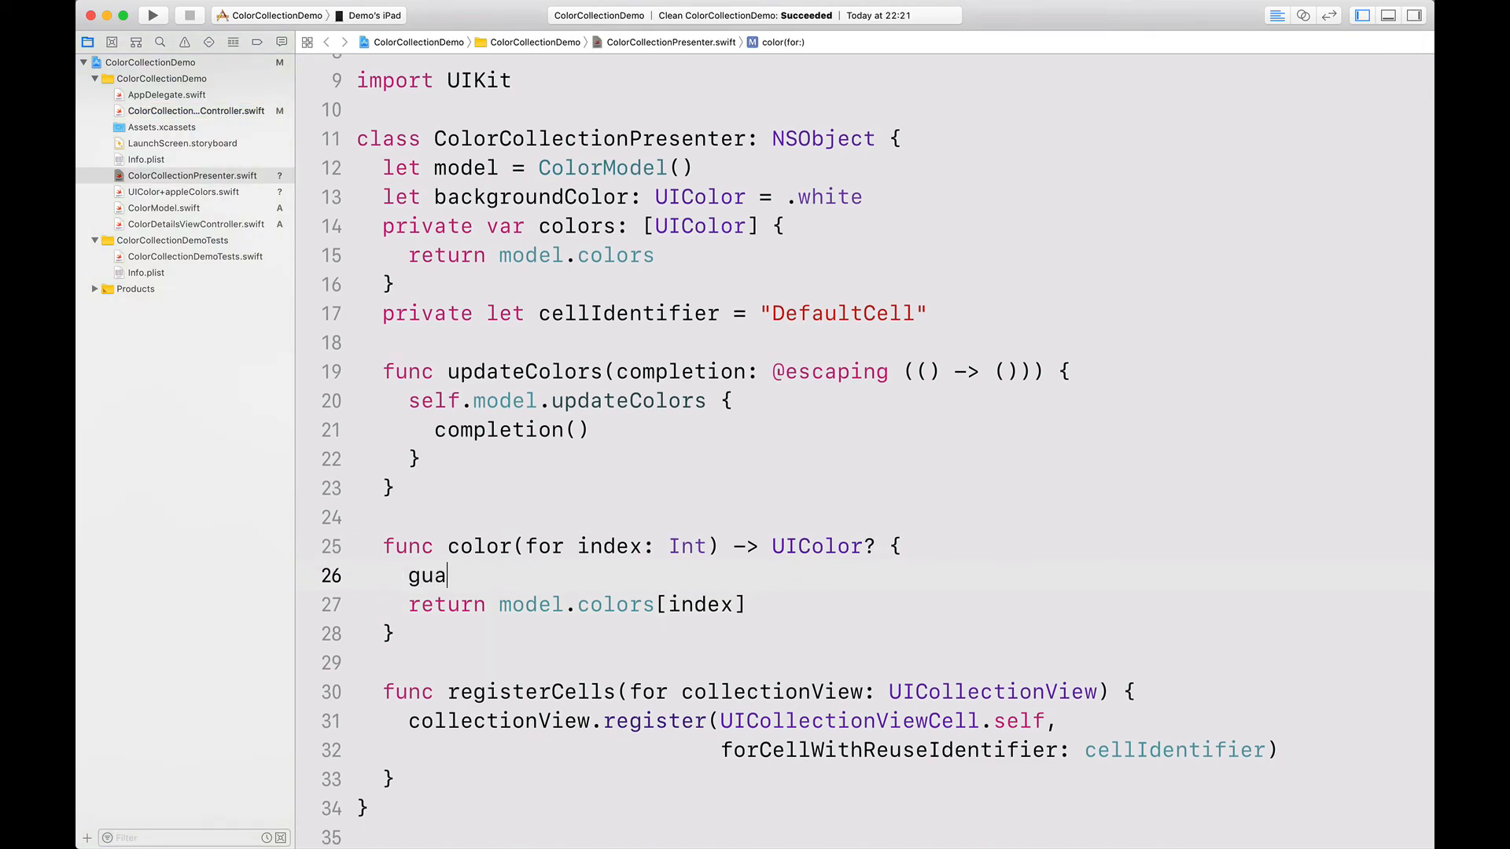
type("rd index <")
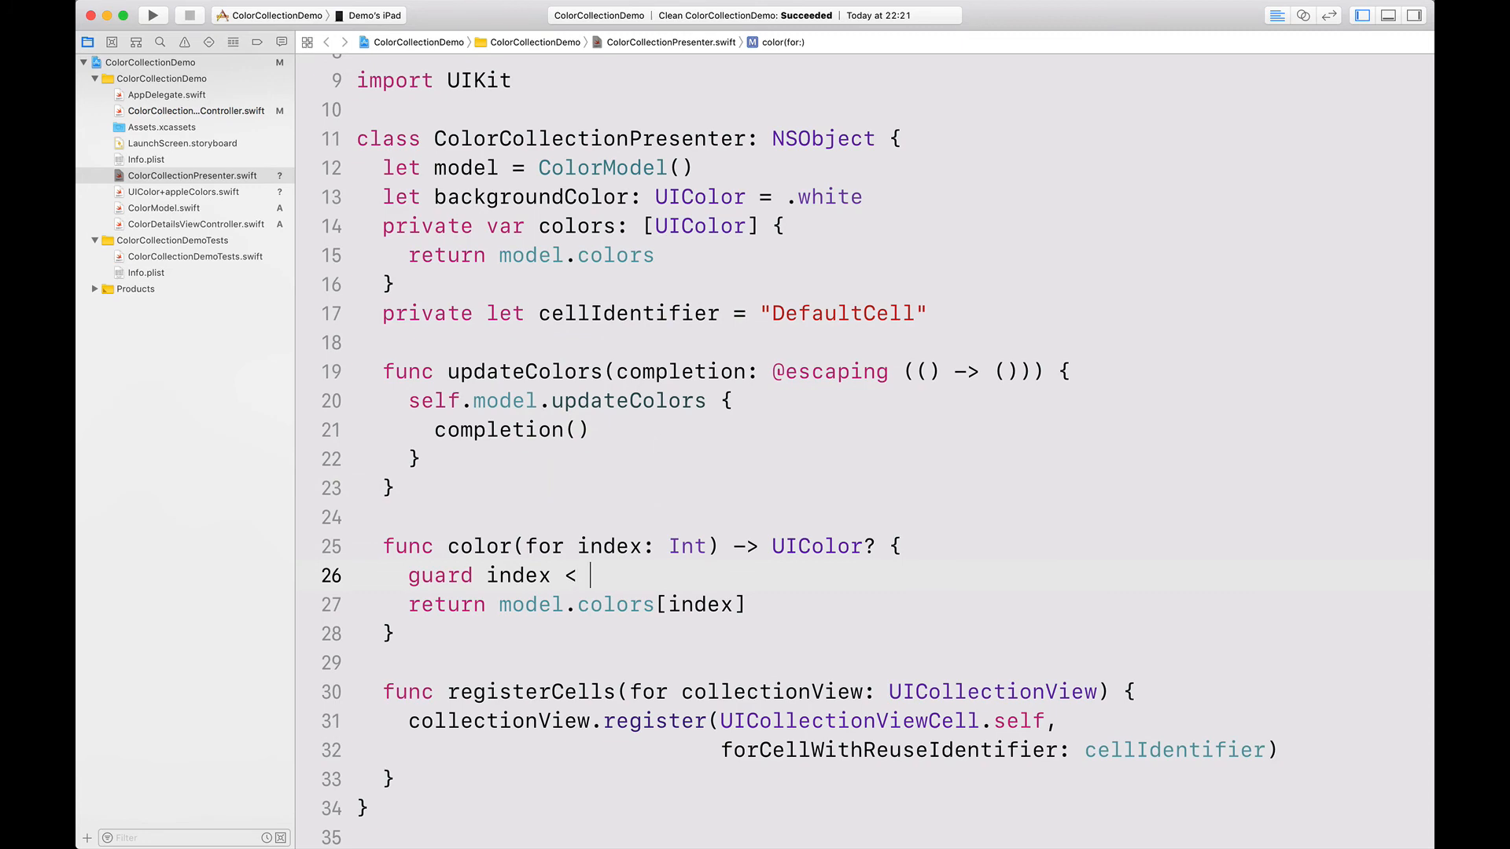
type("model.colors")
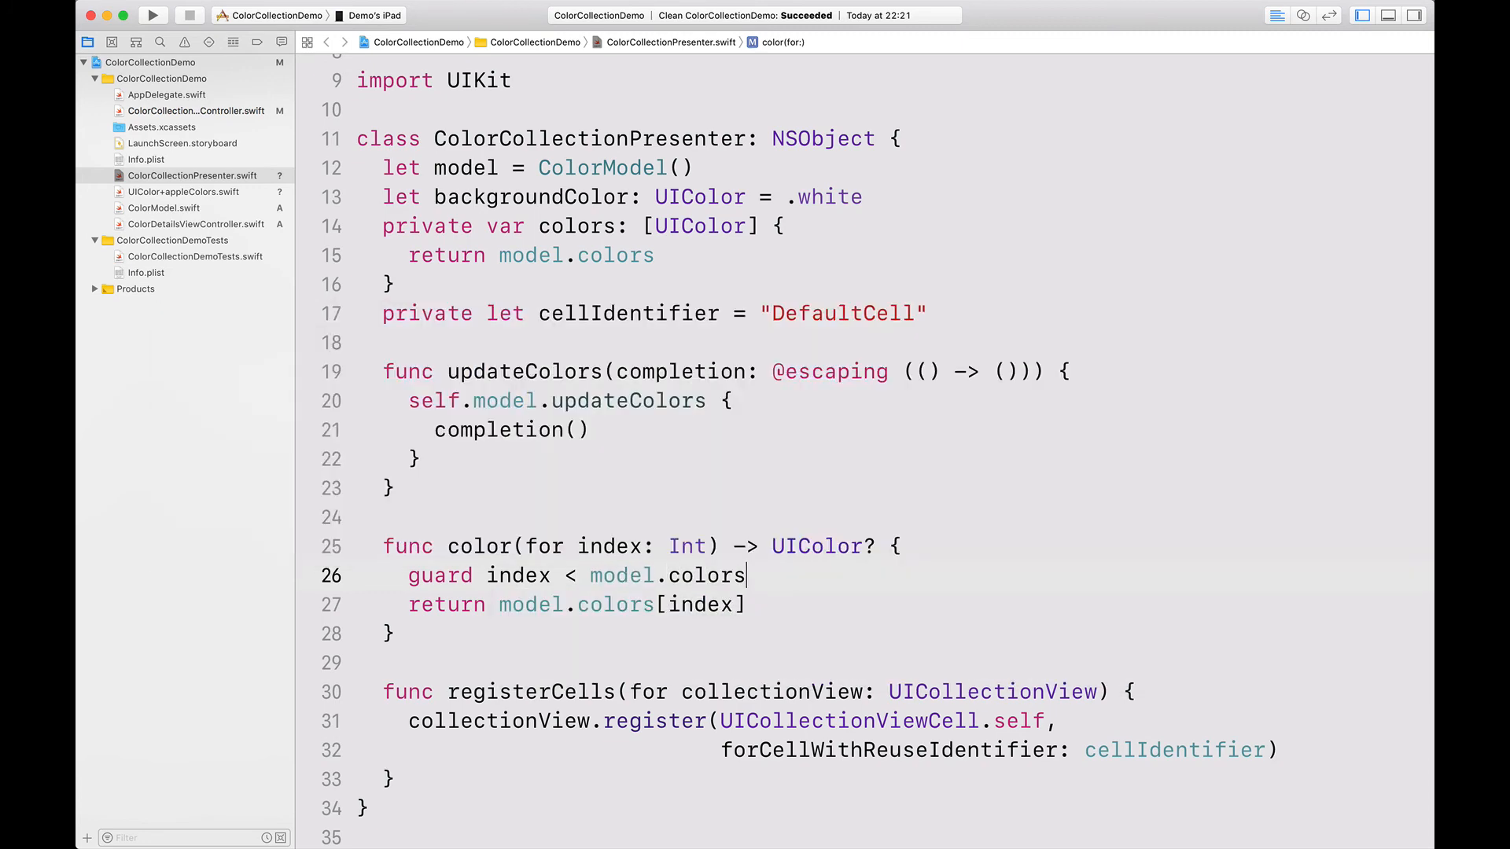
type(".count else { retu")
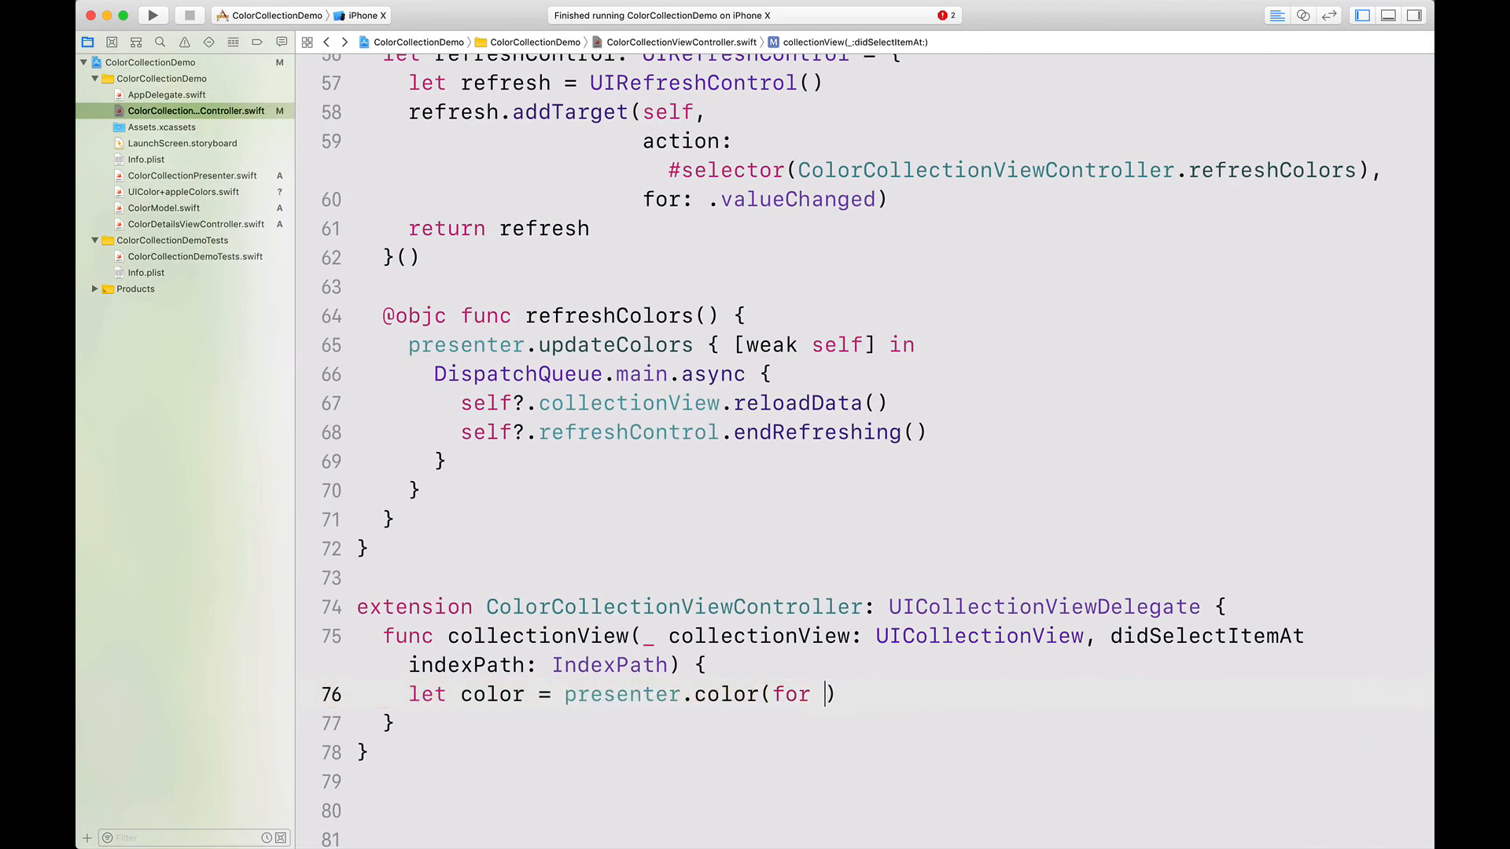
Step: In didSelectItemAt, guard the color for indexPath.row, then build and present a ColorDetailsViewController with its presenter
type(":")
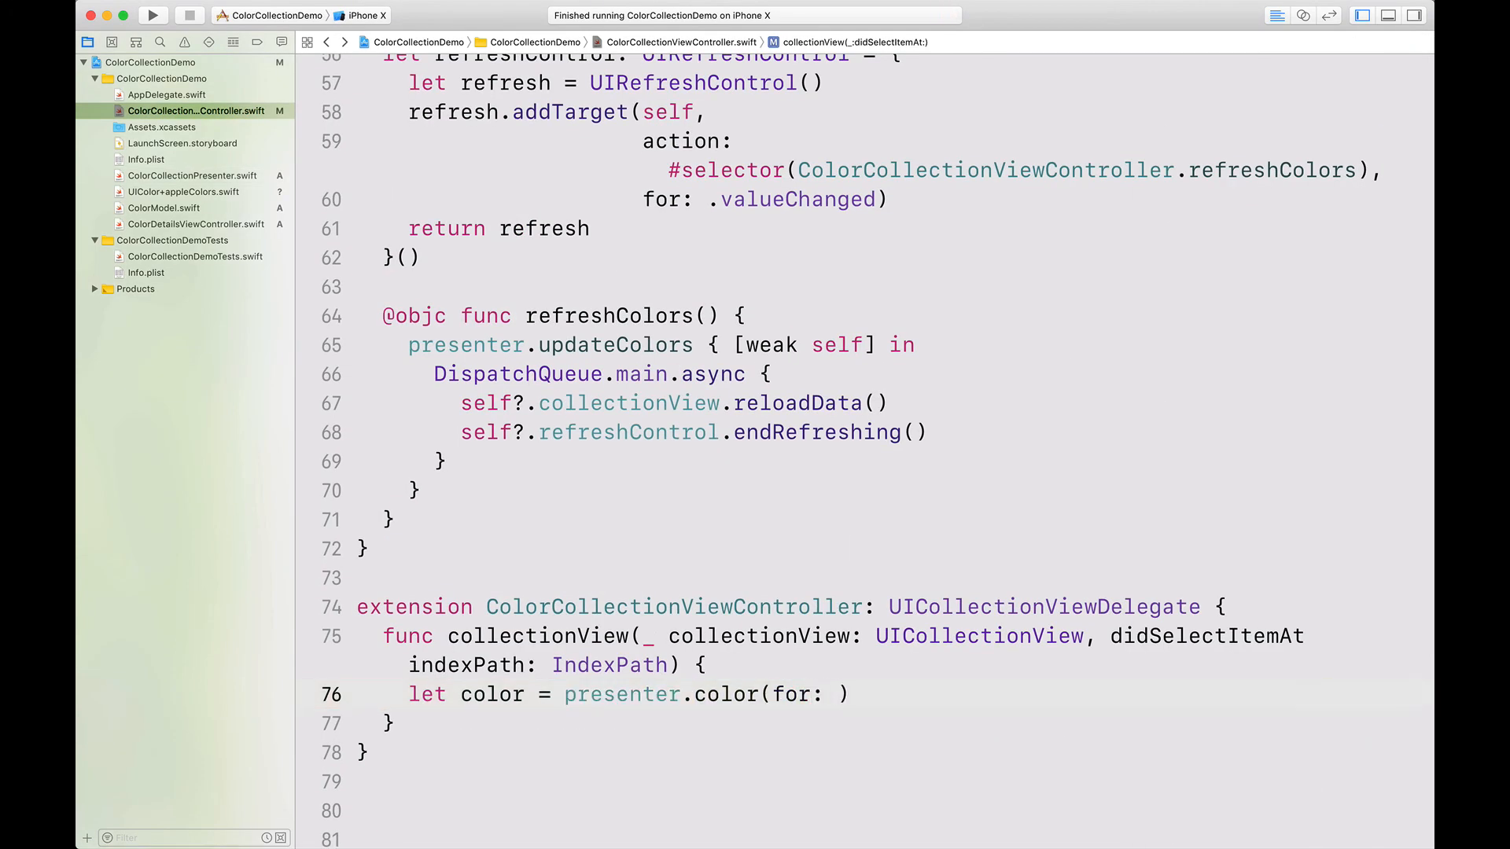
type("indexPath.row")
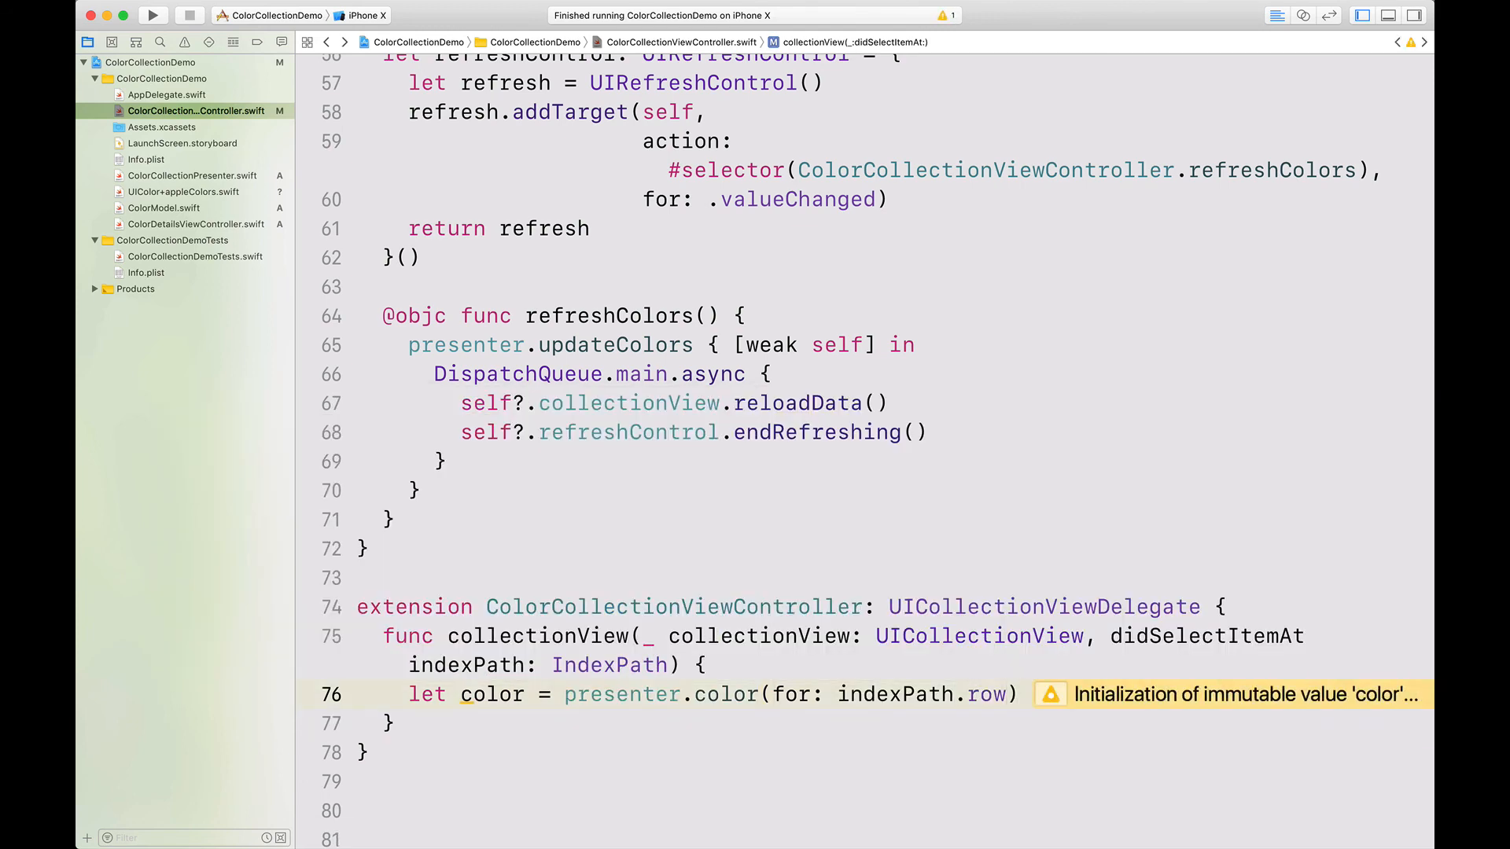
type("guard")
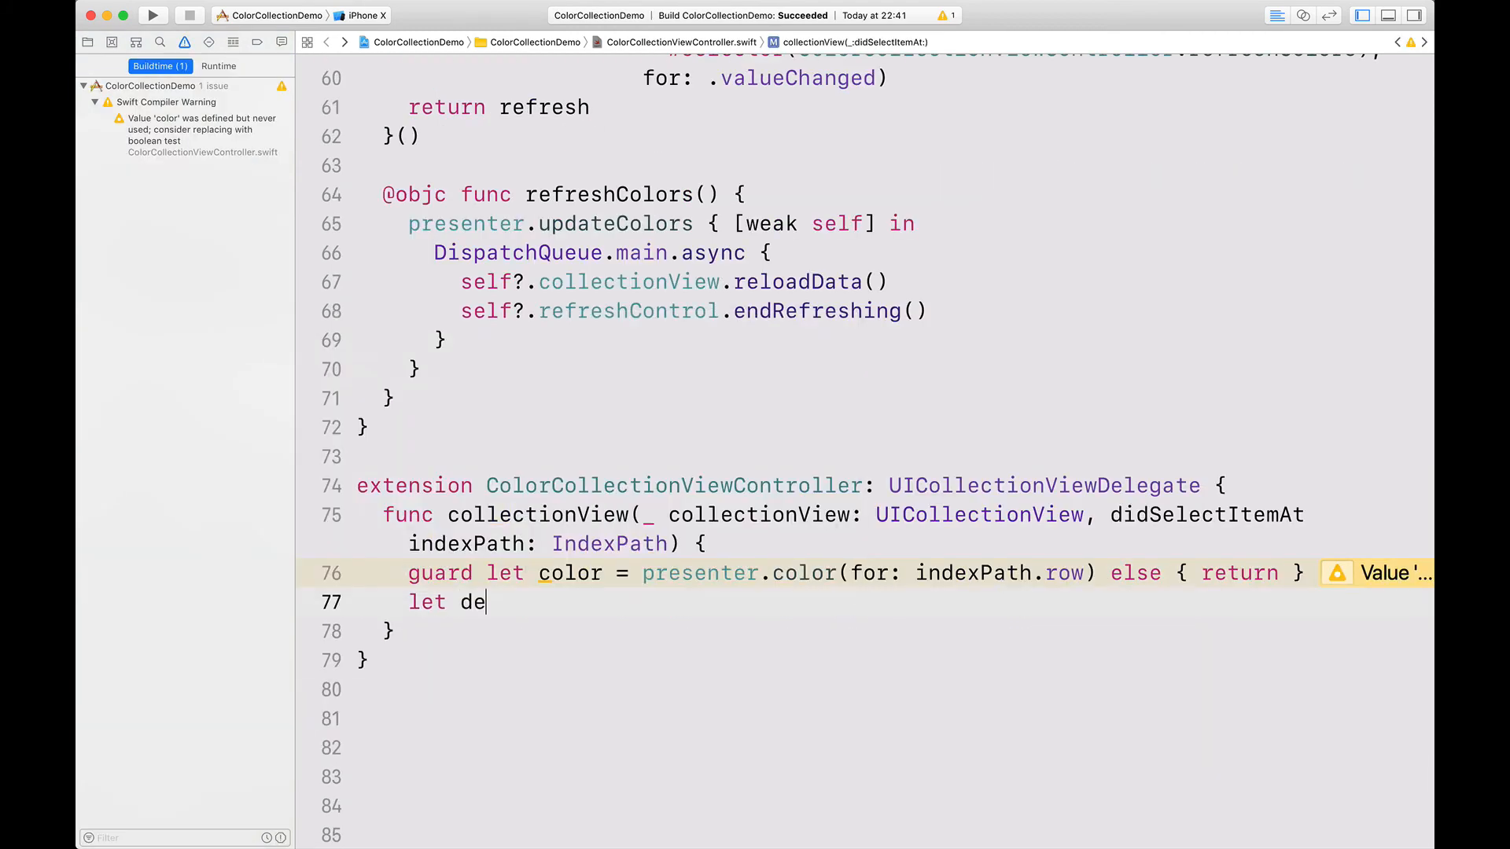
type("tailsPresenter =")
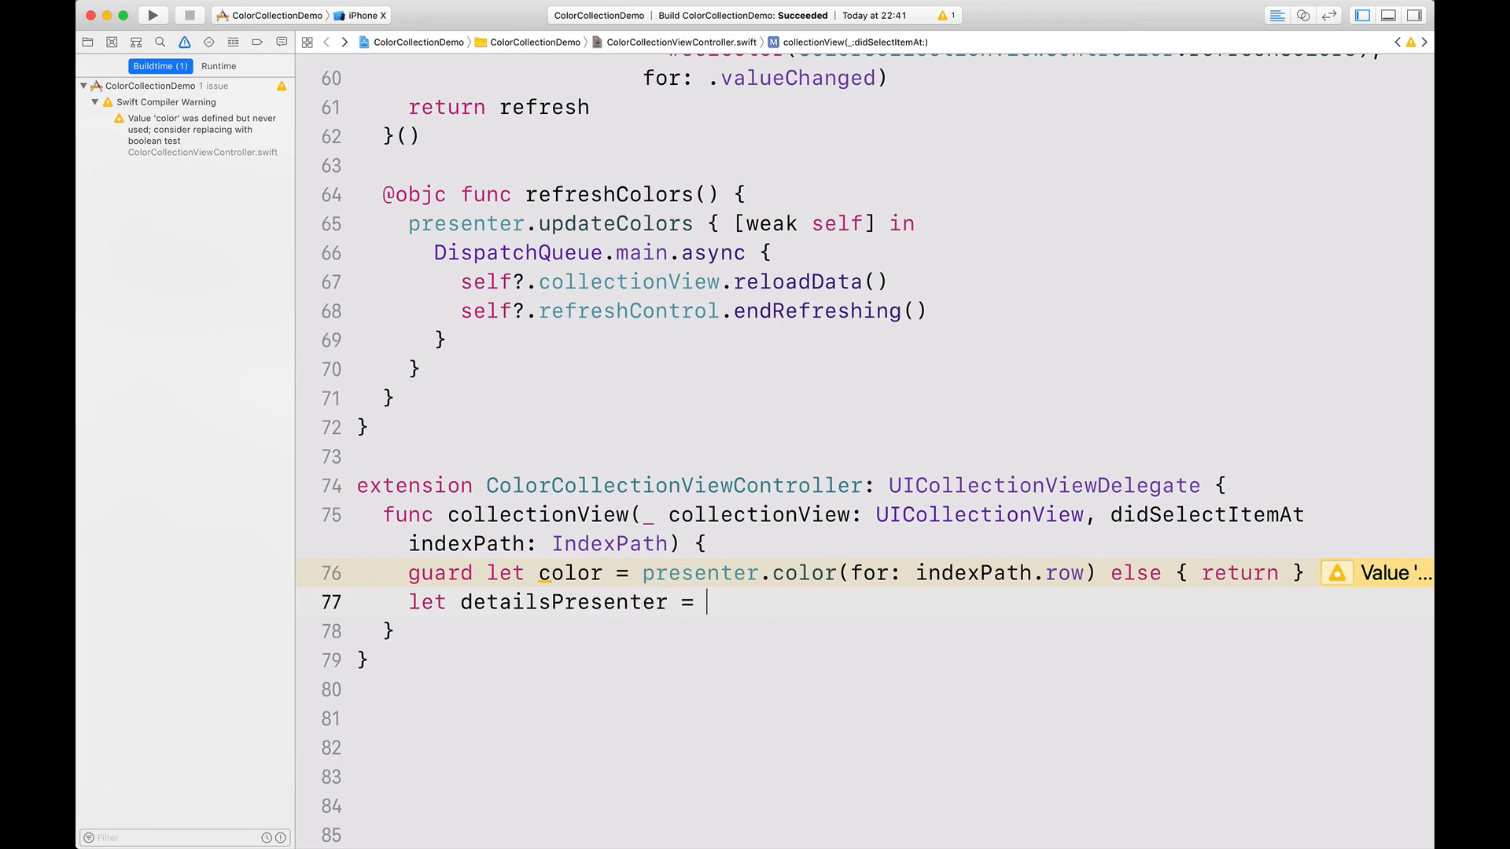
type("ColorDetailsPresenter(with: color")
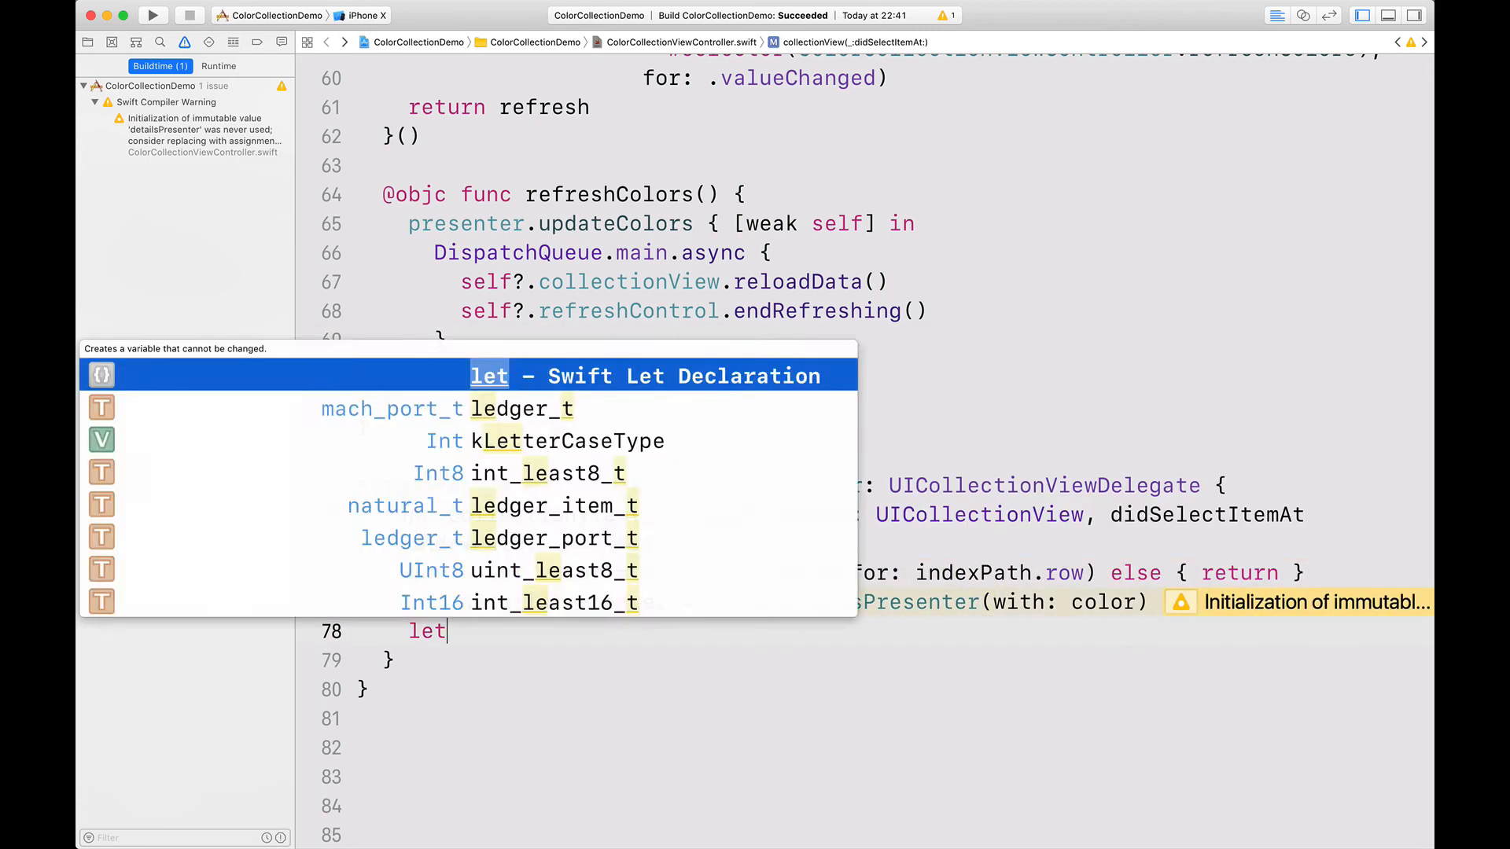
type("detailsController = Colo")
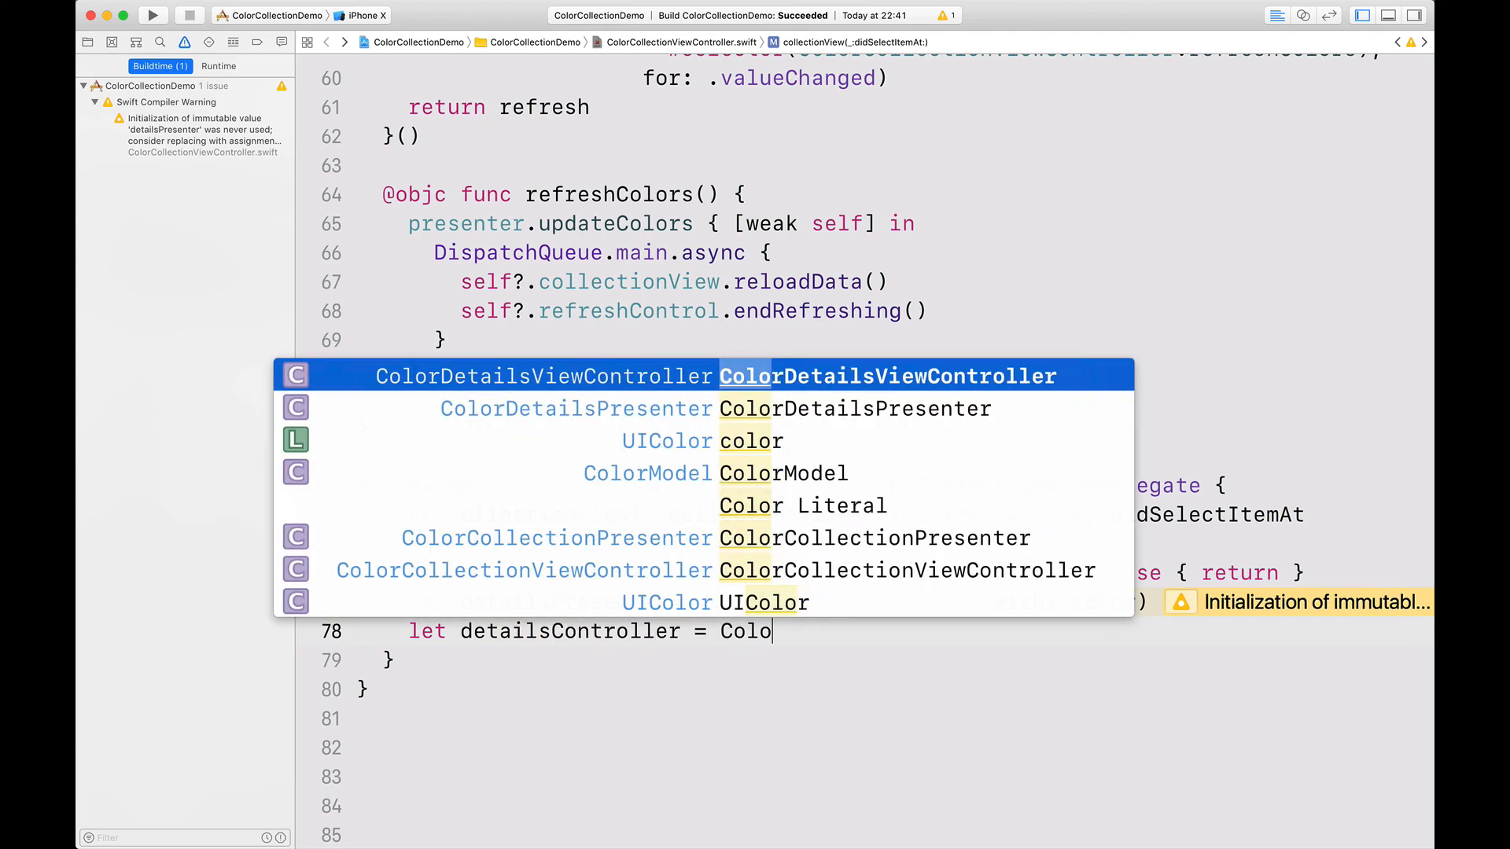
type("ColorDetailsViewController(with: deta")
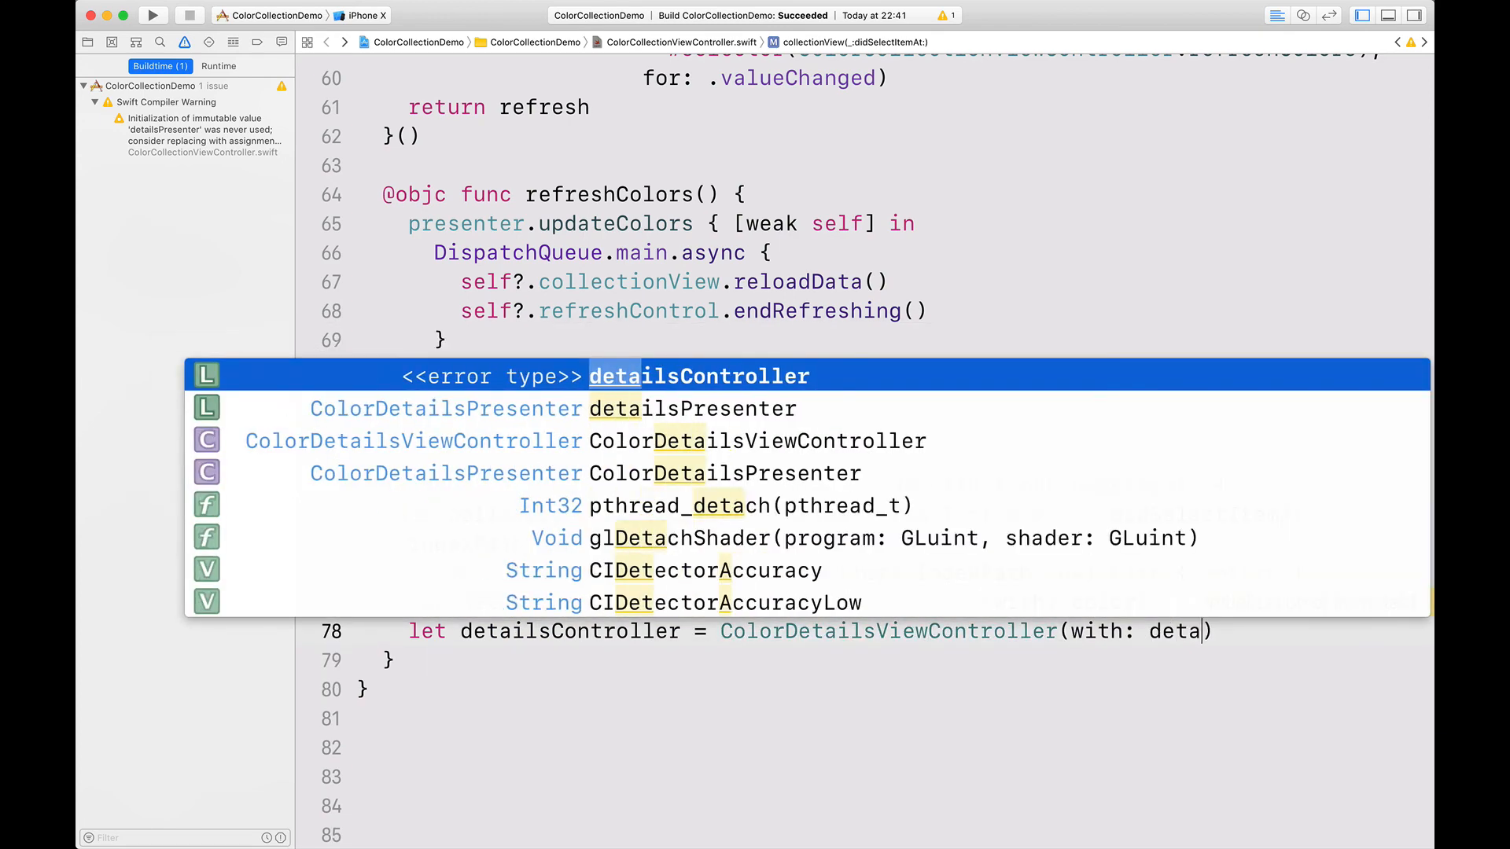
type("sel")
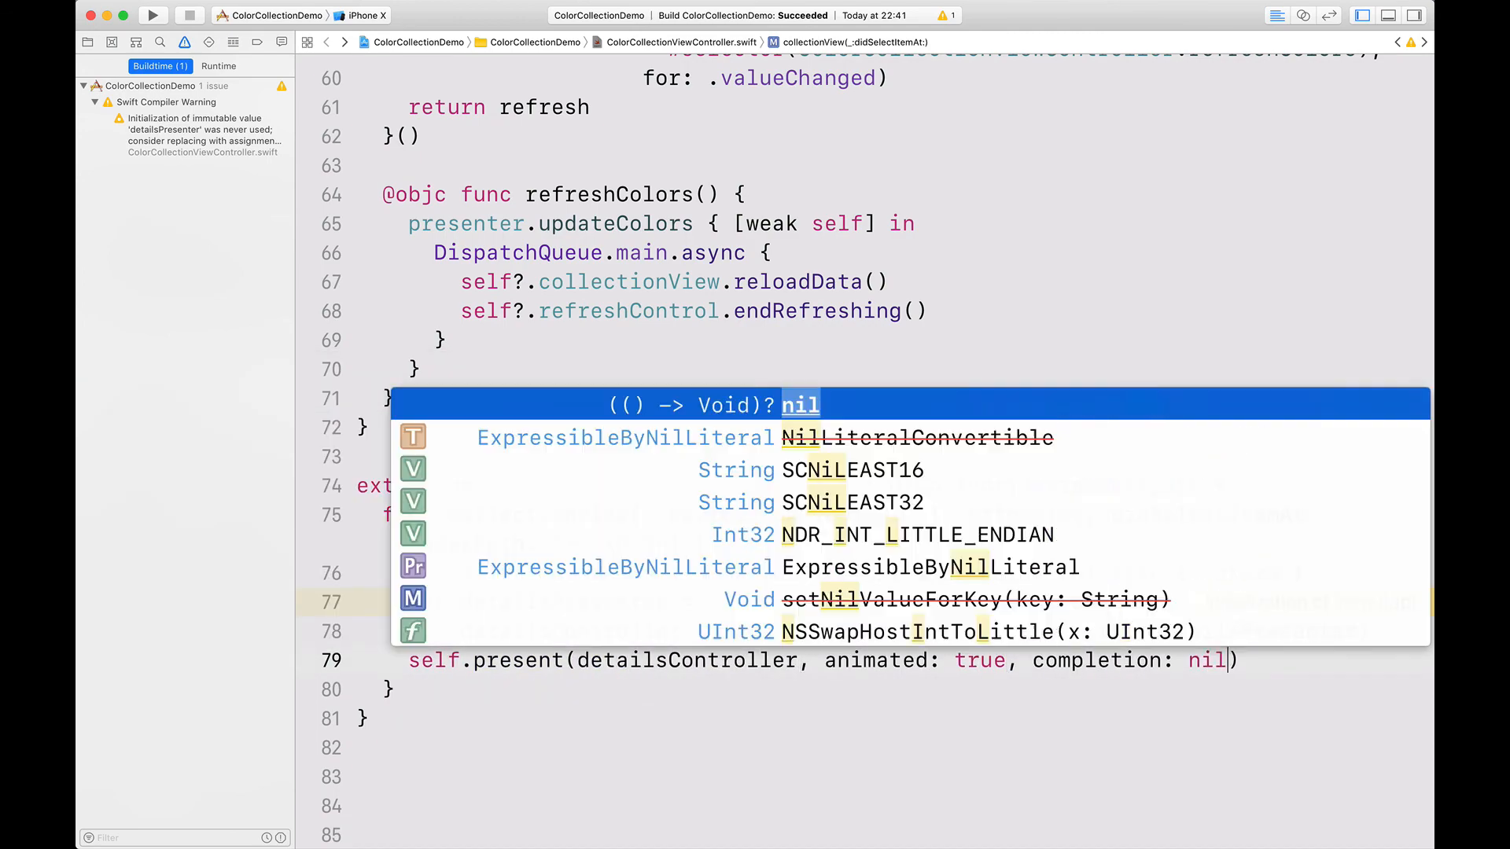
Step: Build and launch the app in the simulator
left_click(159, 15)
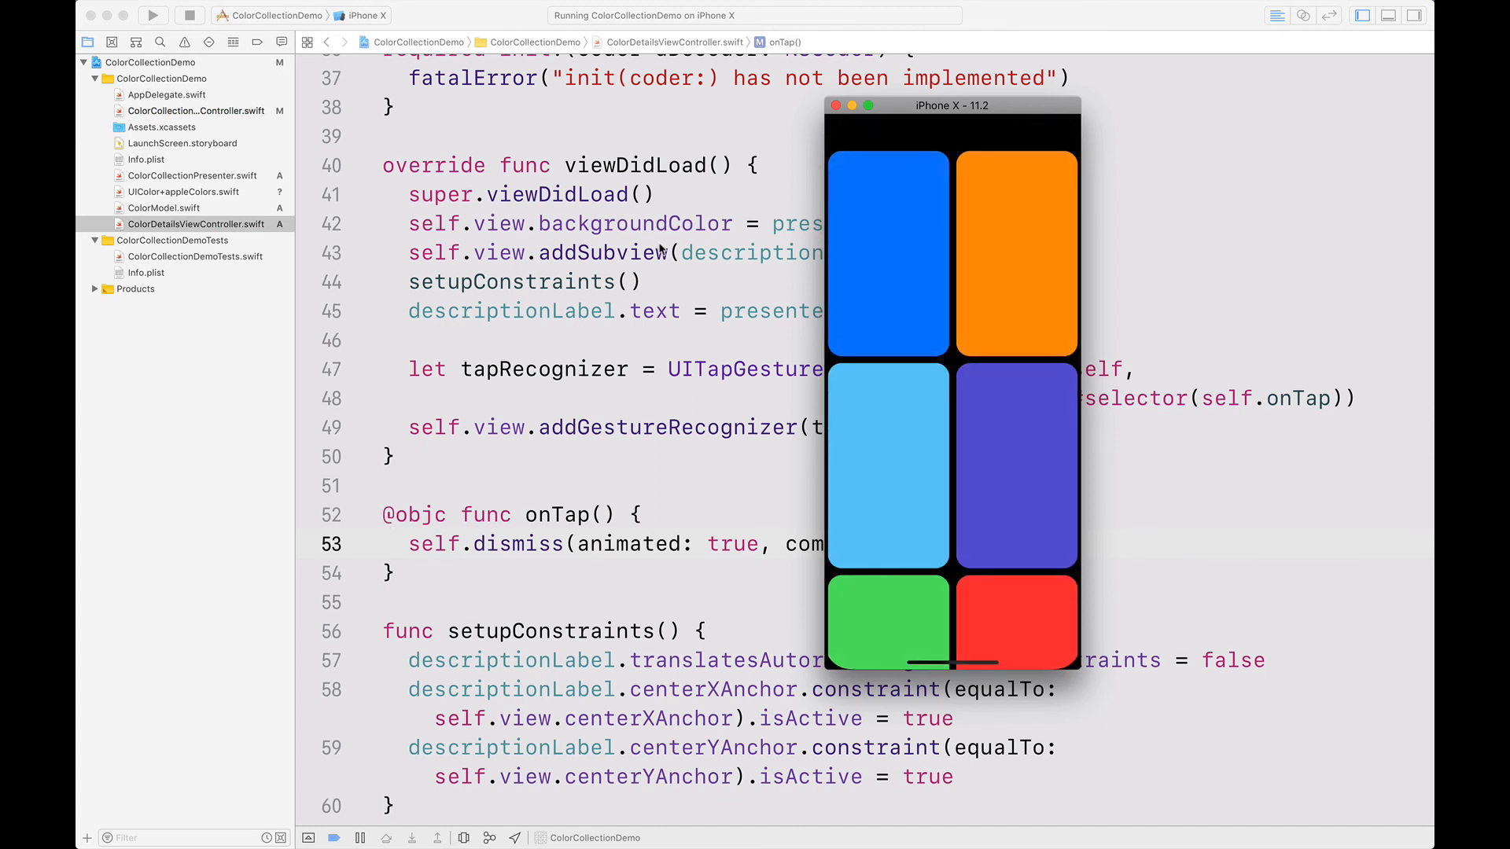
Step: Tap the orange color cell to view its RGB details, then dismiss the details screen
left_click(888, 256)
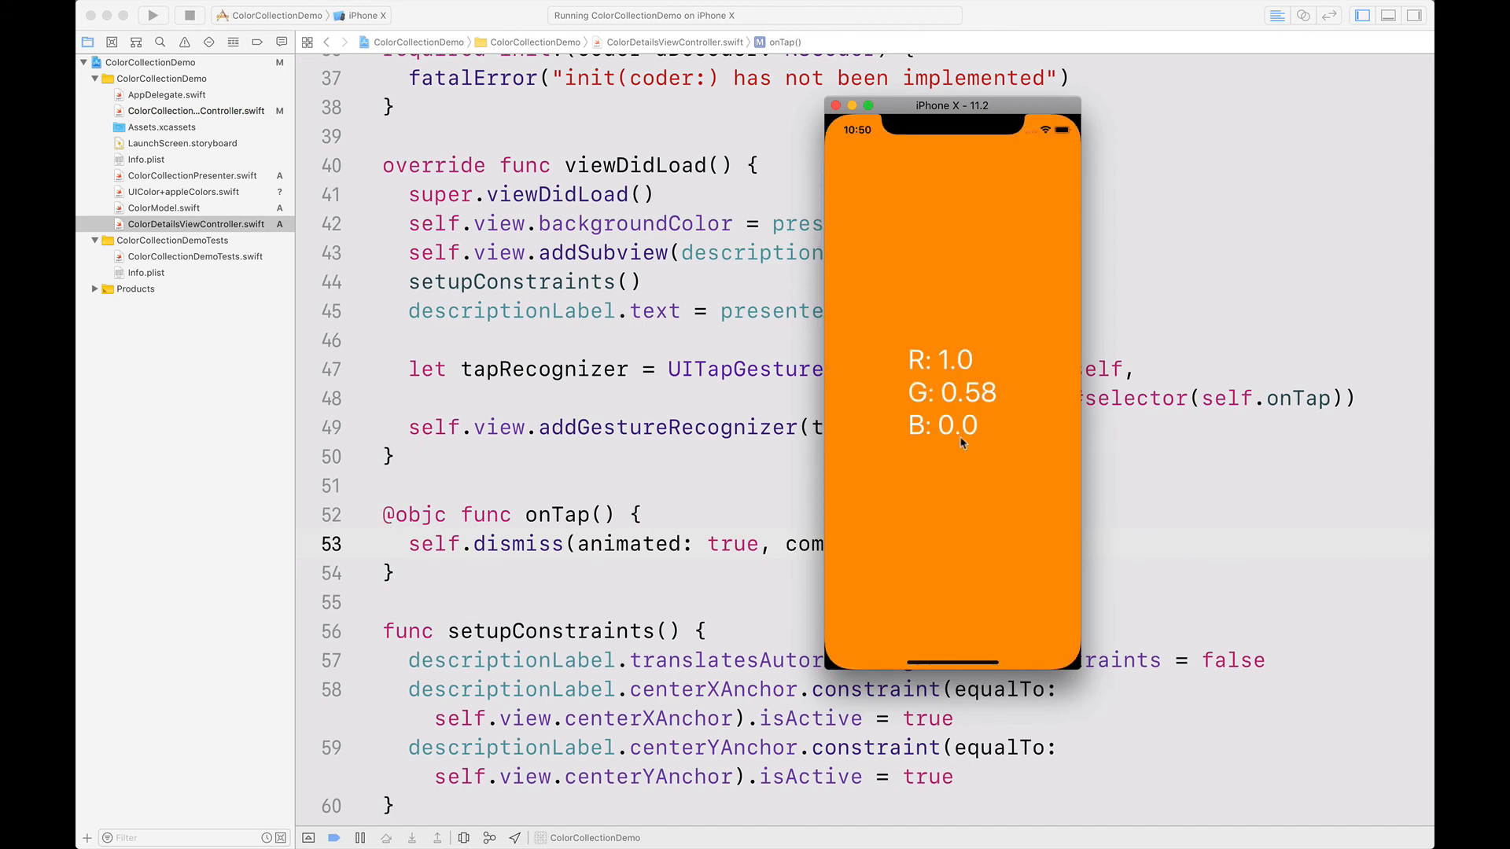
left_click(961, 442)
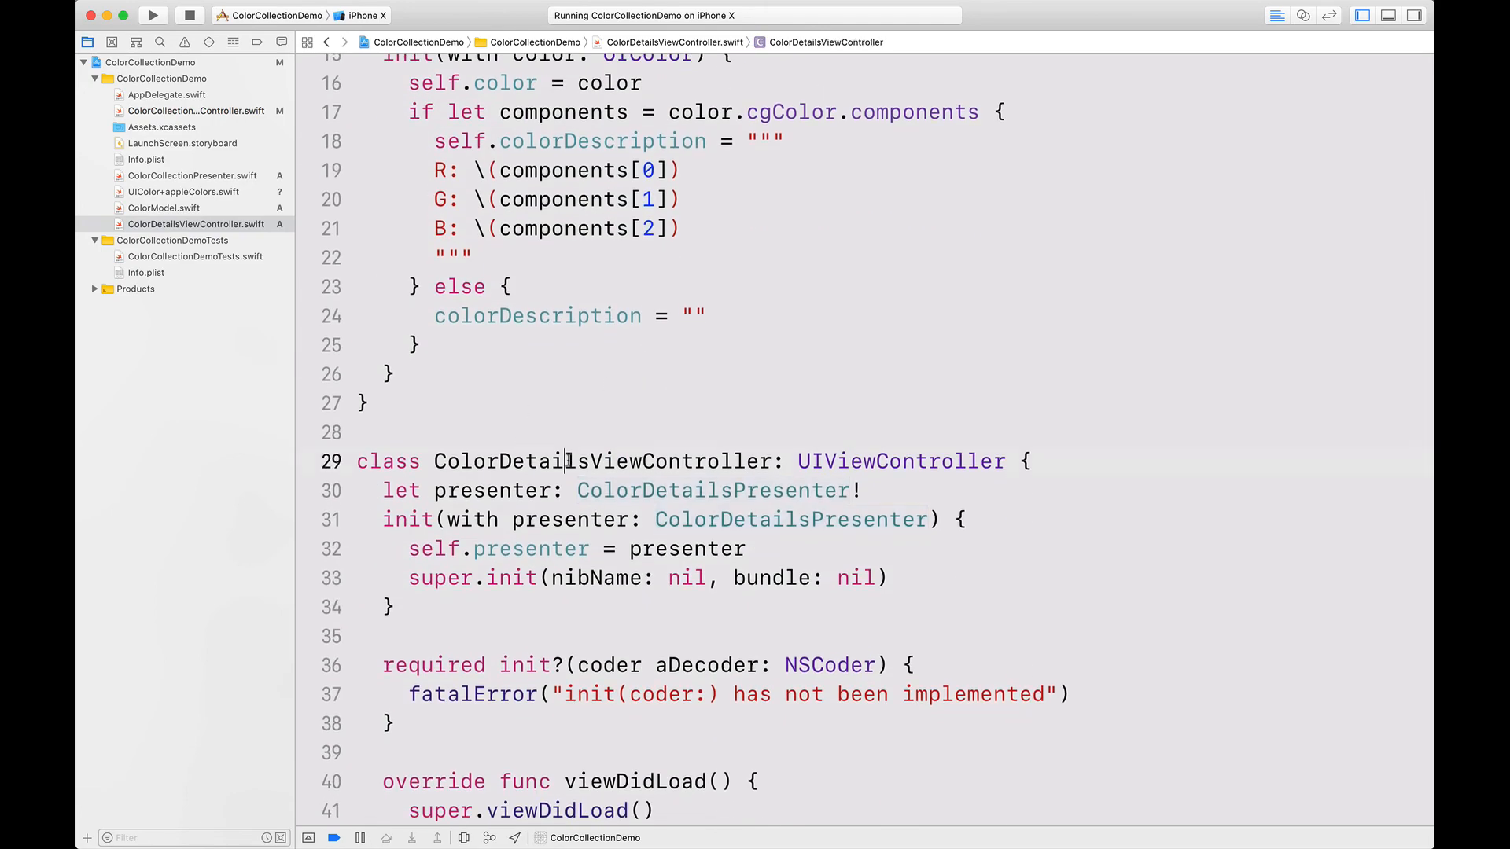
Step: Review ColorCollectionPresenter.swift and ColorModel.swift, ending on ColorCollectionViewController.swift
scroll("down", 3)
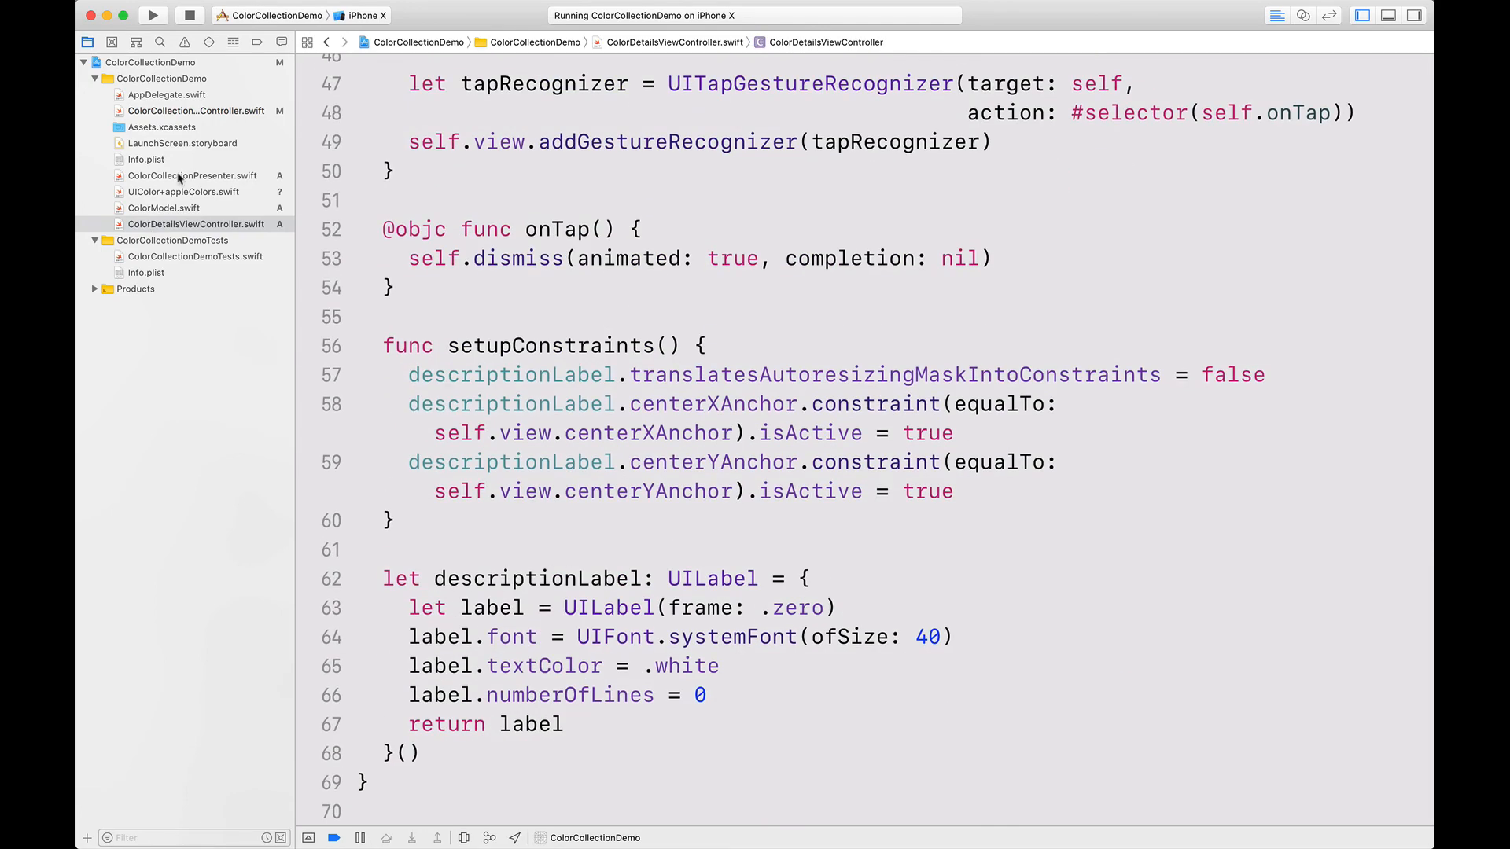
left_click(191, 176)
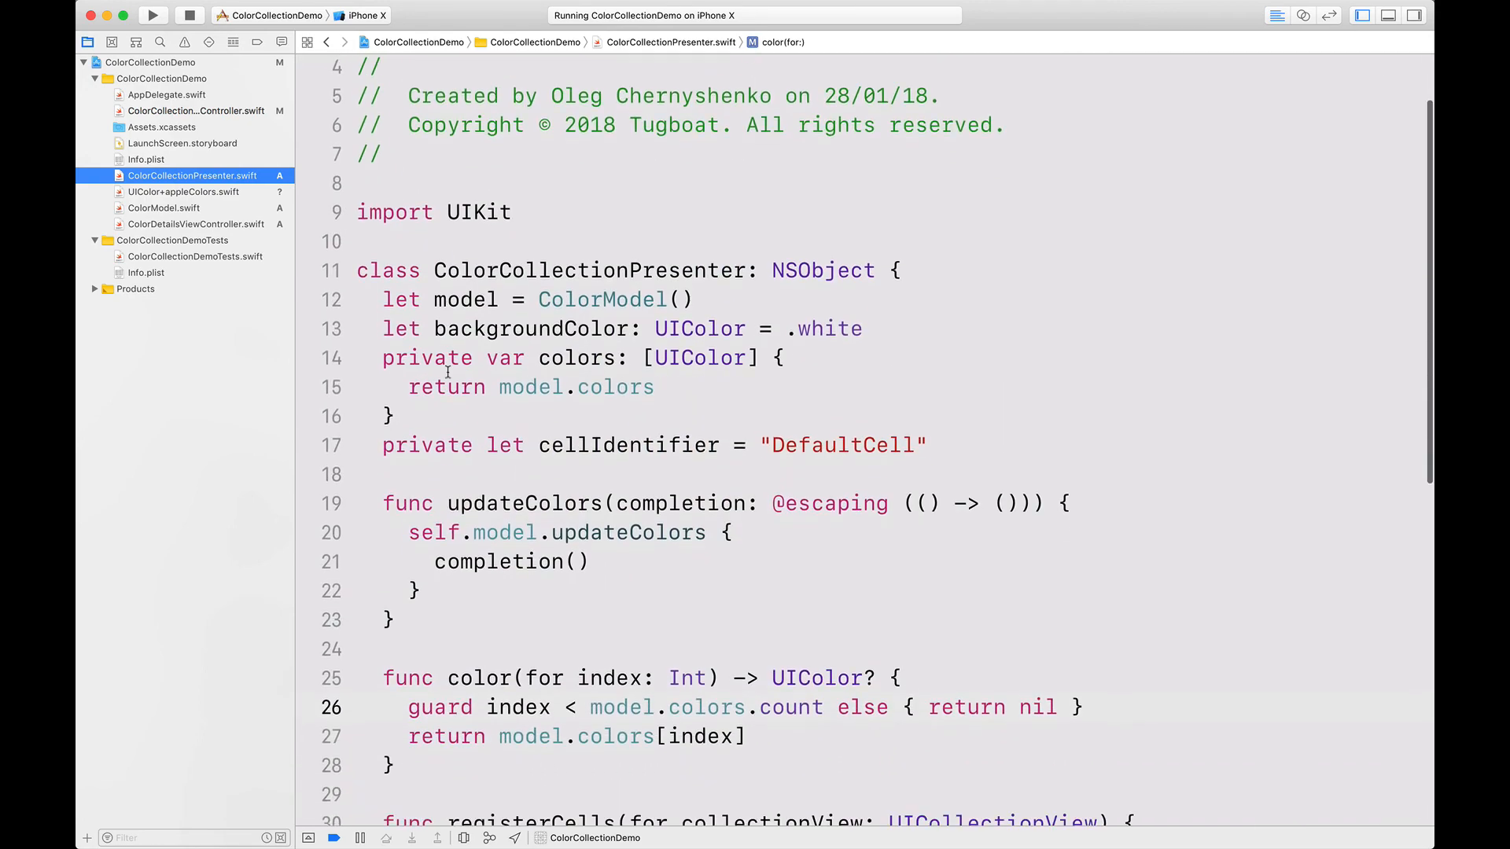
scroll("down", 3)
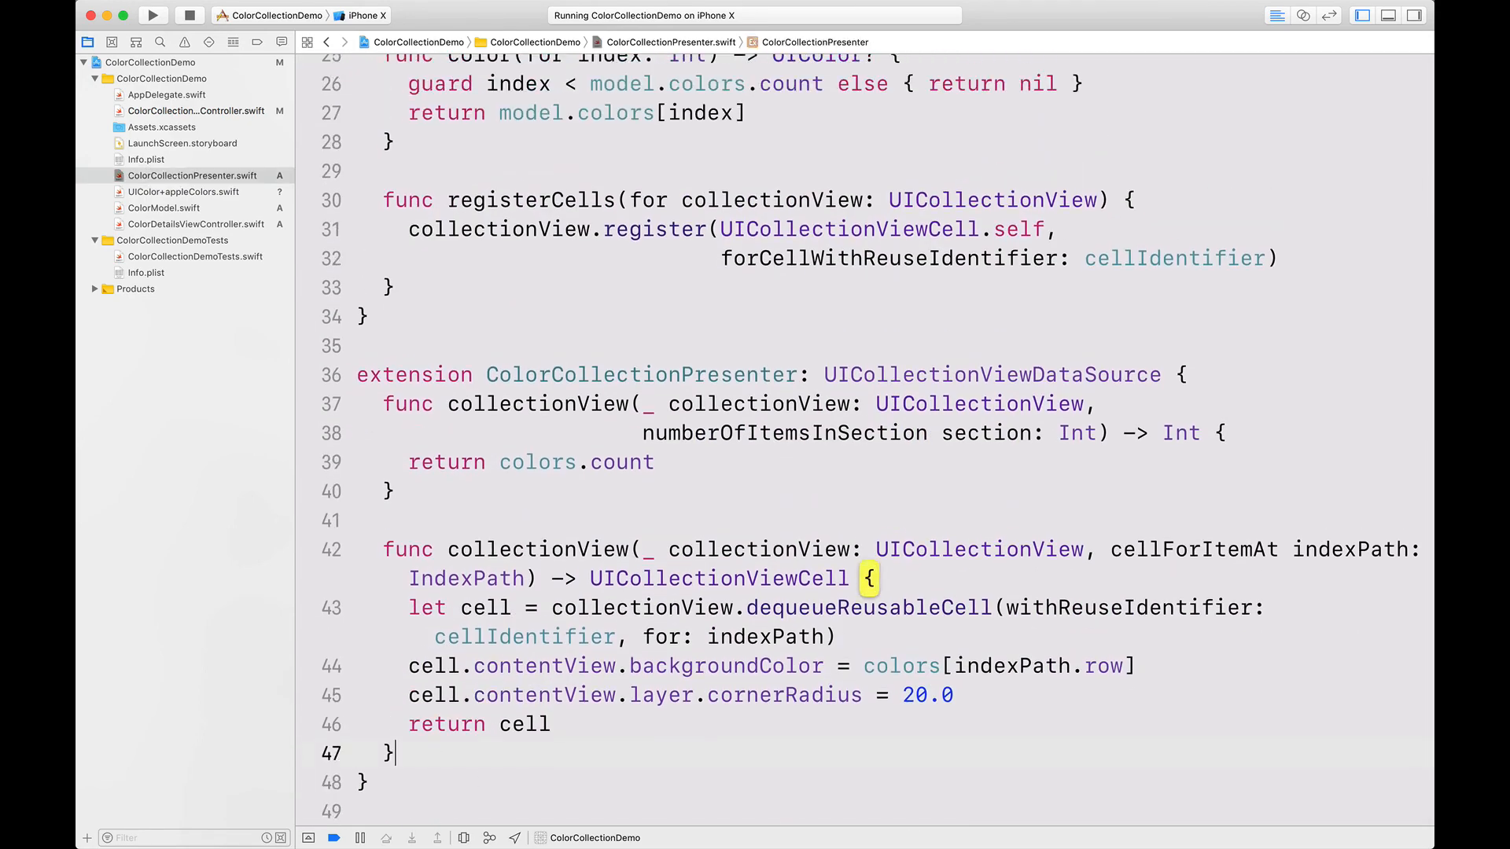
left_click(164, 207)
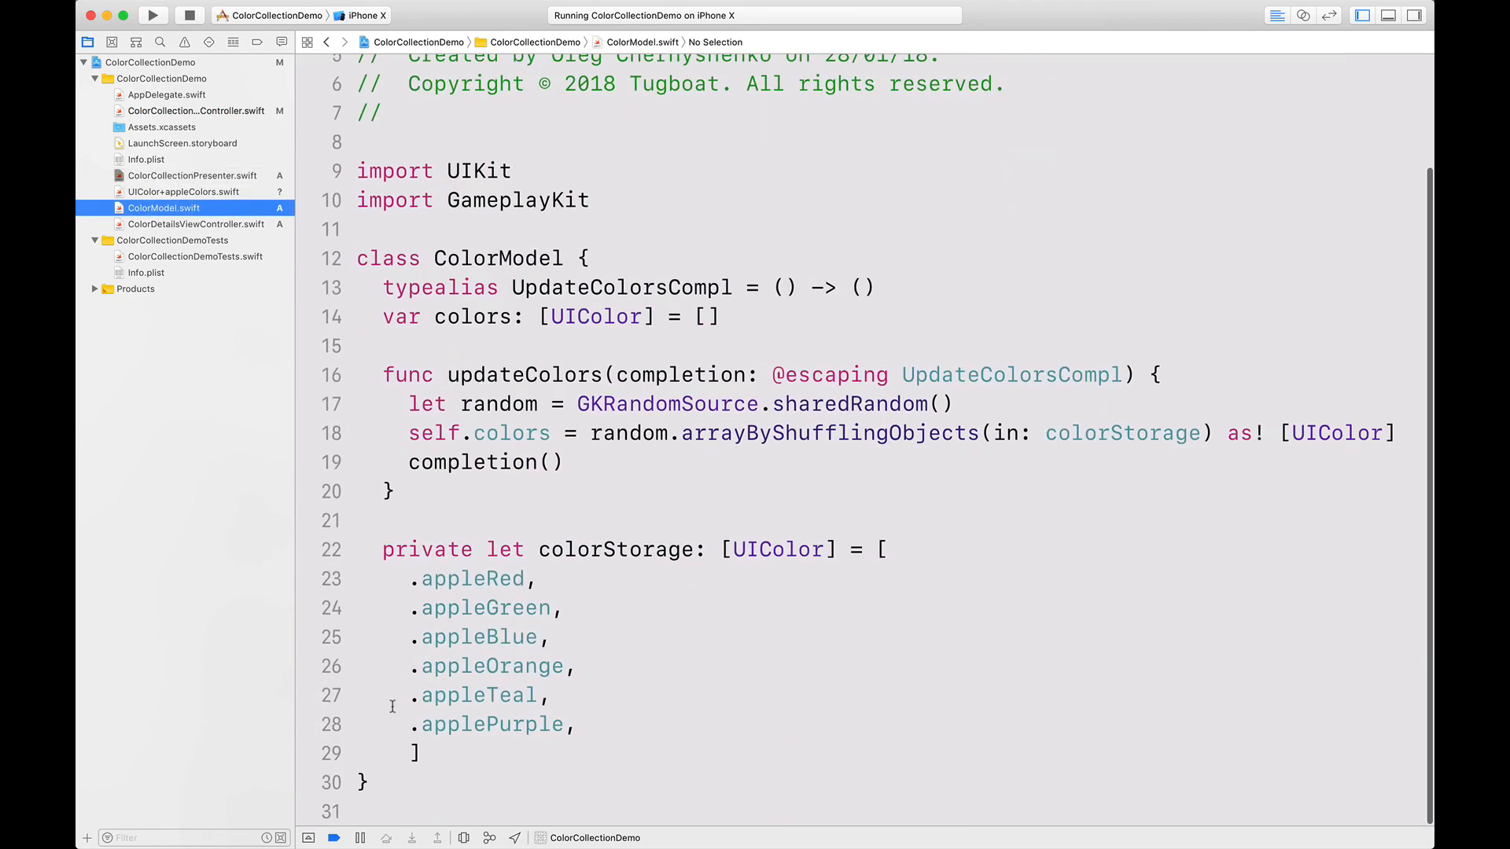
left_click(195, 111)
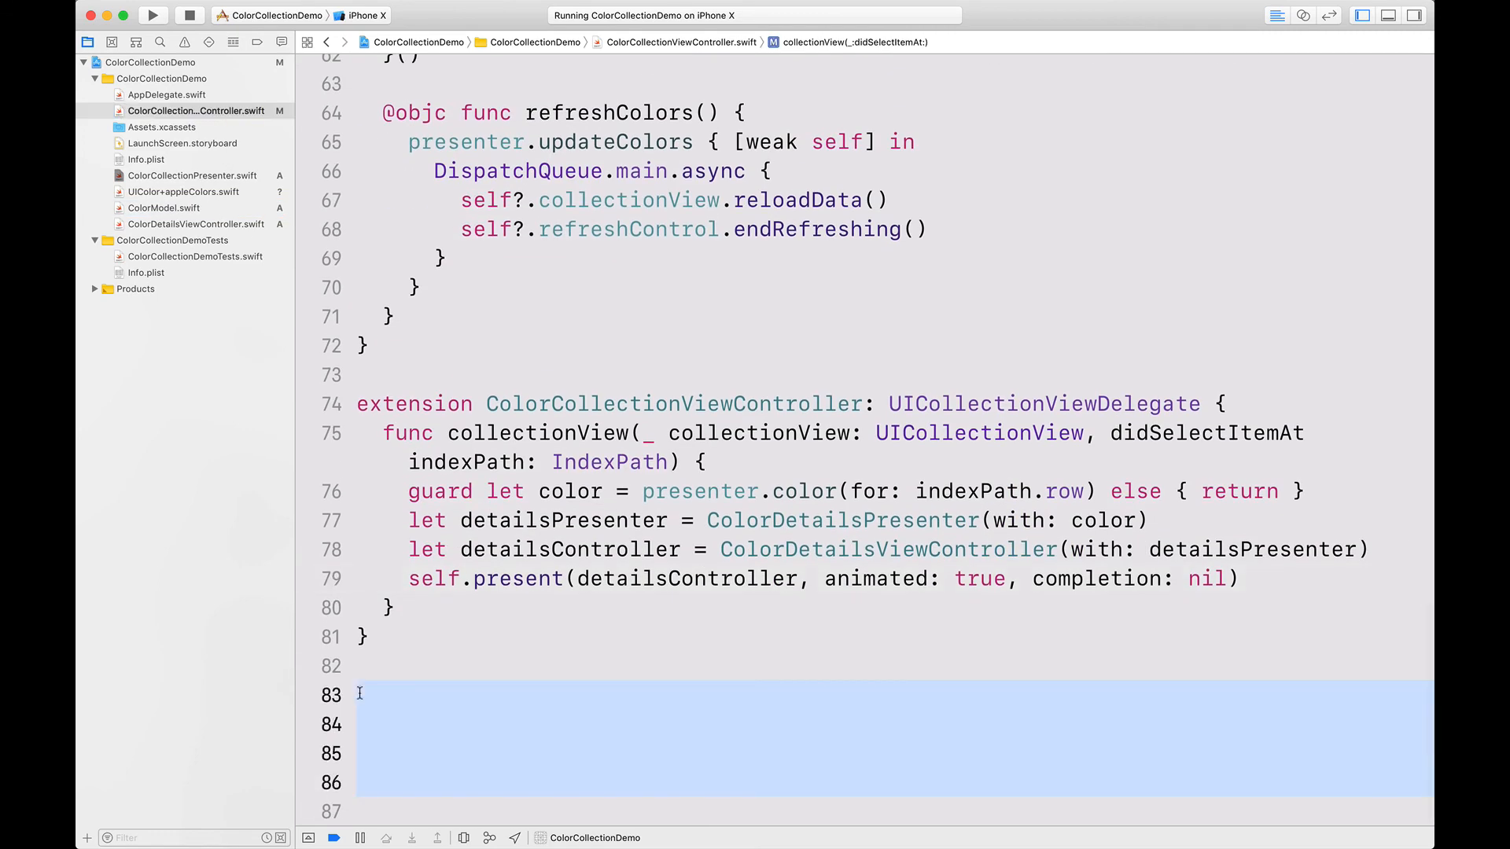